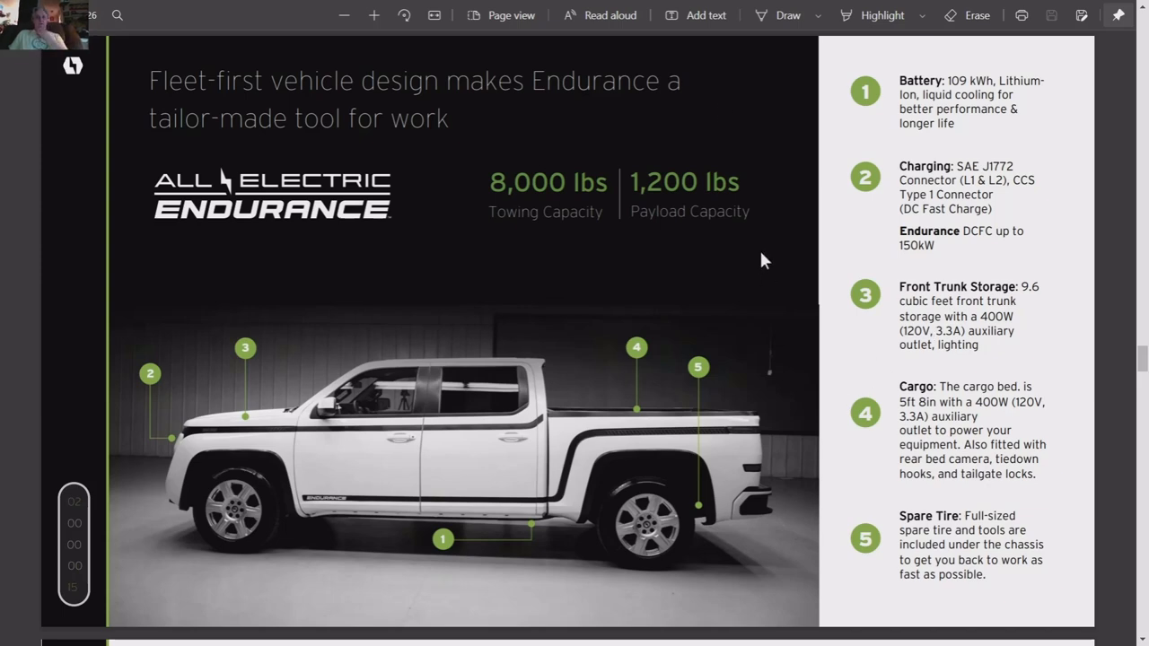
mouse_move(780, 323)
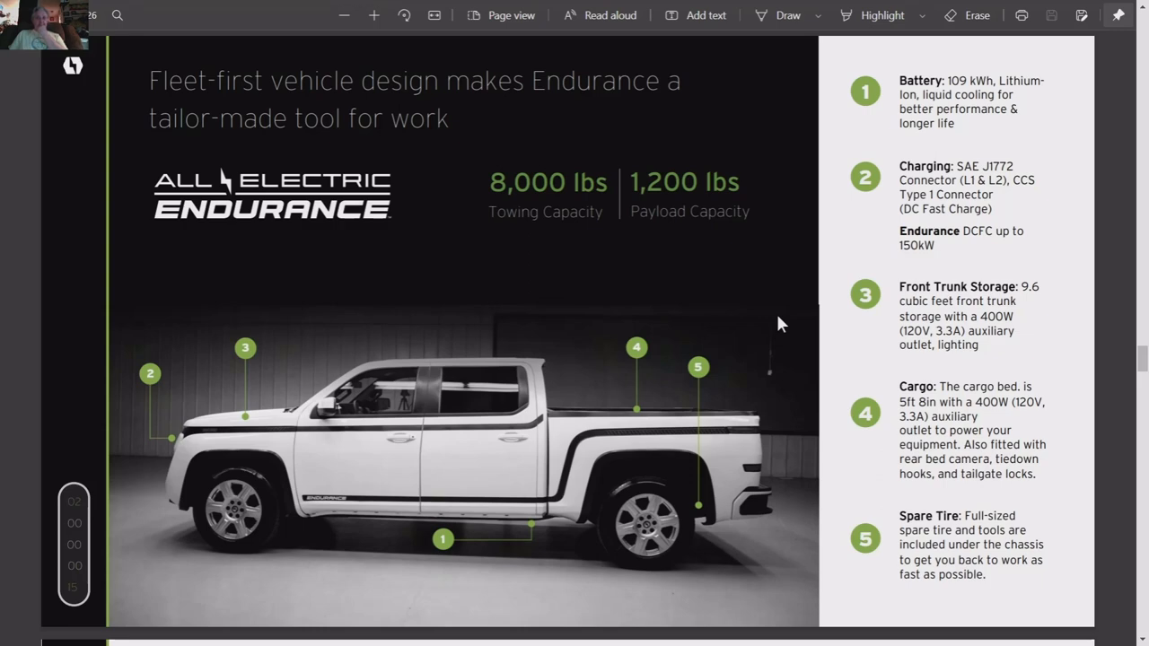
mouse_move(799, 352)
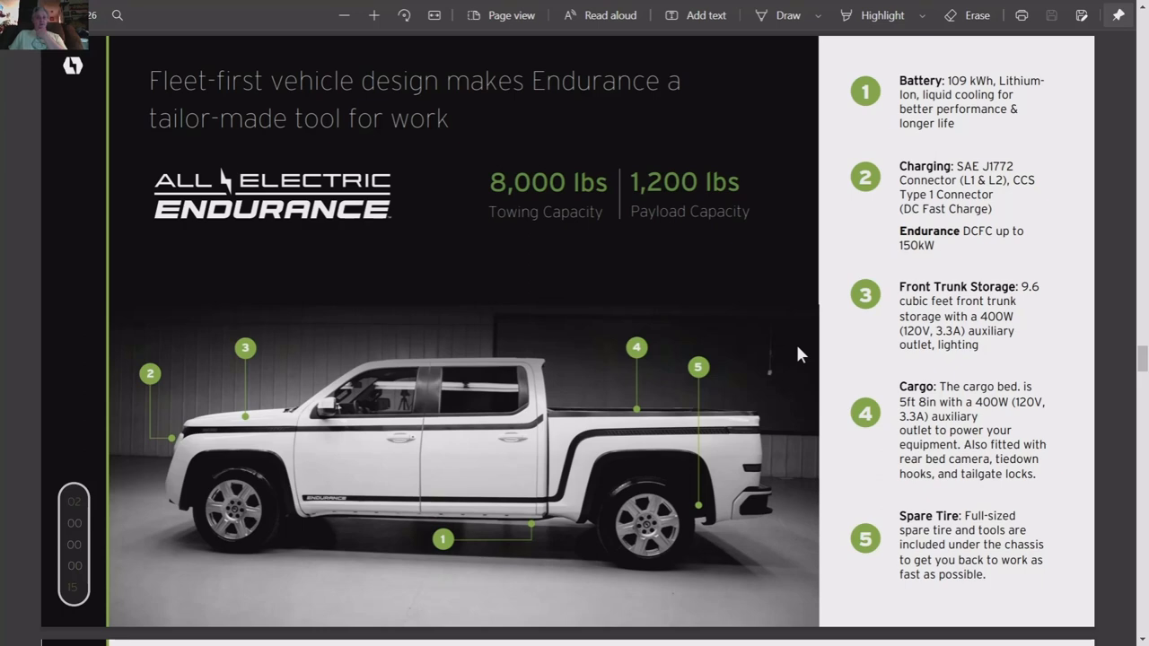
mouse_move(805, 358)
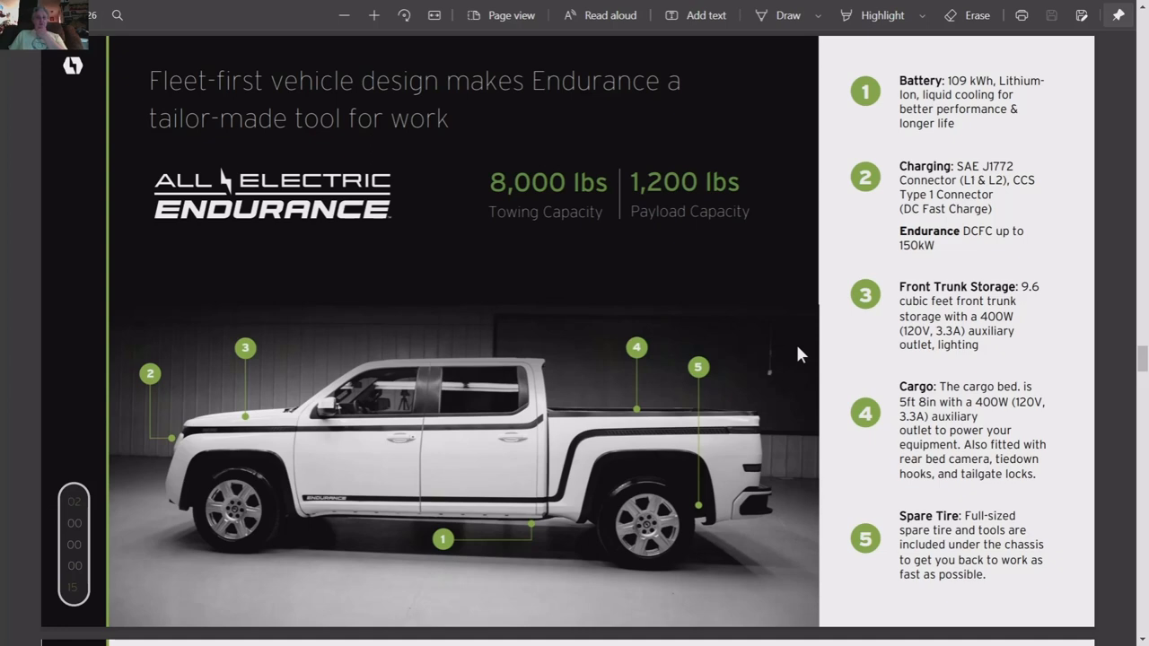
mouse_move(818, 358)
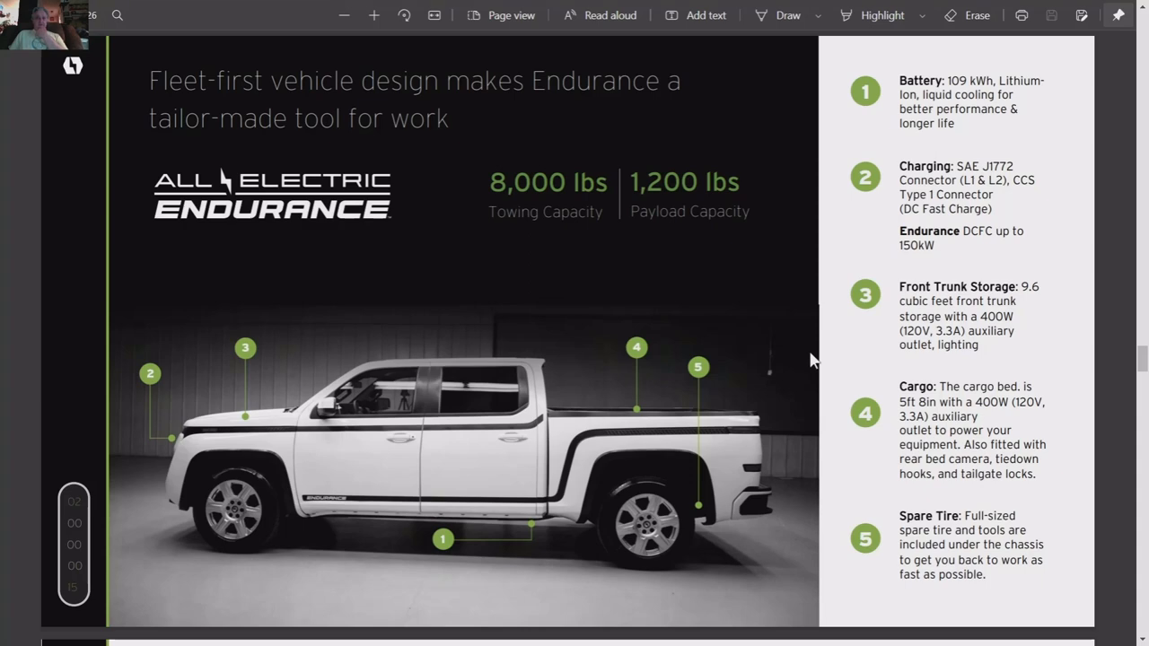
mouse_move(871, 133)
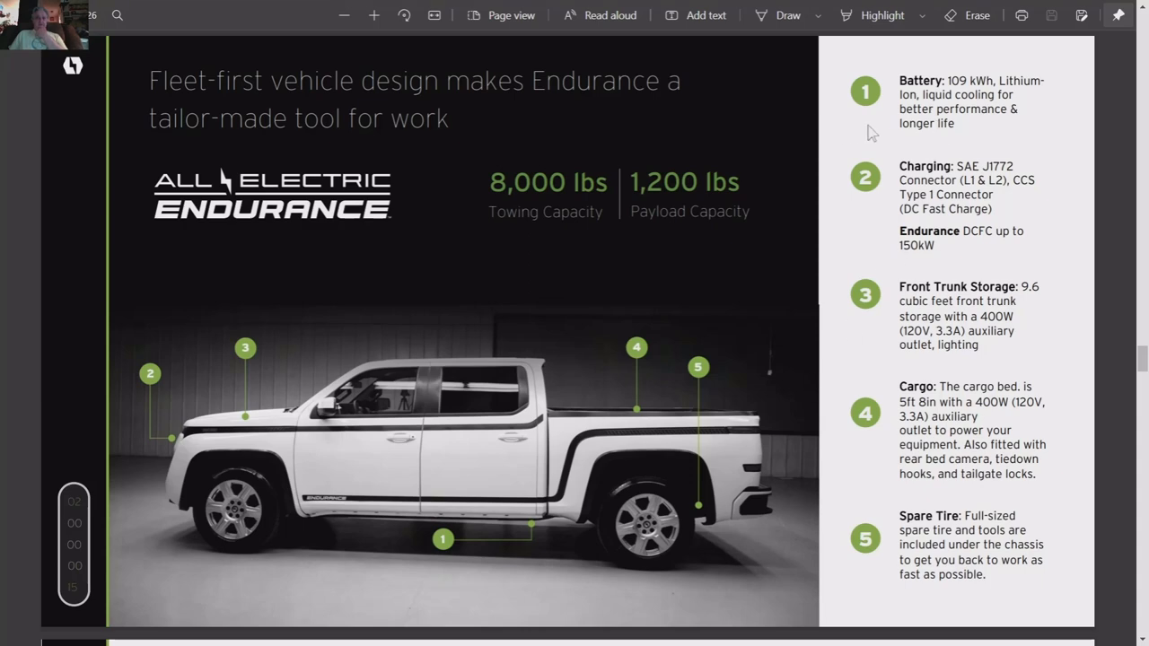
mouse_move(1096, 117)
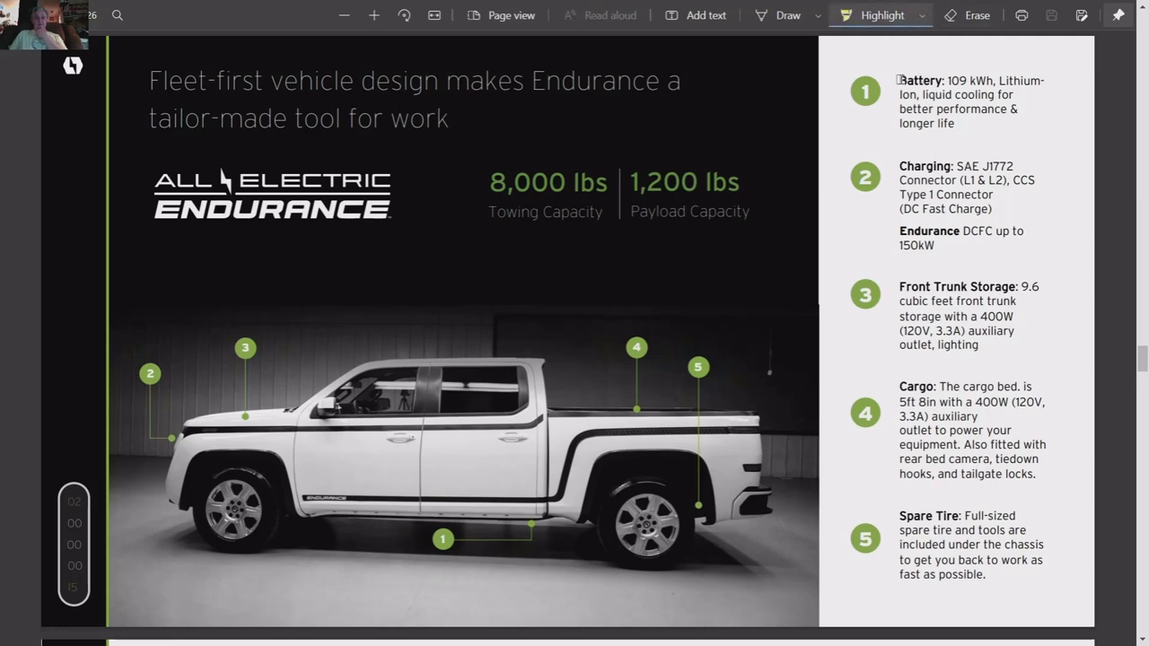
- Highlight the battery capacity, 9.6 cu ft front trunk, rear bed camera and tailgate locks text in yellow
double_click(920, 80)
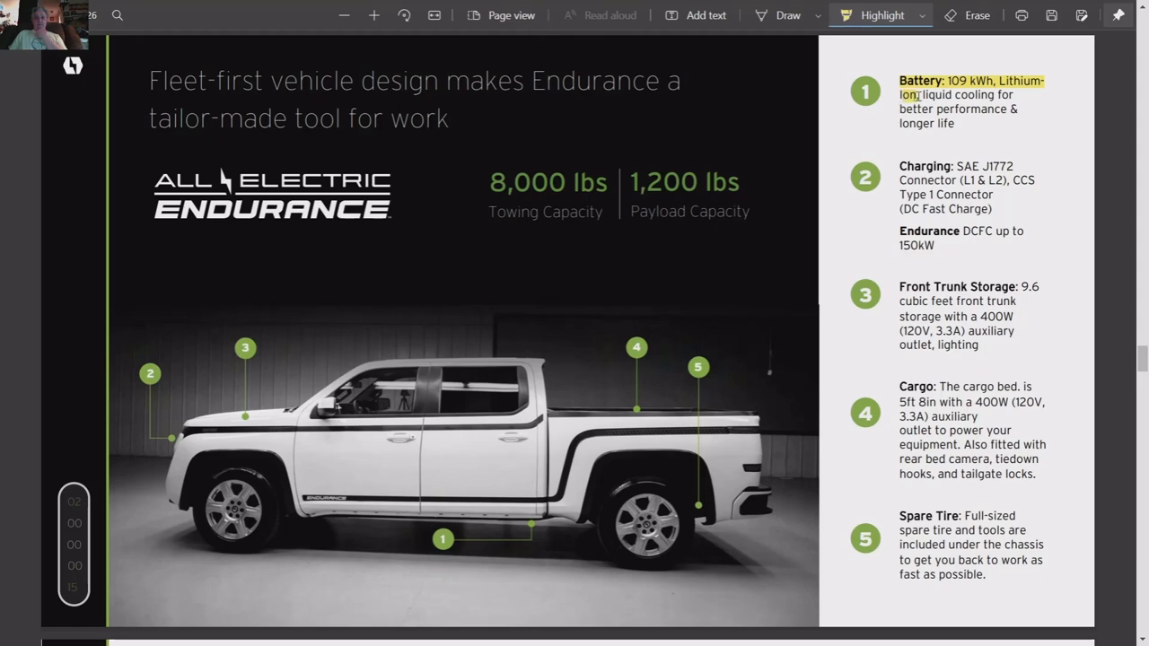
left_click_drag(914, 93, 1012, 93)
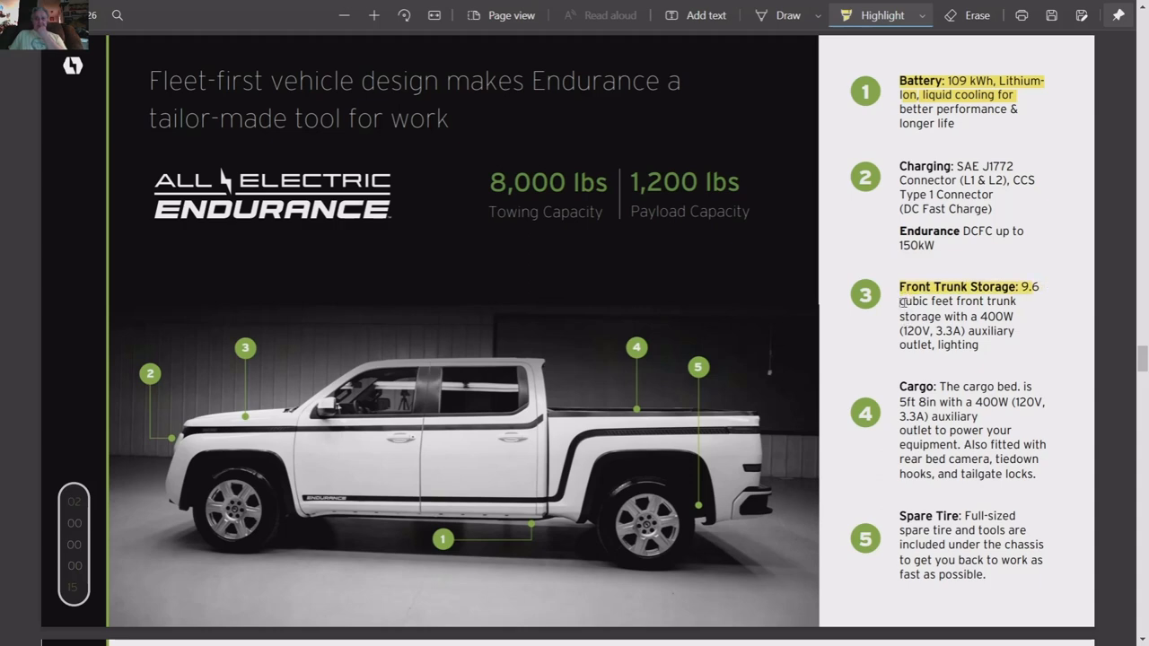
left_click_drag(900, 301, 1014, 301)
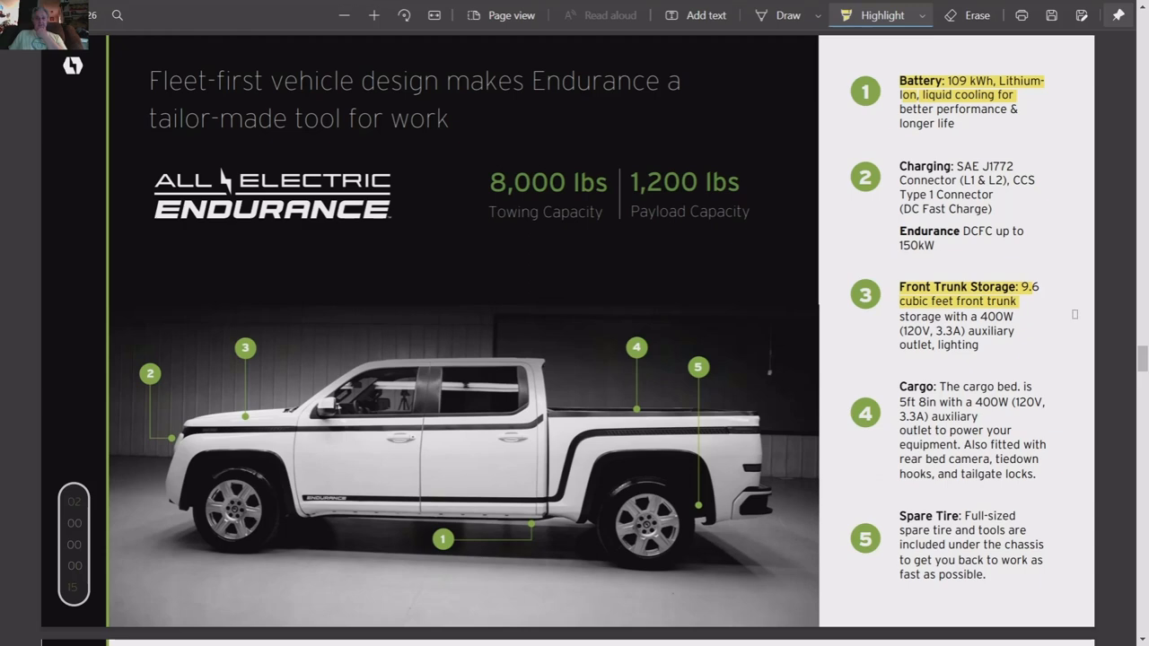
mouse_move(895, 447)
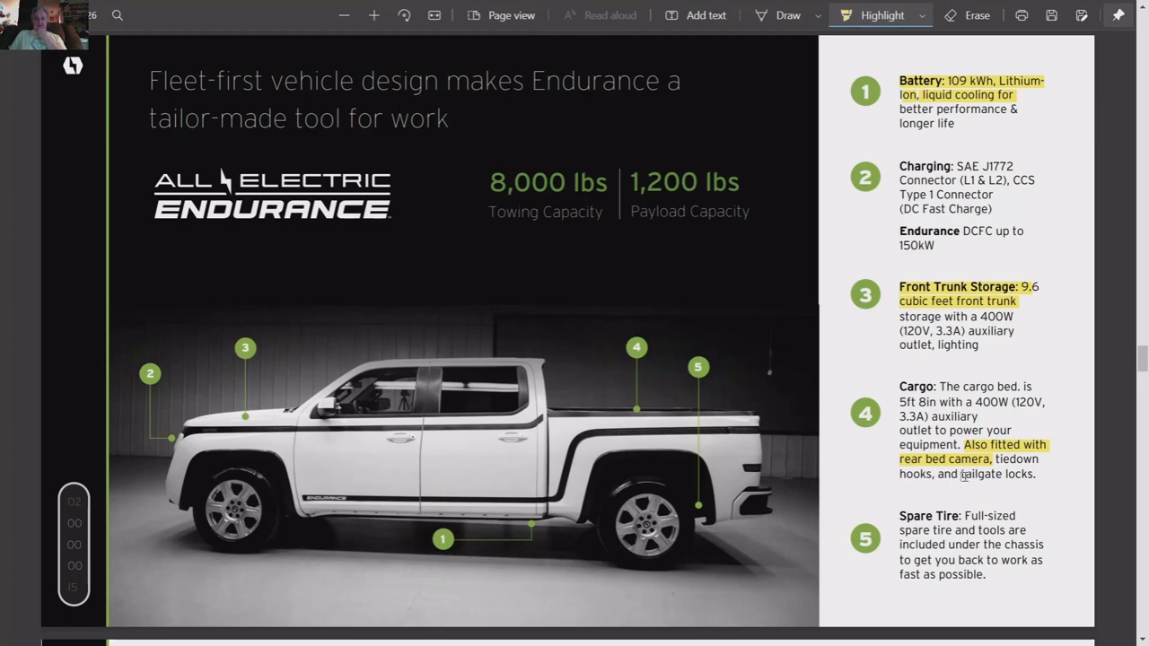
double_click(998, 474)
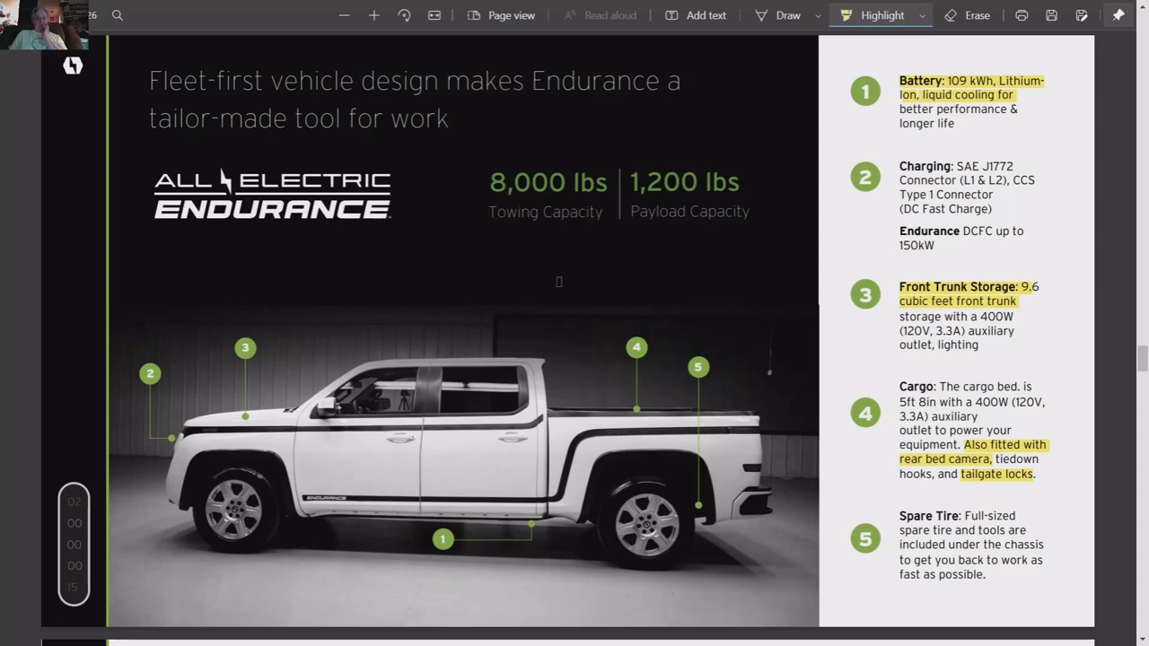
mouse_move(492, 189)
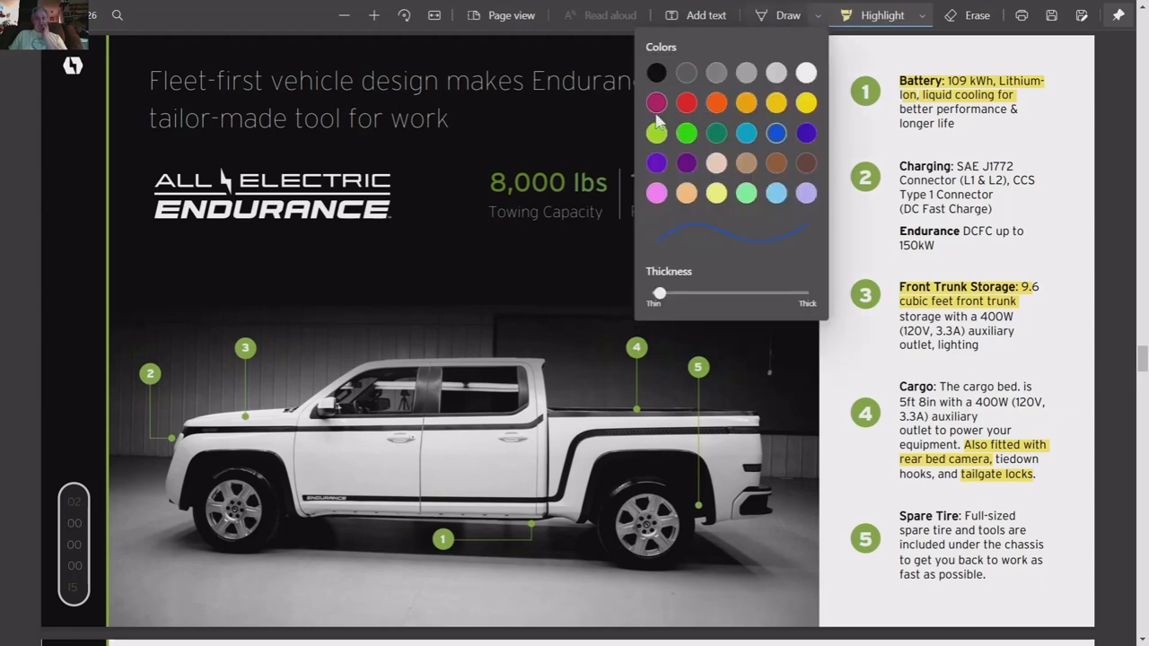
- Pick a green ink colour and underline the 8,000 lbs towing and 1,200 lbs payload figures, marking callout 5
left_click(686, 133)
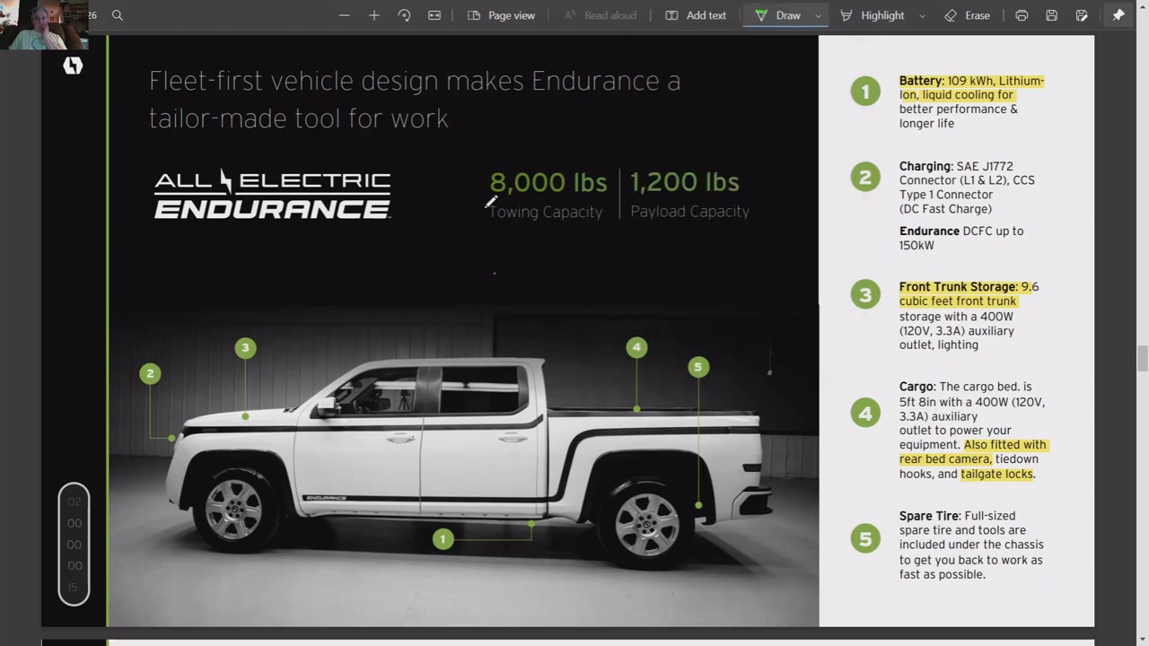
left_click_drag(488, 204, 582, 188)
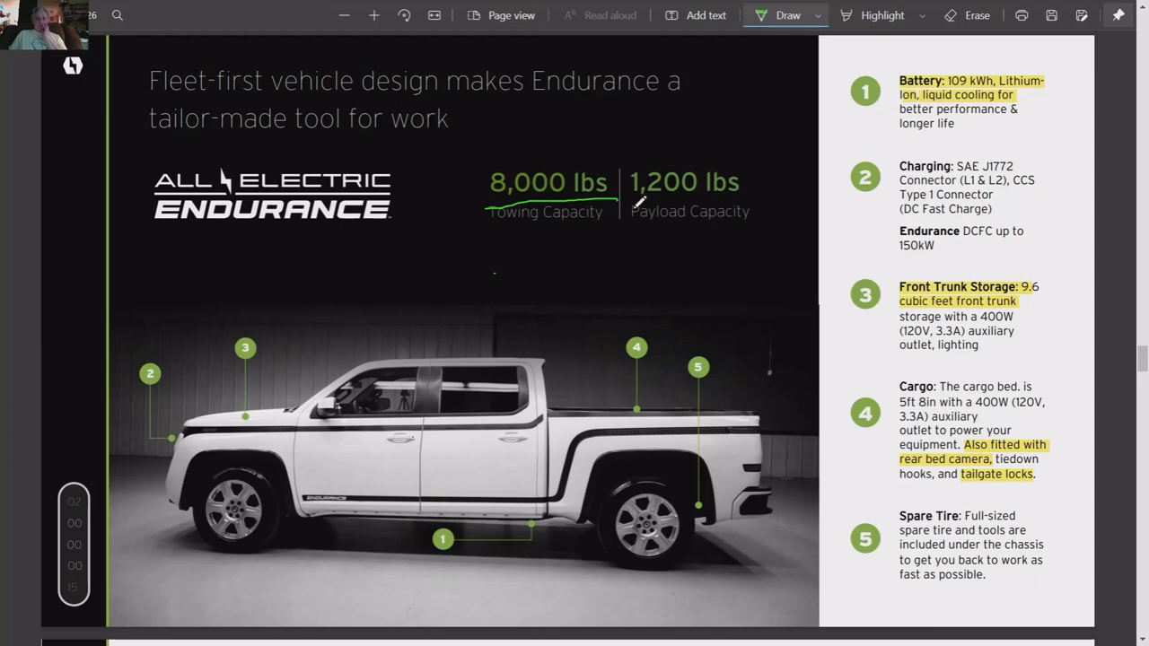
left_click_drag(632, 197, 704, 188)
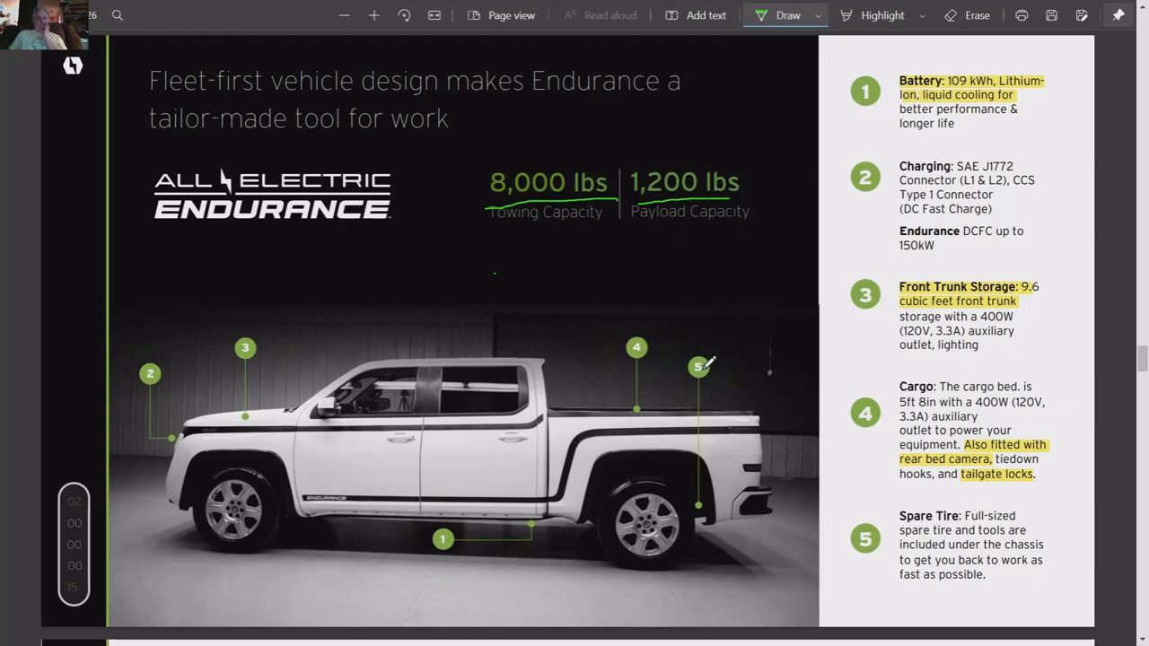
mouse_move(736, 309)
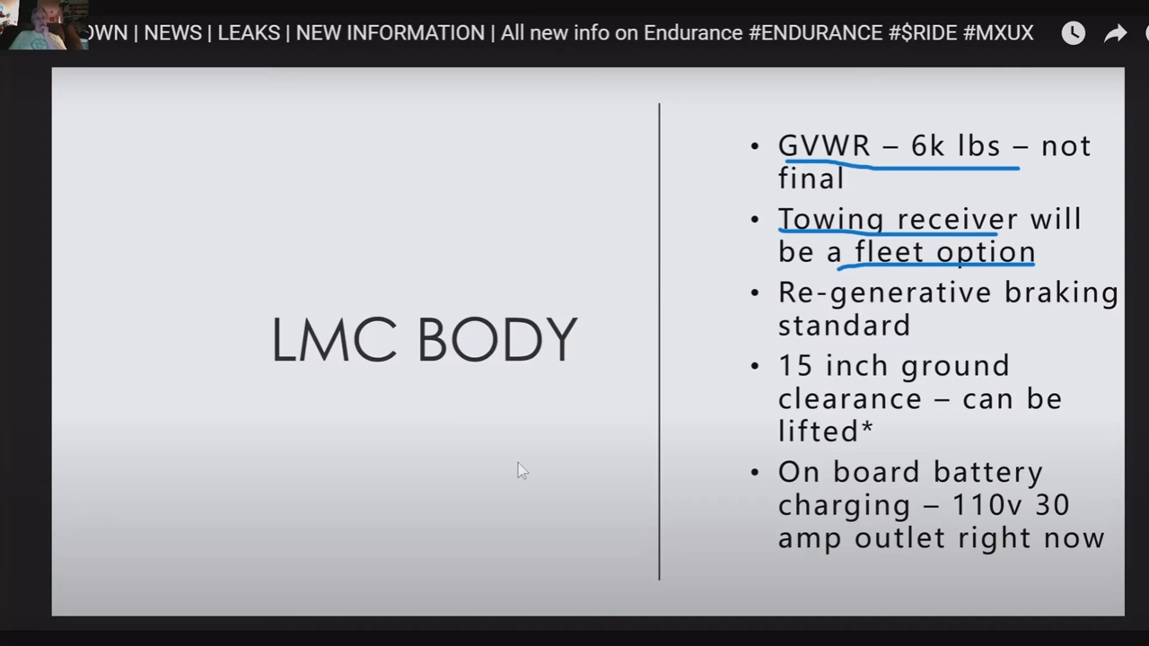
mouse_move(542, 470)
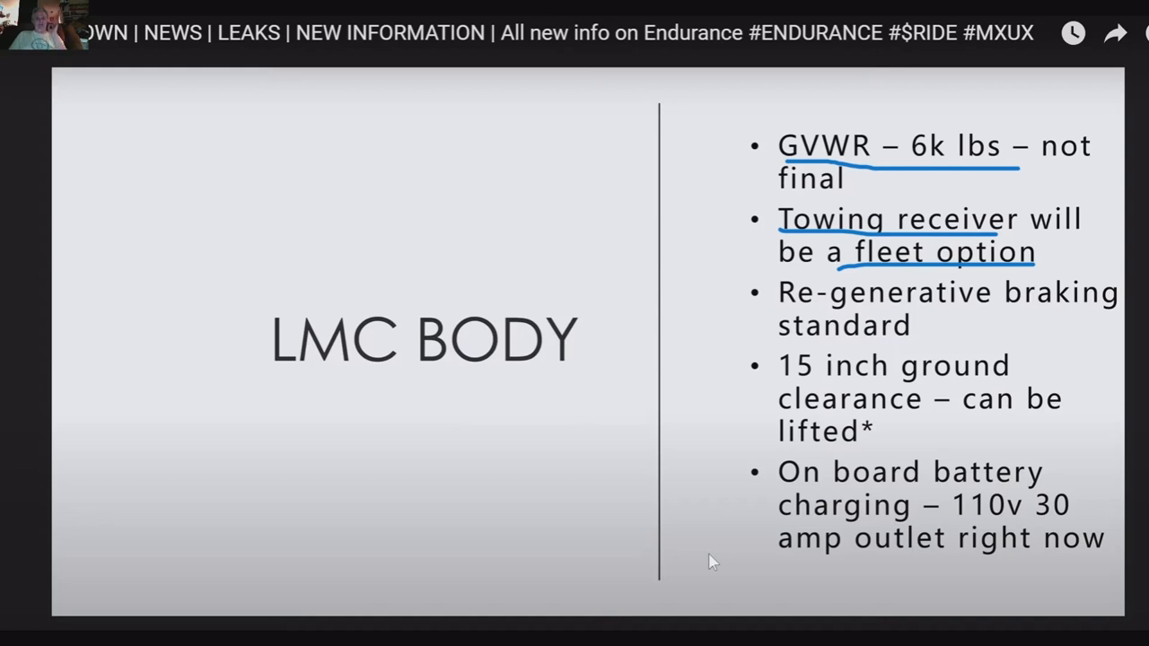
mouse_move(1038, 236)
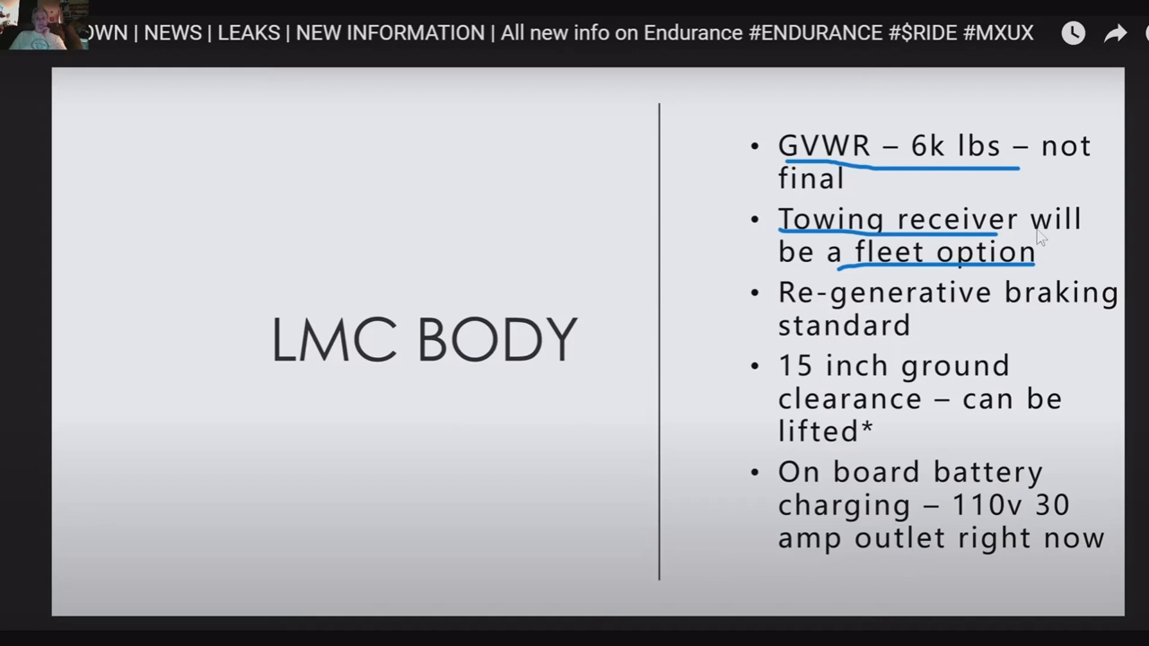
mouse_move(902, 184)
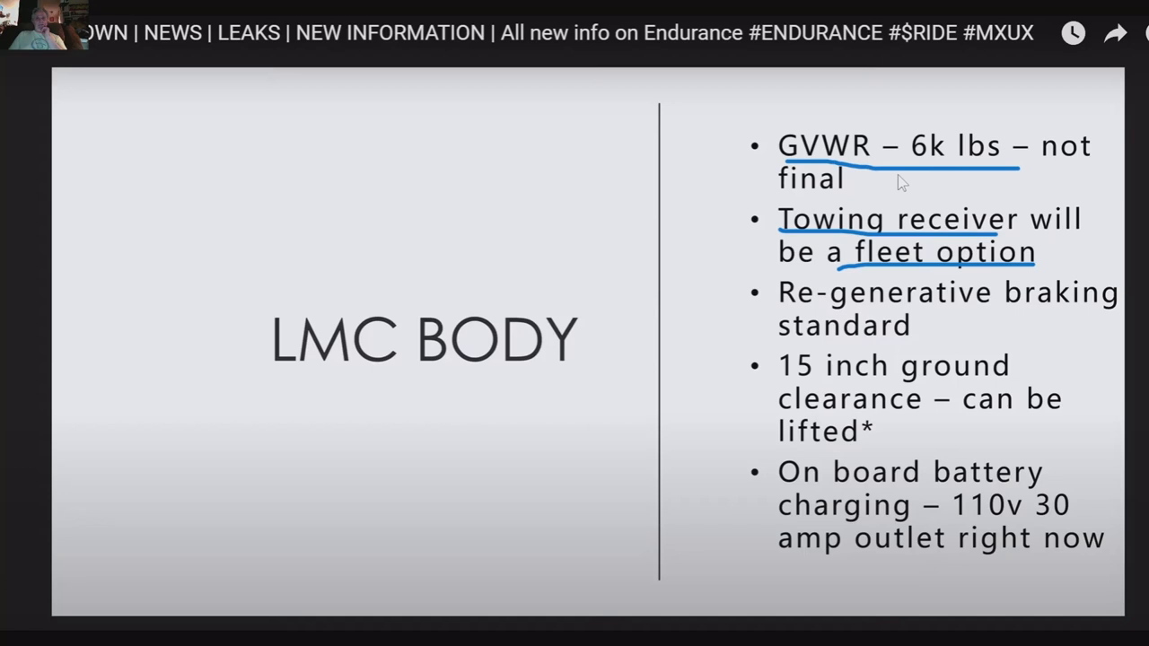
mouse_move(855, 176)
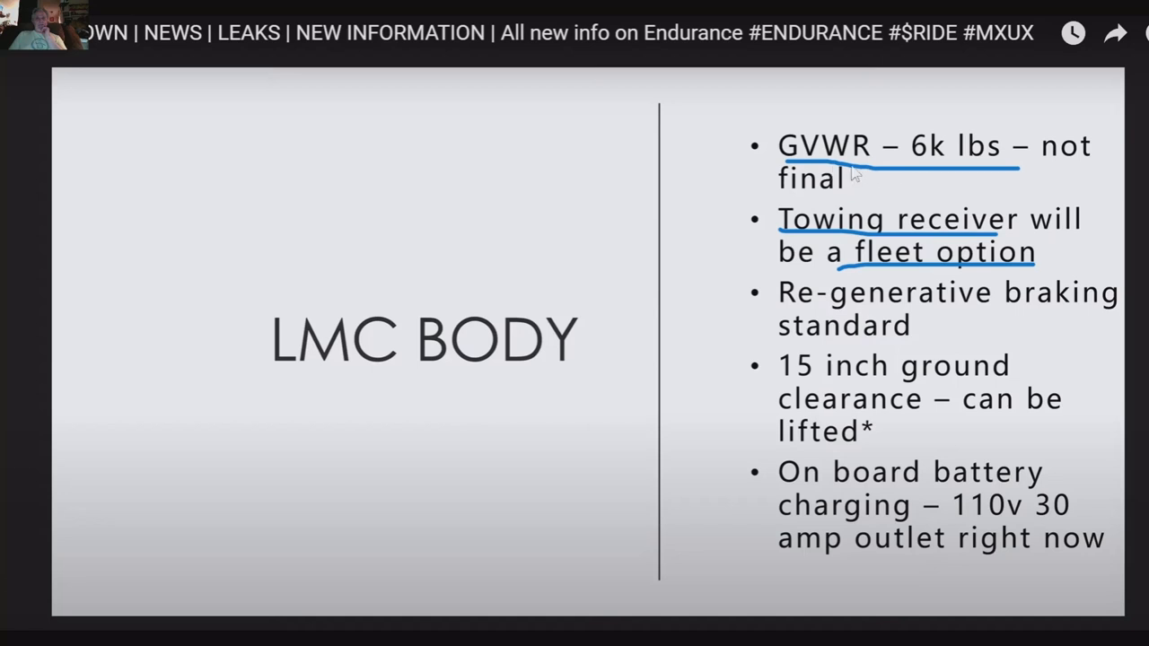
mouse_move(916, 170)
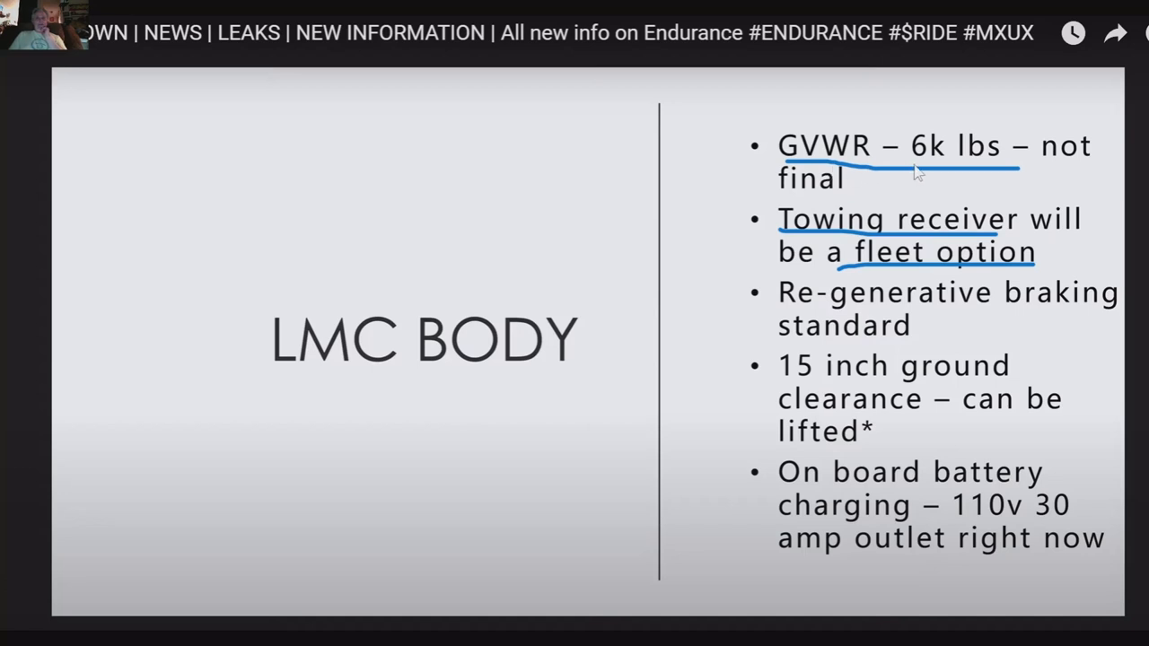
mouse_move(961, 176)
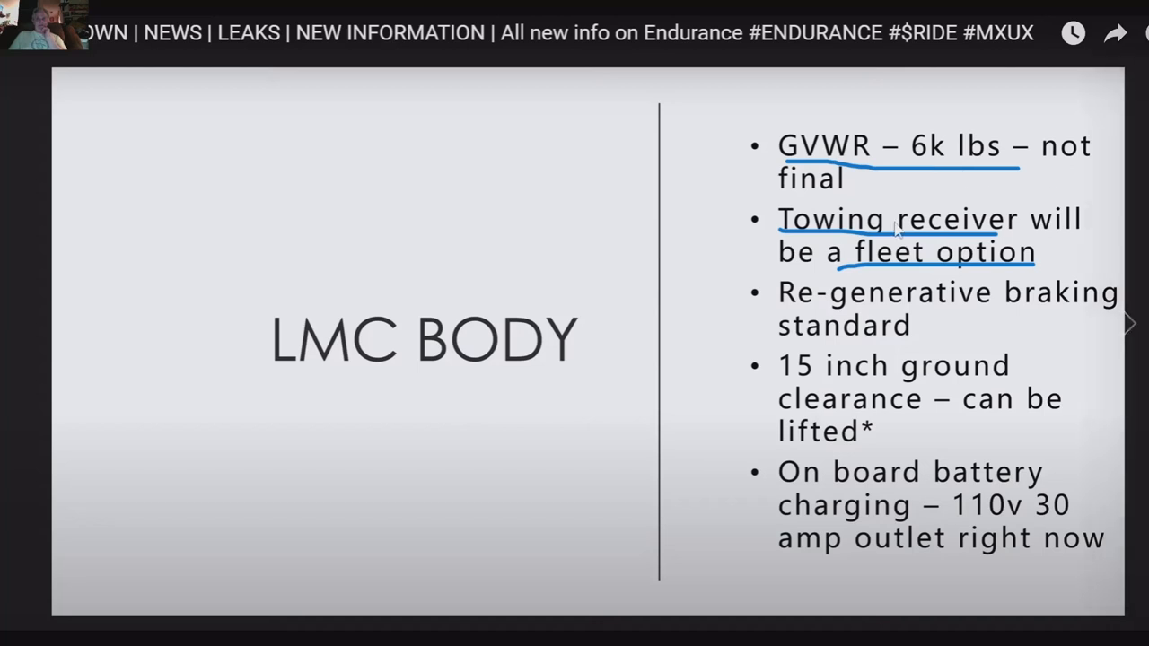
mouse_move(882, 253)
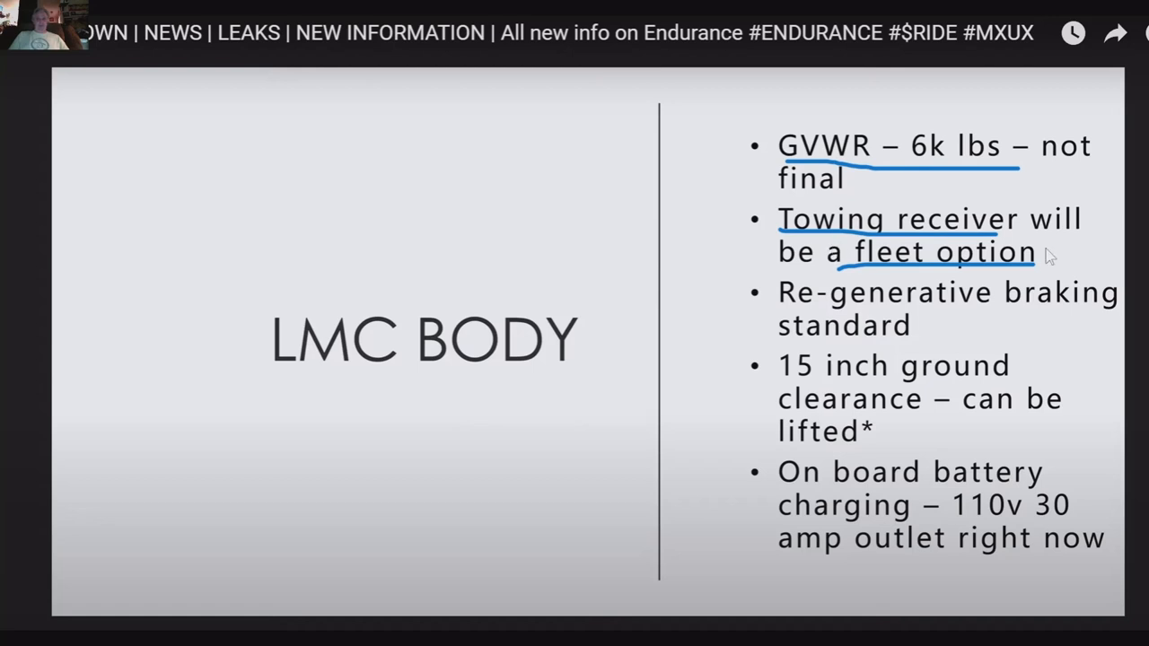
mouse_move(1009, 265)
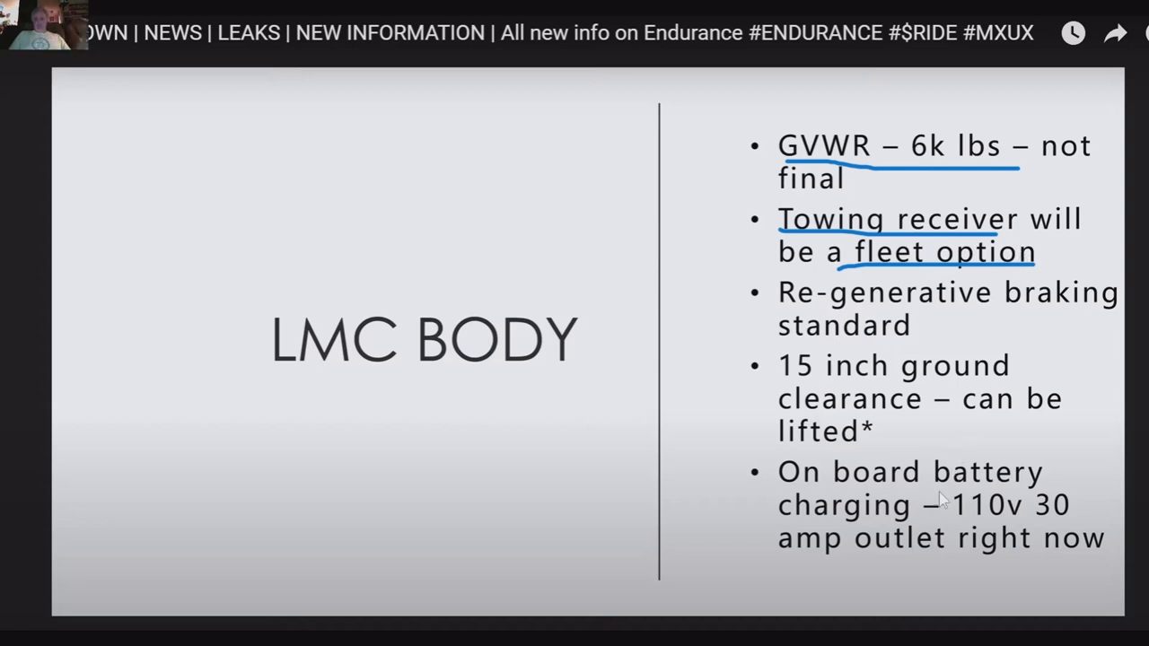
mouse_move(847, 431)
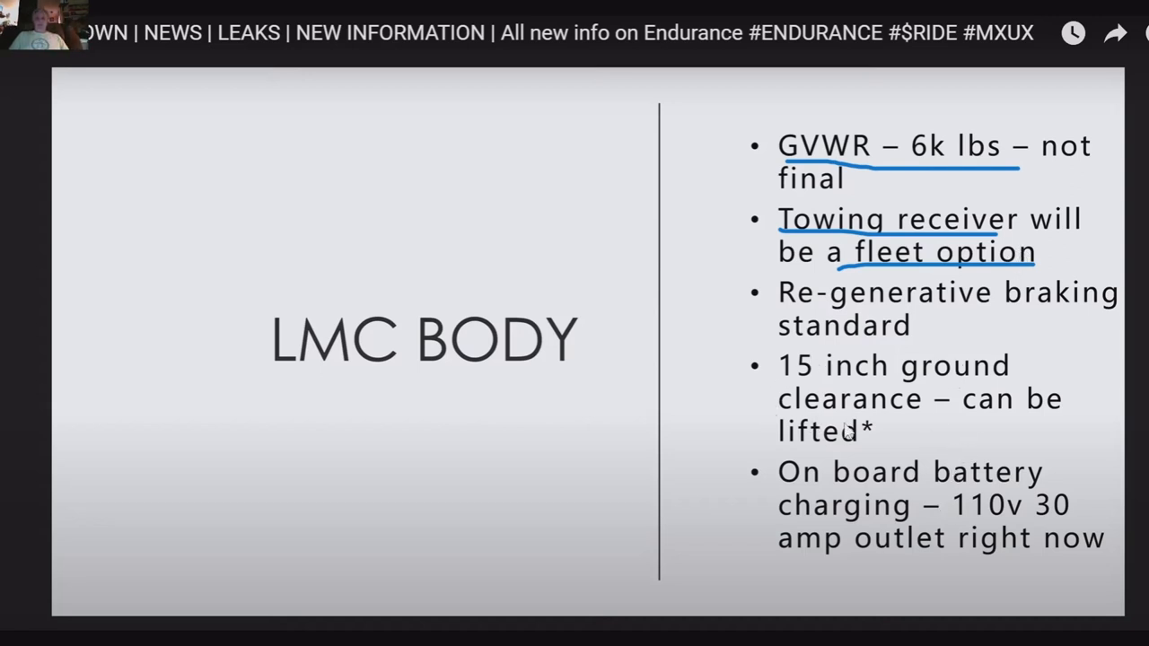
mouse_move(869, 557)
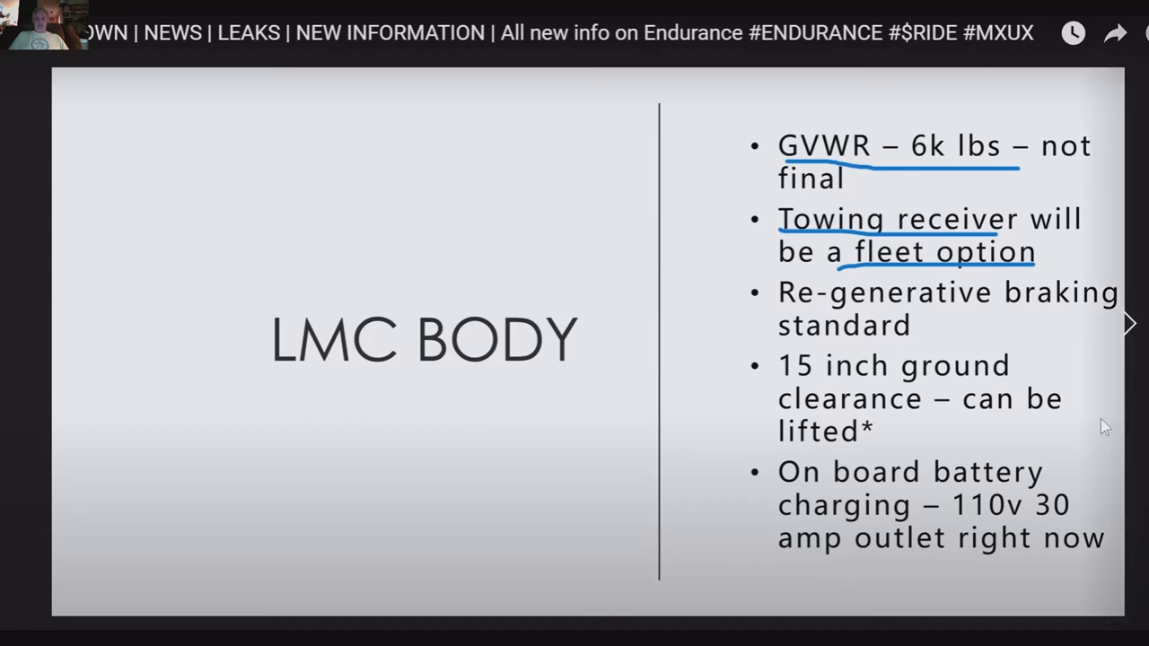
mouse_move(1131, 327)
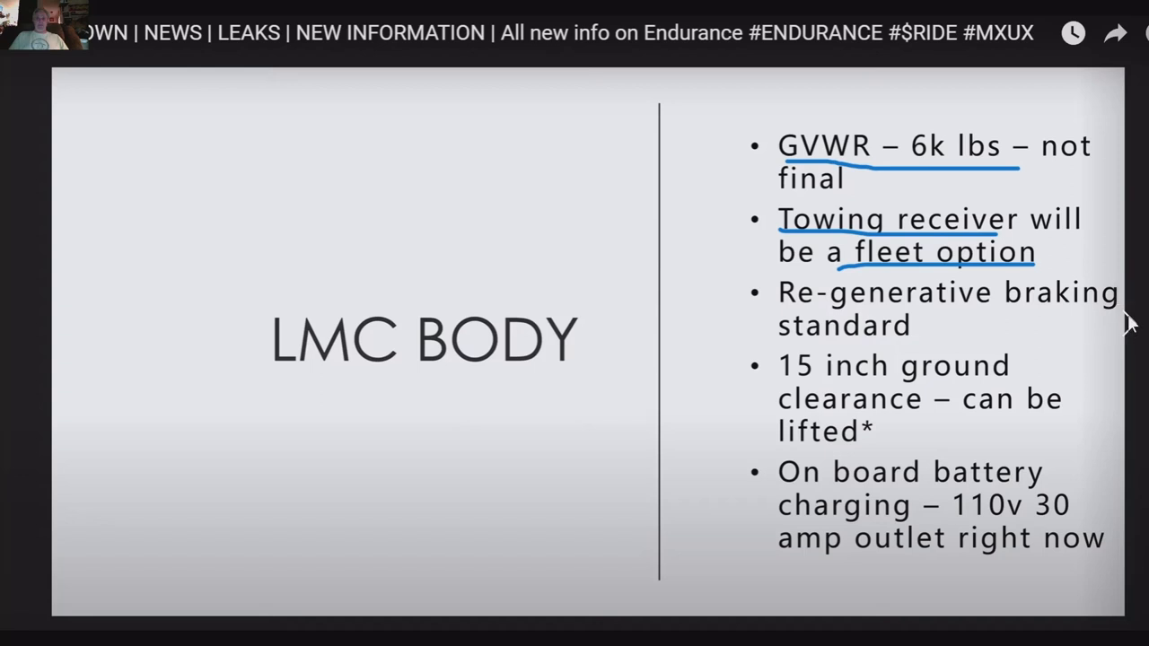
mouse_move(980, 262)
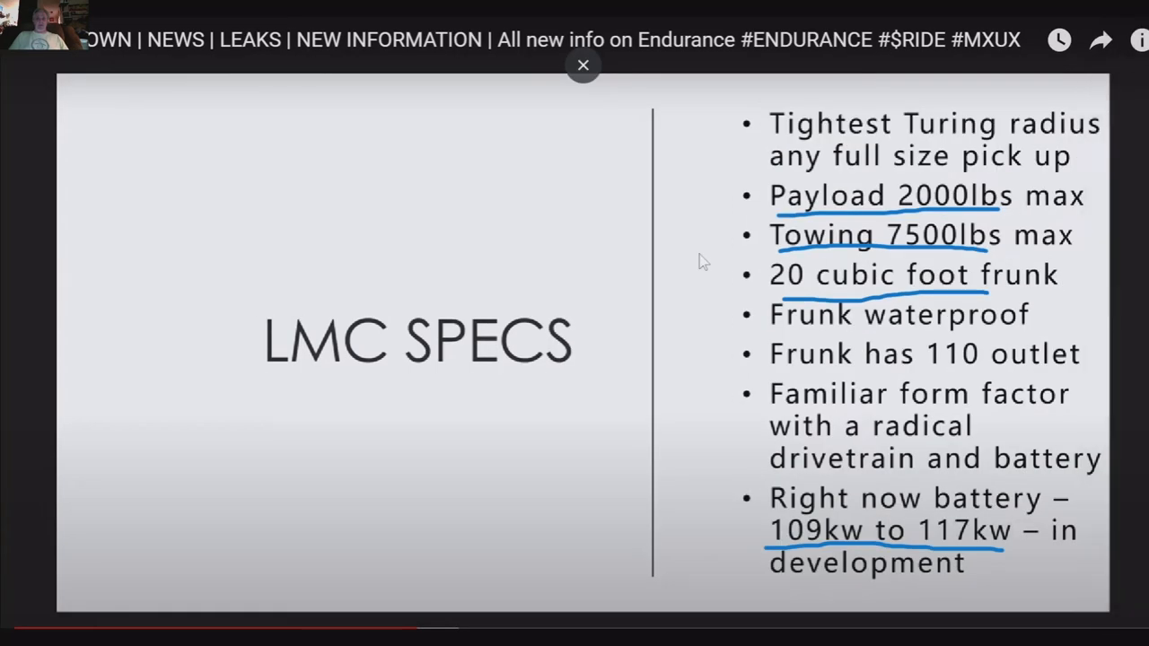
mouse_move(736, 219)
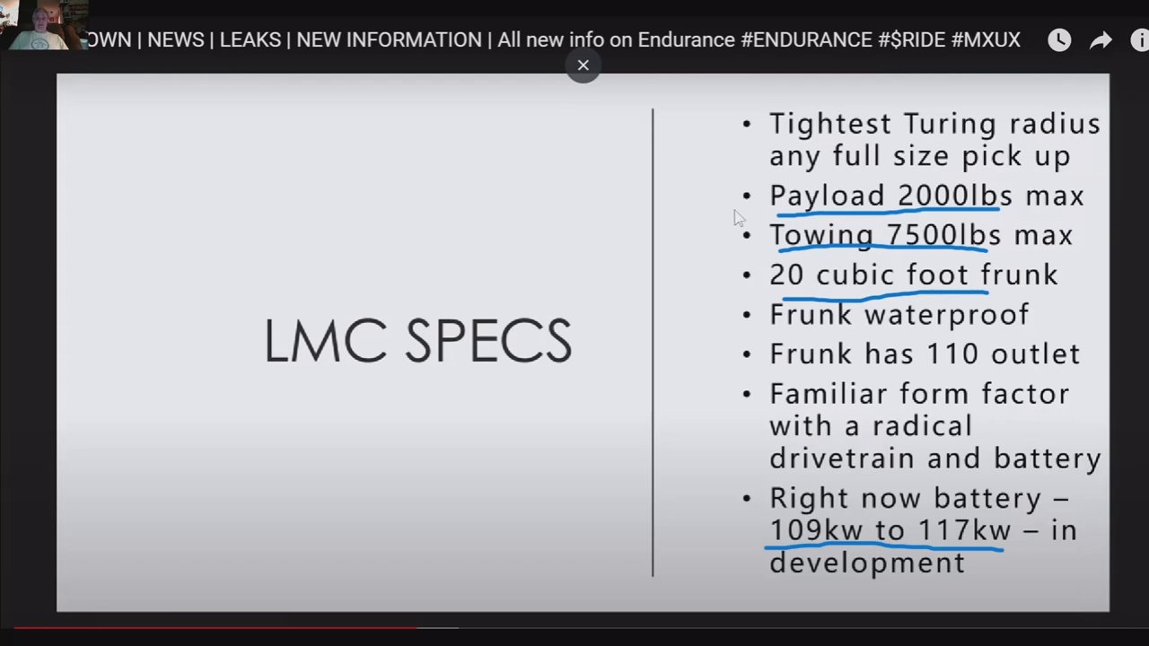
mouse_move(988, 212)
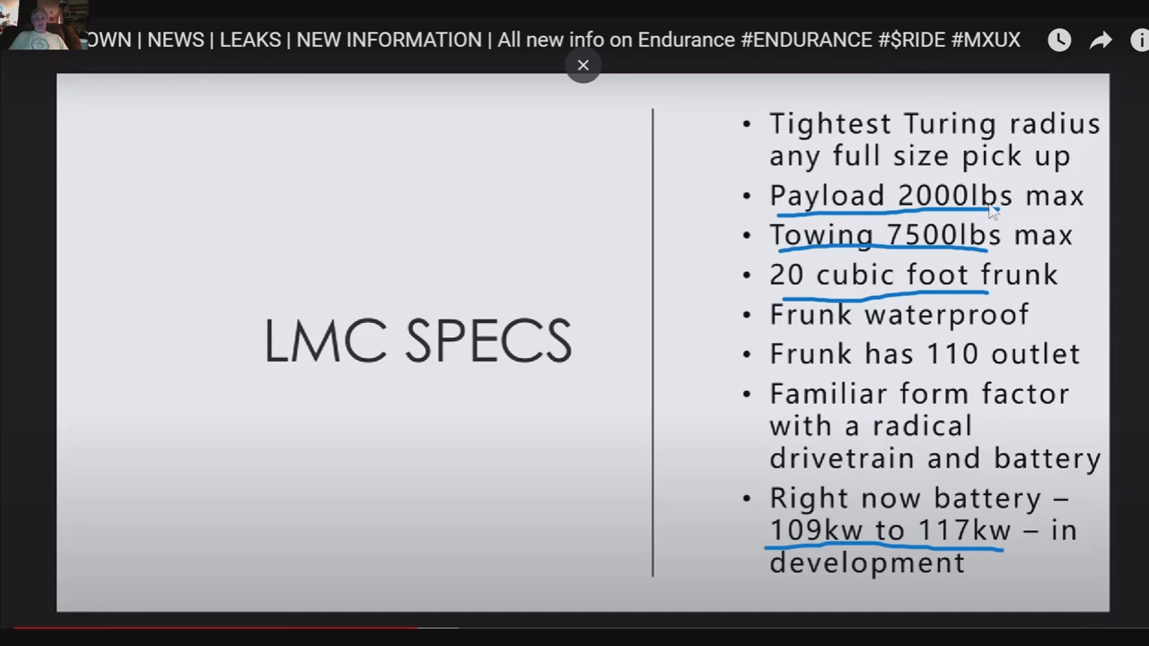
mouse_move(902, 259)
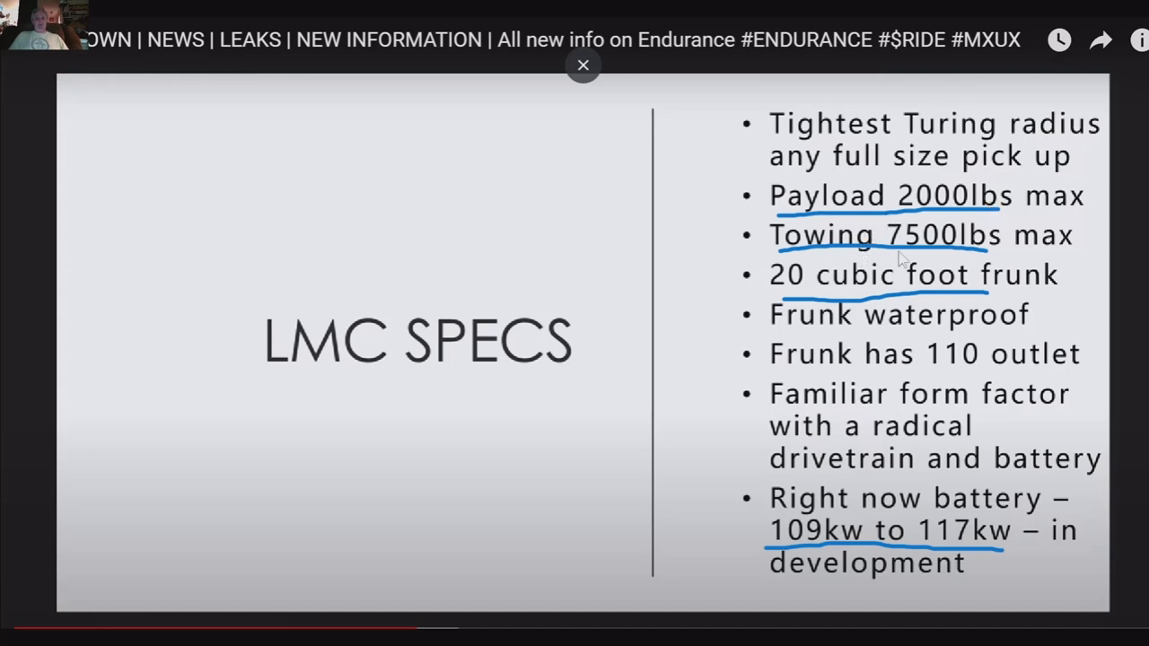
mouse_move(1038, 255)
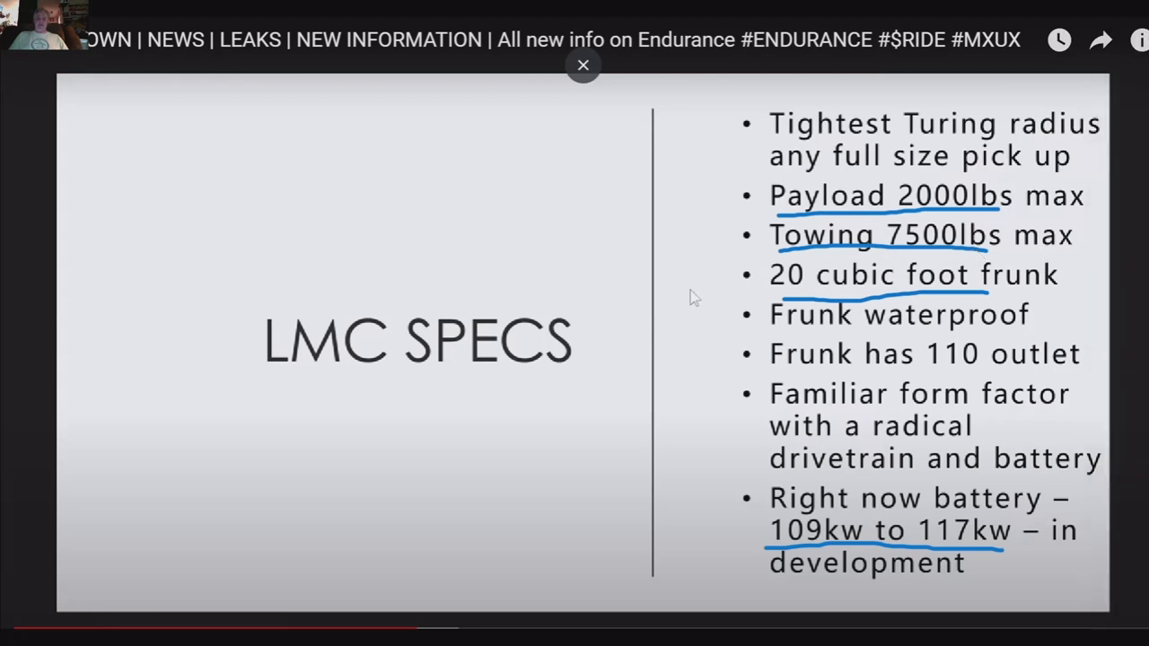
mouse_move(747, 294)
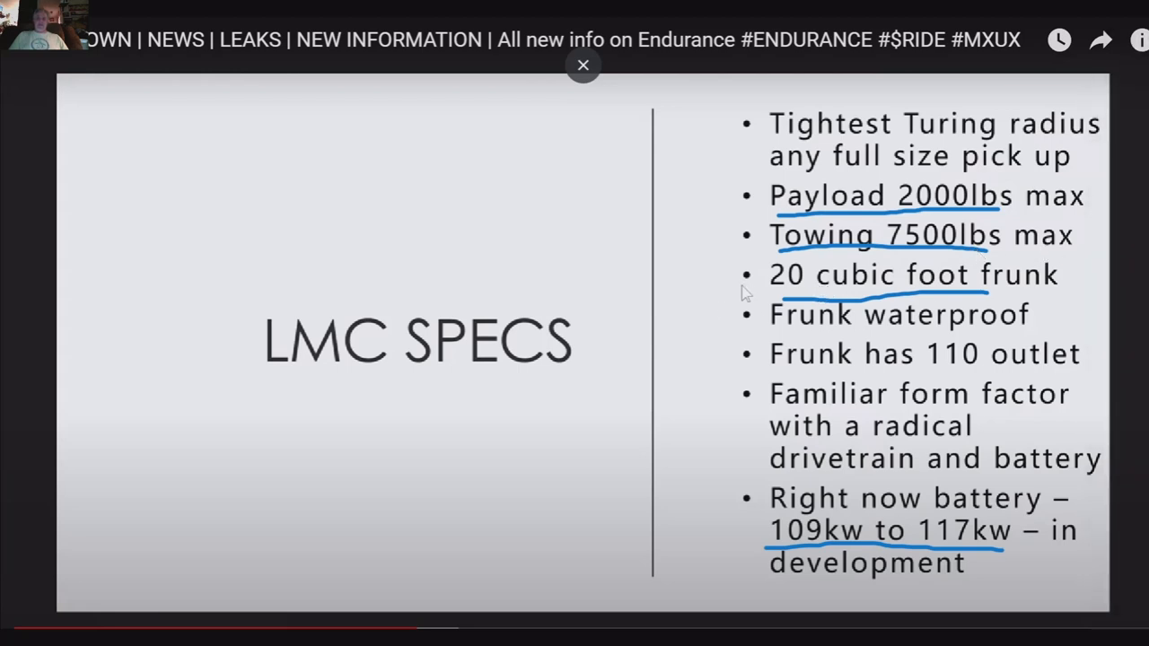
mouse_move(951, 309)
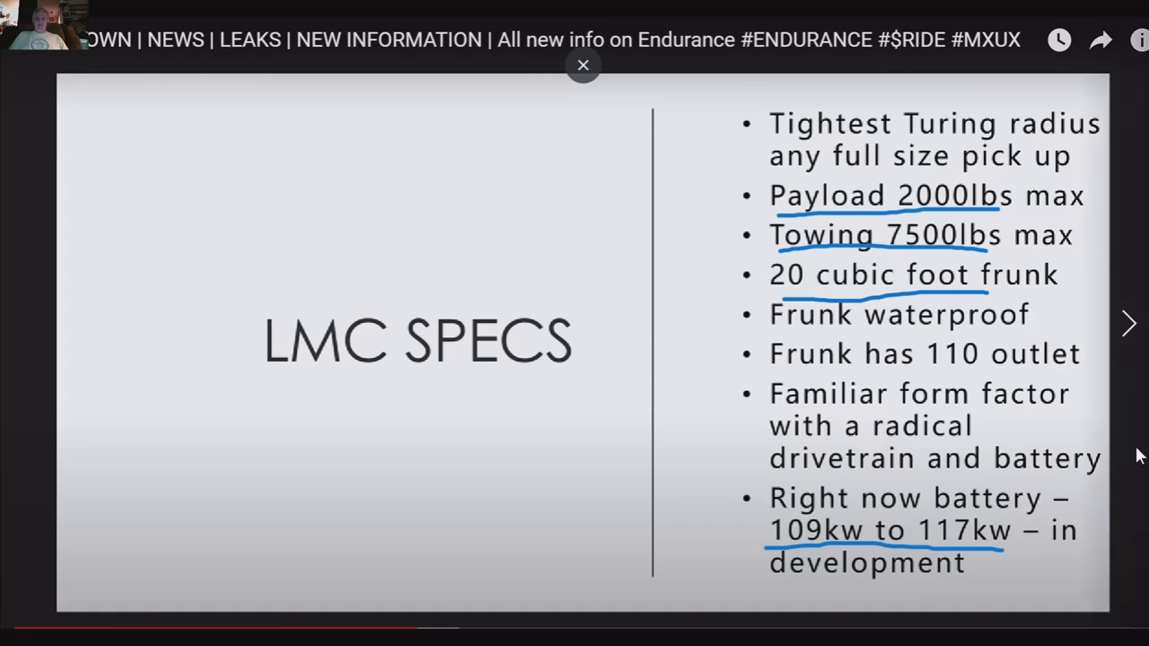
mouse_move(772, 553)
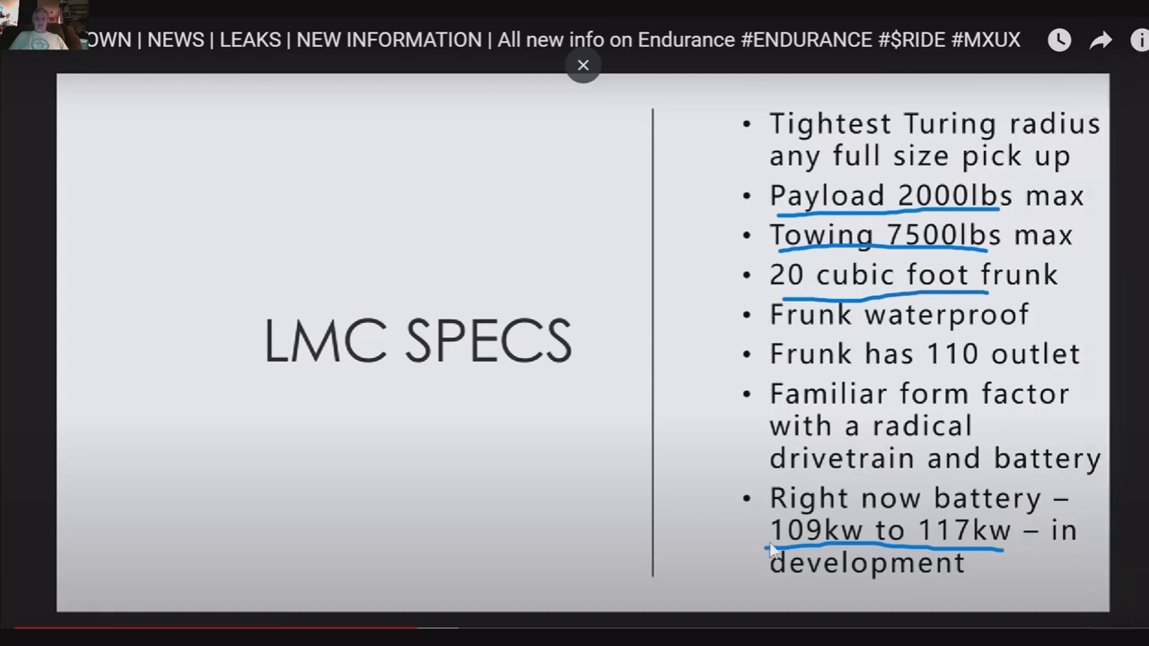
mouse_move(1002, 564)
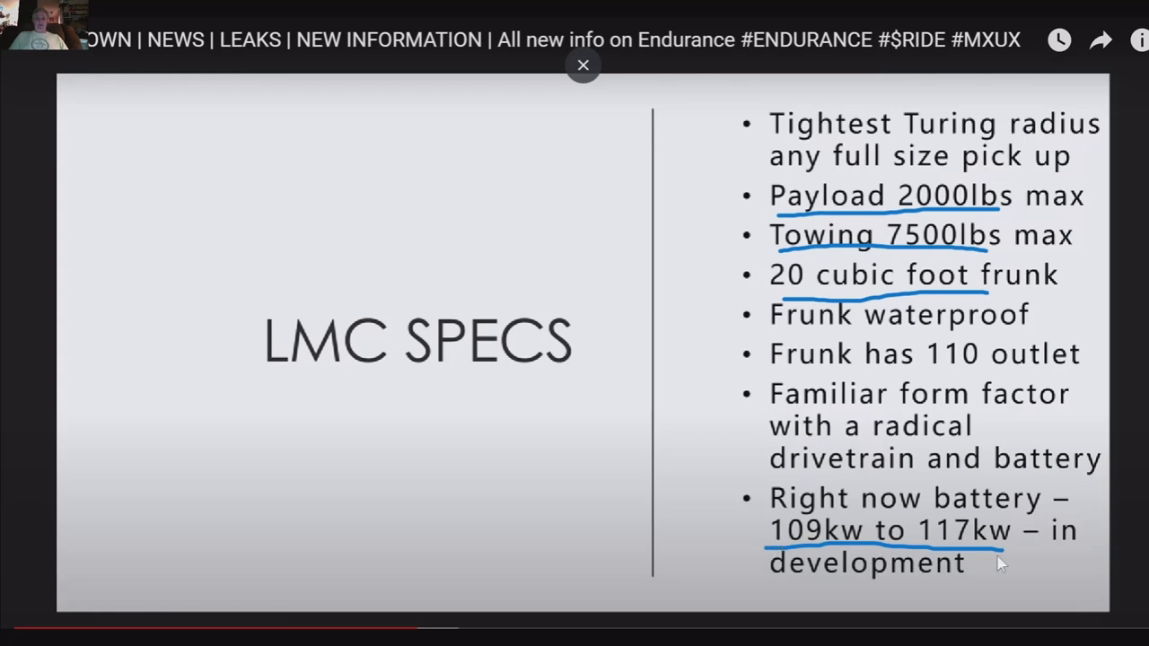
mouse_move(1024, 553)
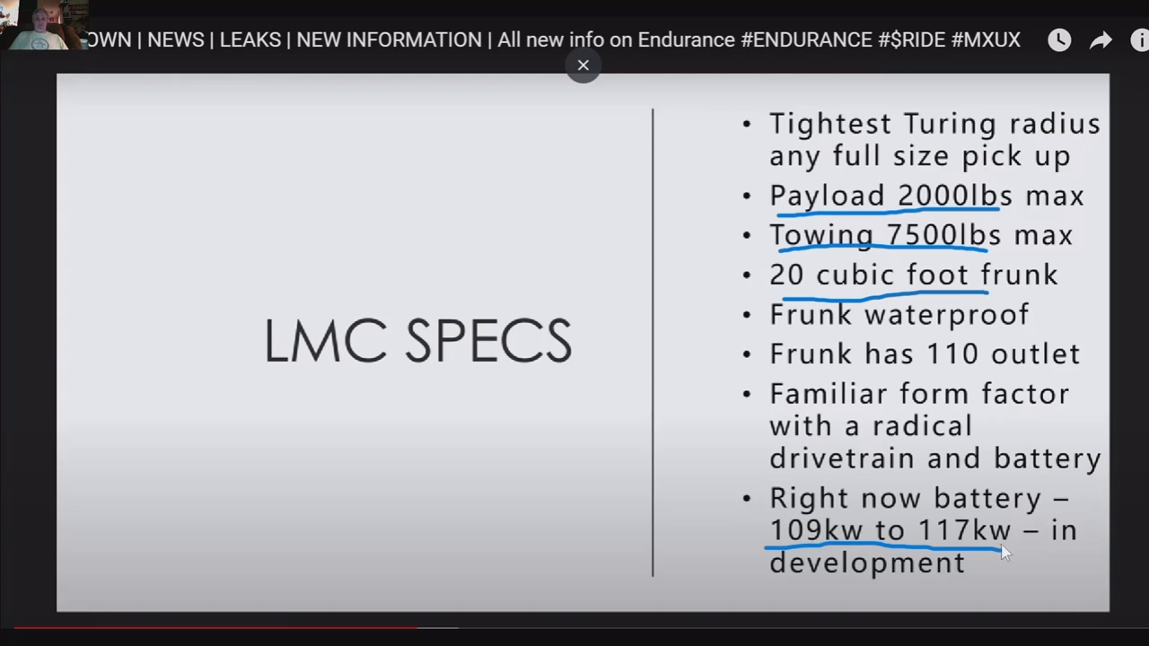
mouse_move(1131, 305)
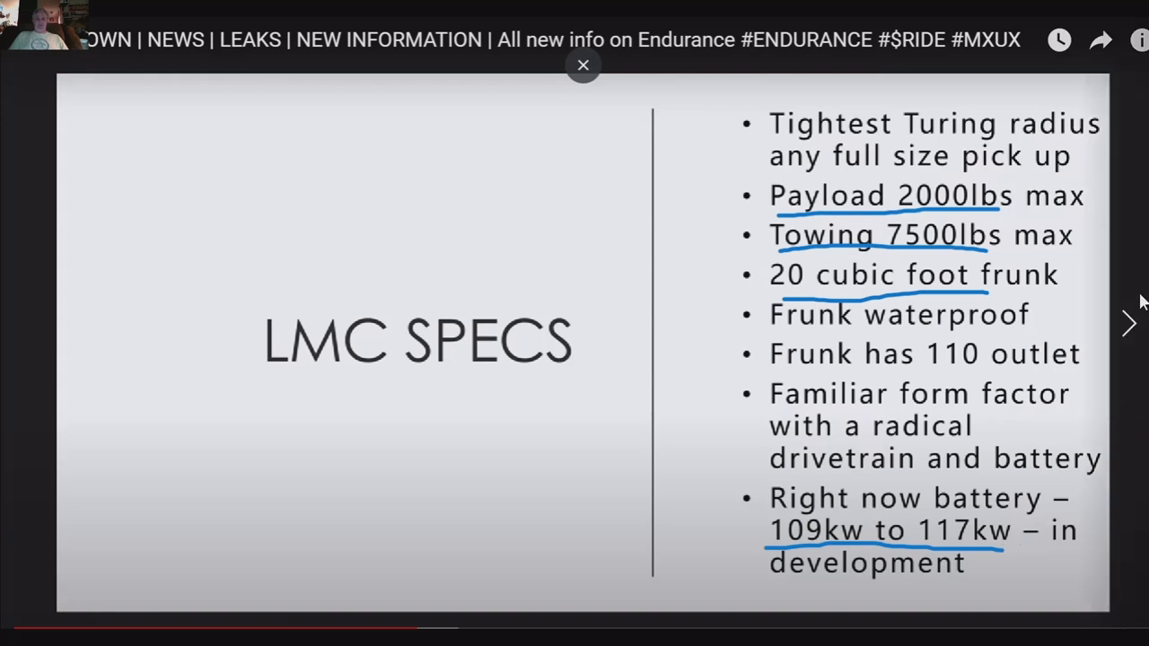
- Resume the video until the LMC SPECS VS ICE slide with range, weight and 0–60 figures appears
left_click(1130, 323)
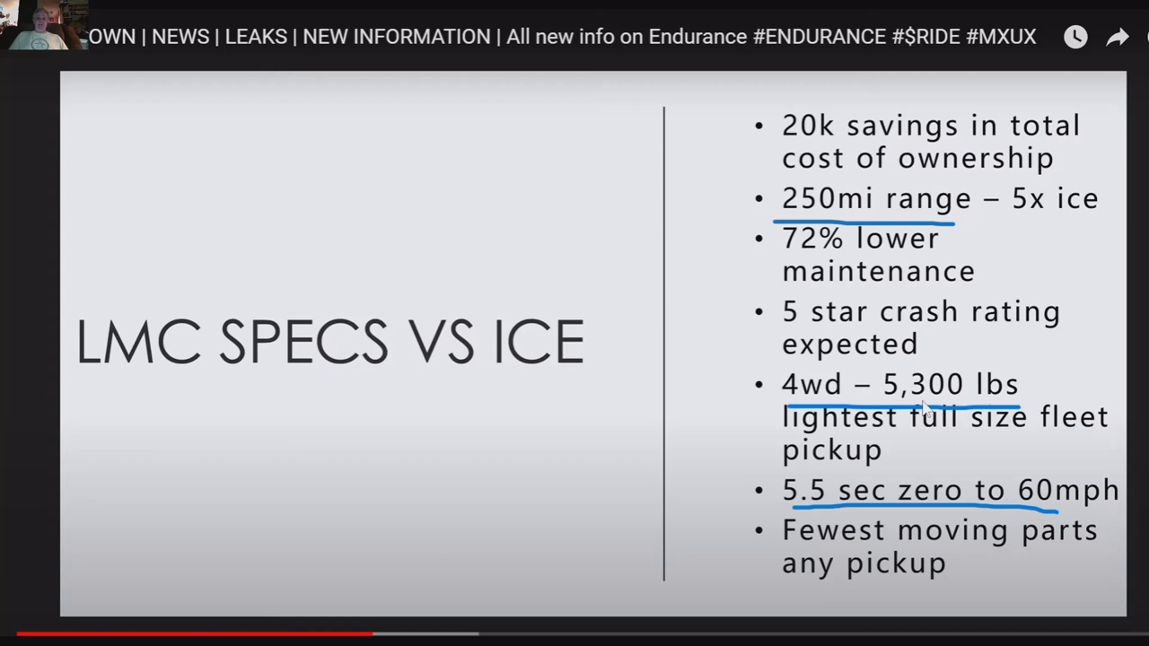
mouse_move(1135, 331)
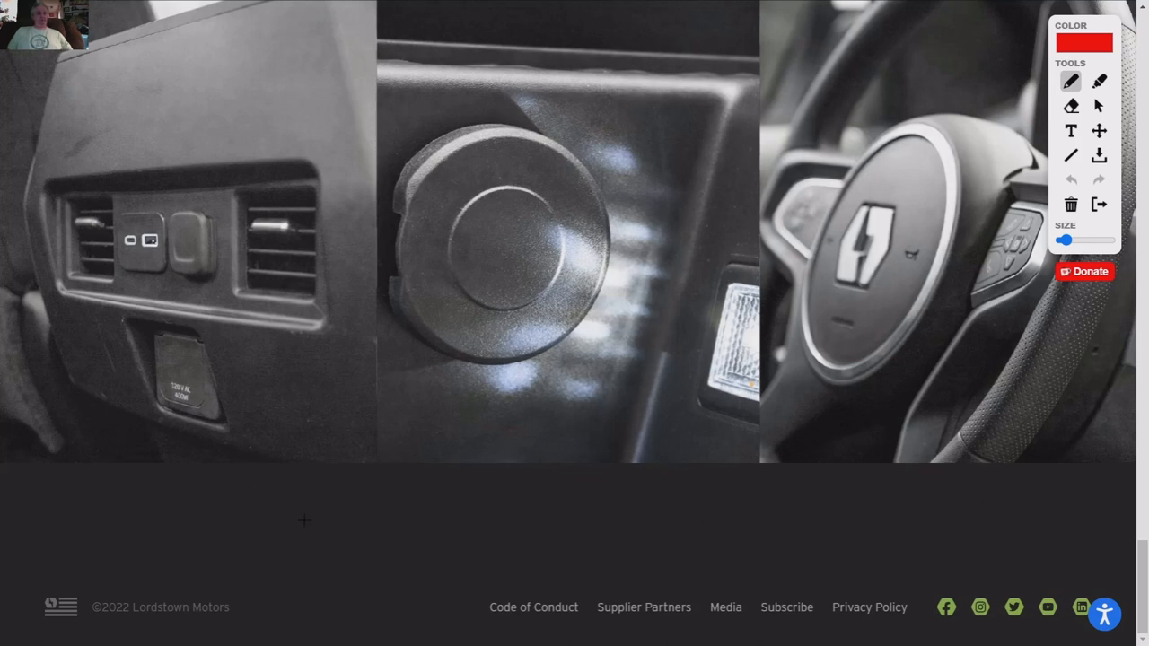
- Draw a red freehand outline around the vent-and-port panel, redrawing its top and right edges
left_click_drag(303, 521, 52, 153)
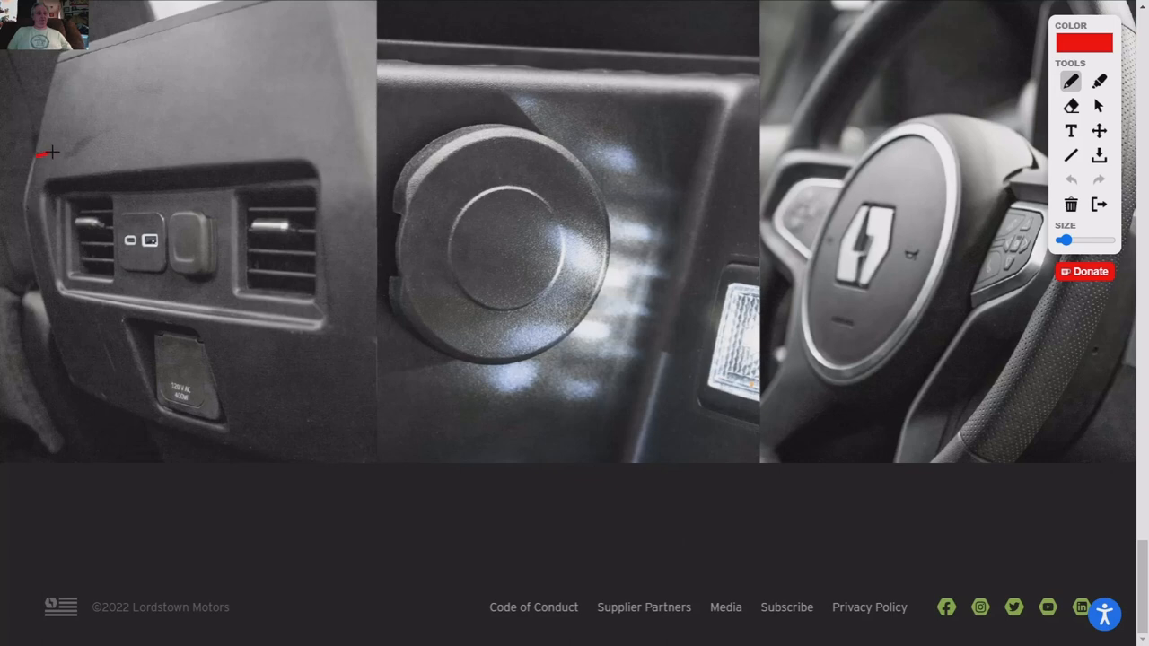
left_click_drag(40, 151, 340, 301)
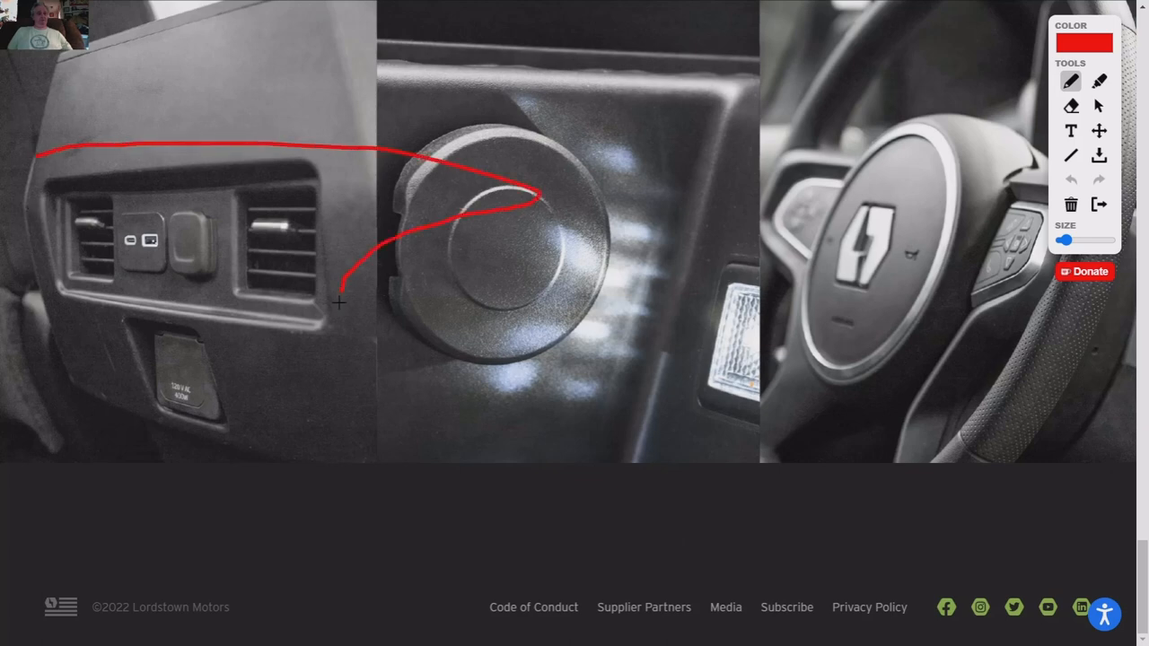
left_click_drag(339, 302, 53, 247)
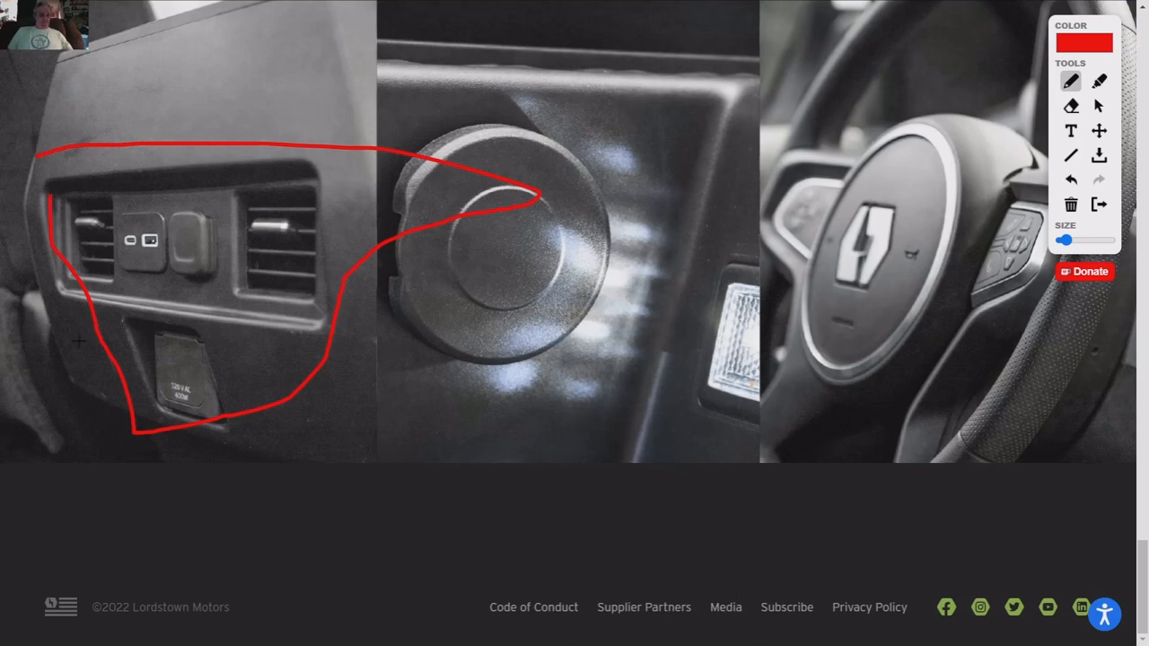
mouse_move(221, 88)
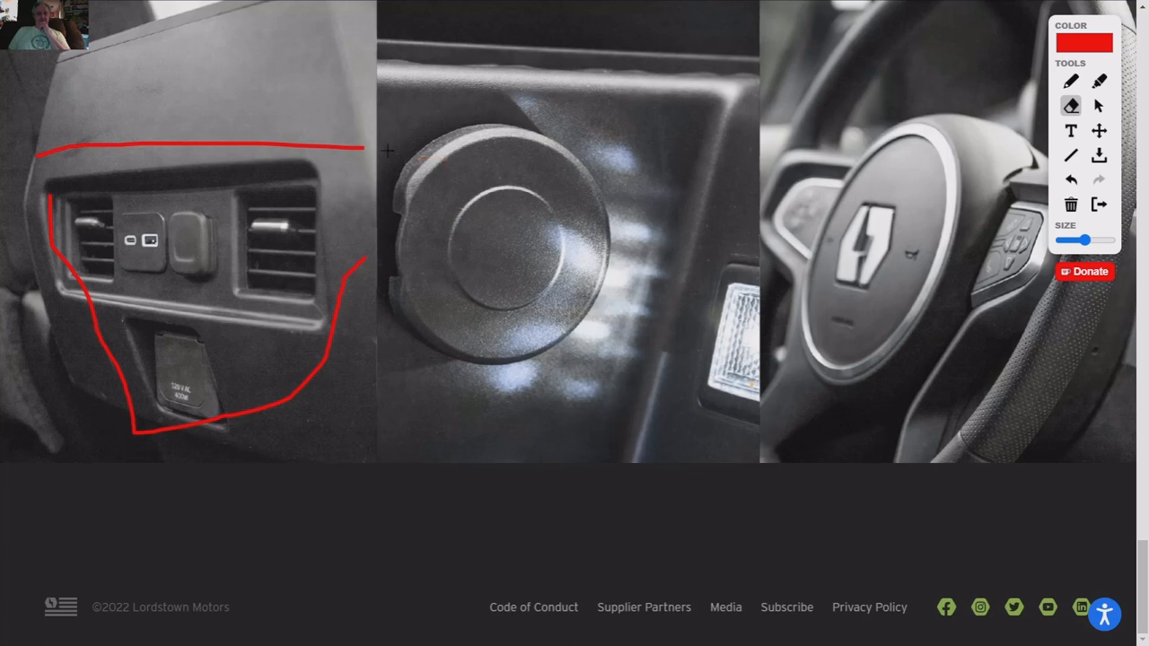
left_click(1070, 81)
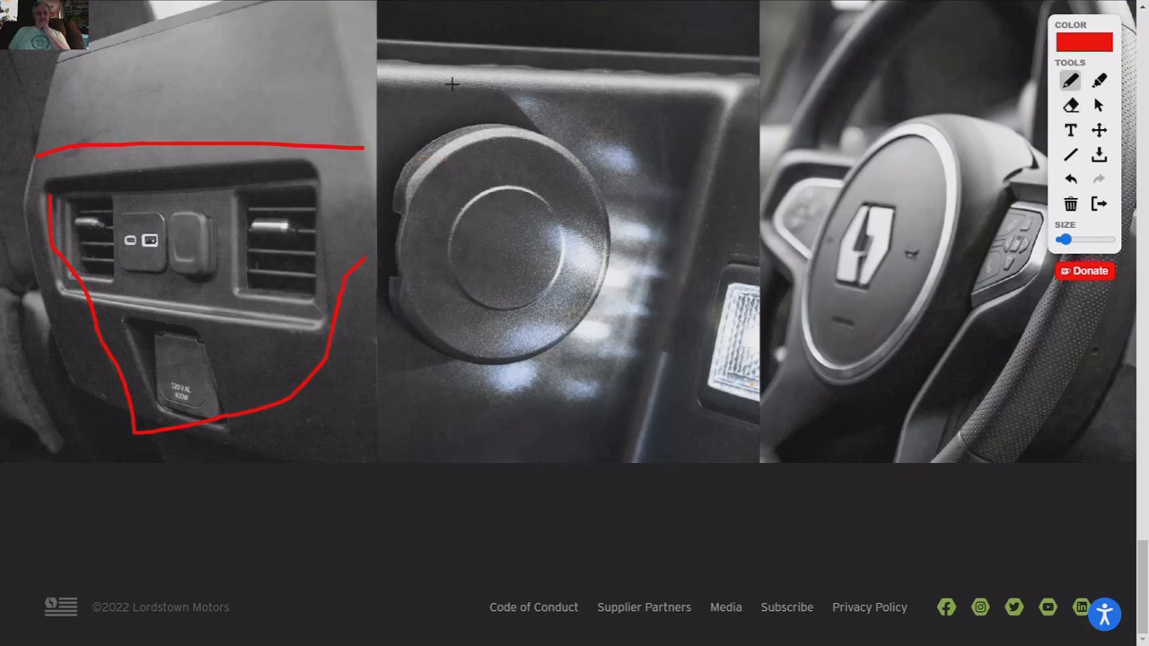
left_click_drag(360, 148, 359, 165)
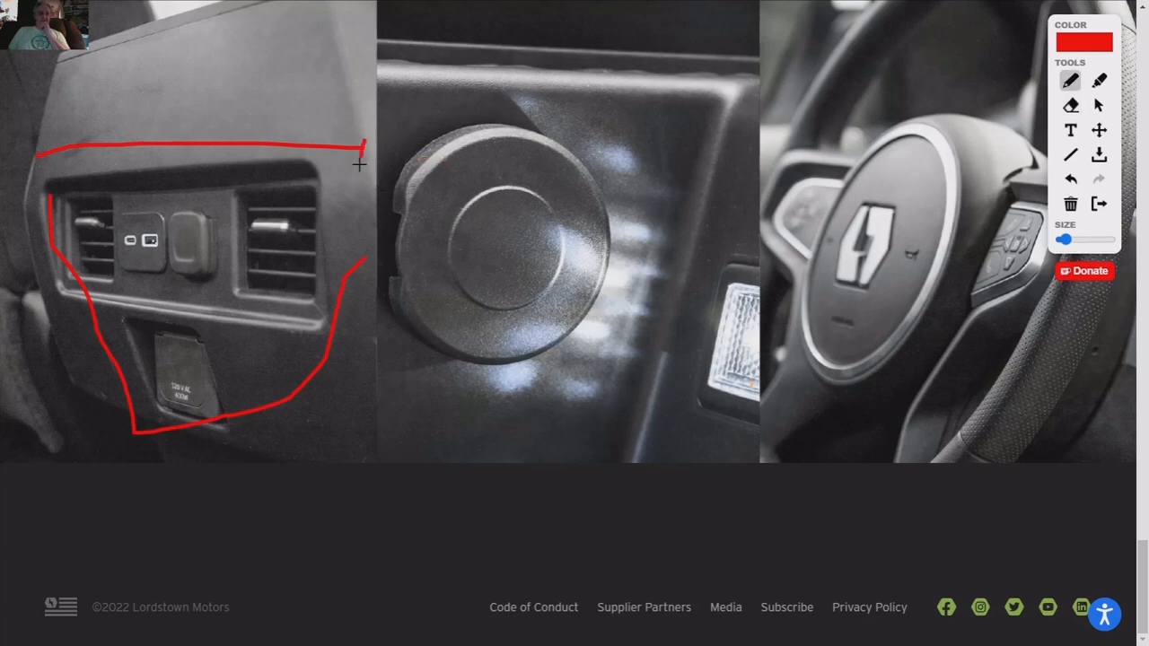
left_click_drag(362, 165, 356, 270)
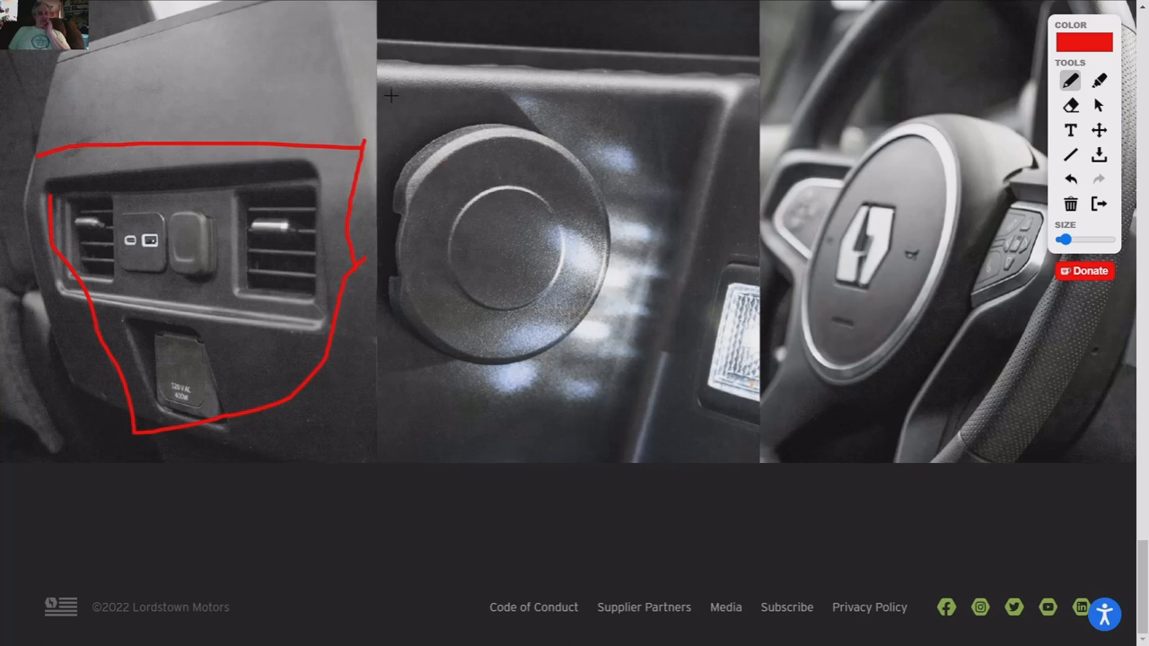
- Outline the round knob panel in red and add a mark below the middle photo
left_click_drag(392, 63, 704, 134)
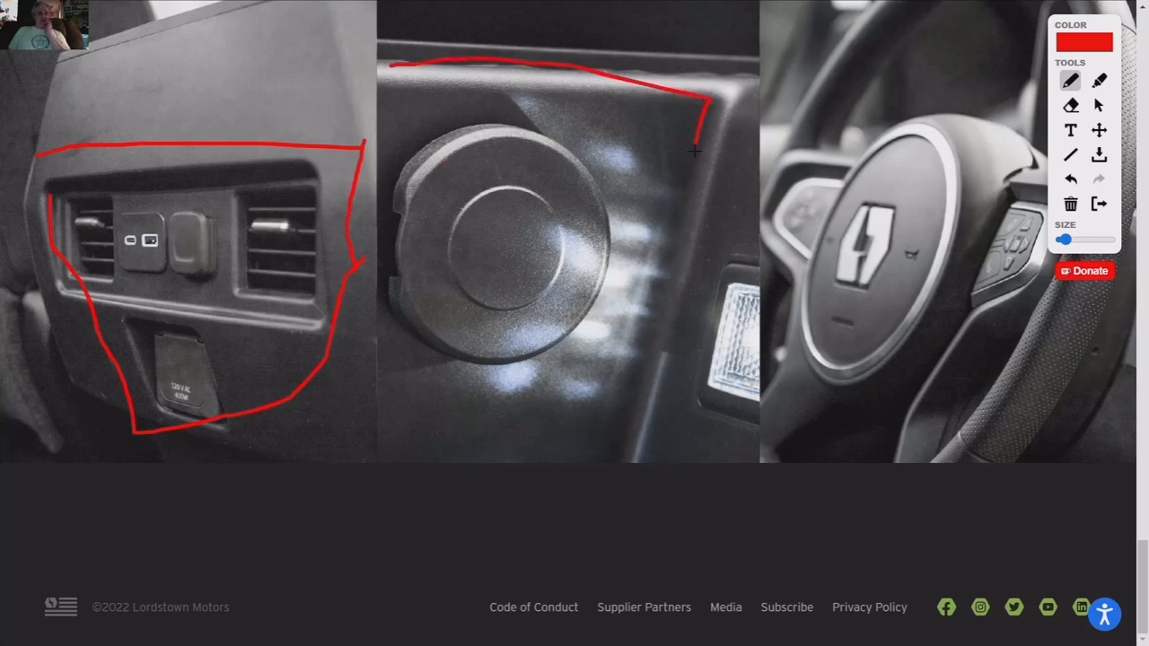
left_click_drag(698, 147, 429, 411)
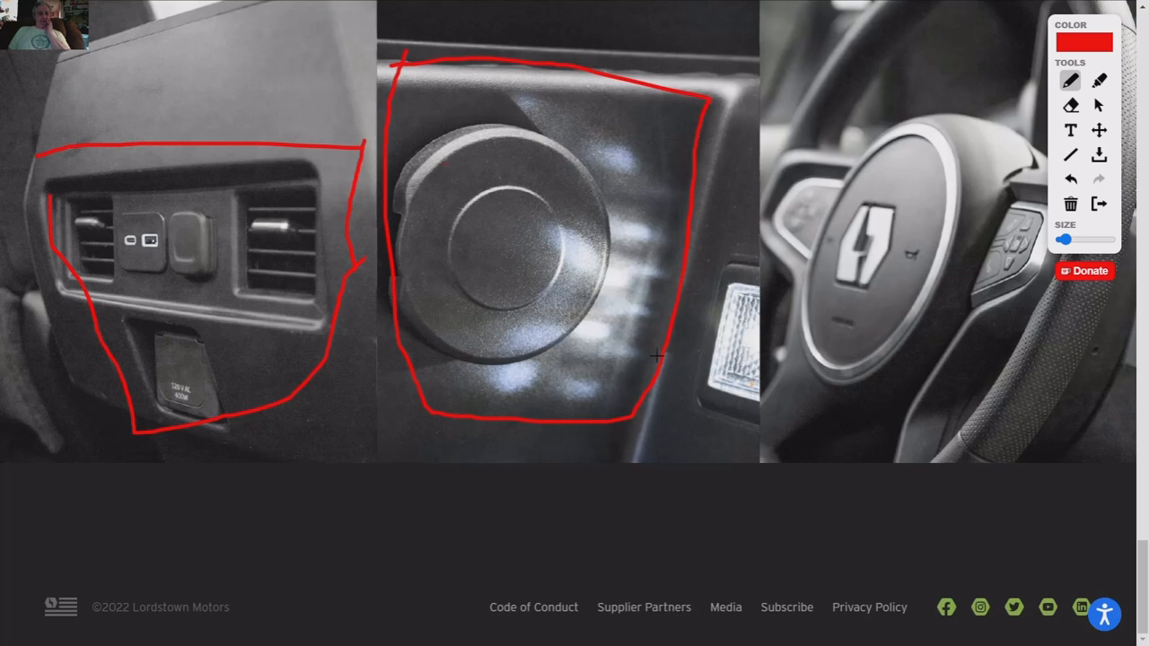
mouse_move(560, 353)
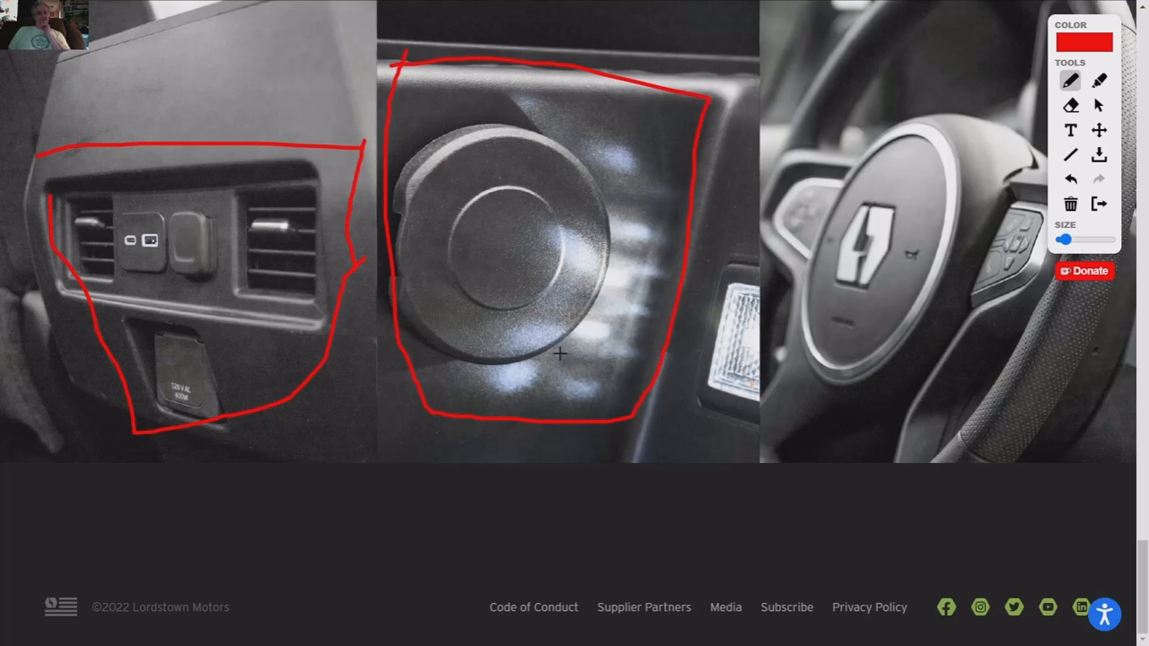
mouse_move(481, 370)
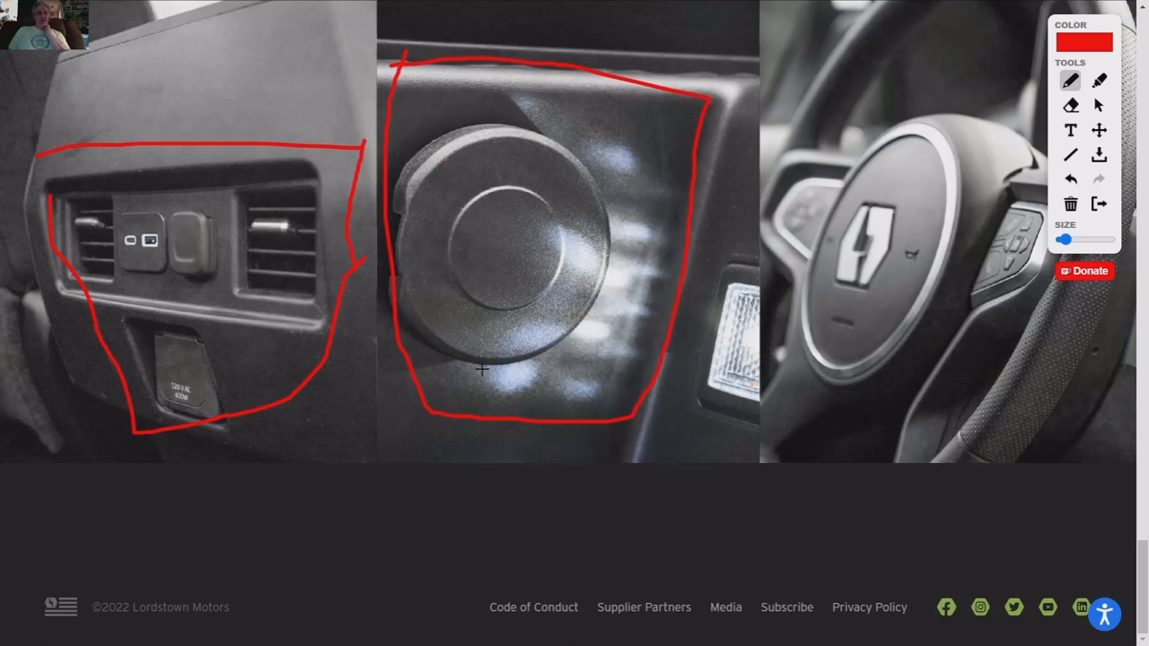
mouse_move(538, 327)
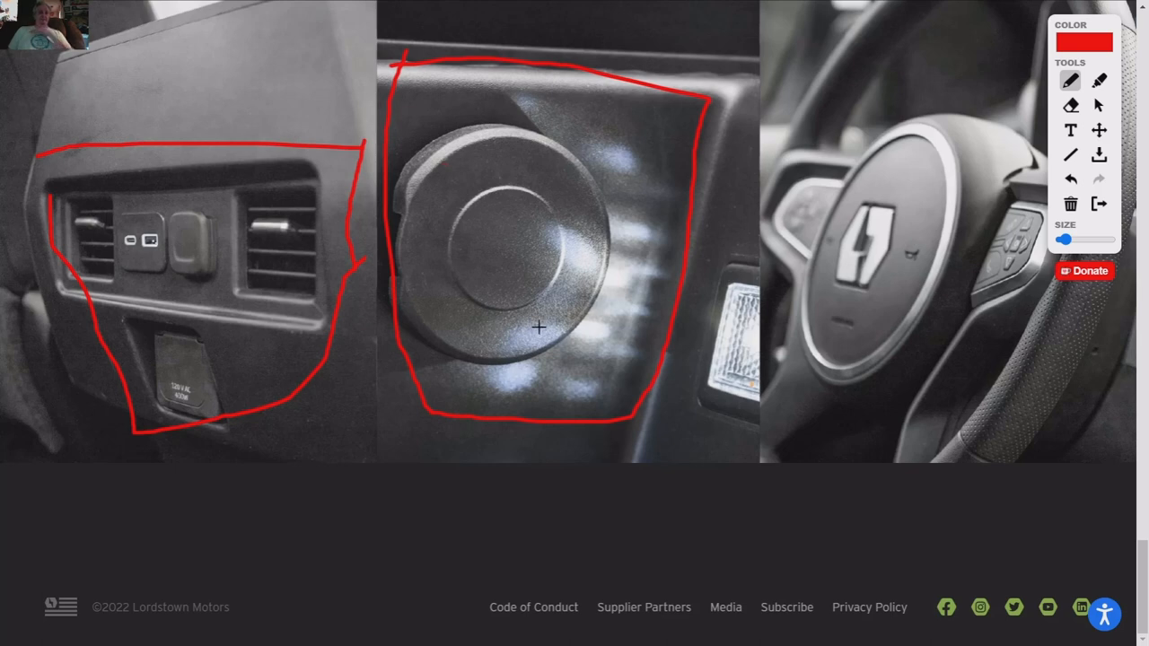
mouse_move(571, 391)
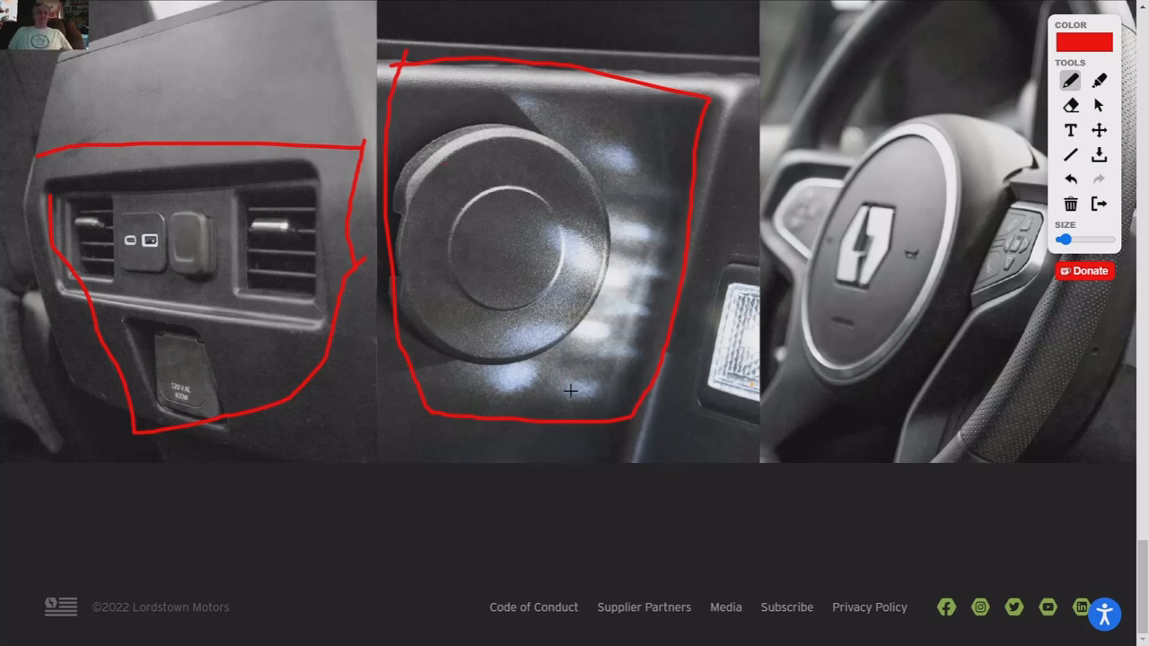
mouse_move(582, 337)
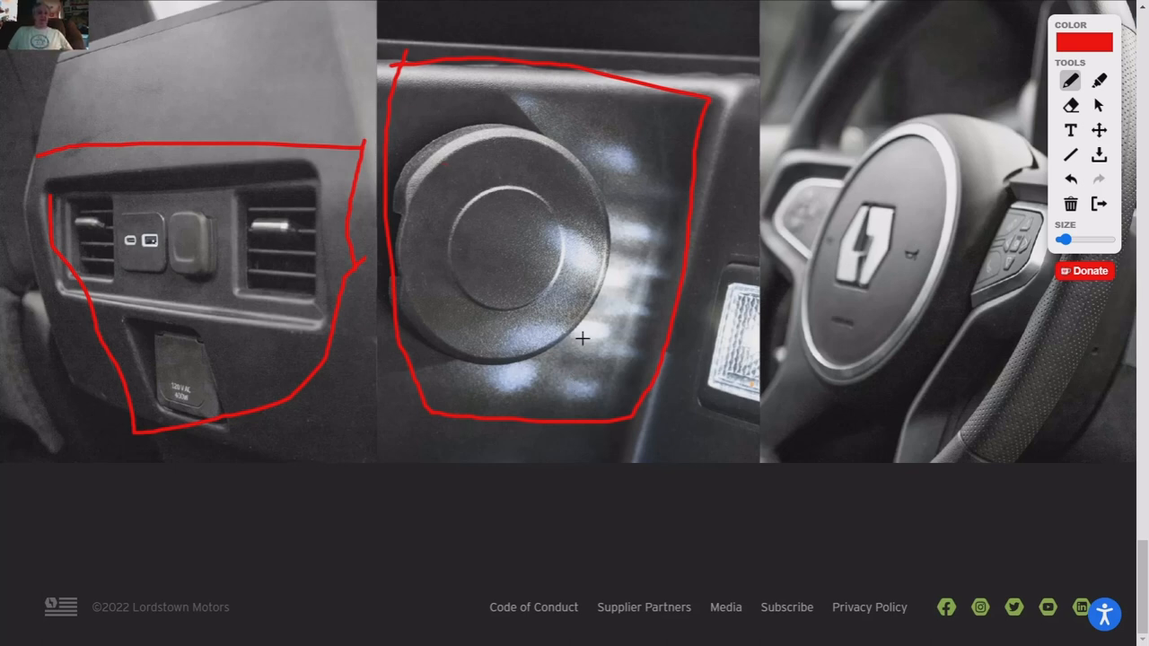
mouse_move(564, 131)
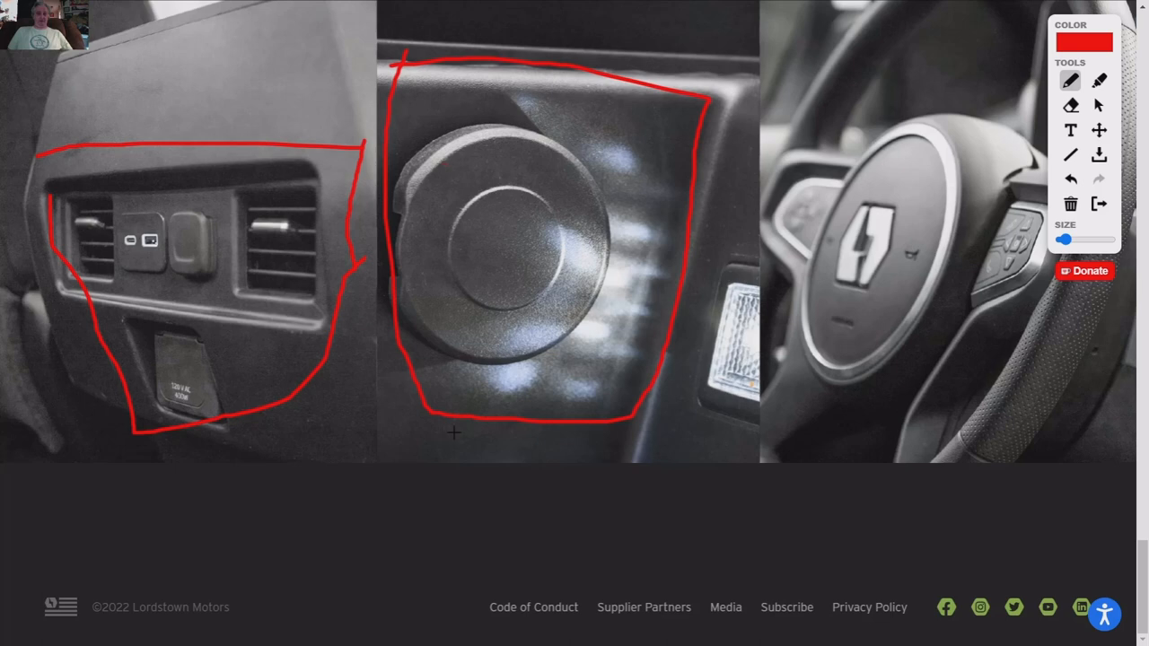
left_click_drag(704, 255, 745, 255)
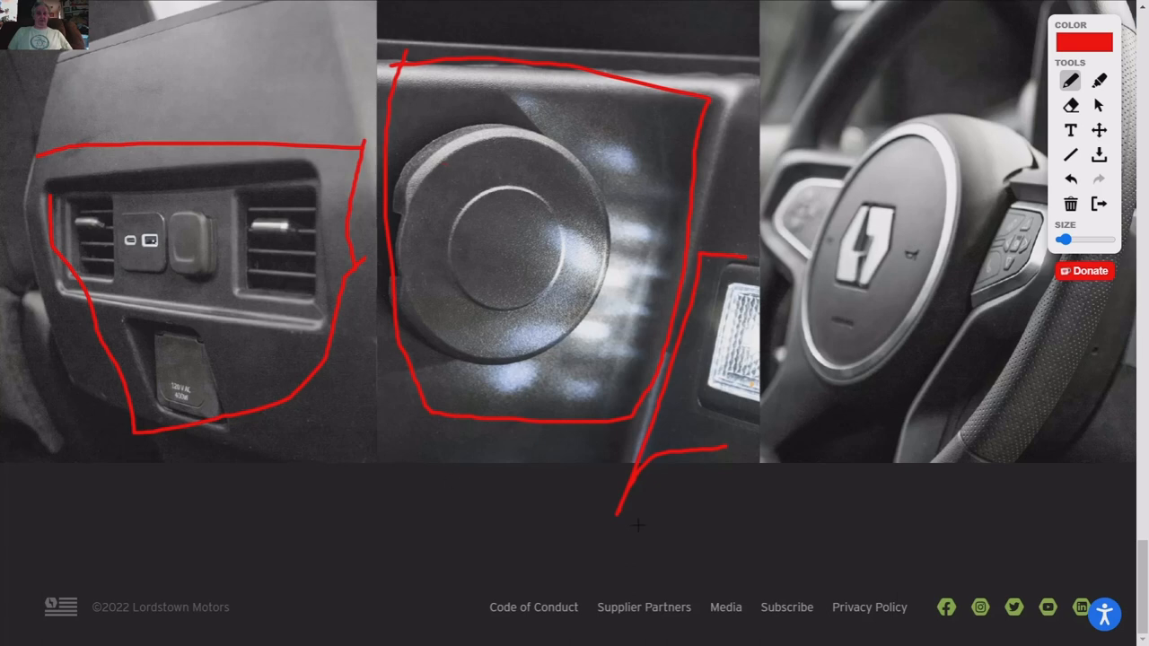
mouse_move(823, 360)
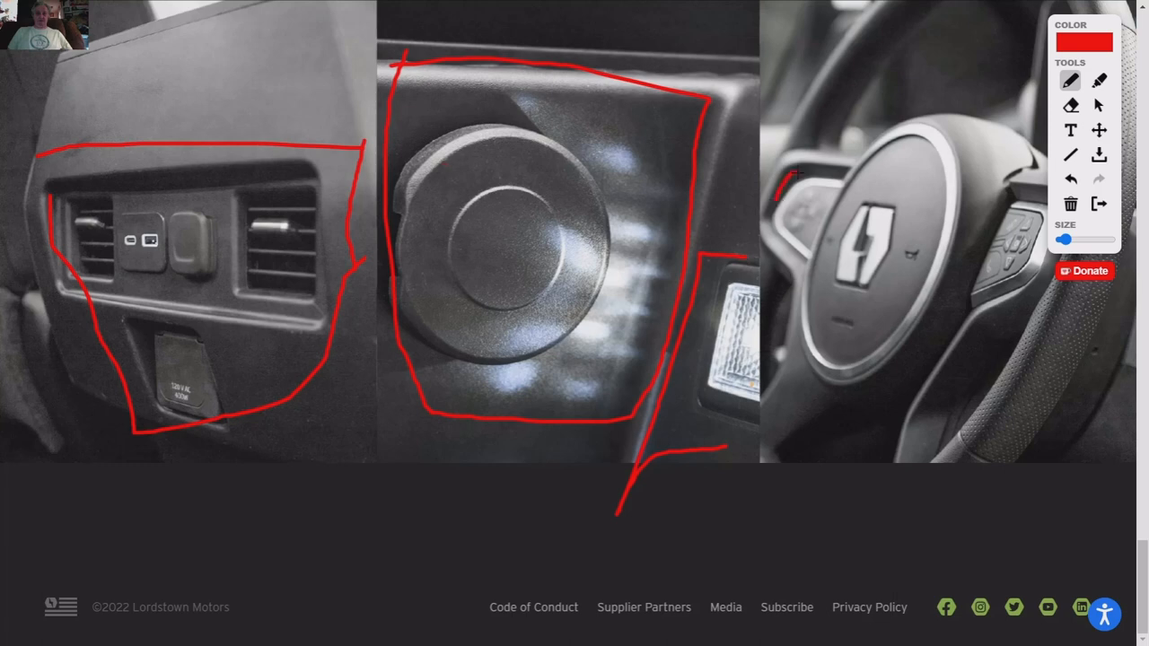
- Circle the right-hand steering-wheel buttons in red on the interior photo
left_click_drag(794, 176, 812, 237)
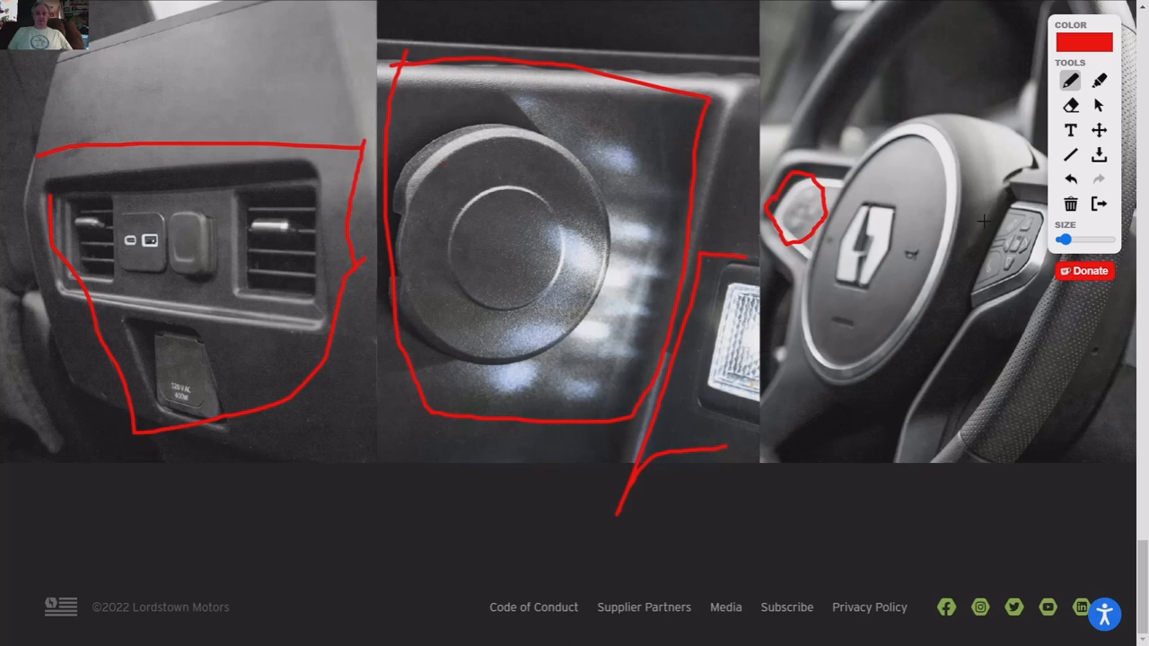
left_click_drag(988, 212, 1056, 212)
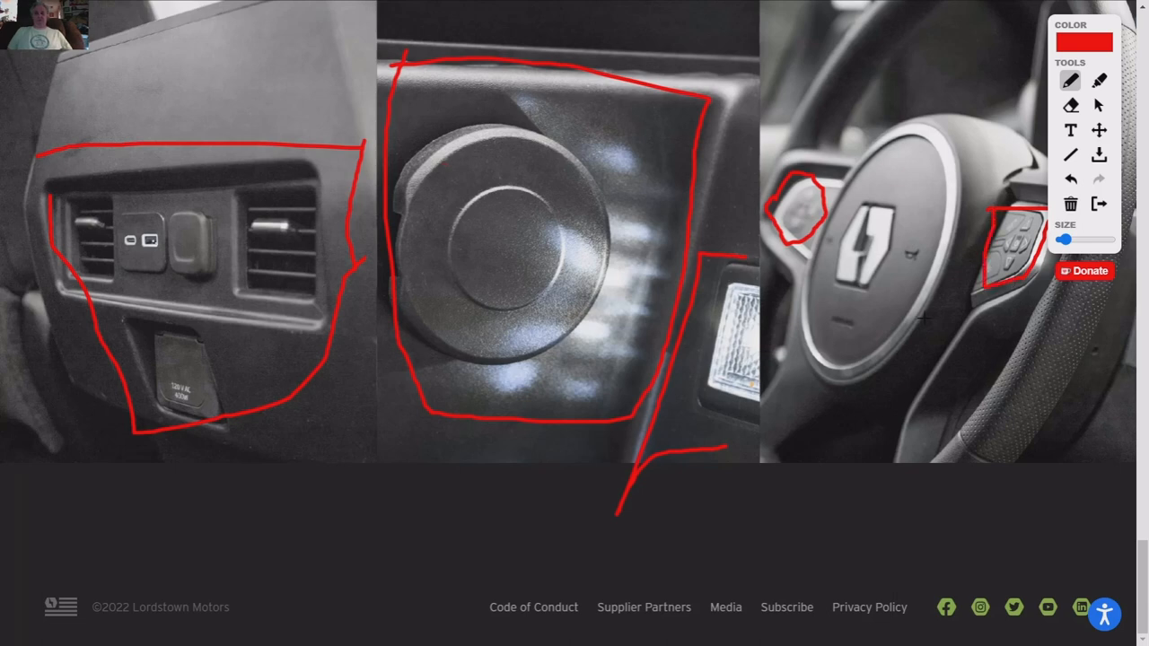
mouse_move(402, 233)
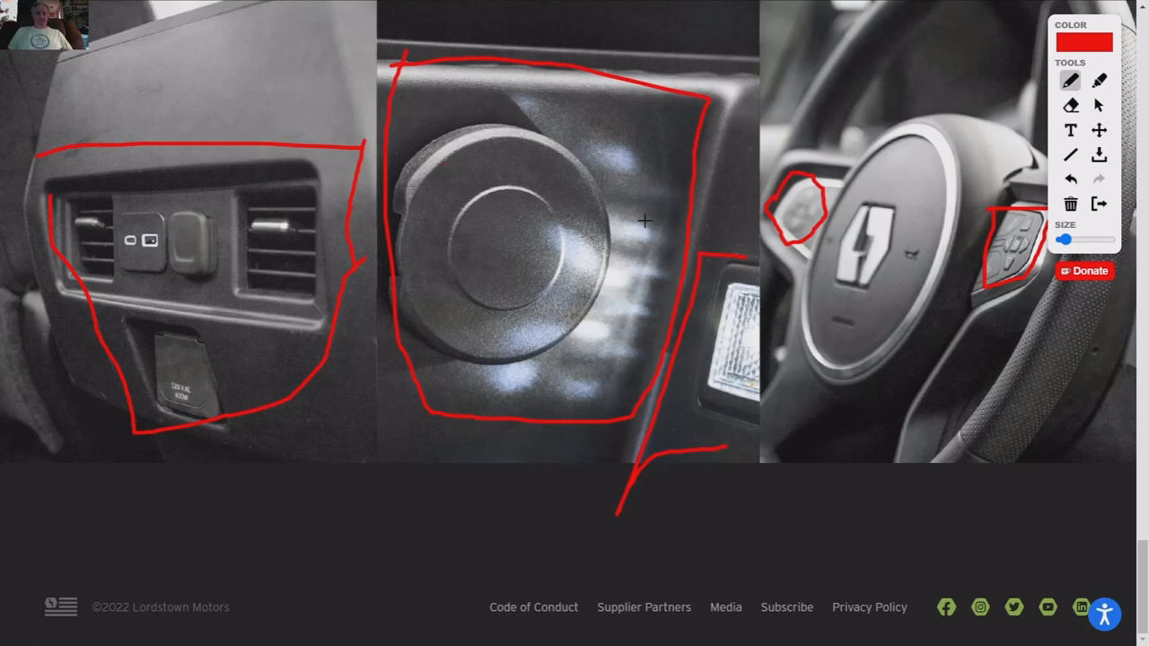
mouse_move(486, 104)
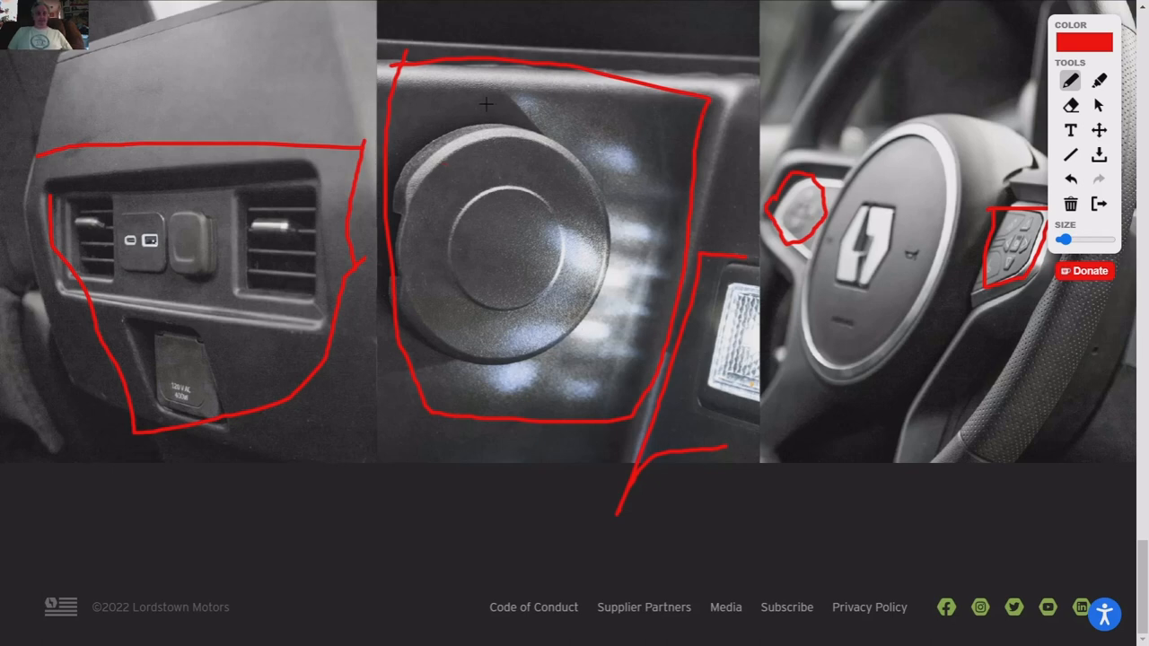
mouse_move(452, 191)
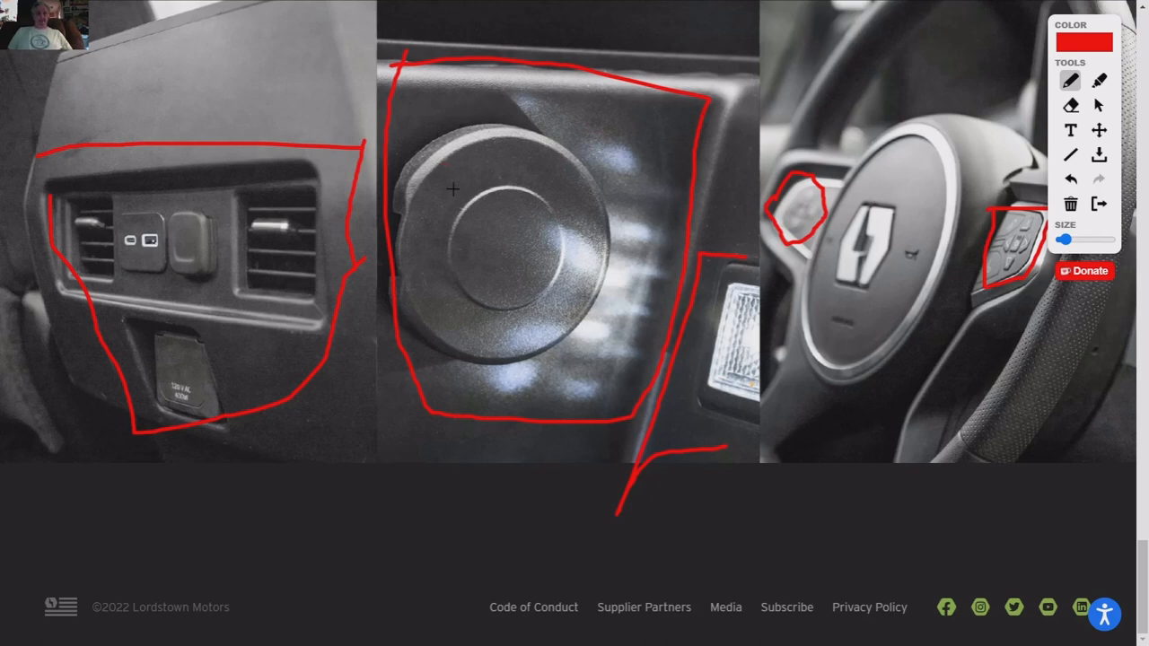
mouse_move(463, 248)
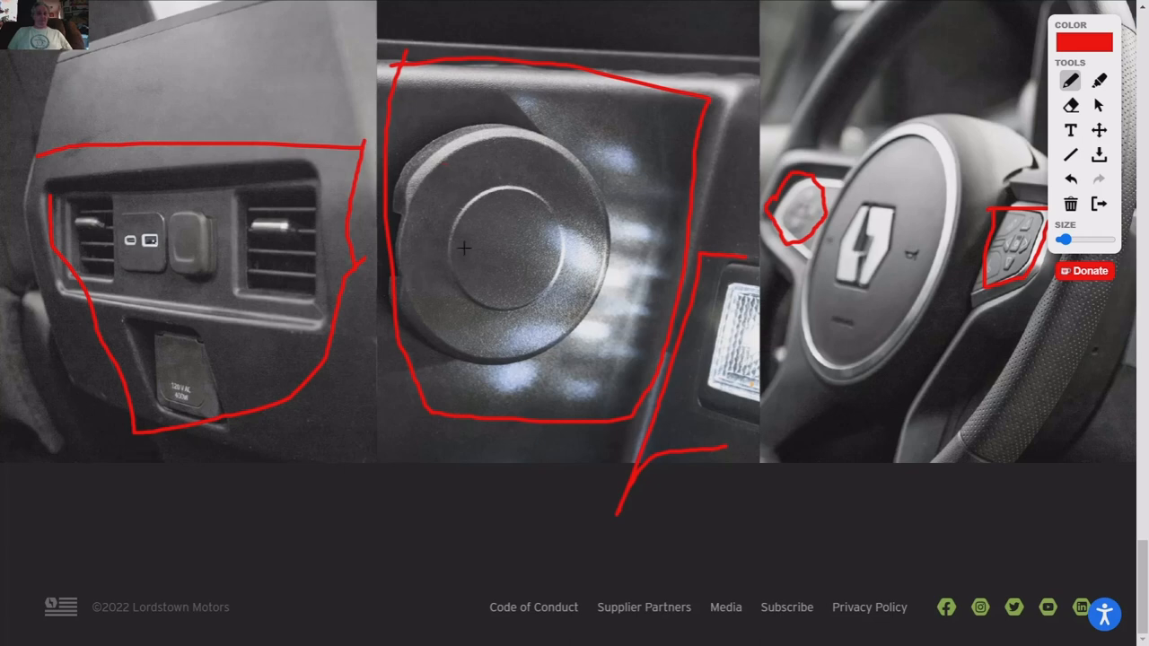
mouse_move(457, 327)
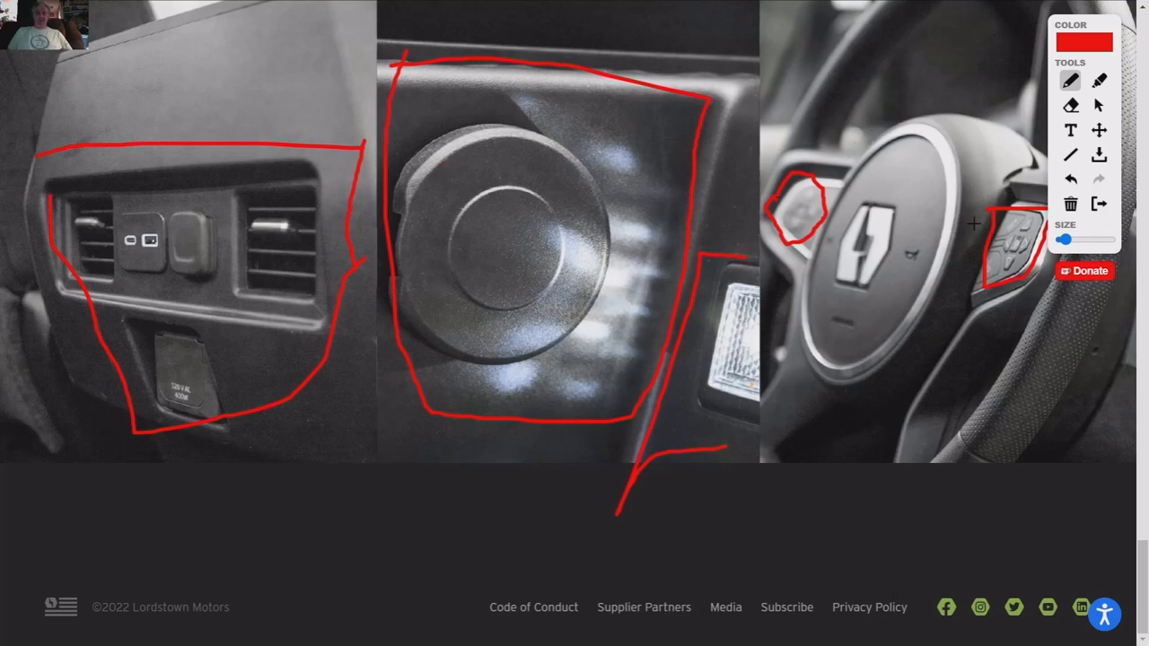
mouse_move(851, 223)
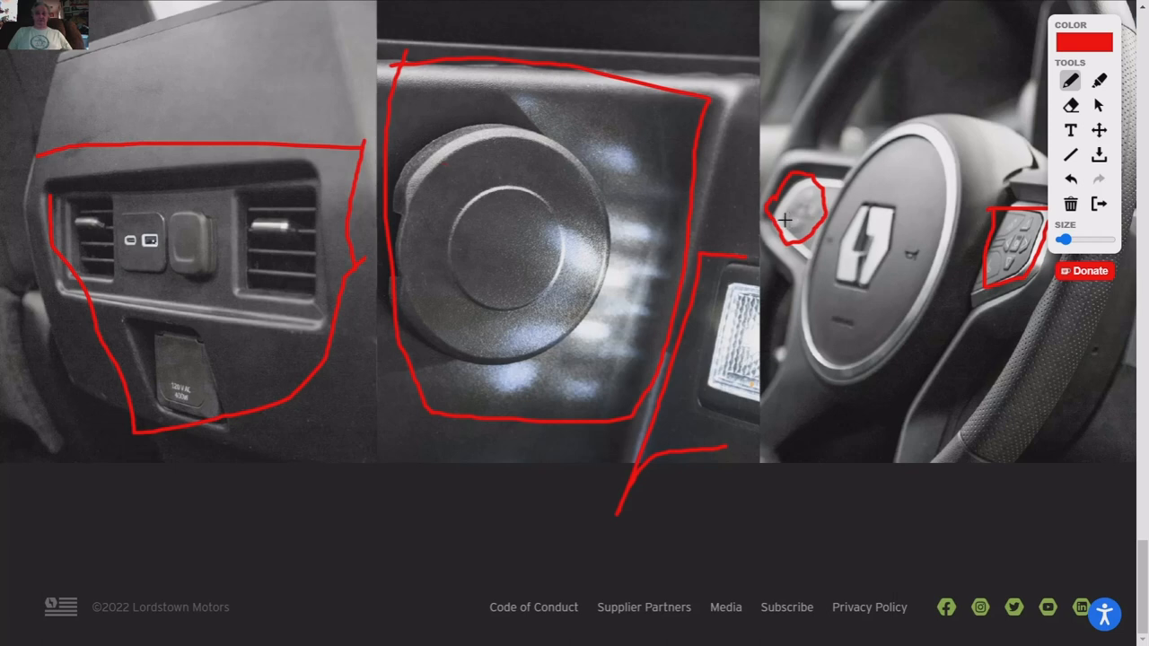
mouse_move(840, 276)
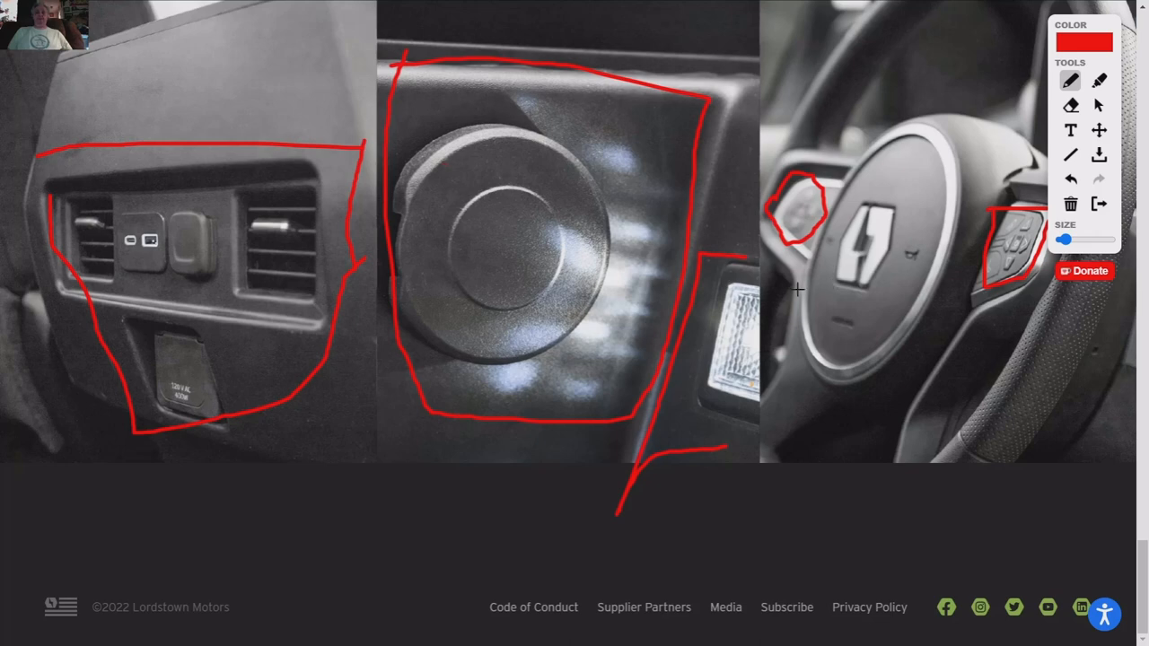
mouse_move(718, 302)
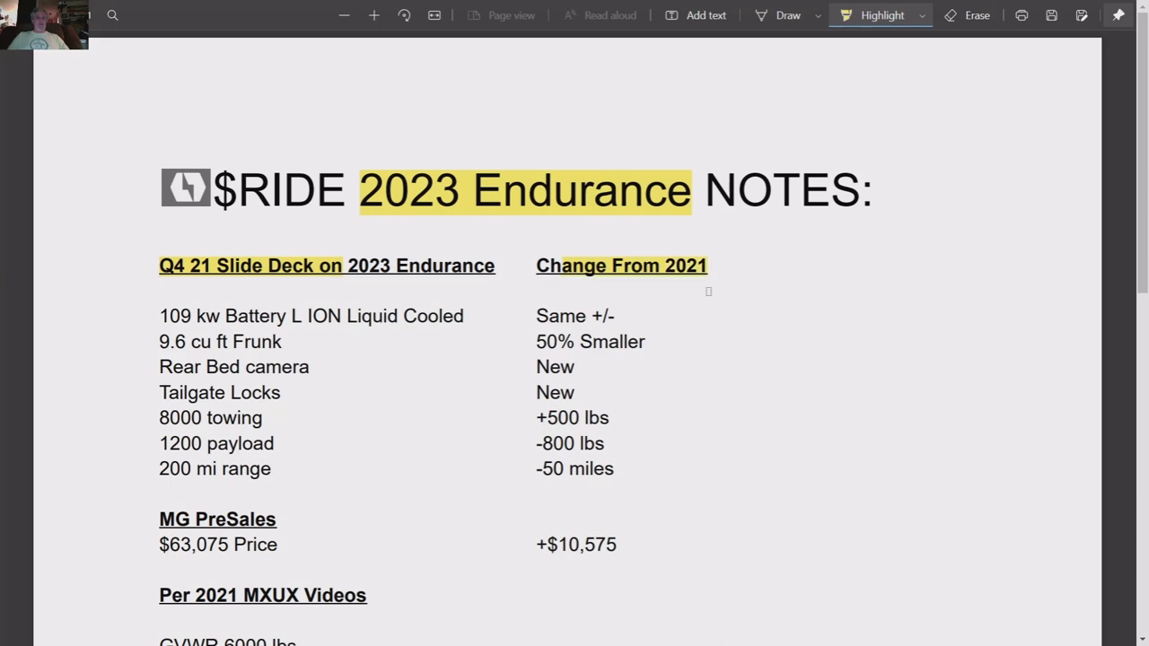
- Highlight the spec rows from 109 kw Battery through frunk, camera, tailgate, towing, payload and 200 mi range with their changes
scroll("down", 3)
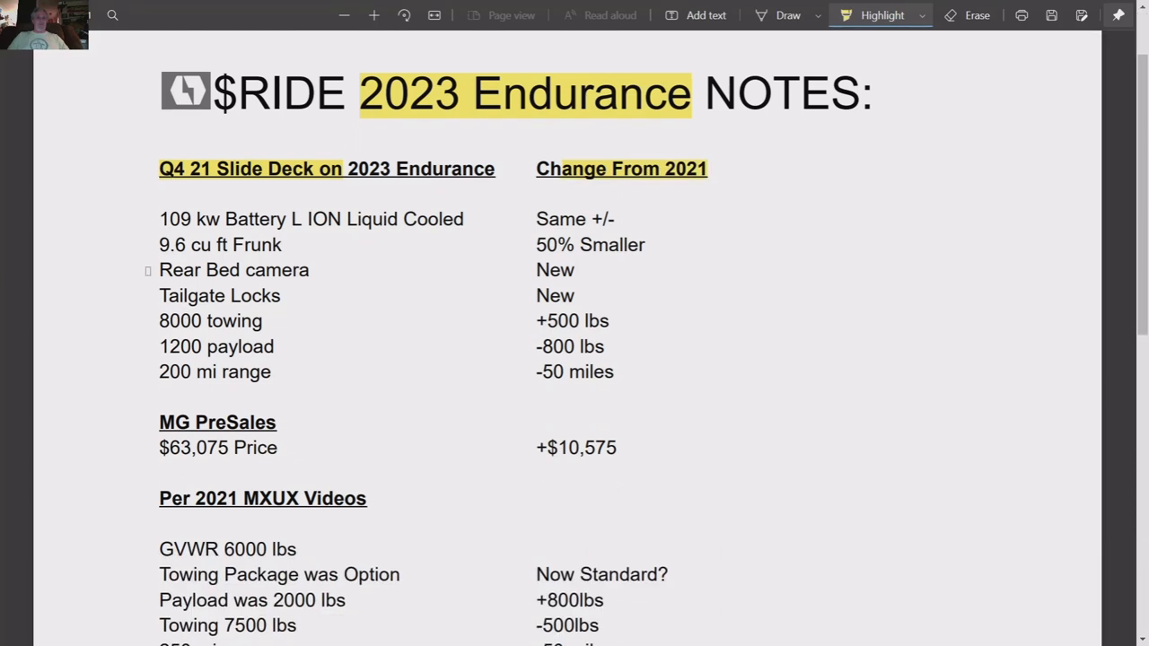
left_click_drag(158, 219, 242, 219)
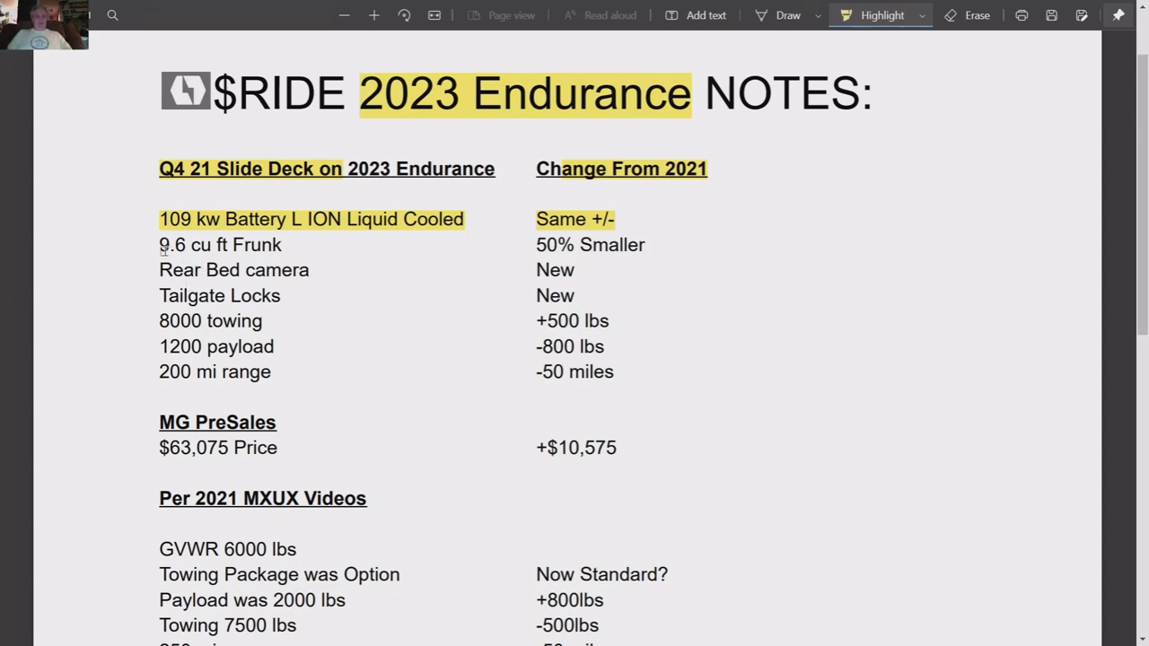
left_click_drag(158, 244, 643, 244)
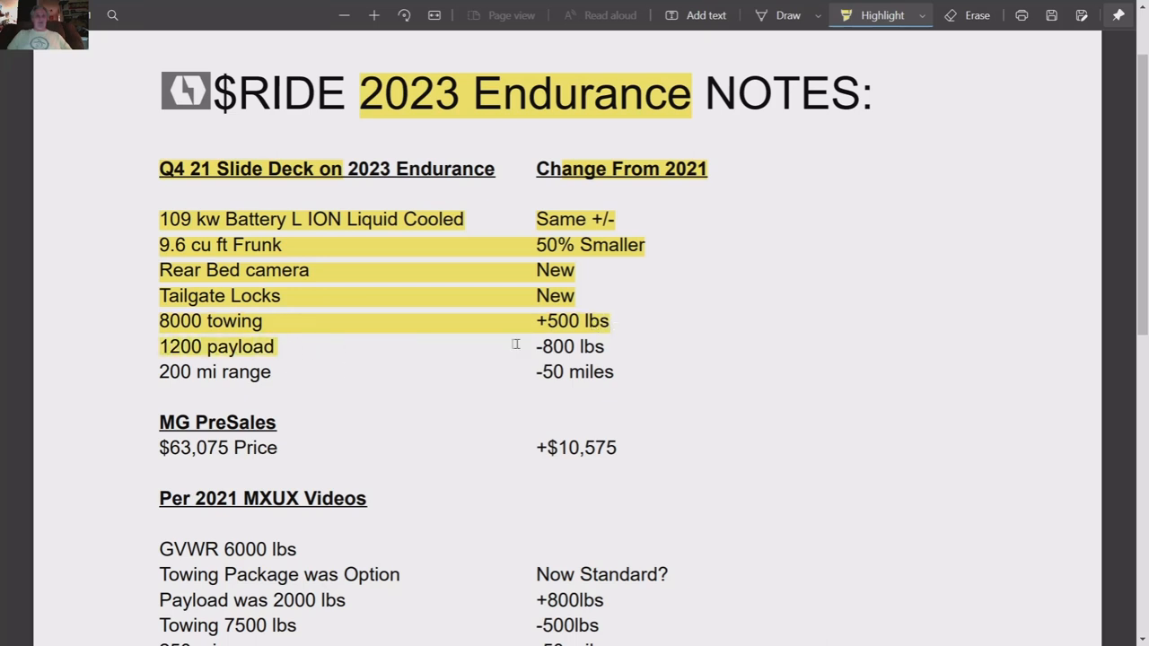
left_click_drag(160, 347, 607, 347)
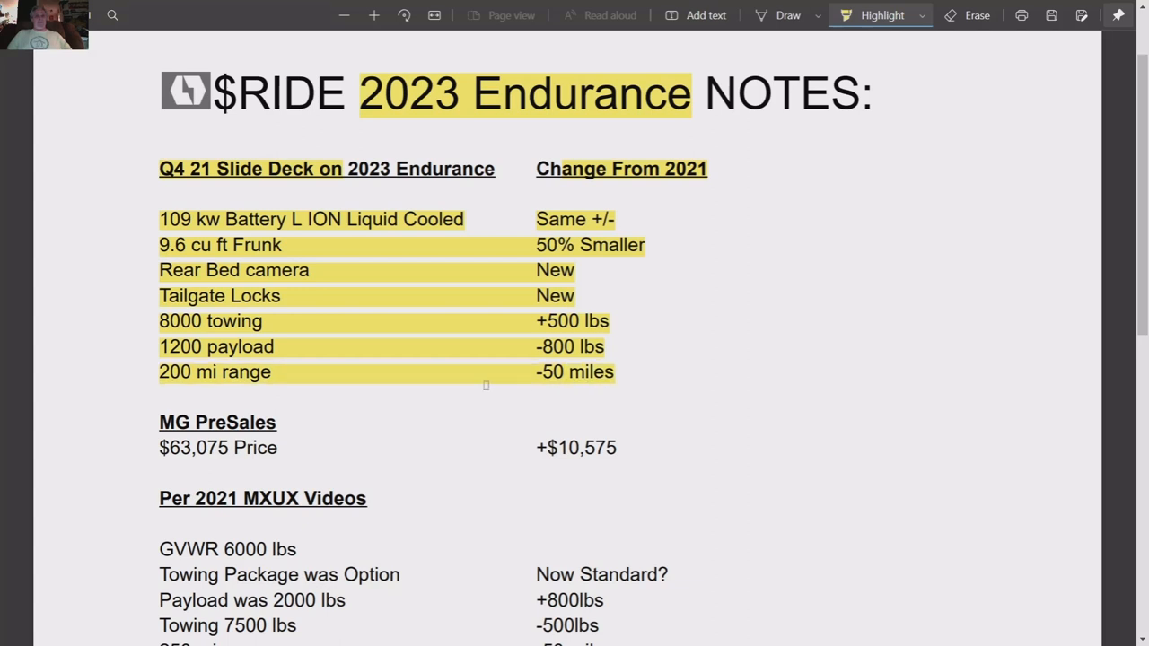
mouse_move(86, 249)
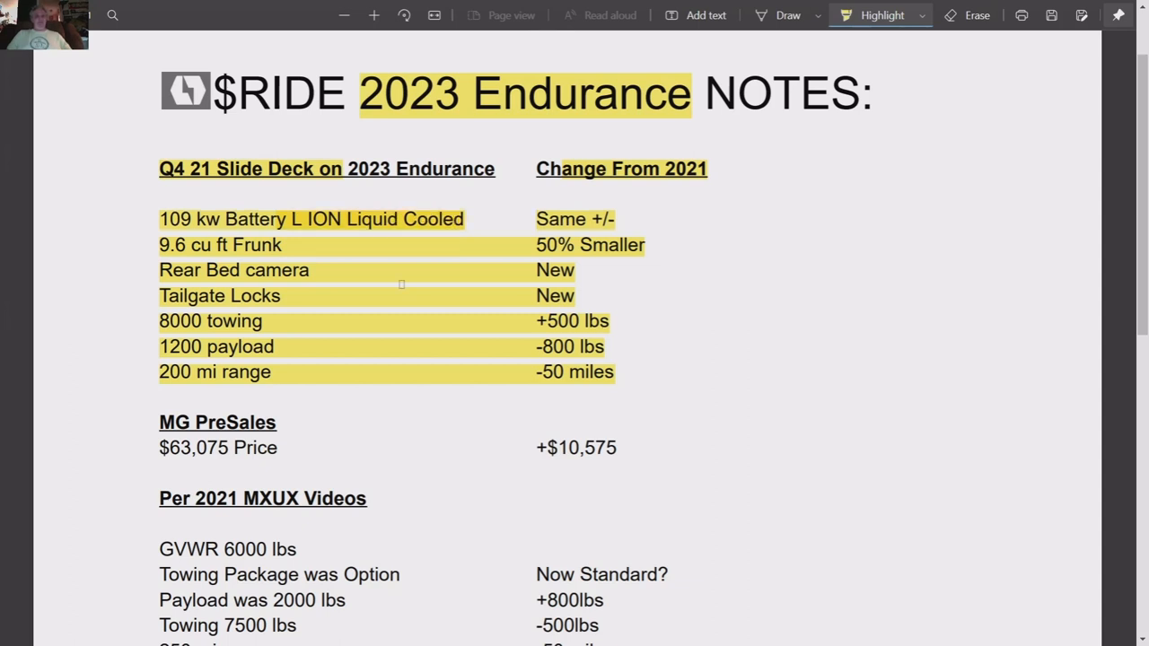
- Highlight the MG PreSales heading, the $63,075 price row with +$10,575, and the Per 2021 MXUX Videos heading
scroll("down", 3)
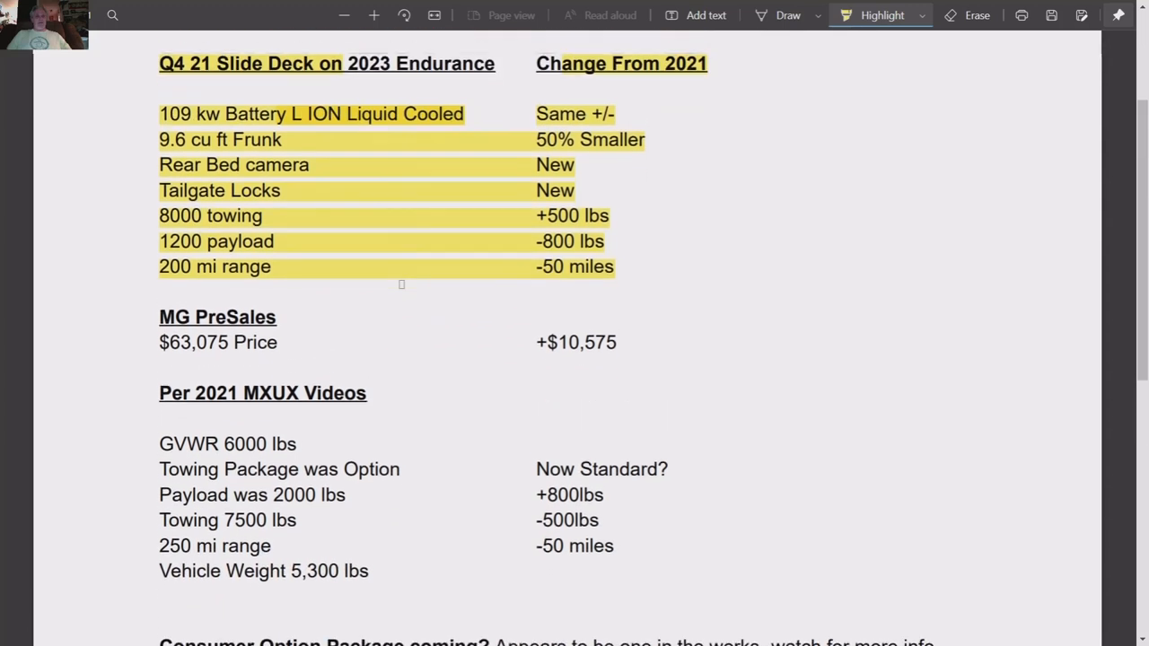
scroll("down", 3)
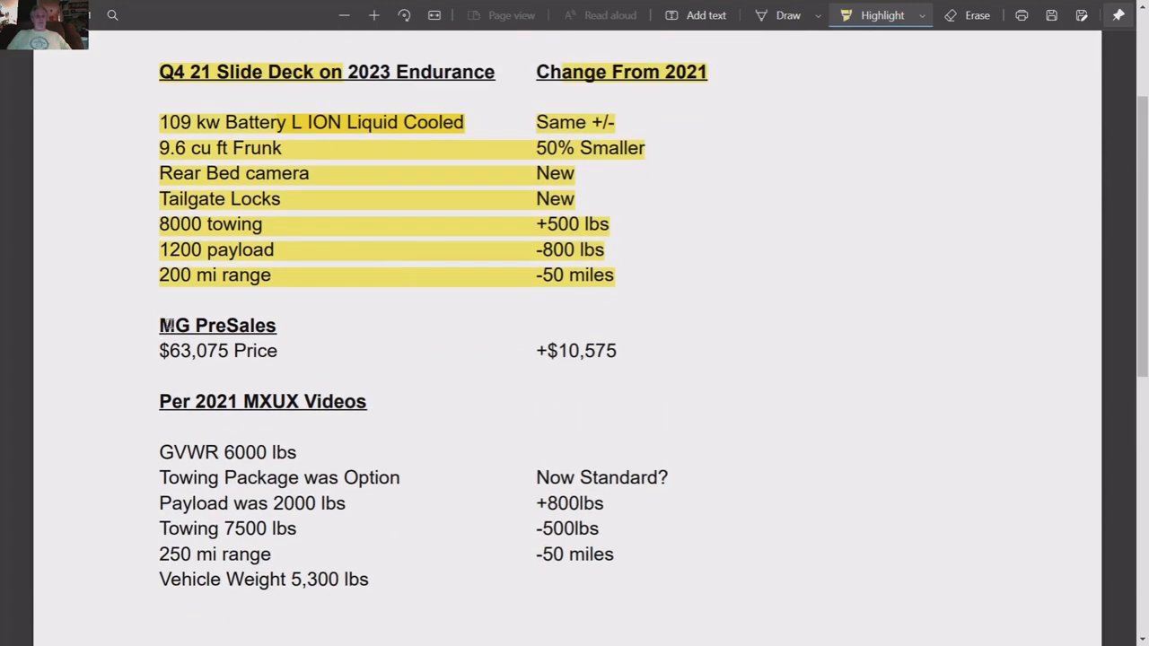
double_click(217, 325)
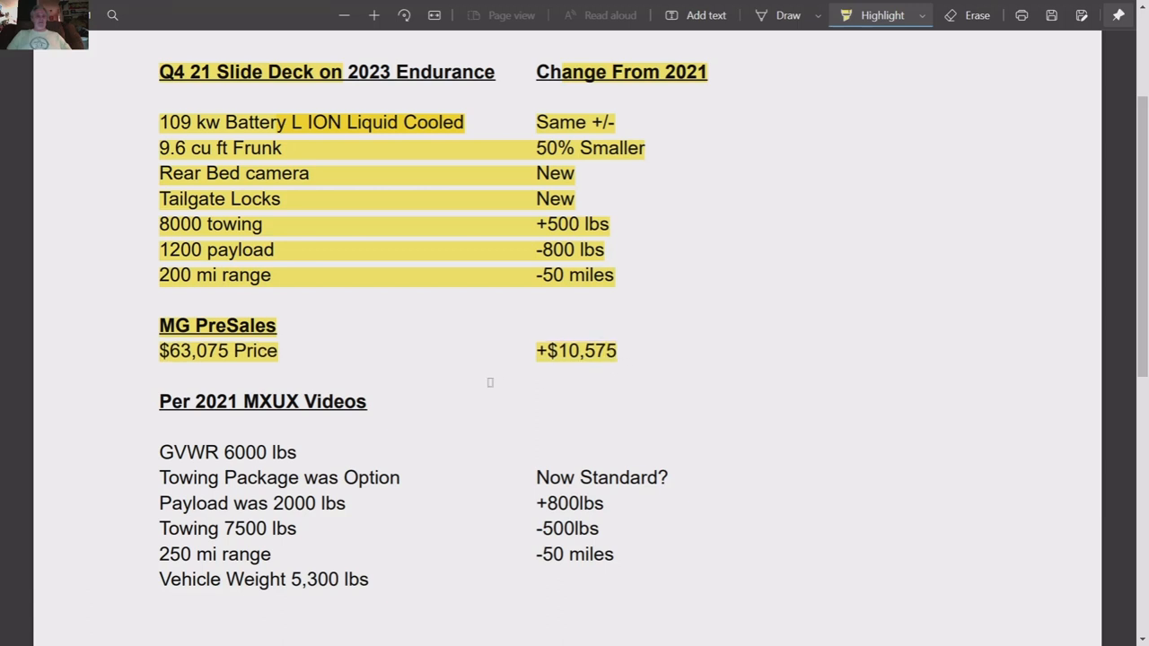
scroll("down", 3)
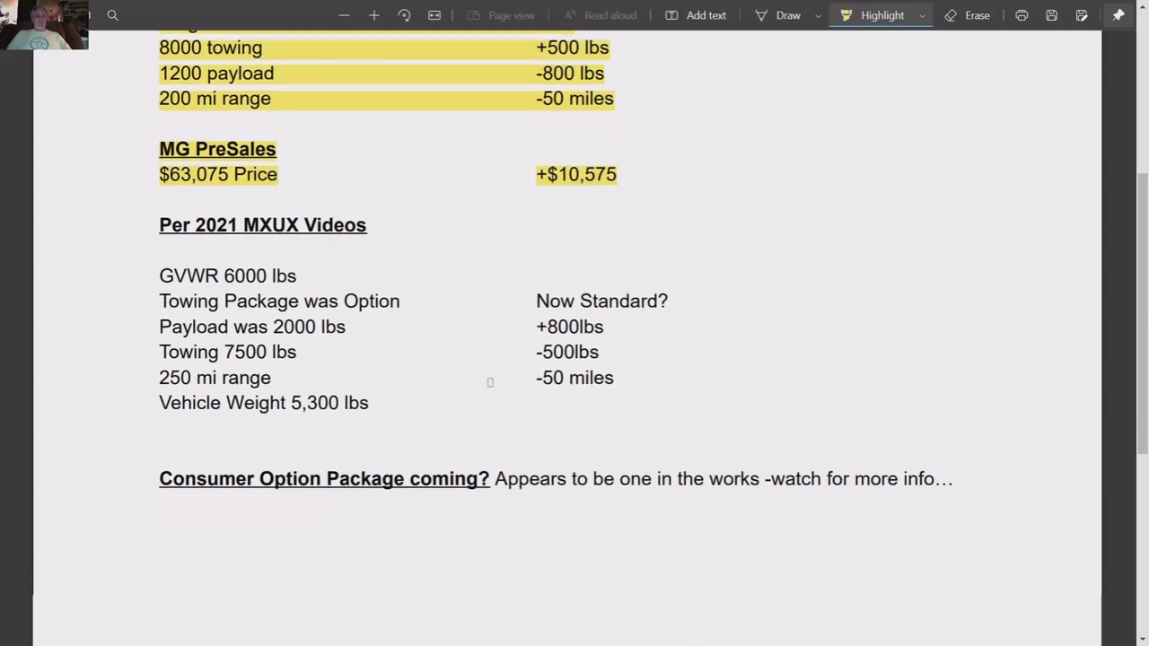
scroll("down", 3)
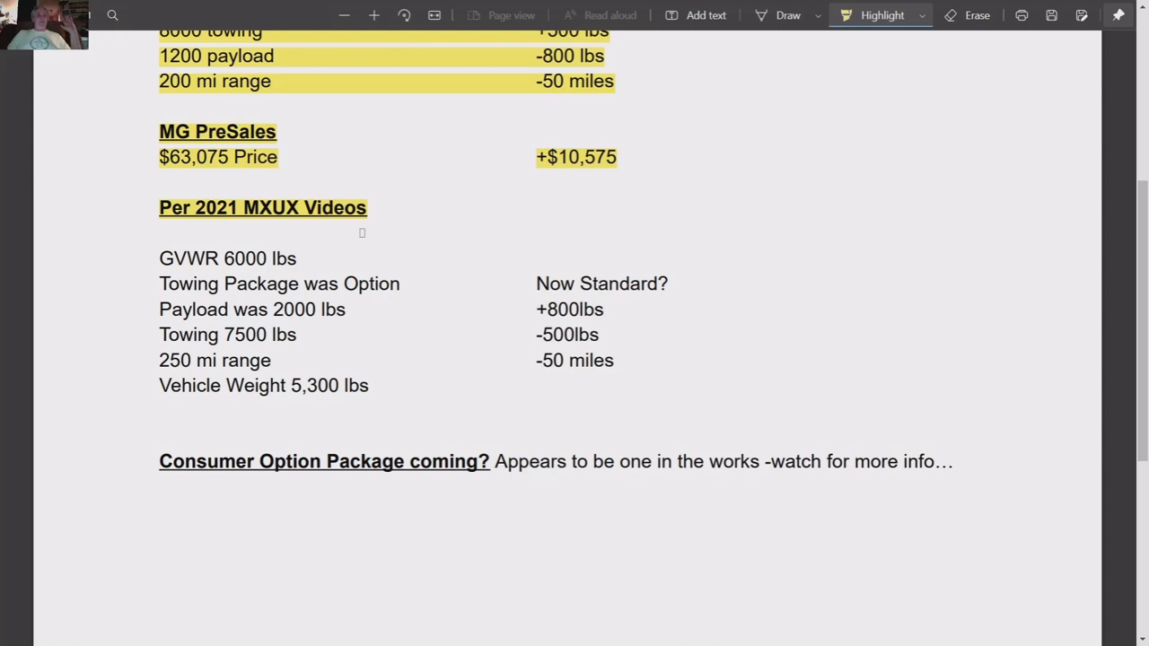
mouse_move(97, 314)
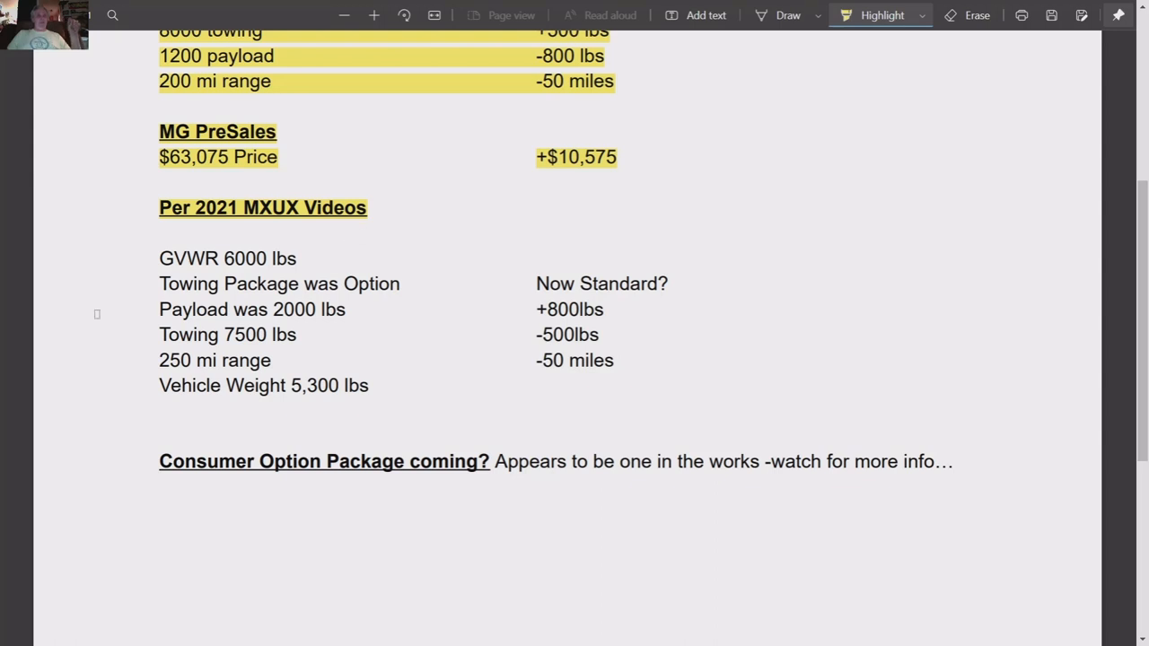
mouse_move(122, 258)
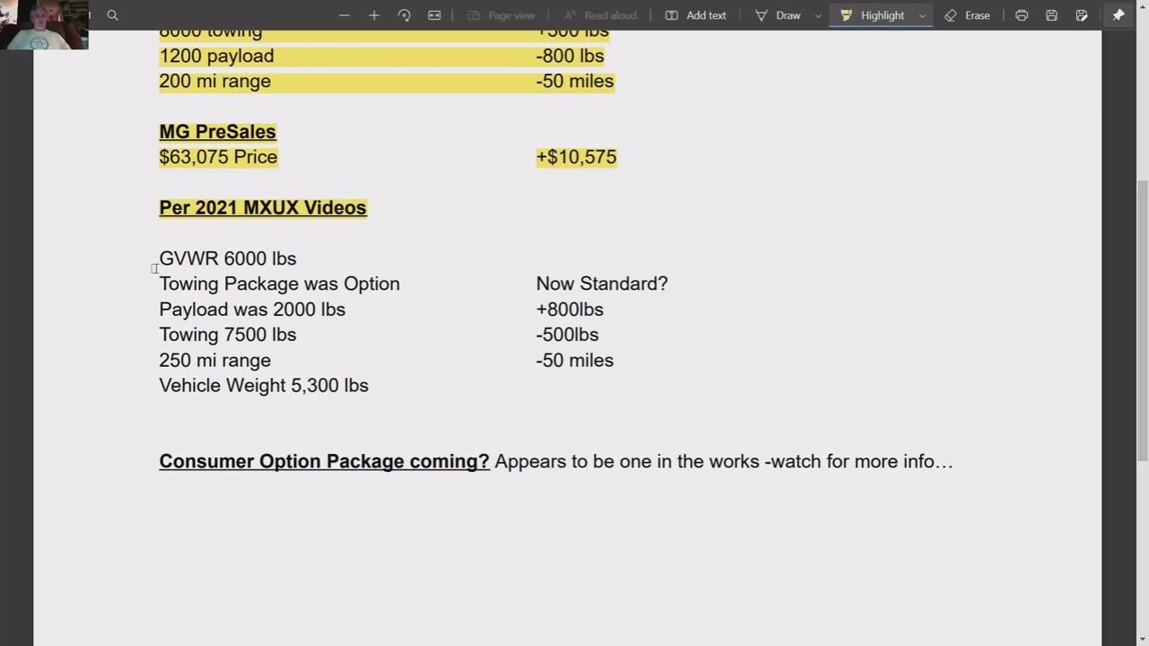
- Highlight the GVWR 6000 lbs line, the towing package row with Now Standard?, and the payload row with +800lbs
double_click(188, 259)
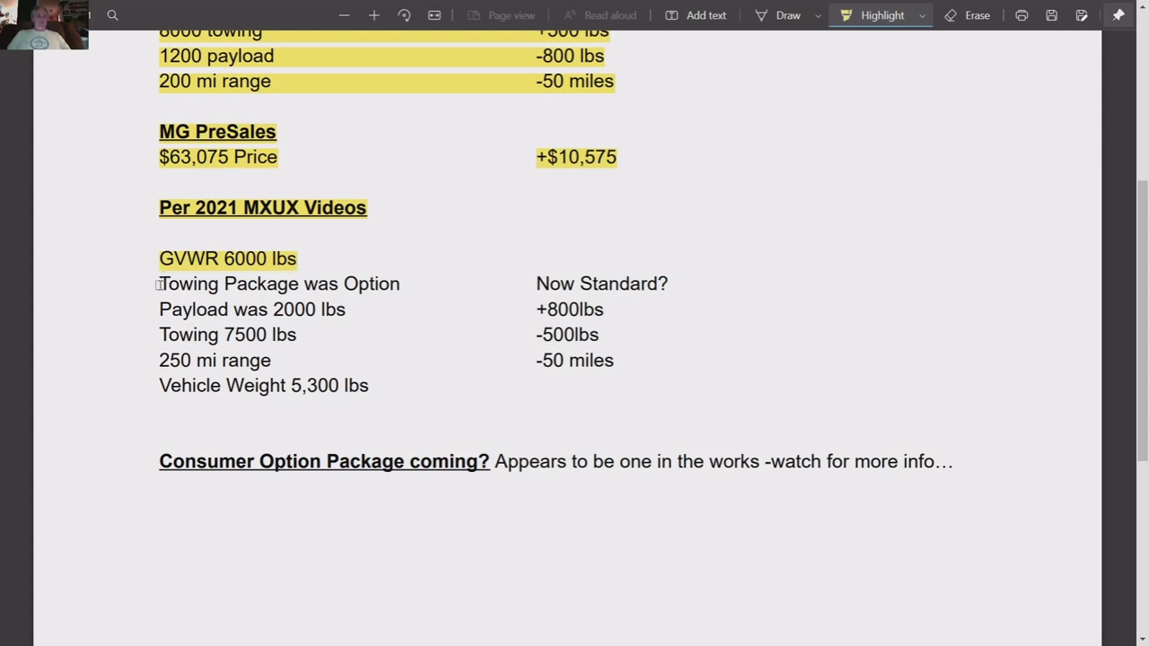
left_click_drag(158, 284, 402, 283)
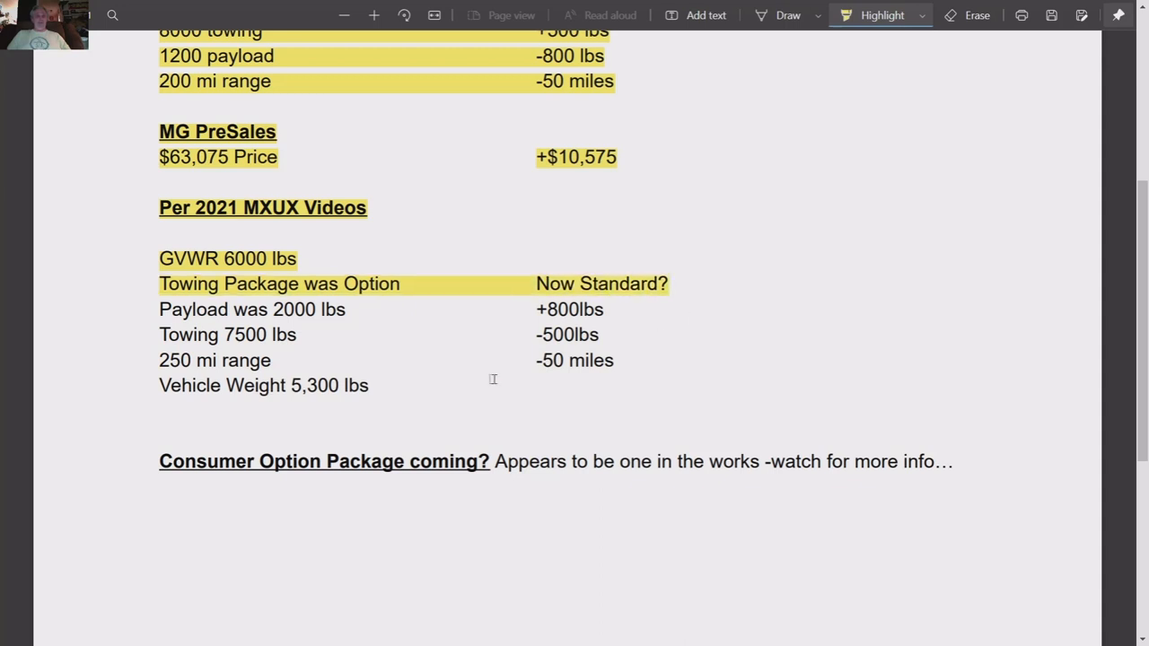
mouse_move(4, 406)
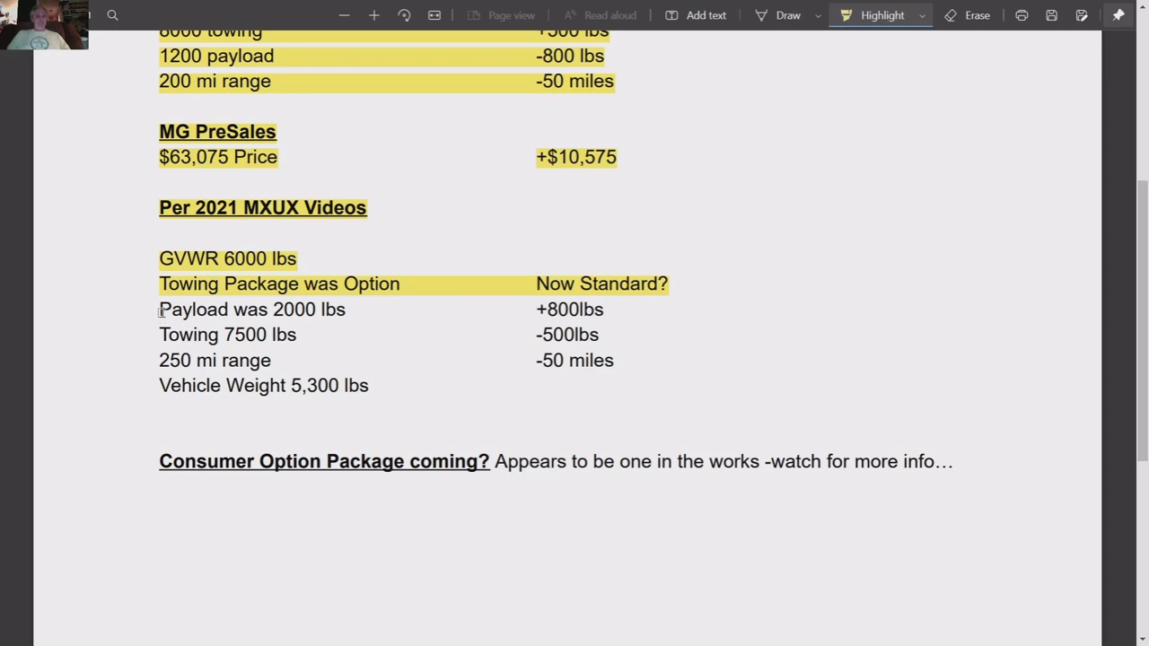
left_click_drag(160, 309, 604, 309)
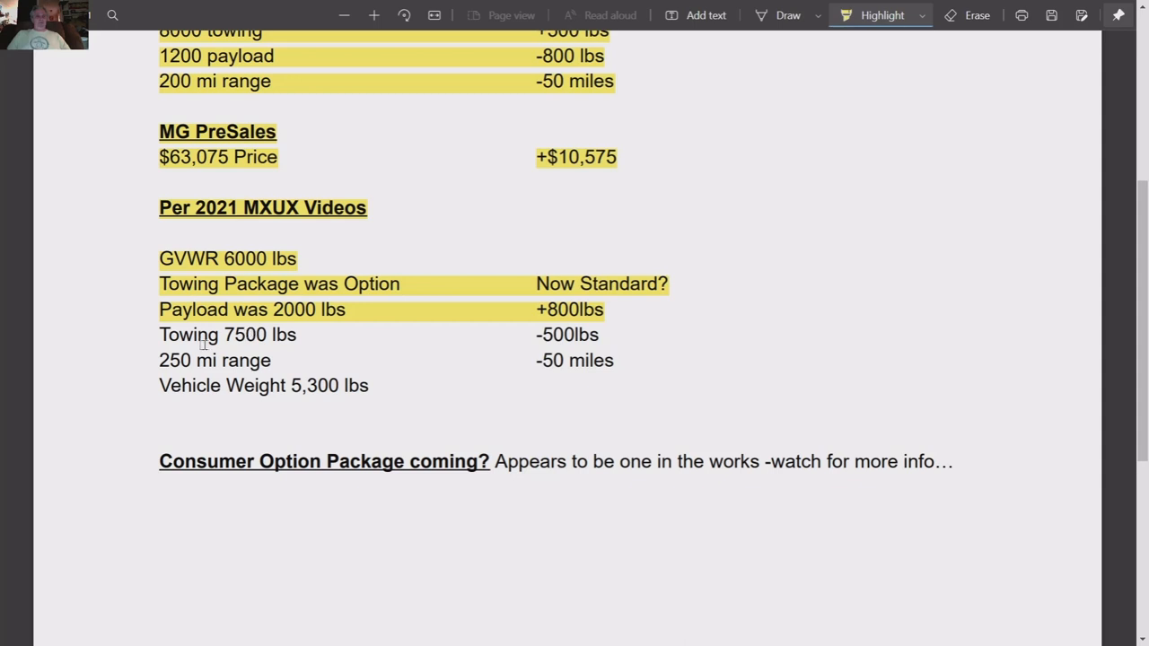
mouse_move(147, 335)
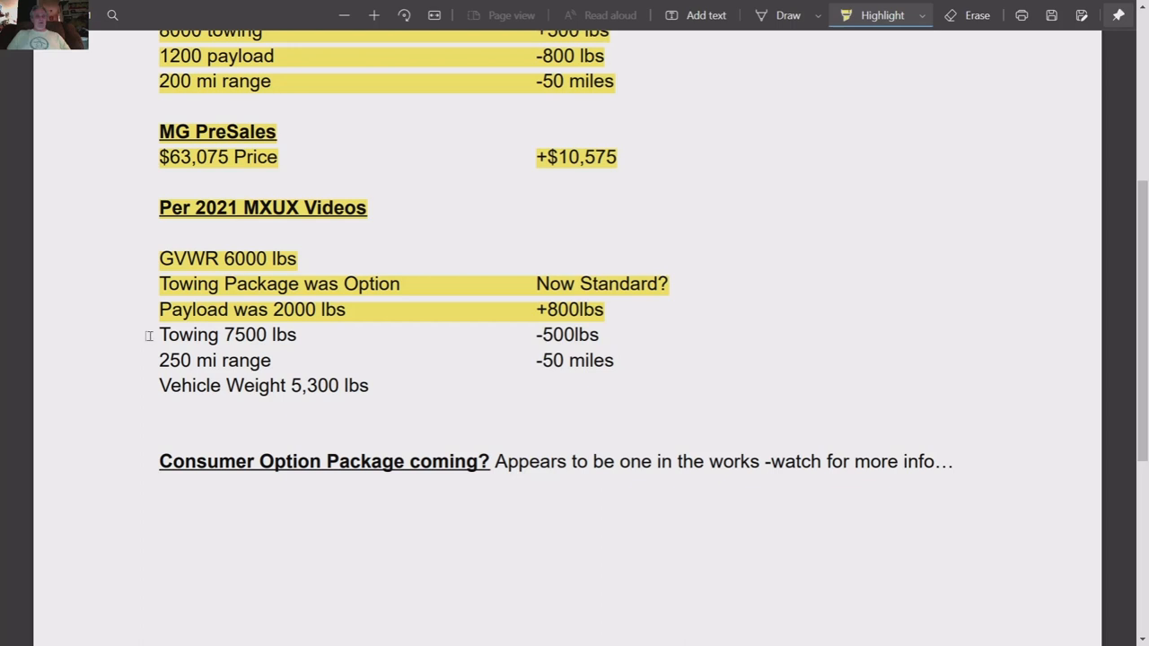
mouse_move(524, 318)
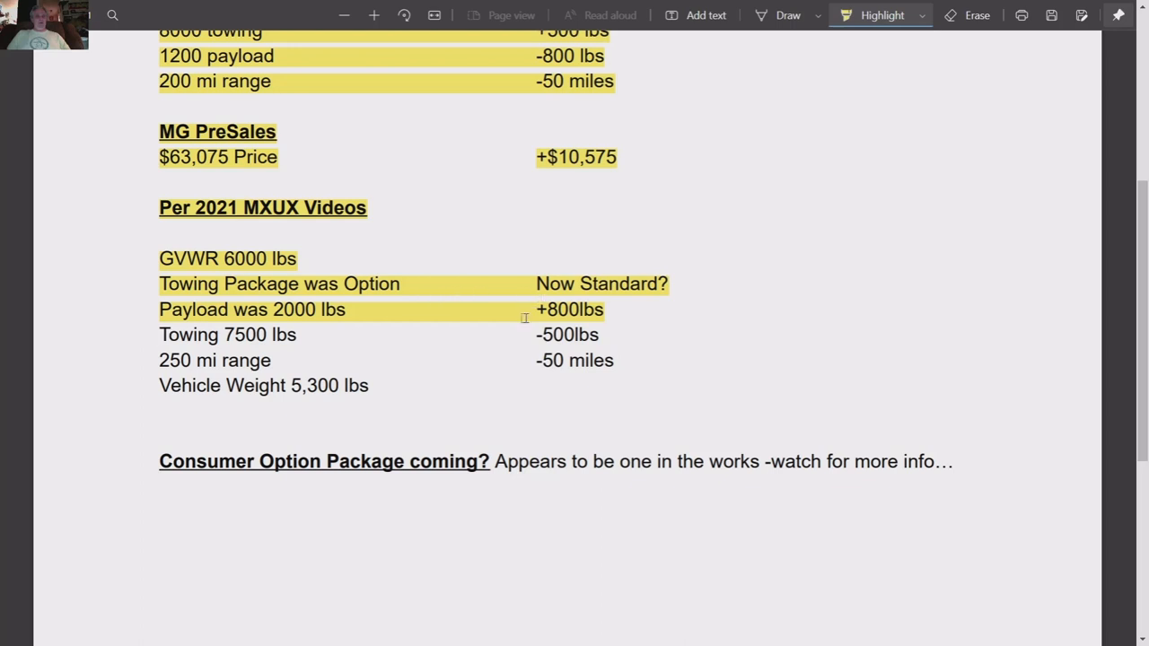
mouse_move(368, 316)
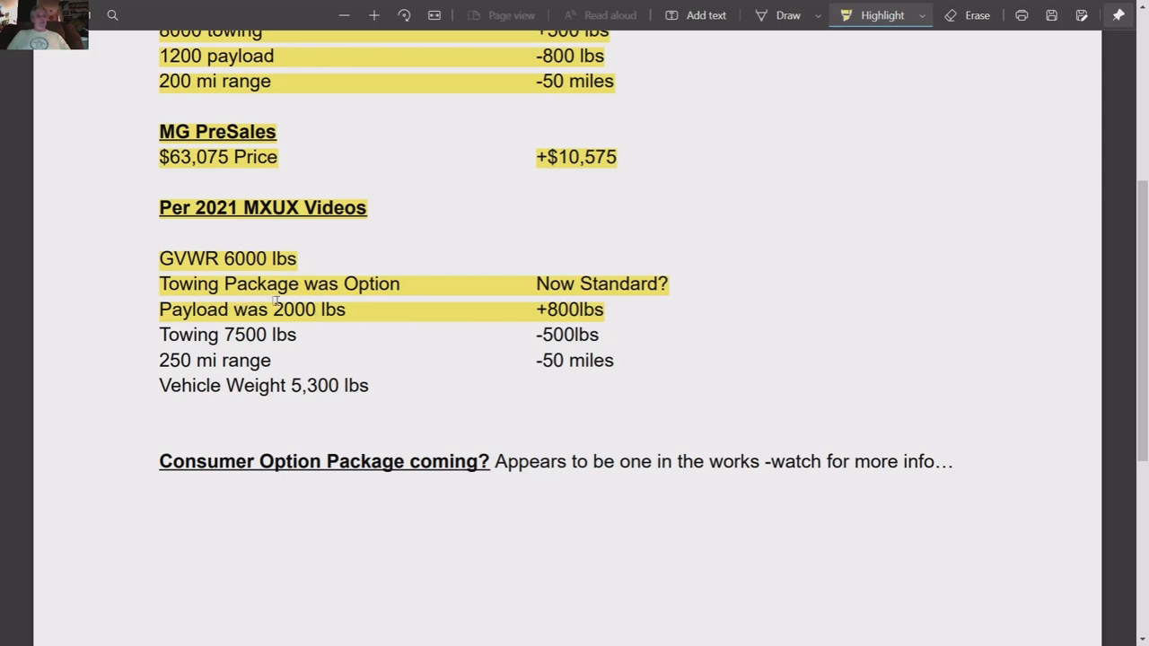
mouse_move(151, 341)
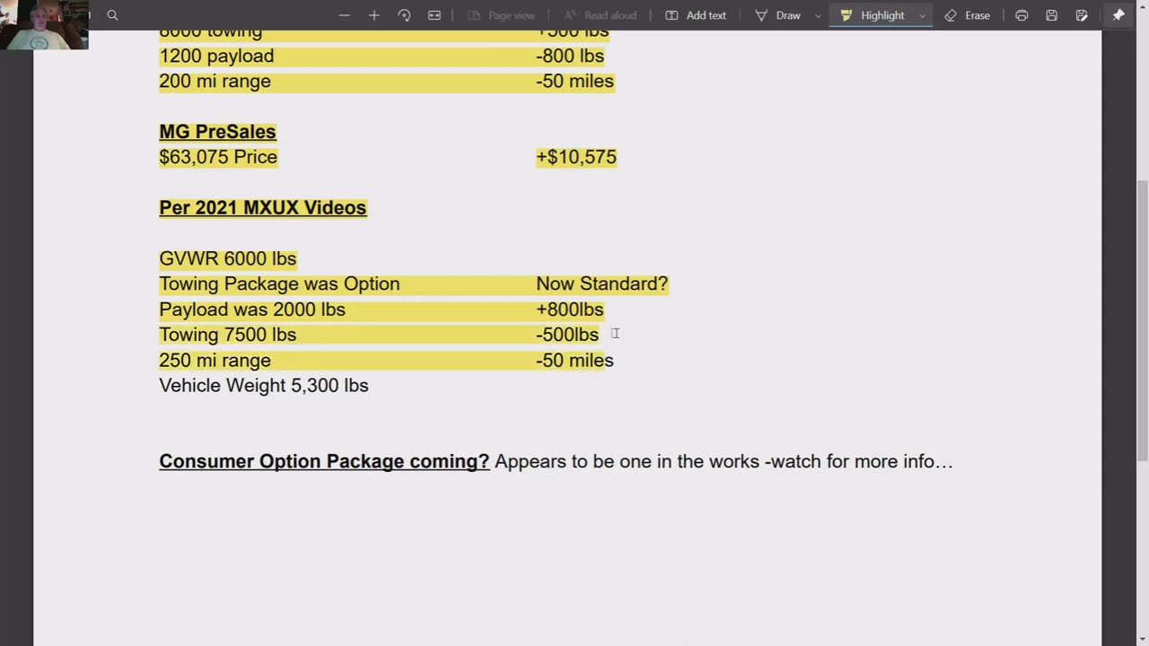
left_click(386, 359)
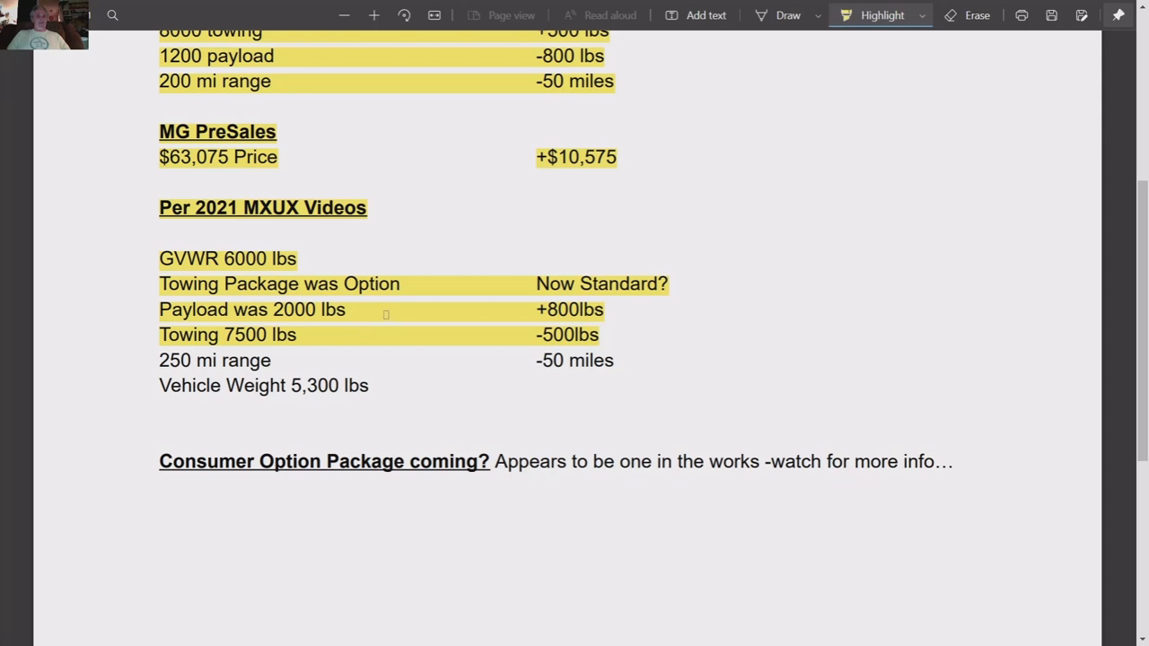
mouse_move(406, 316)
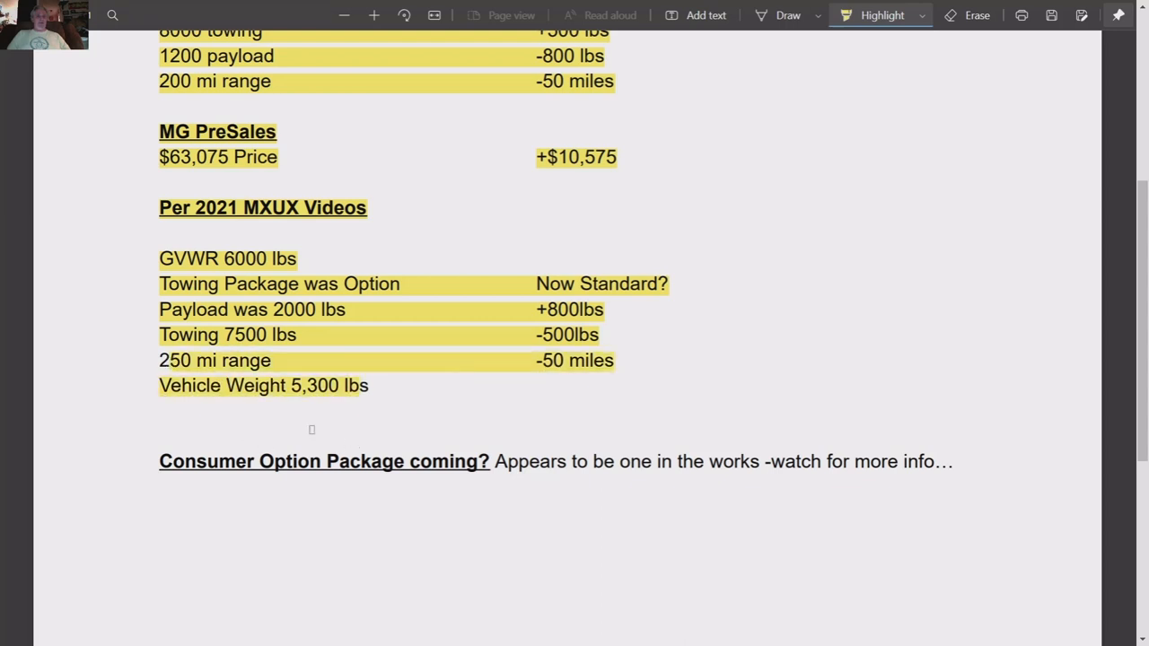
mouse_move(632, 325)
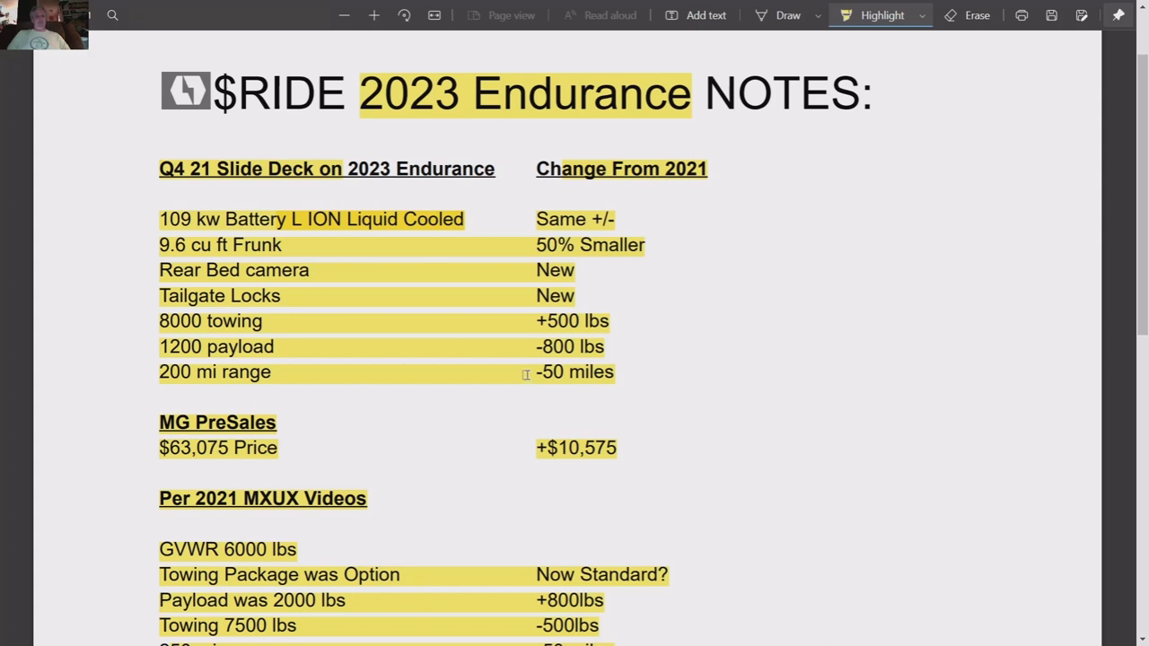
mouse_move(295, 223)
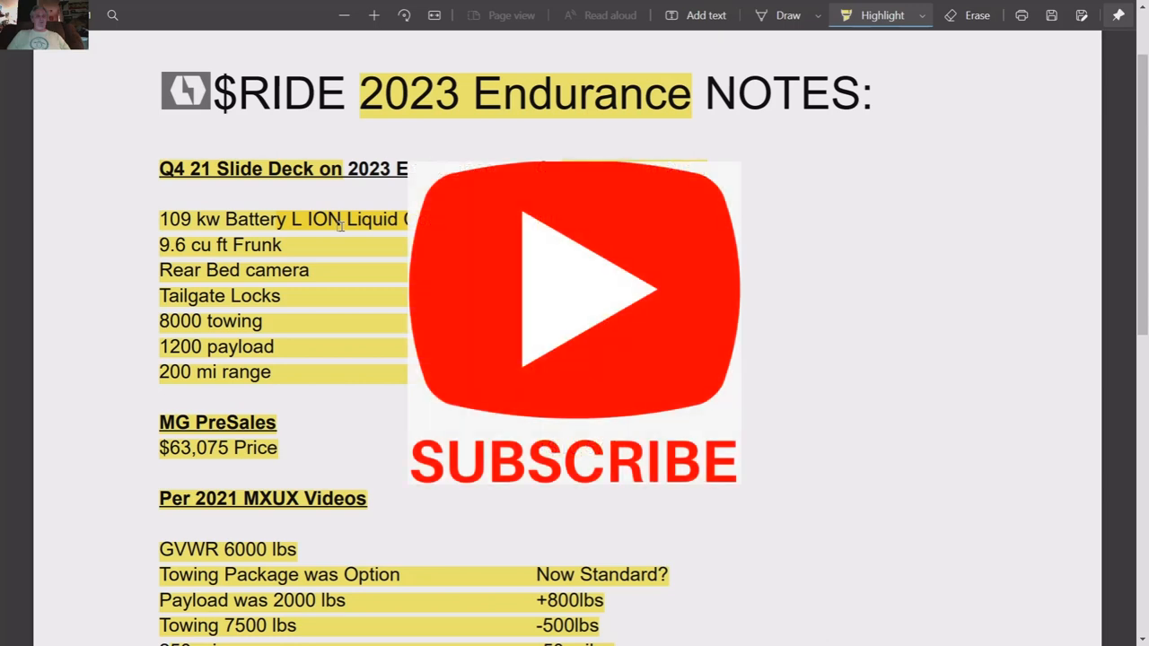
- Highlight the note about the upcoming Consumer Option Package and switch to the Momentum Groups pre-order page
scroll("down", 3)
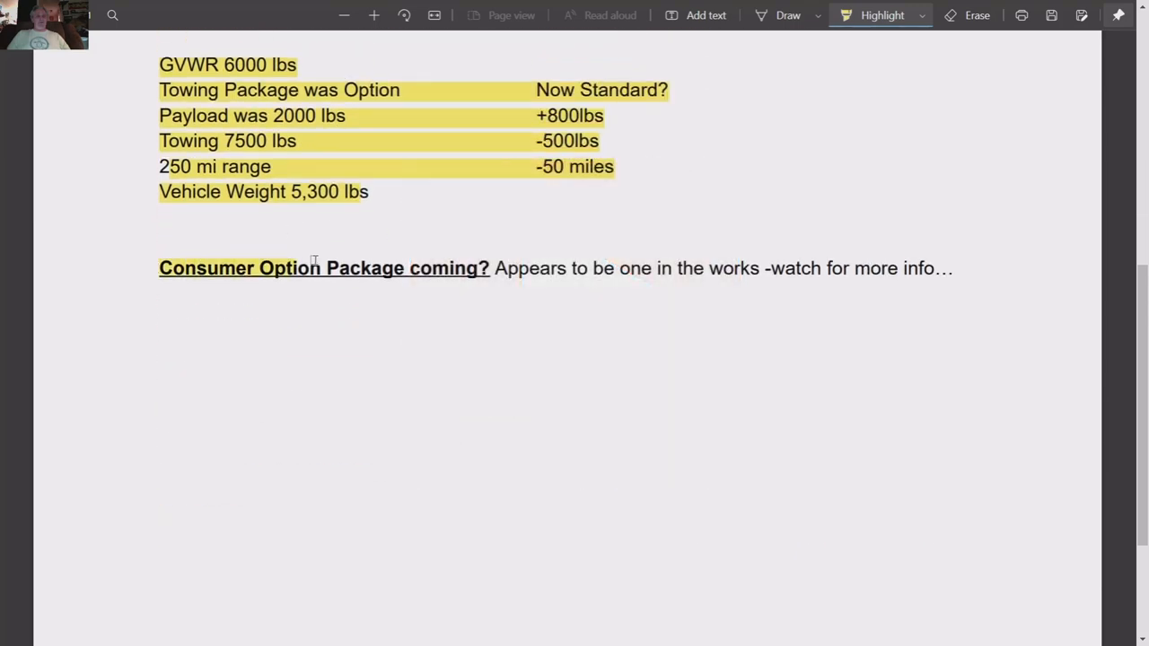
left_click_drag(158, 268, 876, 268)
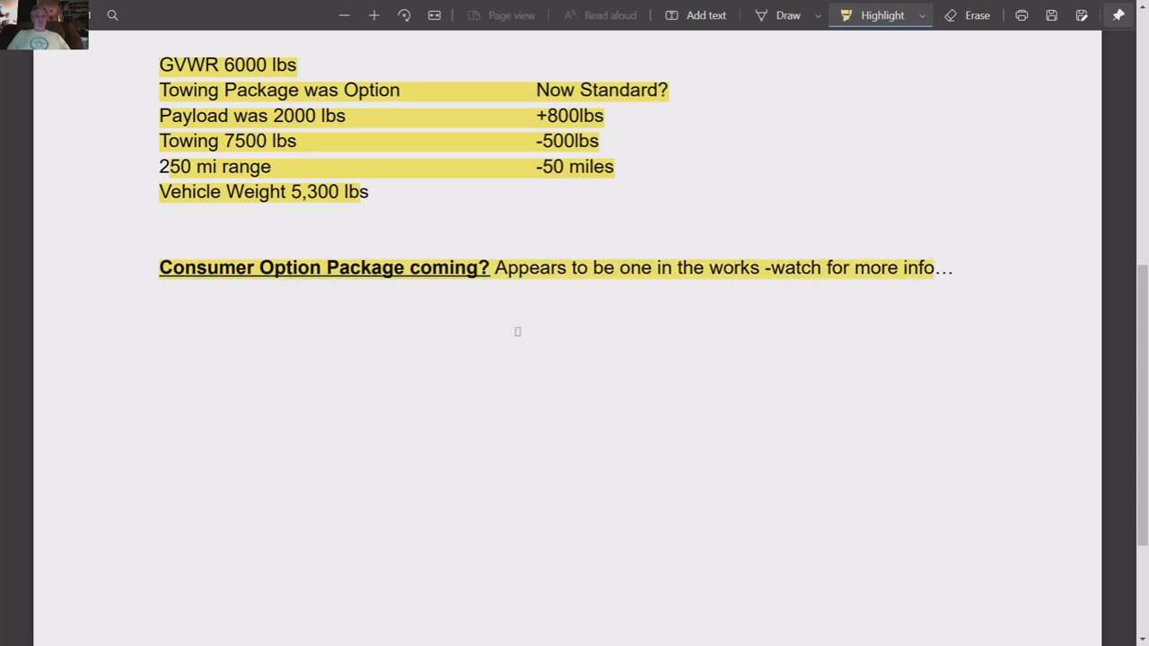
mouse_move(448, 323)
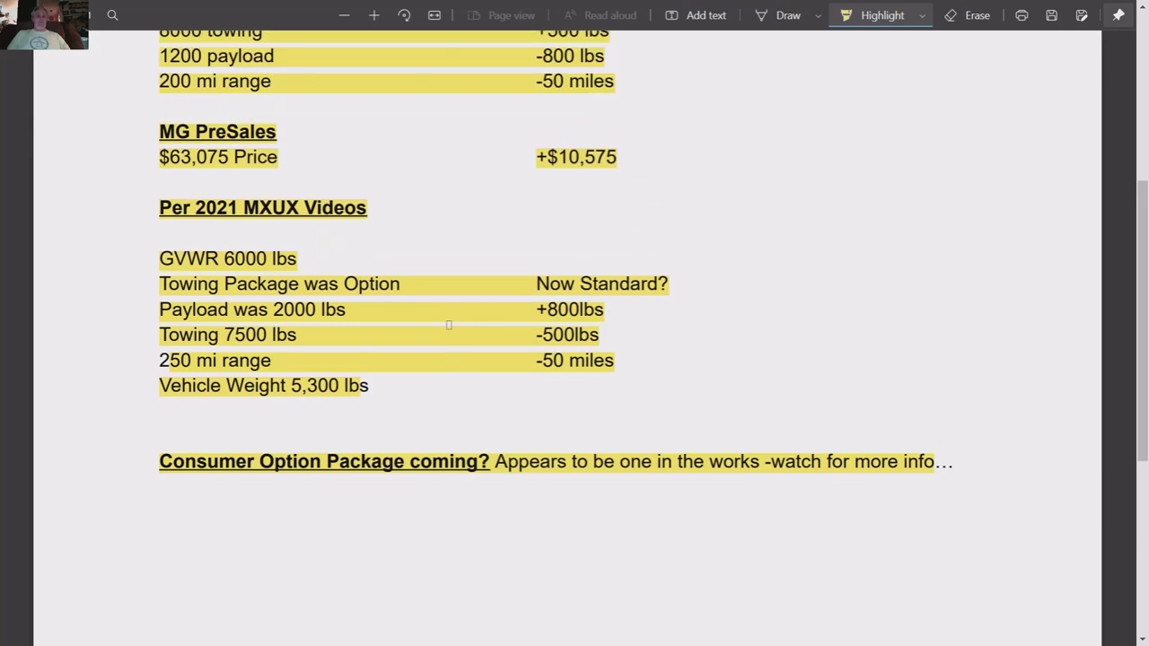
scroll("down", 3)
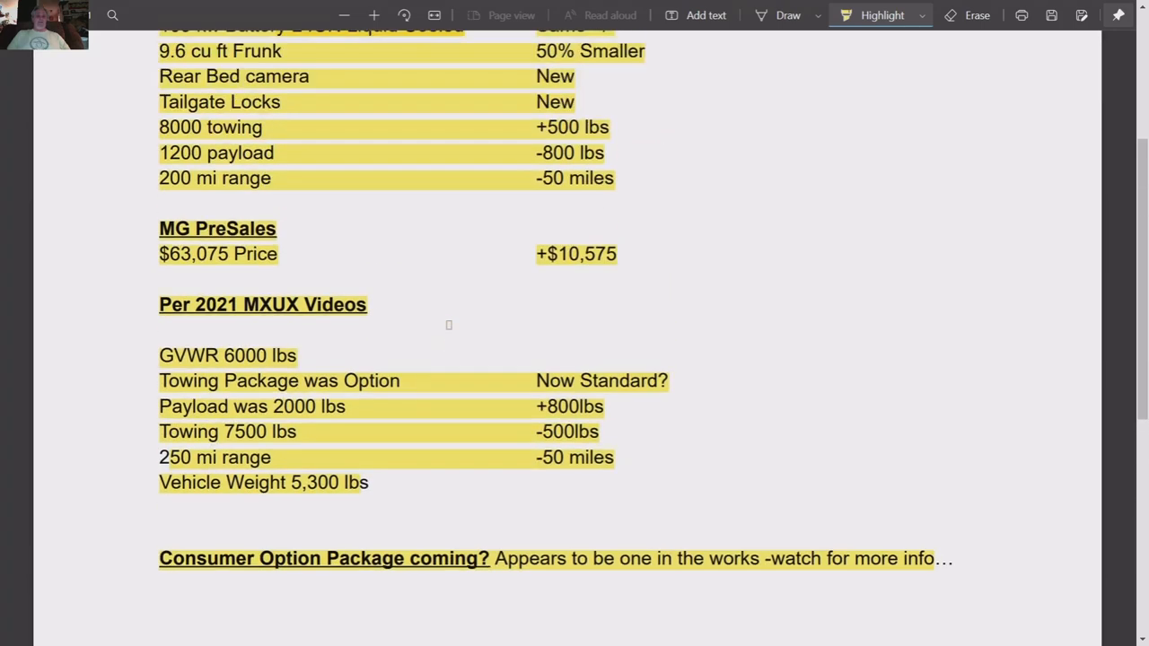
scroll("down", 3)
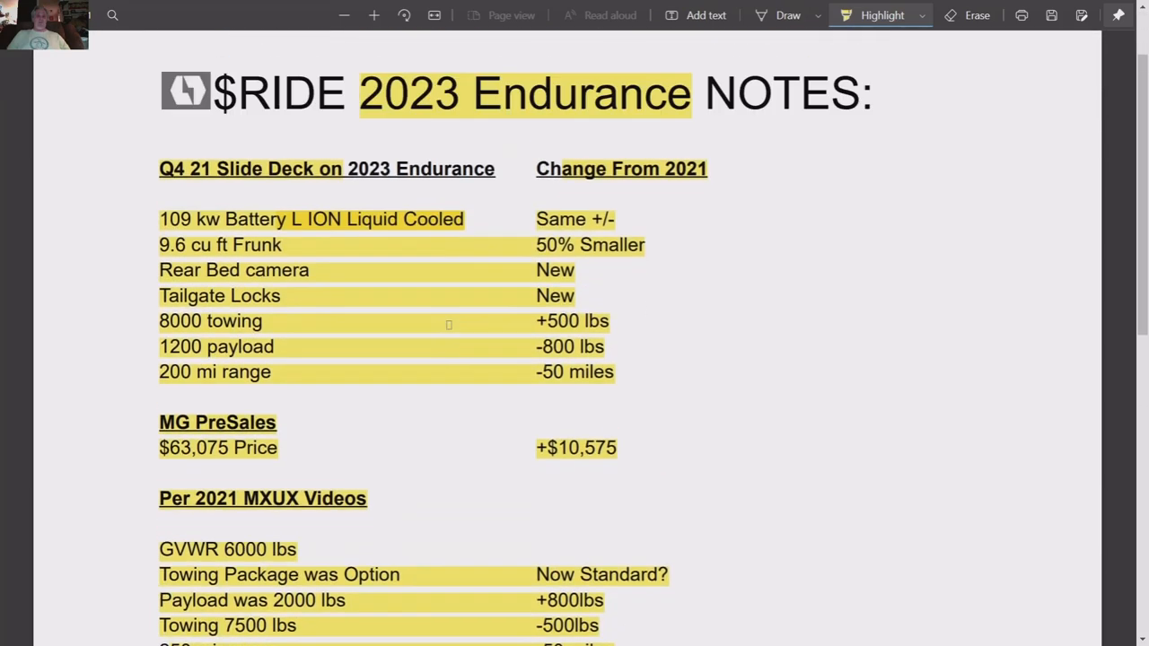
left_click(273, 11)
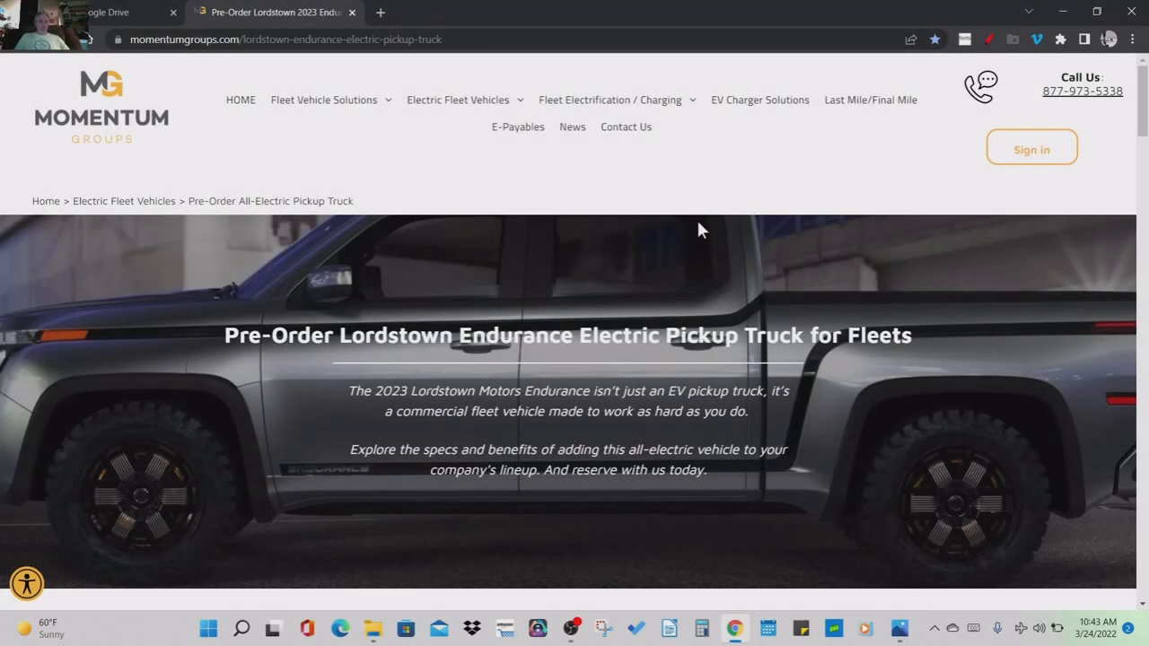
mouse_move(995, 55)
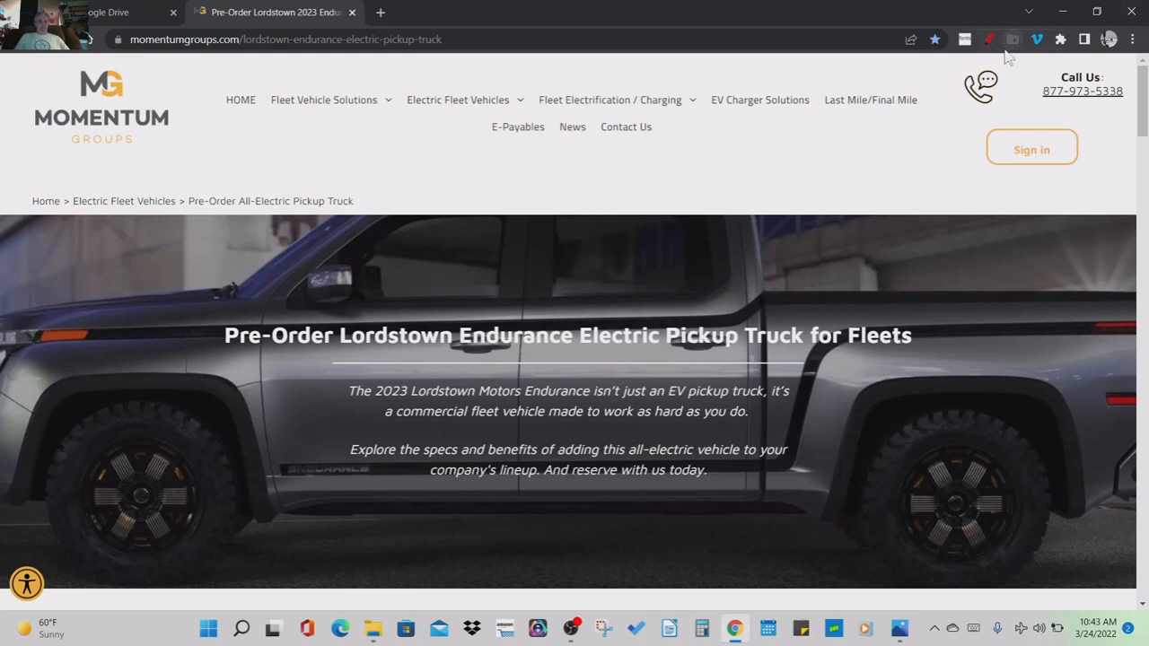
- Turn on the red pen and underline the Endurance pre-order heading and the opening of the intro sentence
left_click(989, 40)
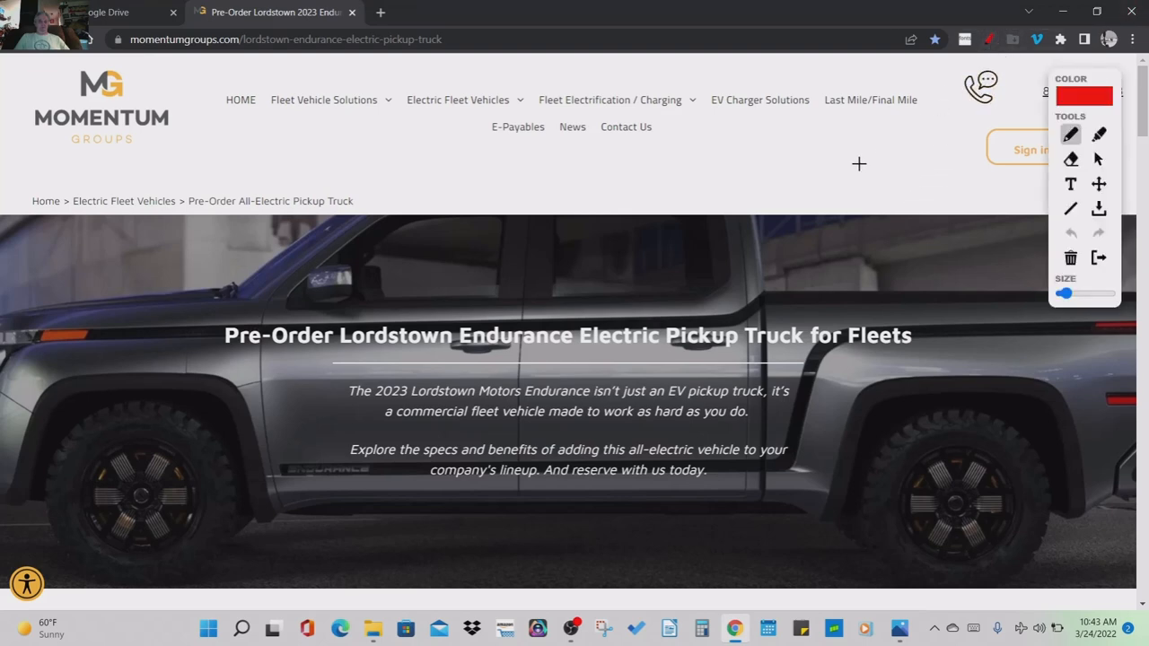
scroll("down", 3)
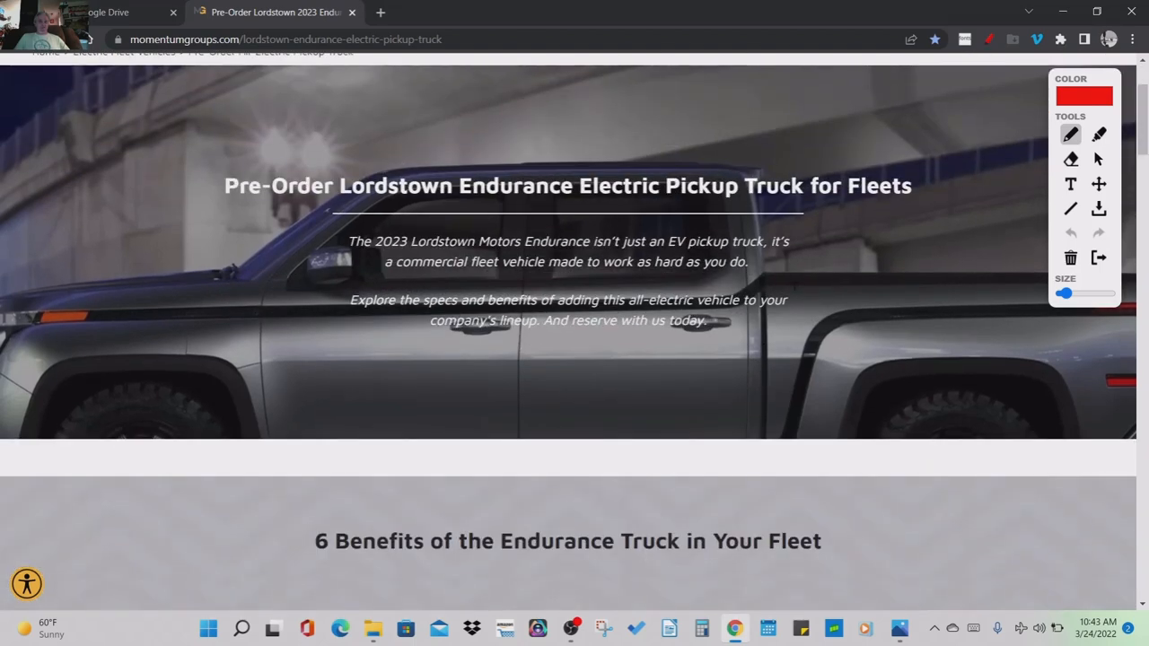
left_click_drag(805, 207, 1027, 208)
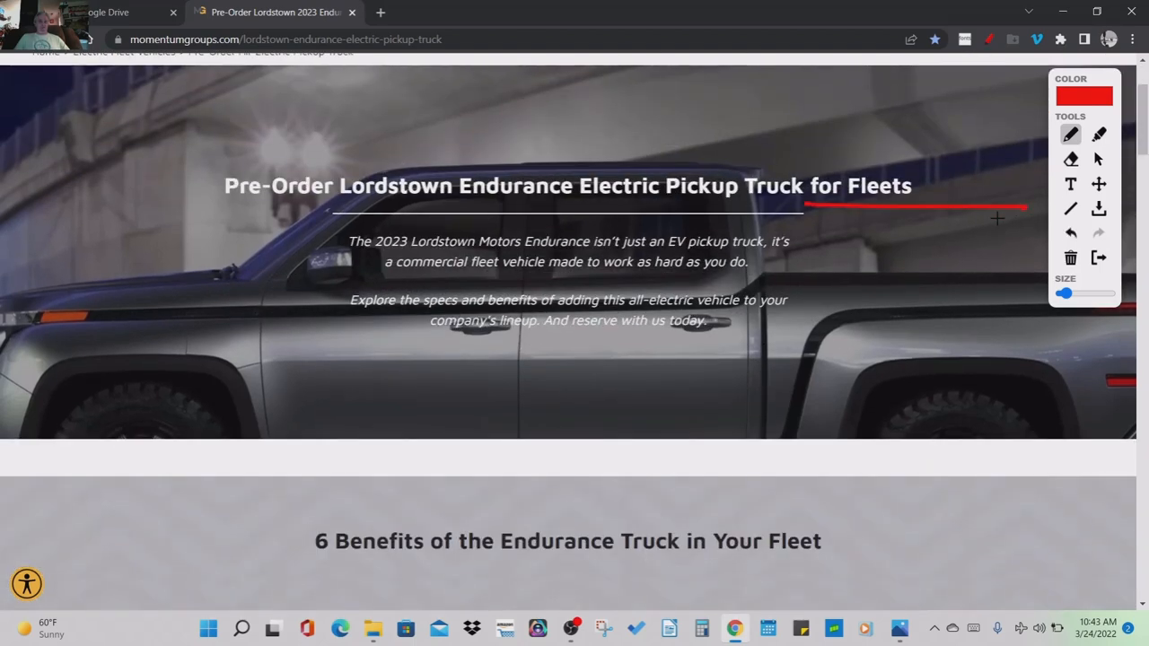
scroll("down", 3)
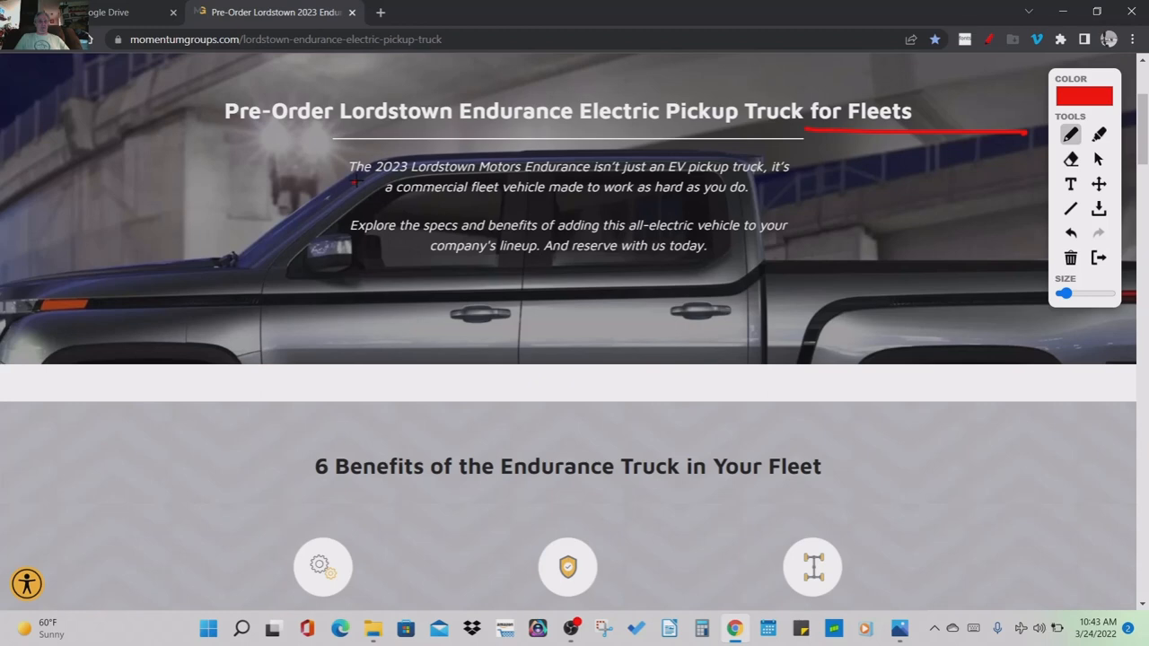
left_click_drag(352, 183, 475, 183)
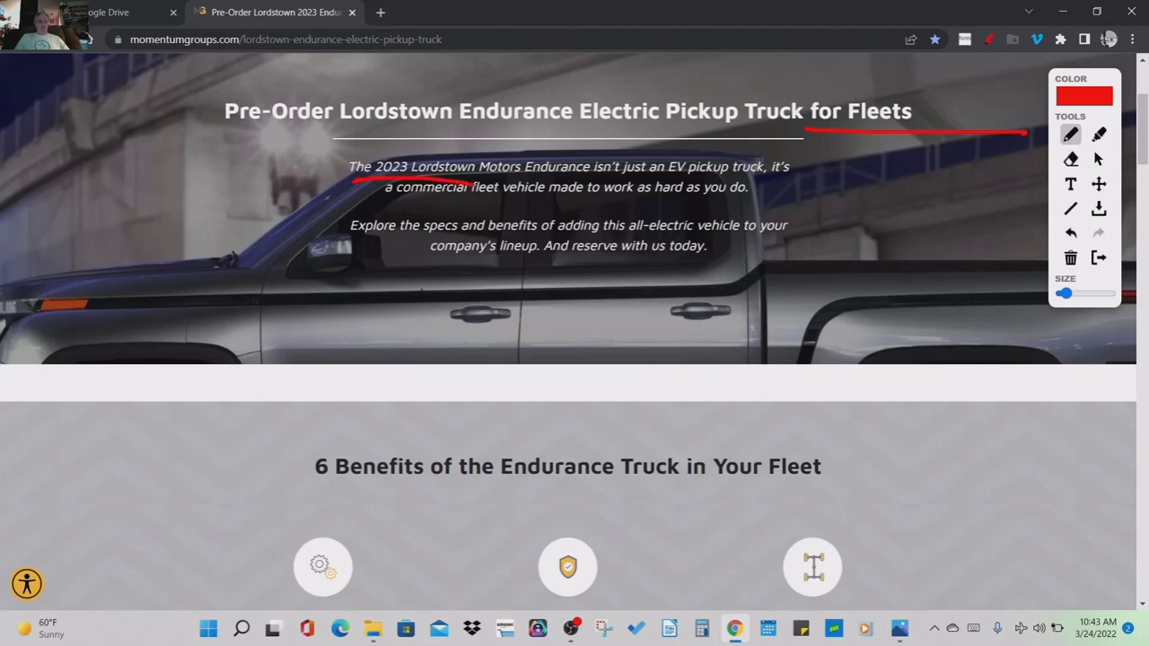
scroll("down", 3)
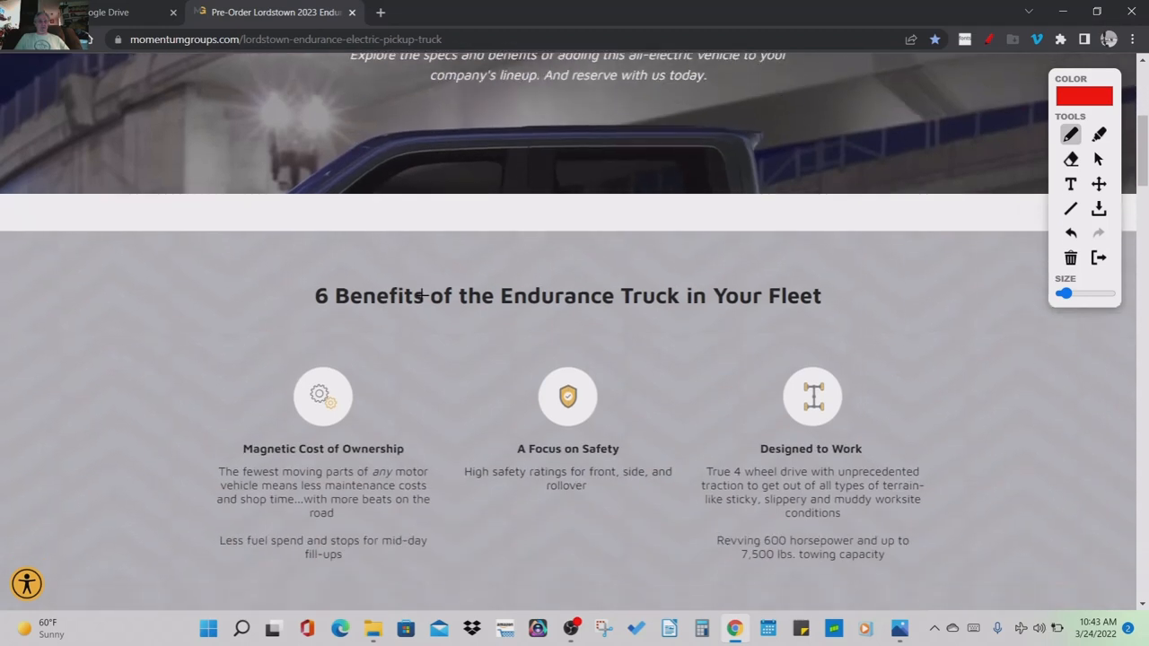
- Circle the Designed to Work line about 600 horsepower and 7,500 lbs towing capacity in red
scroll("down", 3)
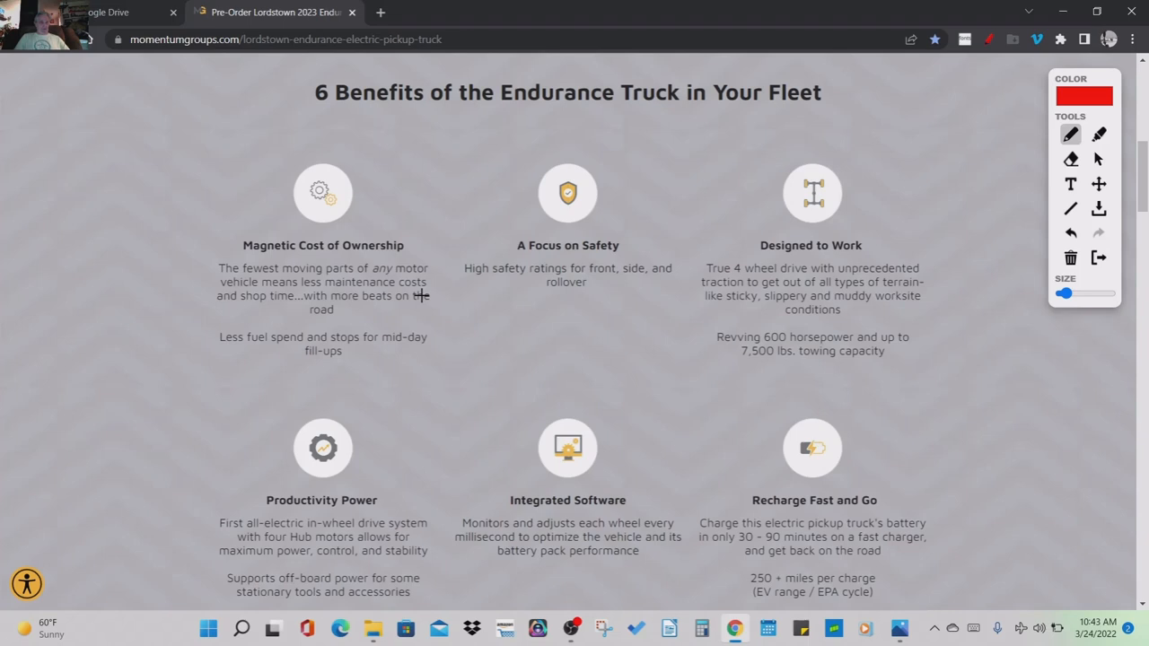
mouse_move(244, 291)
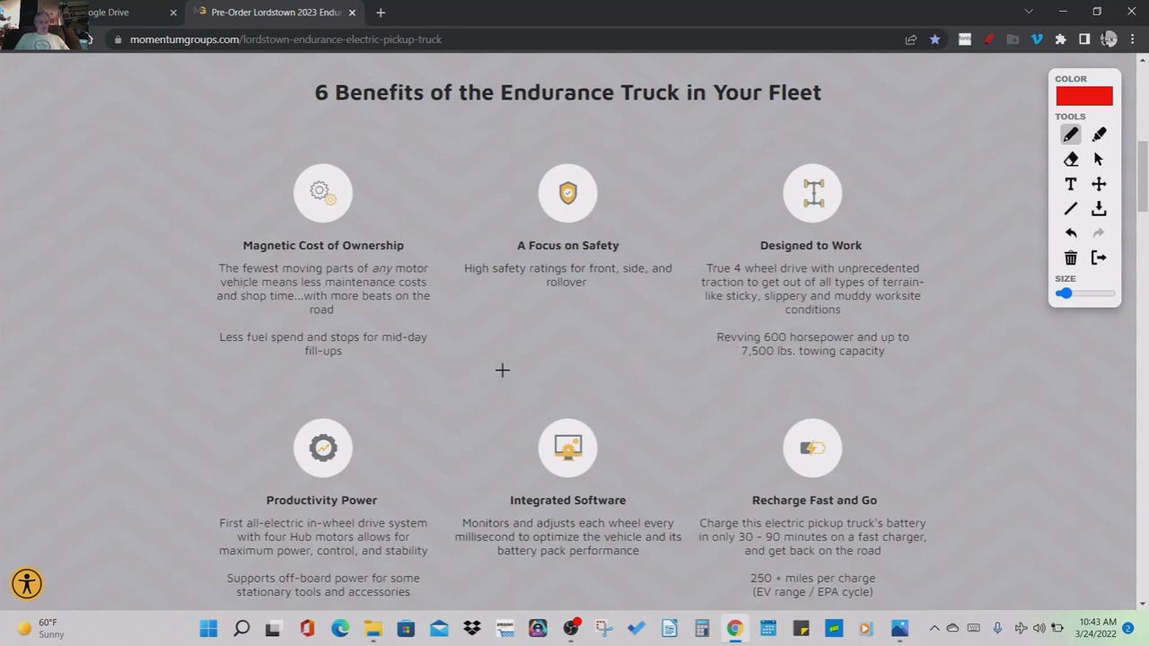
mouse_move(610, 316)
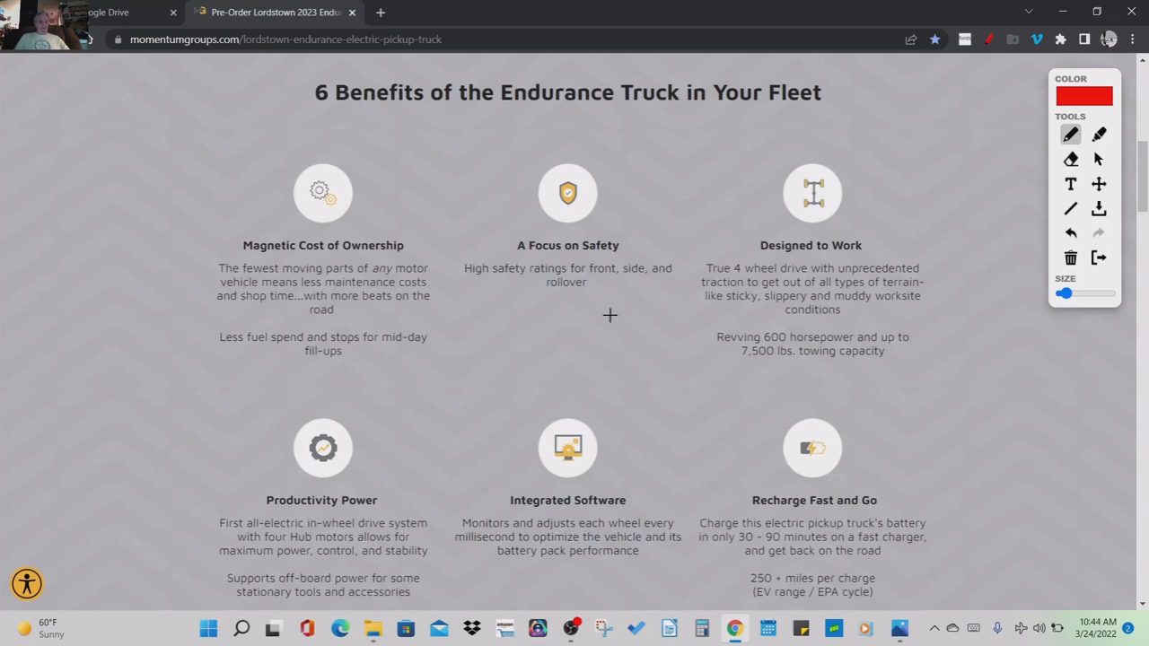
mouse_move(664, 314)
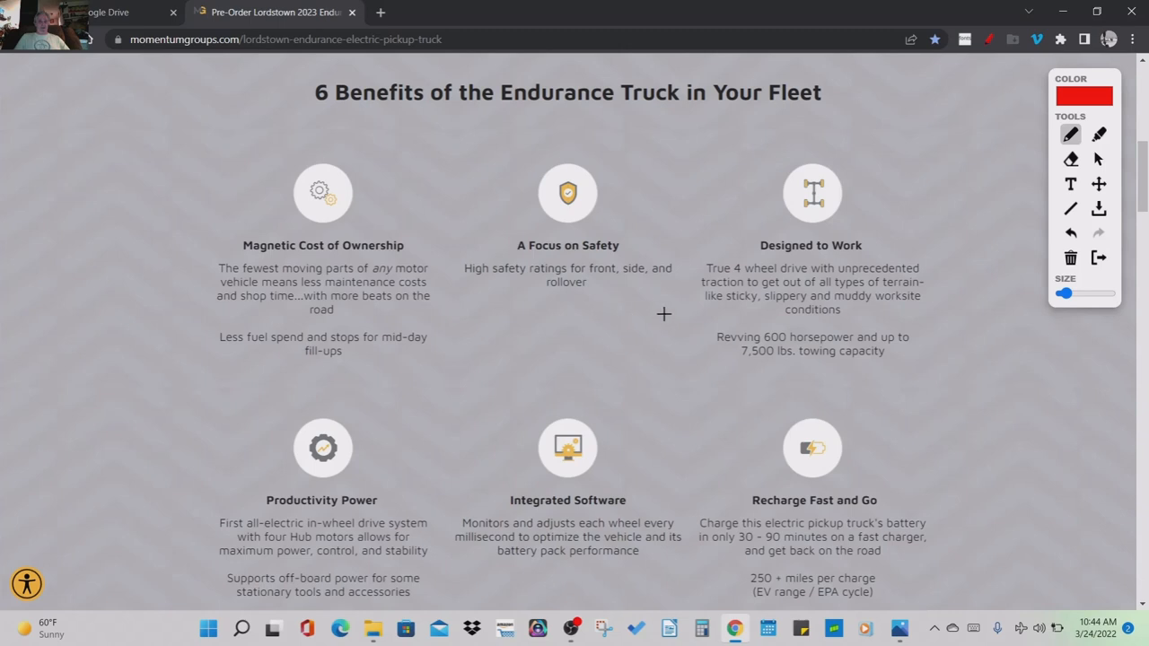
scroll("down", 3)
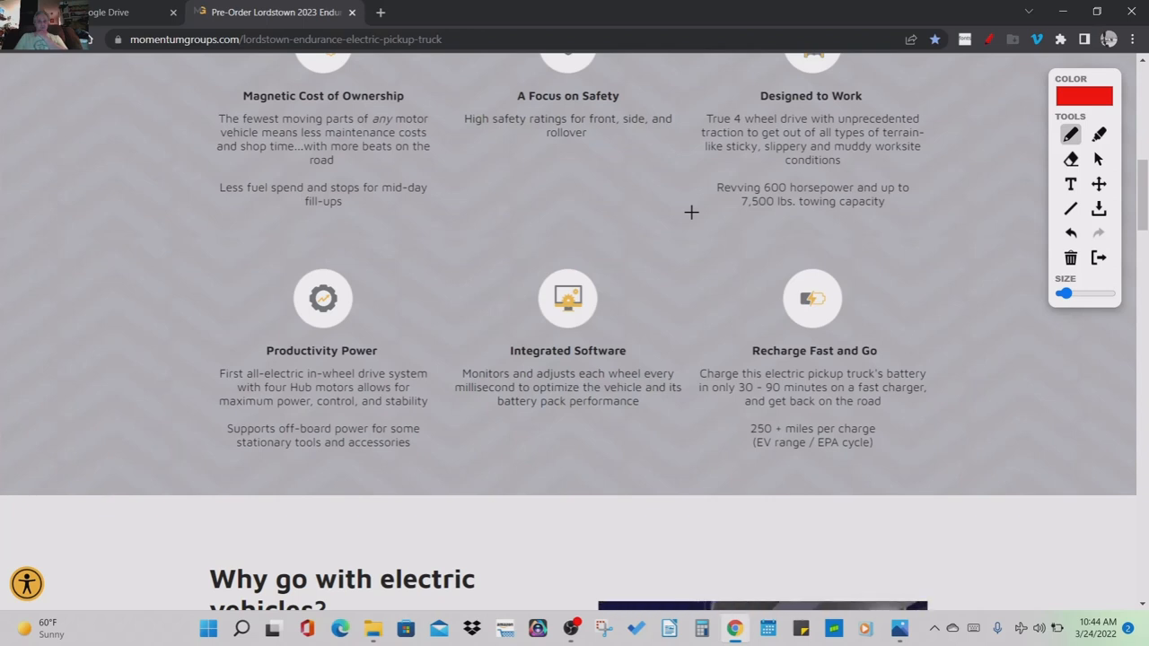
mouse_move(711, 173)
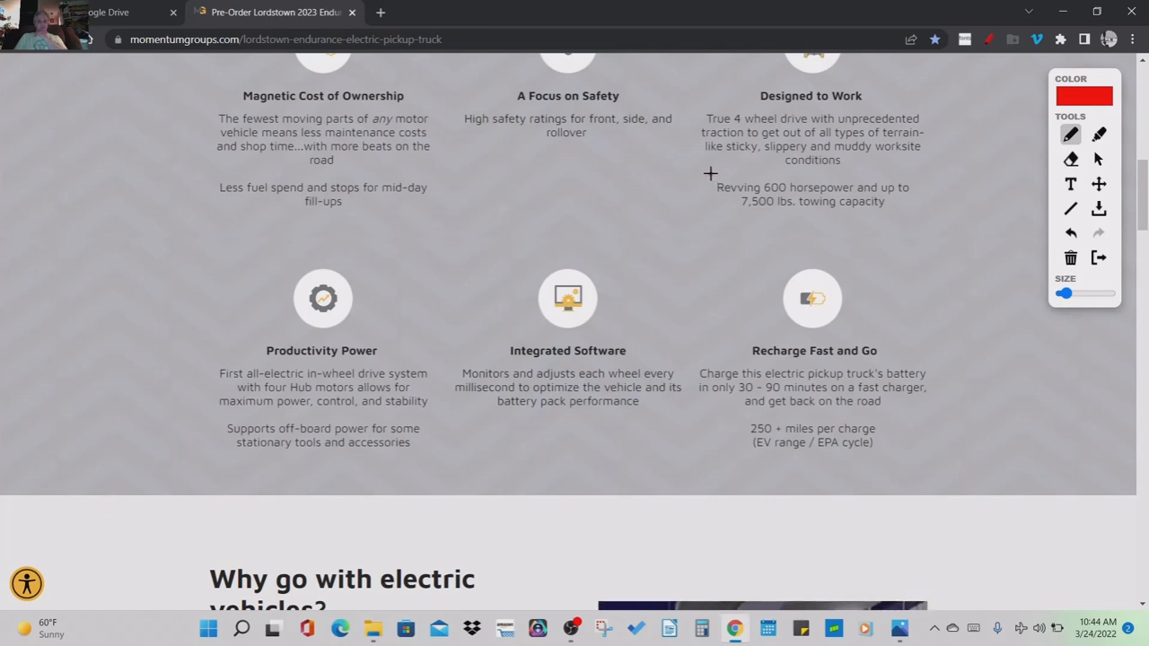
left_click_drag(711, 172, 916, 178)
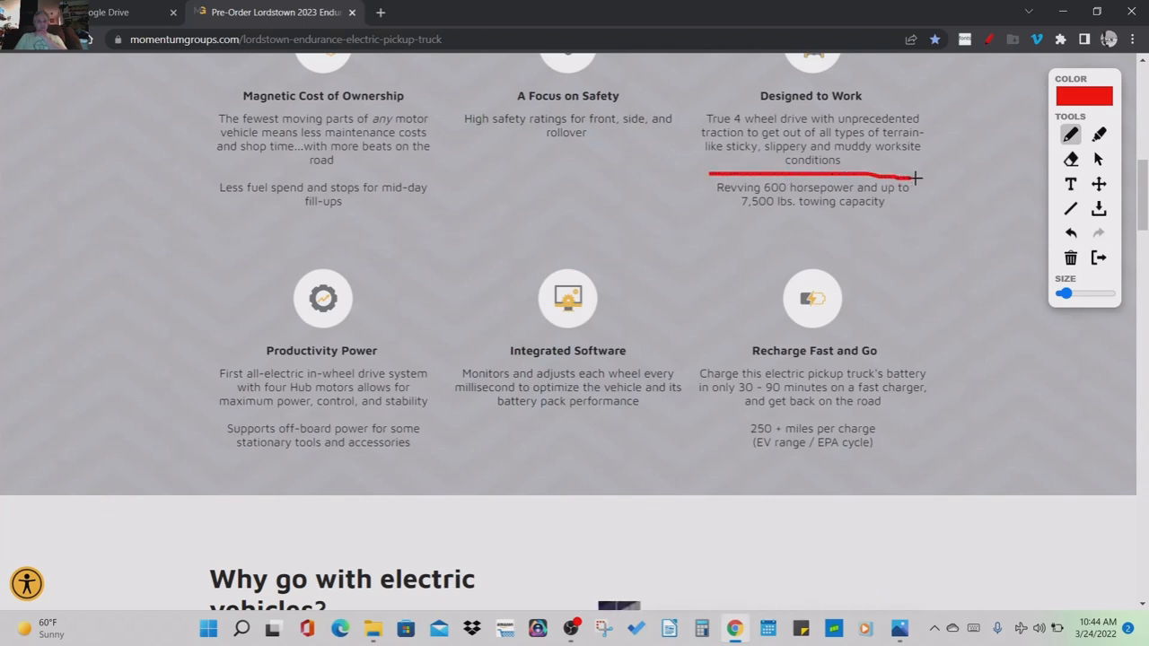
left_click_drag(916, 177, 729, 212)
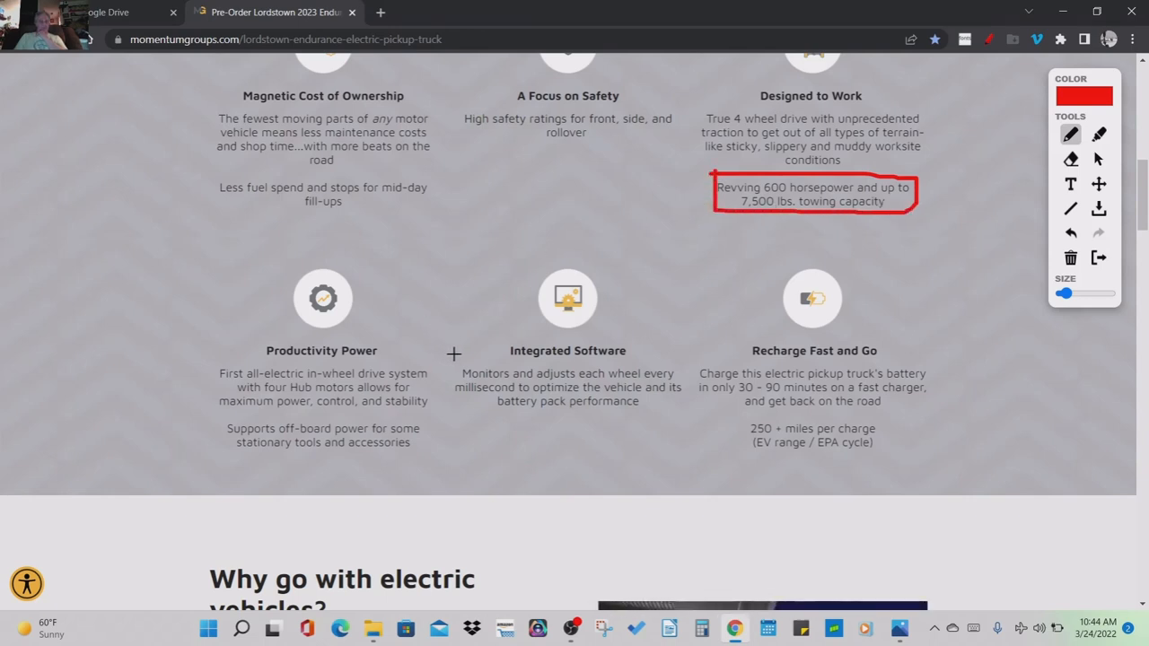
scroll("down", 3)
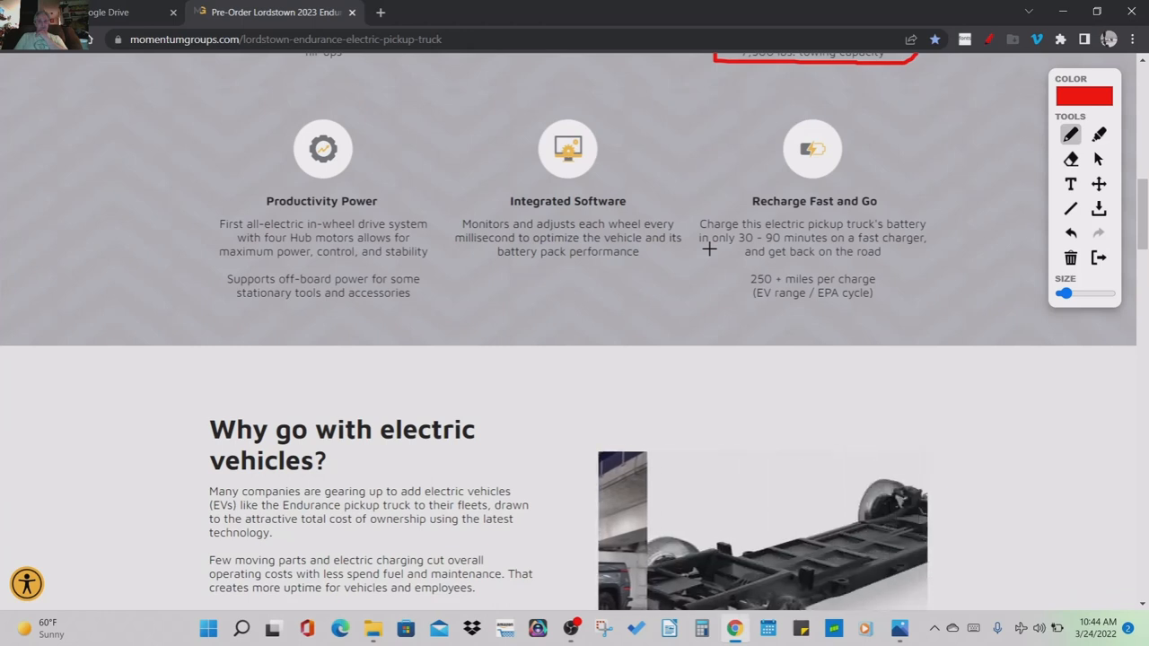
- Underline the 30–90 minute fast-charger sentence in red ink
left_click_drag(708, 245, 789, 245)
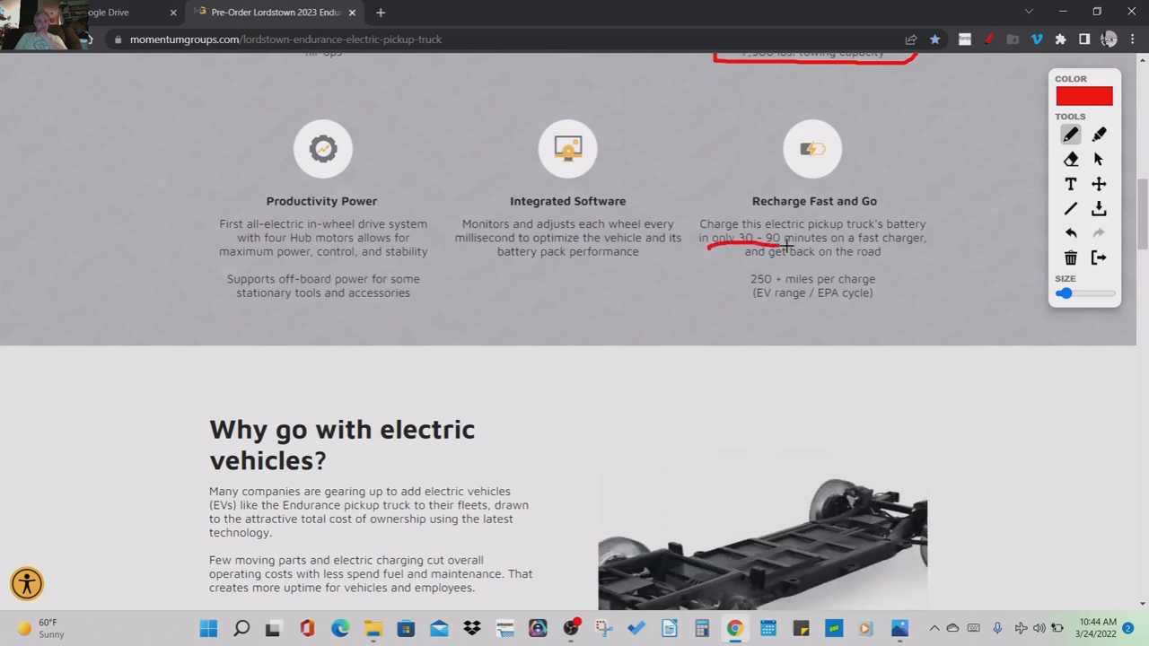
left_click_drag(787, 248, 937, 248)
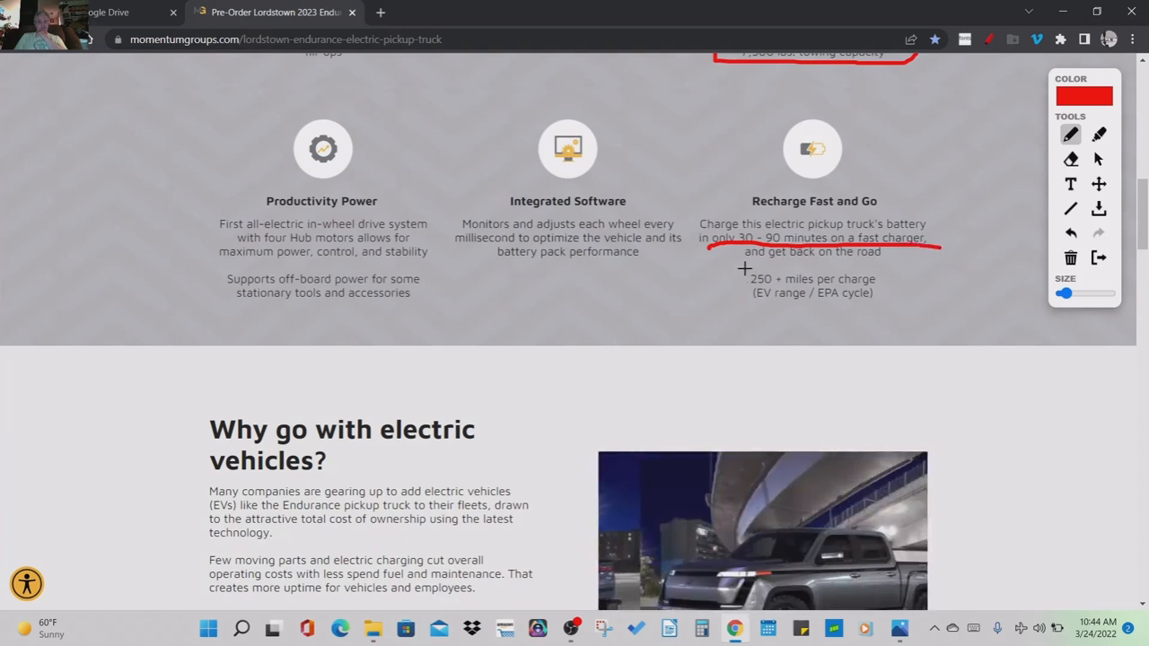
left_click_drag(745, 270, 938, 309)
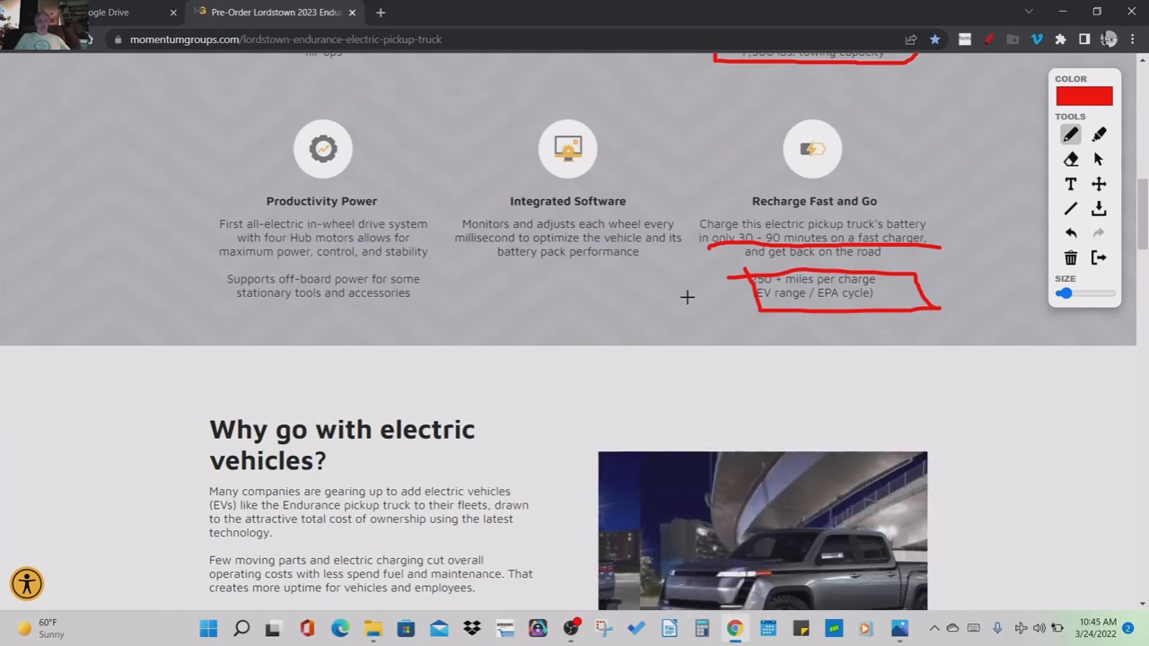
- Circle the 'Reserve 2023 Endurance today' button in red further down the page
scroll("down", 3)
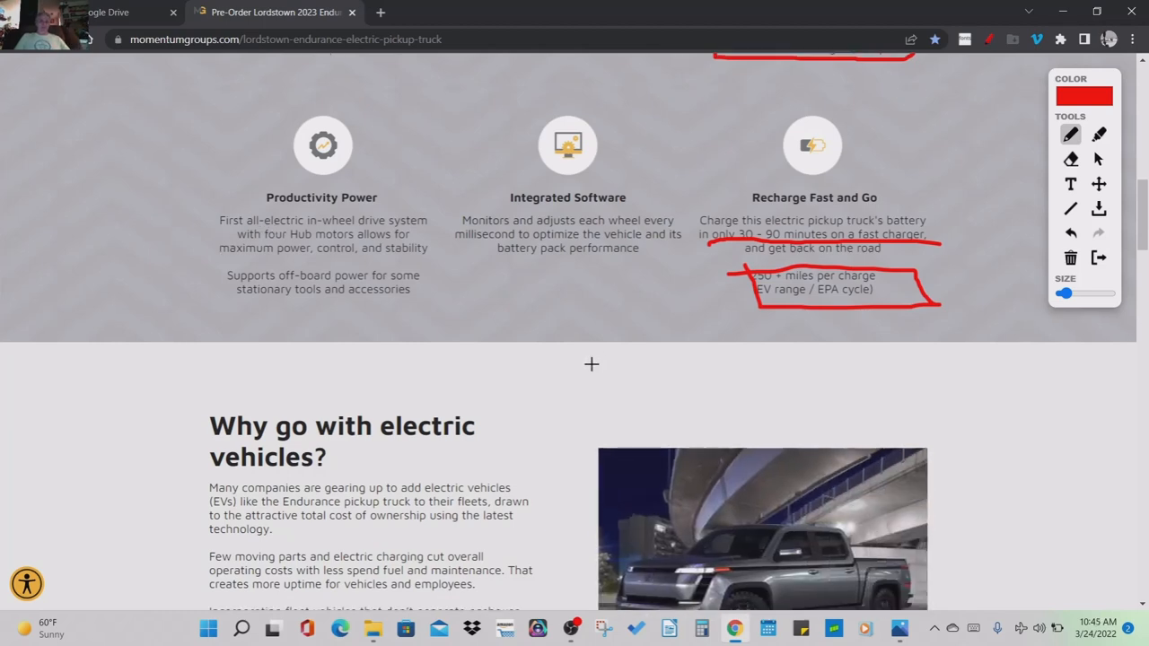
scroll("down", 3)
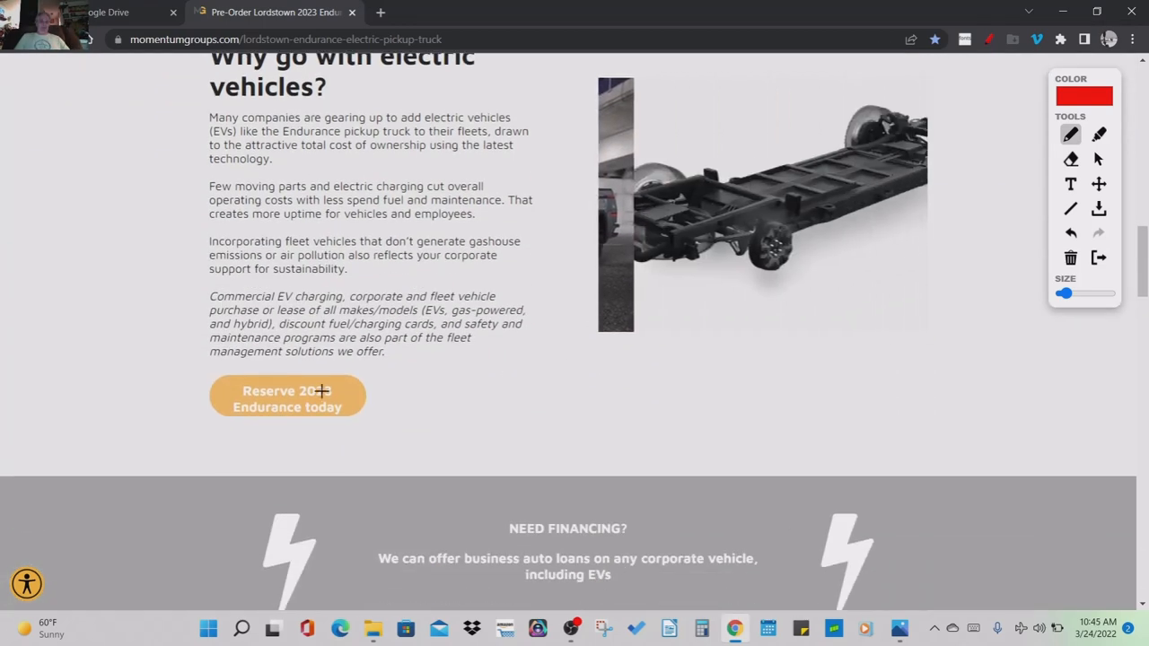
left_click_drag(201, 366, 244, 363)
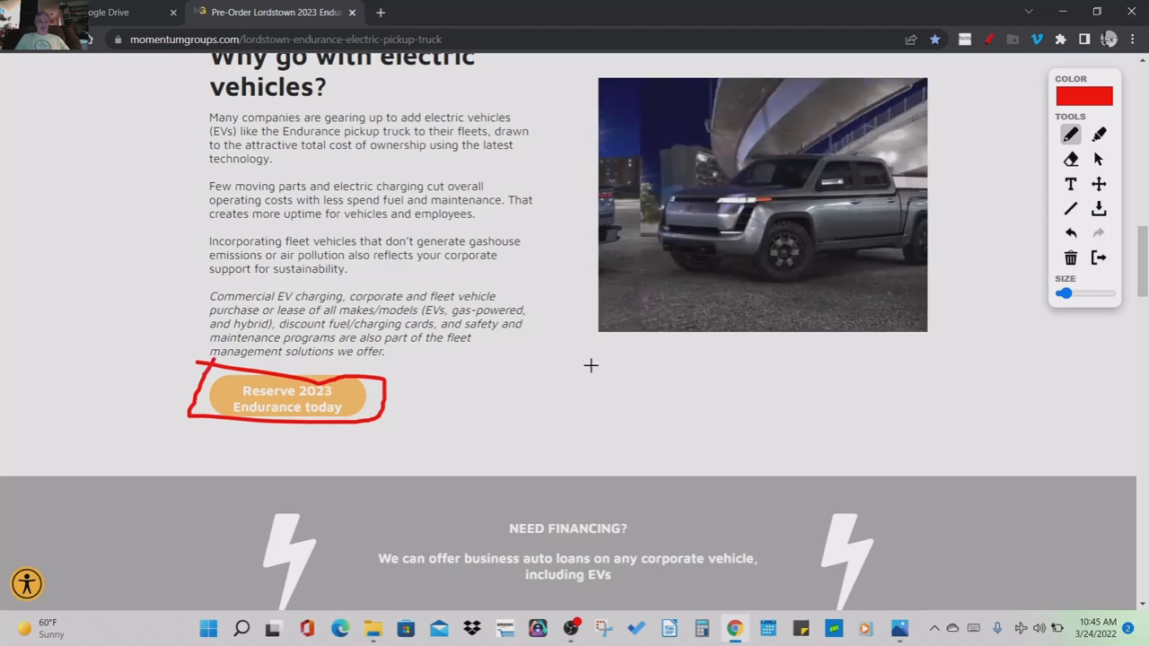
scroll("down", 3)
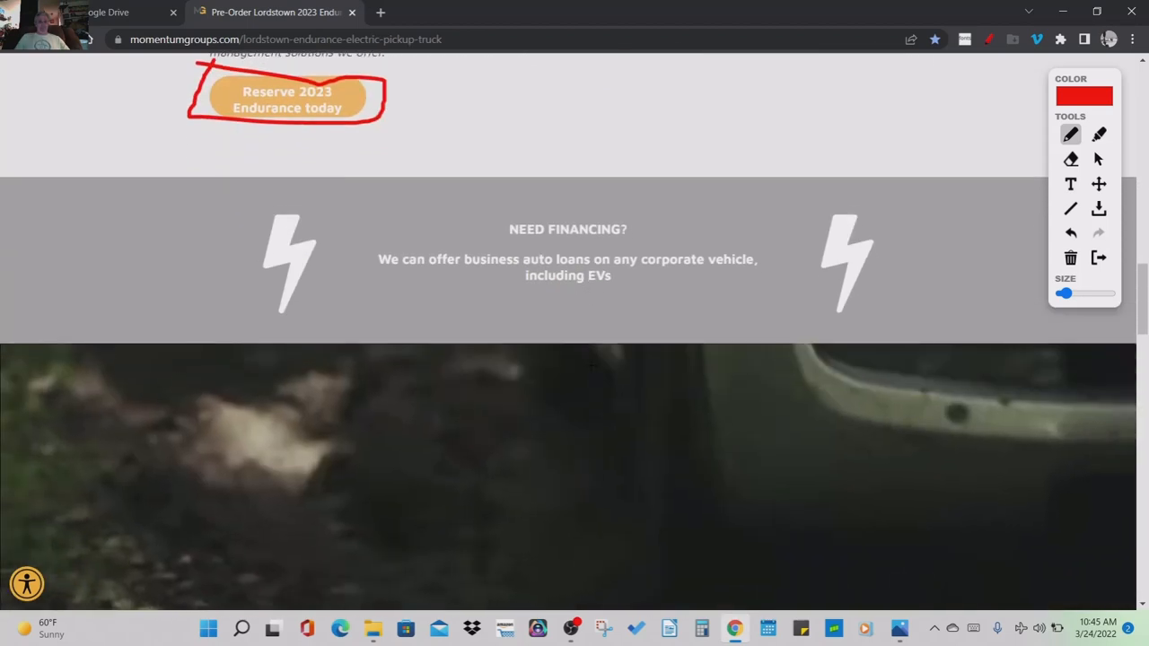
- Underline the specs table disclaimer footnote in red
scroll("down", 3)
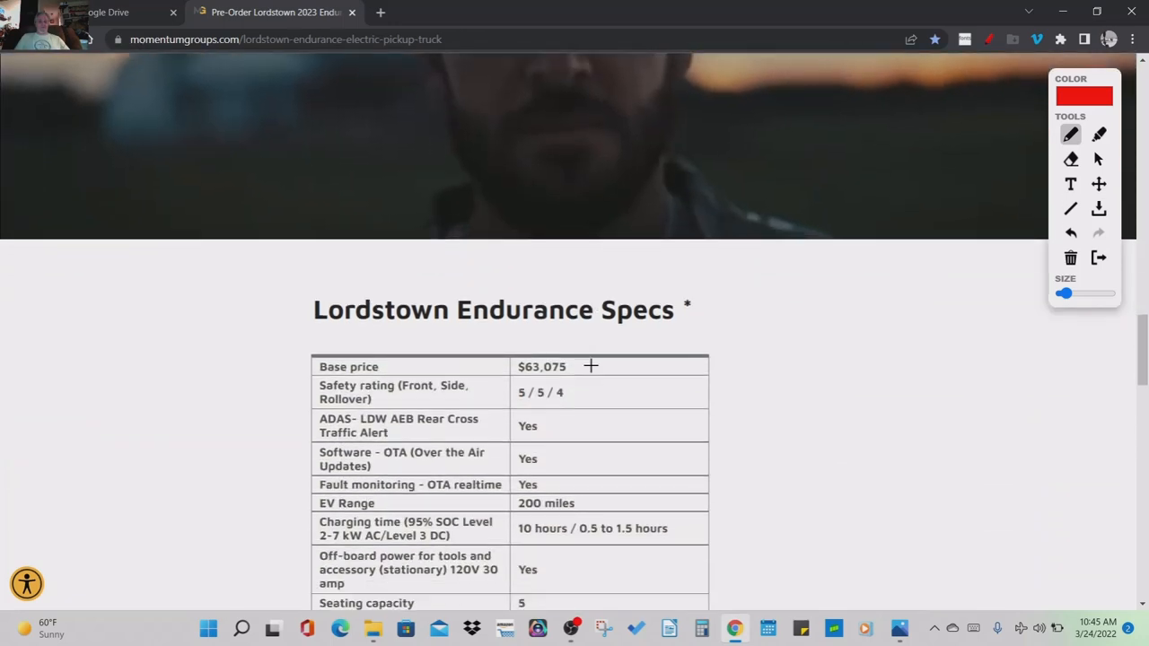
scroll("down", 3)
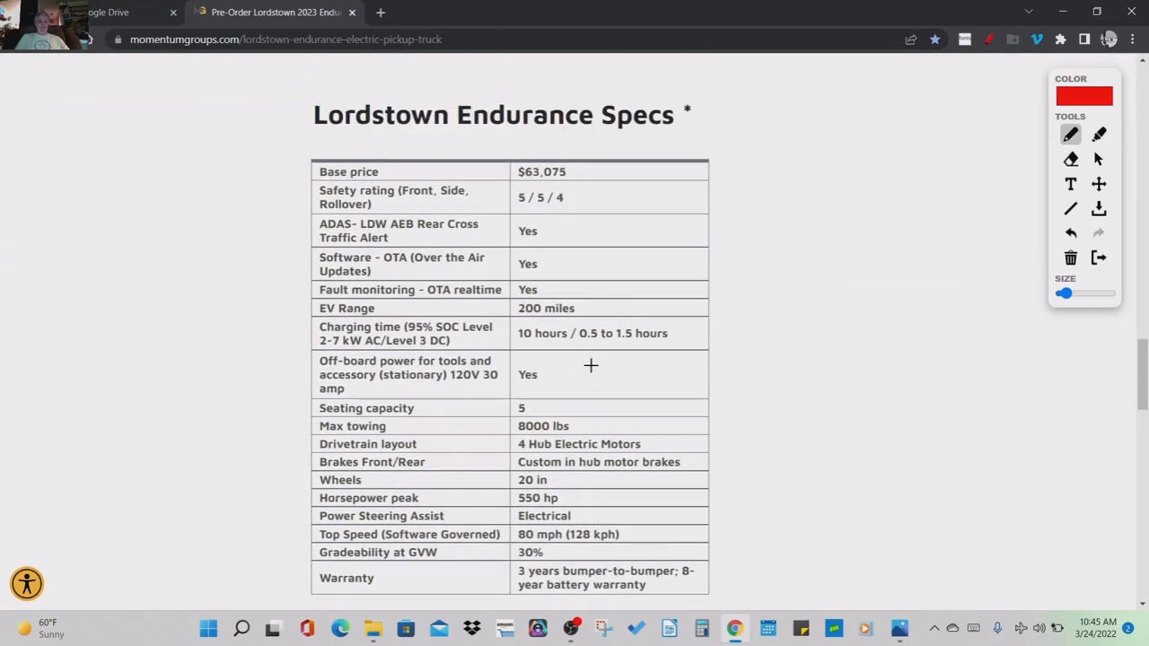
scroll("down", 3)
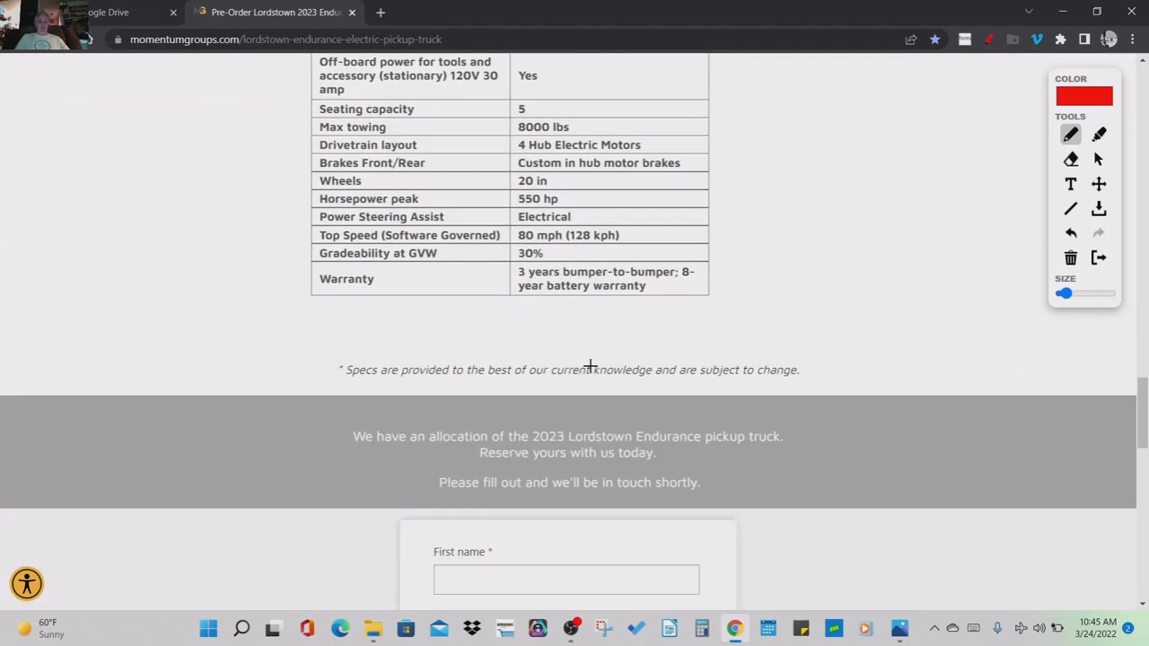
left_click_drag(356, 386, 481, 386)
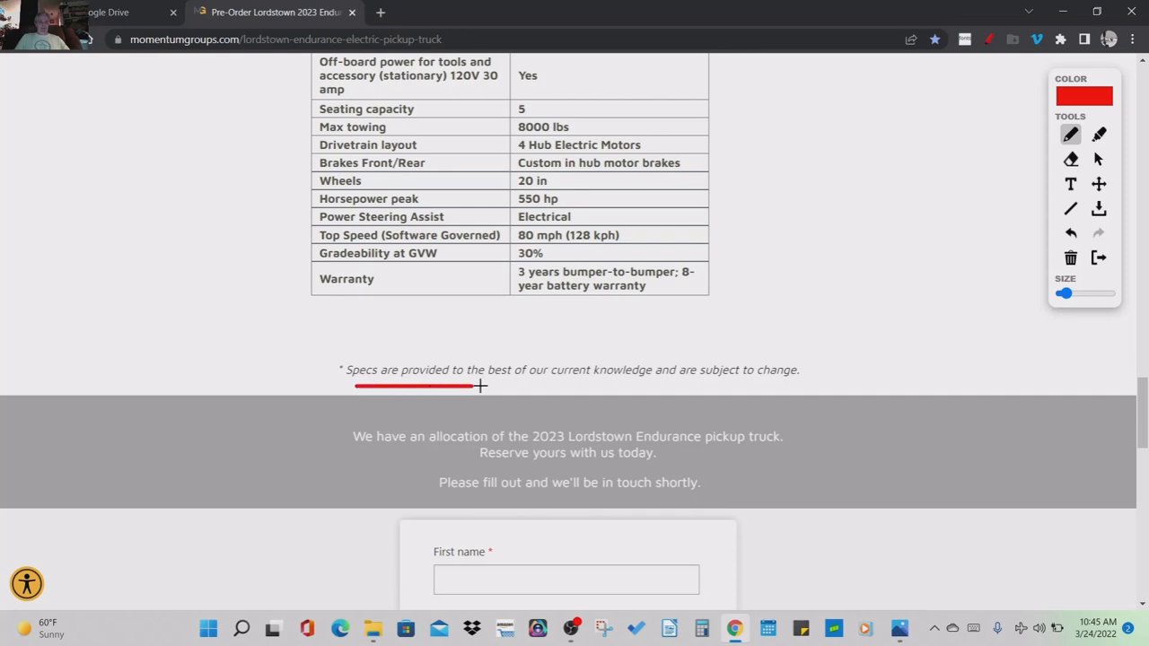
left_click_drag(481, 386, 880, 403)
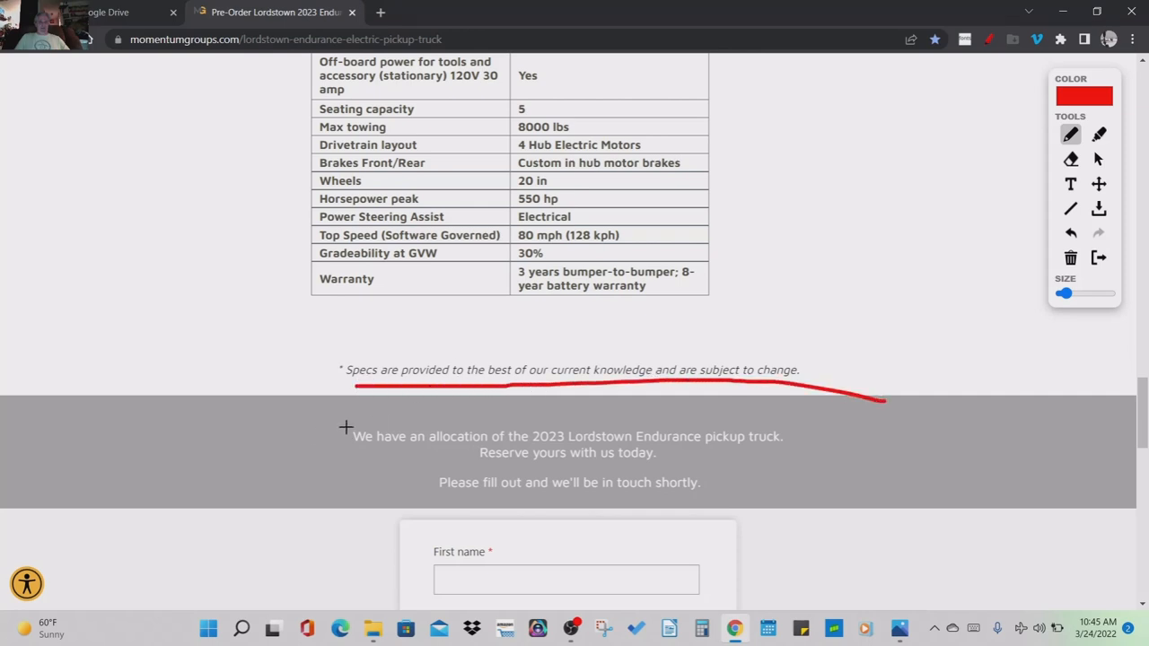
- Circle the 2023 Endurance allocation announcement message in red
left_click_drag(345, 428, 440, 463)
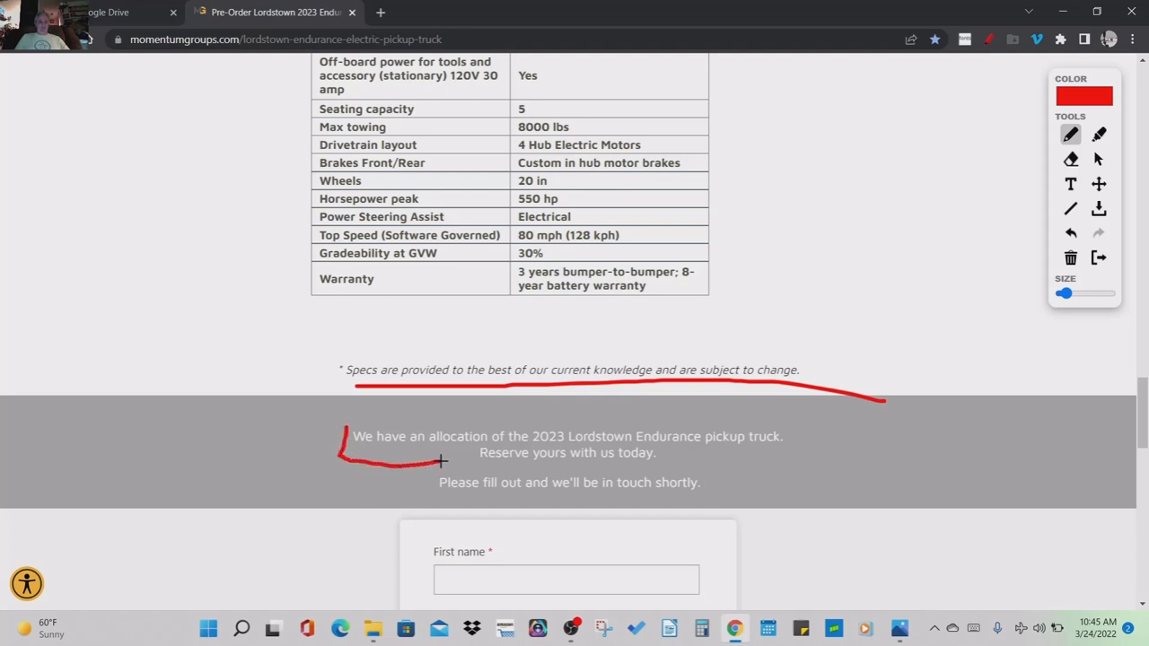
left_click_drag(440, 460, 791, 459)
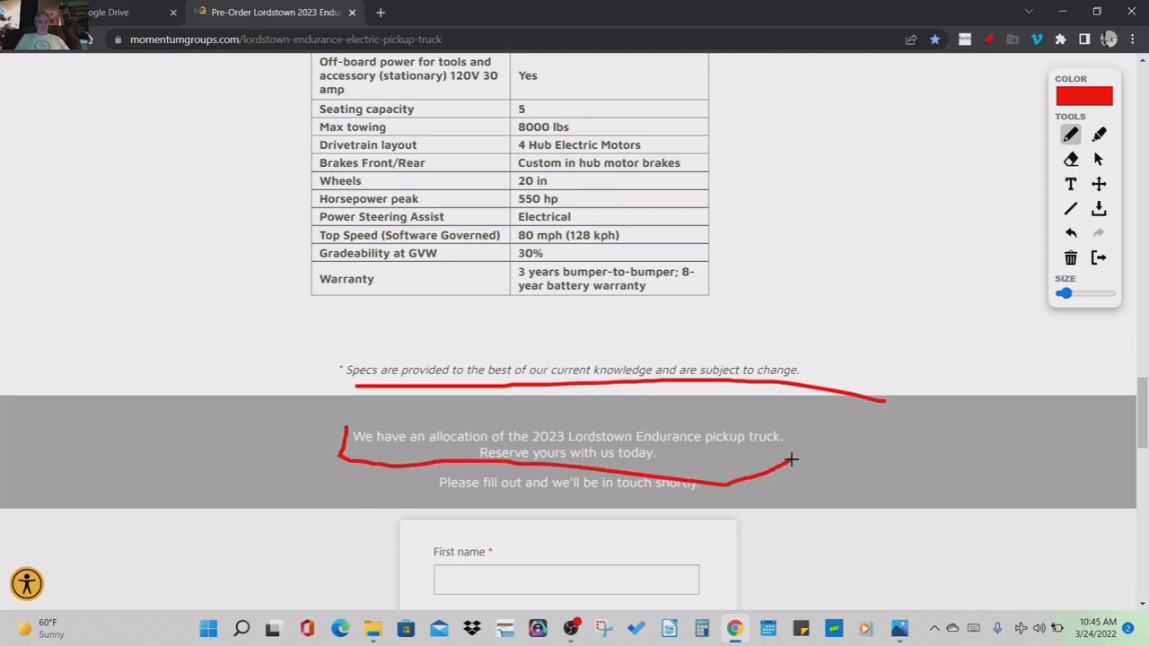
left_click_drag(790, 459, 417, 411)
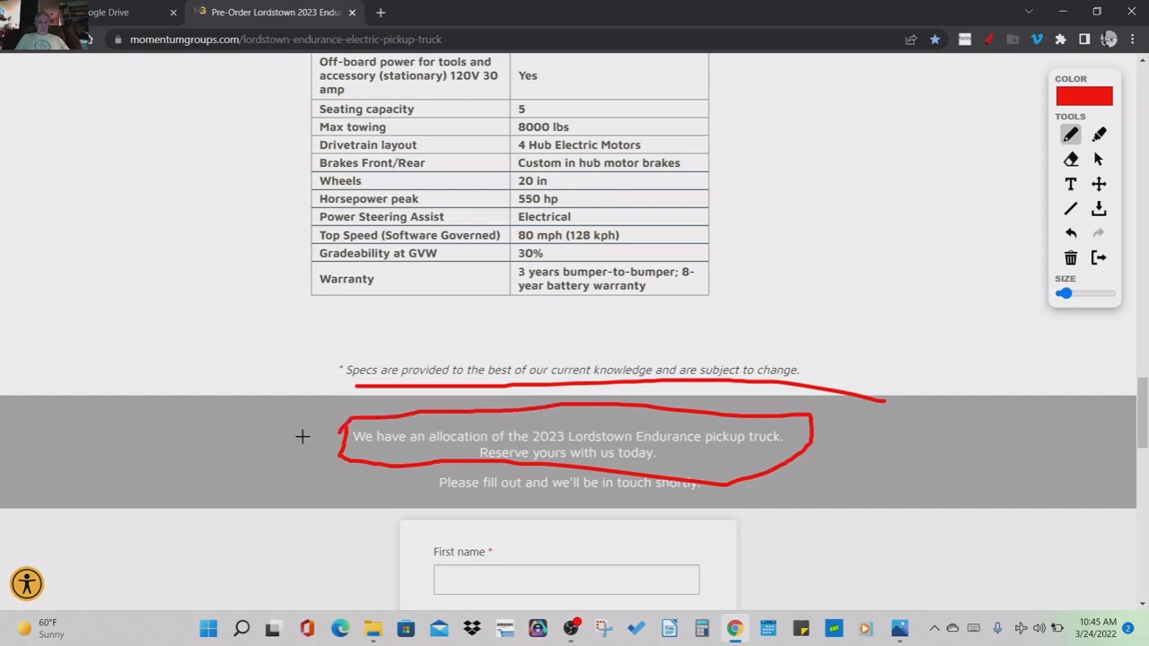
scroll("up", 3)
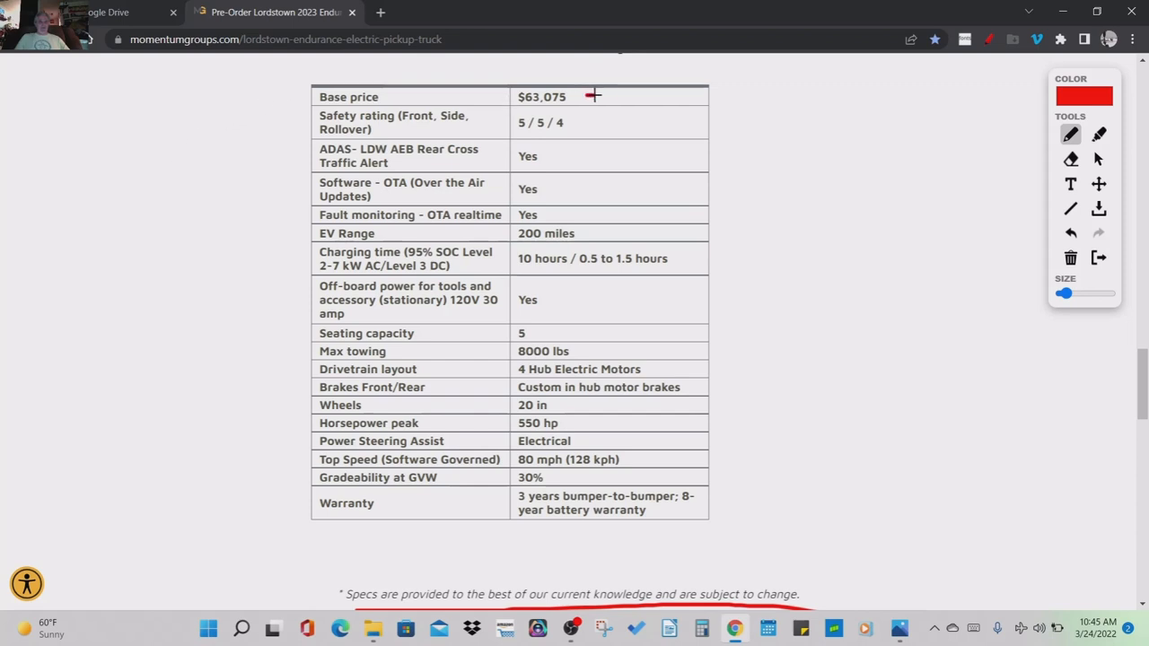
- Underline the $63,075 base price, 200 miles range, Level 3 DC and 0.5 to 1.5 hours charge time
left_click_drag(593, 97, 630, 97)
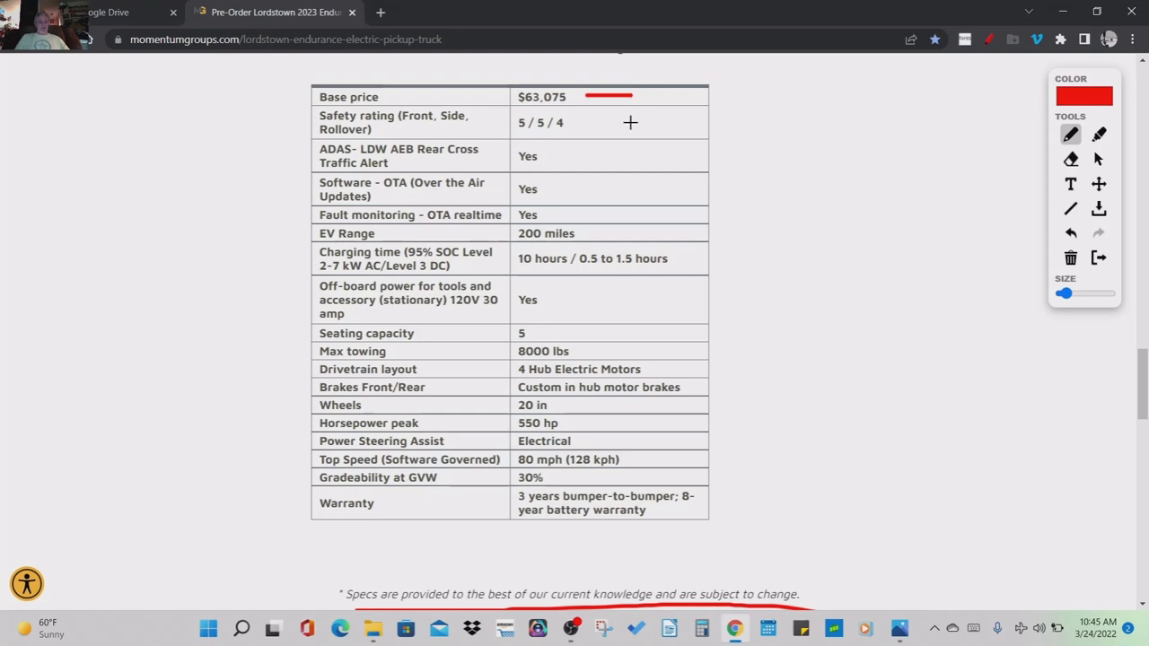
mouse_move(625, 162)
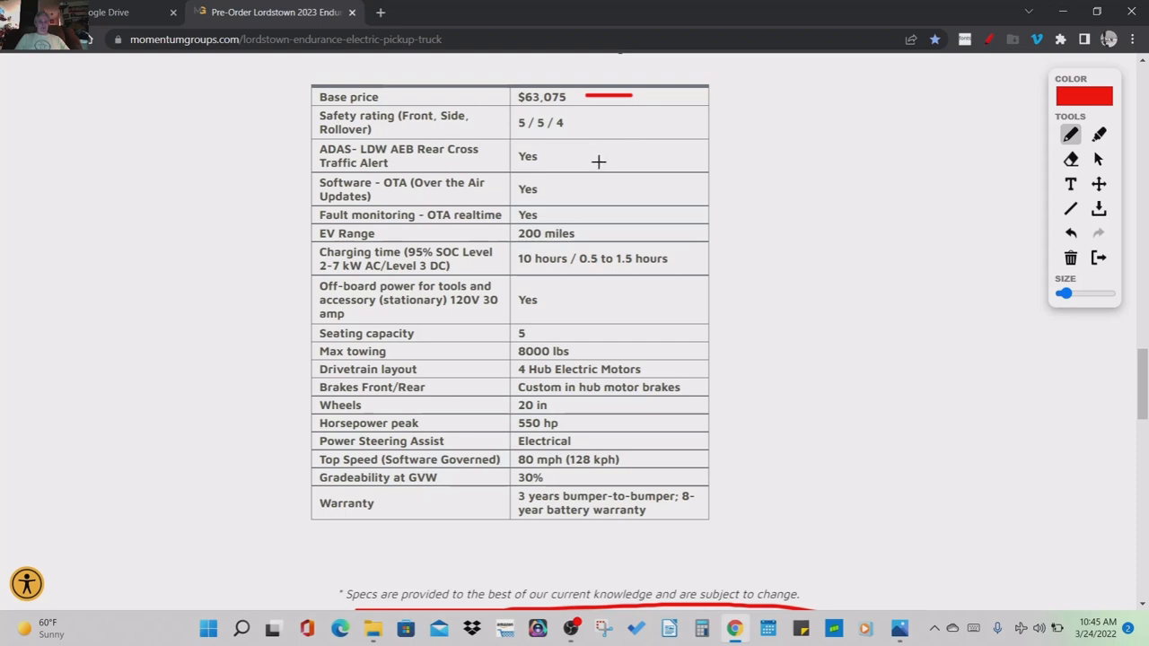
mouse_move(602, 180)
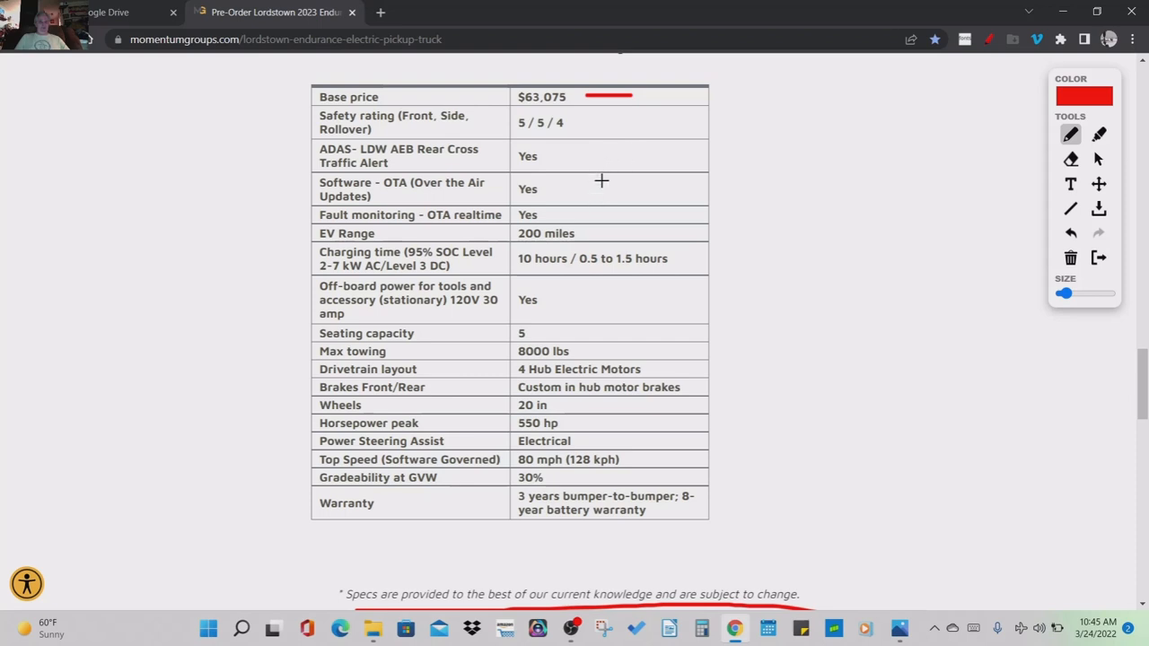
mouse_move(622, 240)
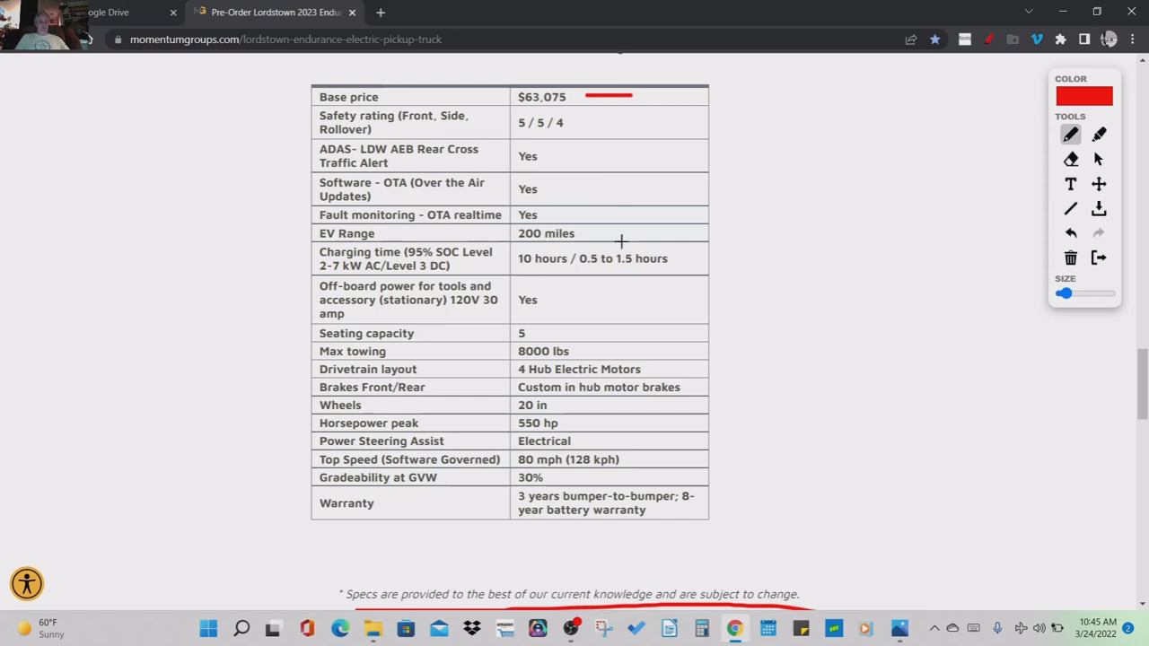
mouse_move(595, 234)
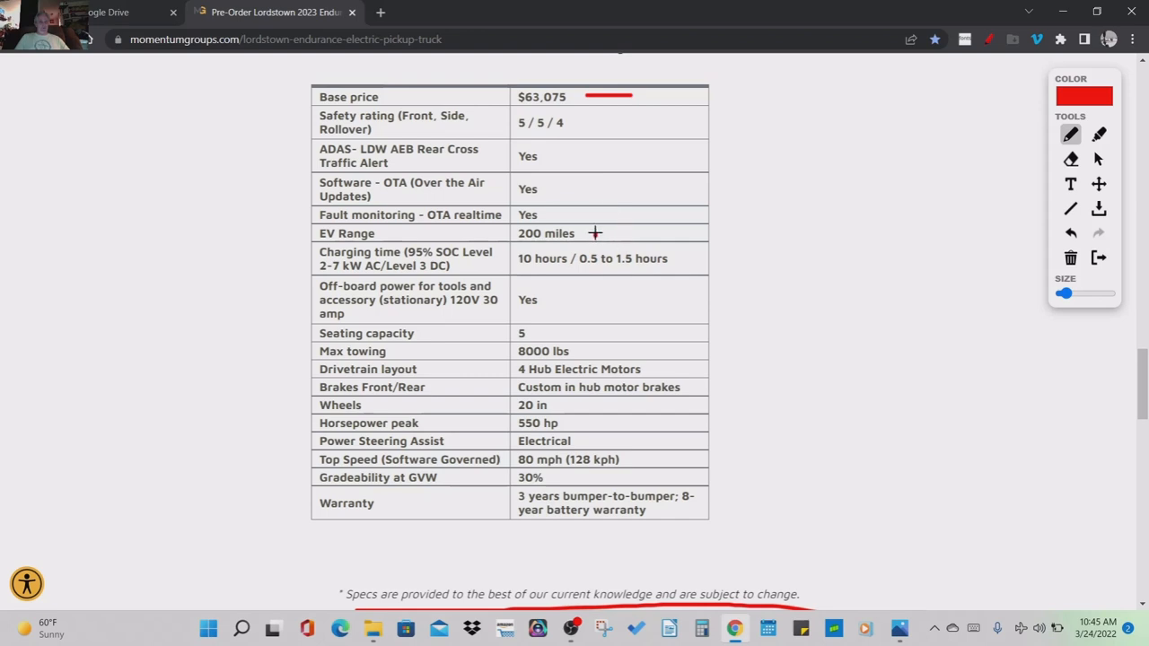
left_click_drag(595, 233, 719, 232)
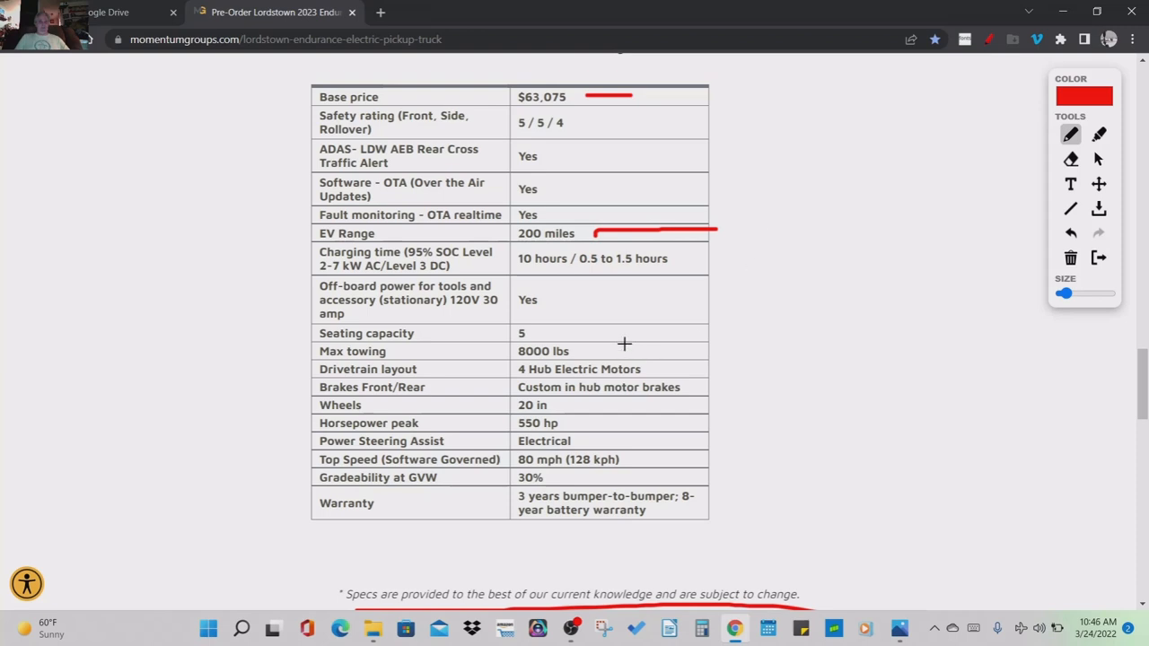
mouse_move(388, 275)
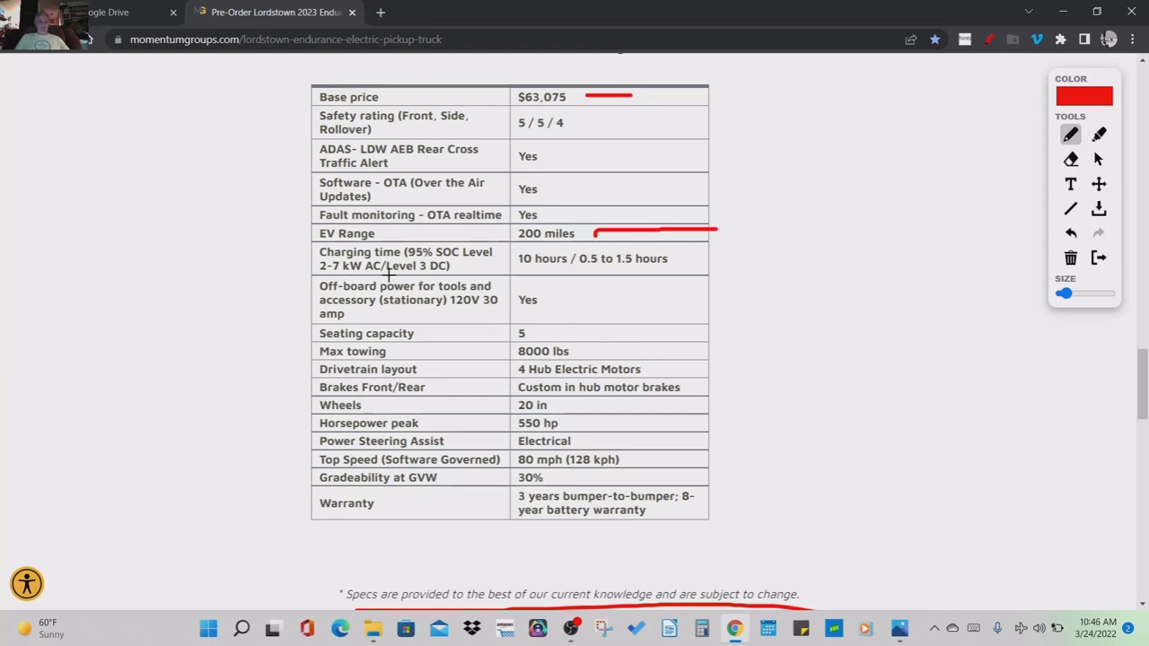
left_click_drag(386, 276, 458, 276)
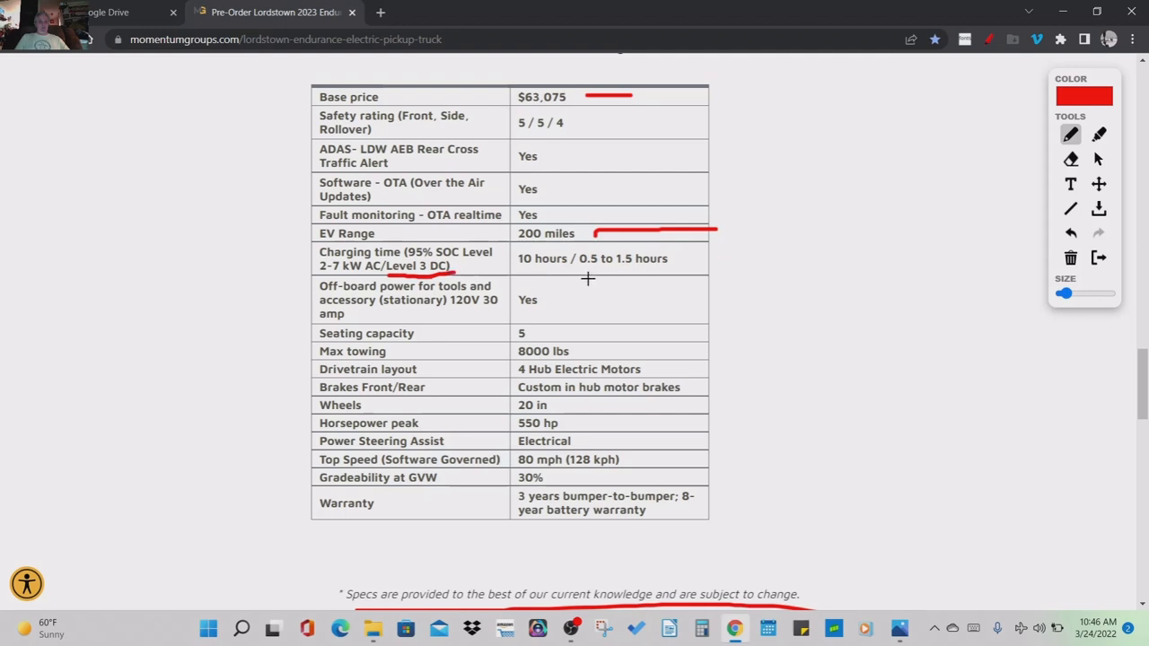
left_click_drag(584, 273, 668, 273)
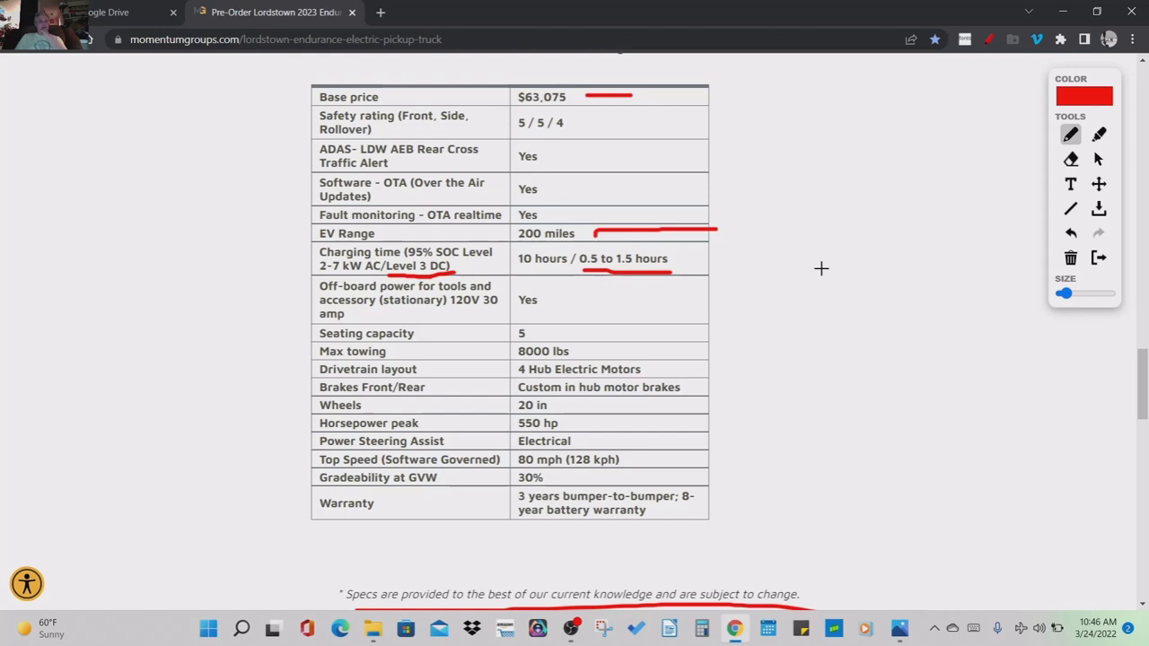
mouse_move(790, 266)
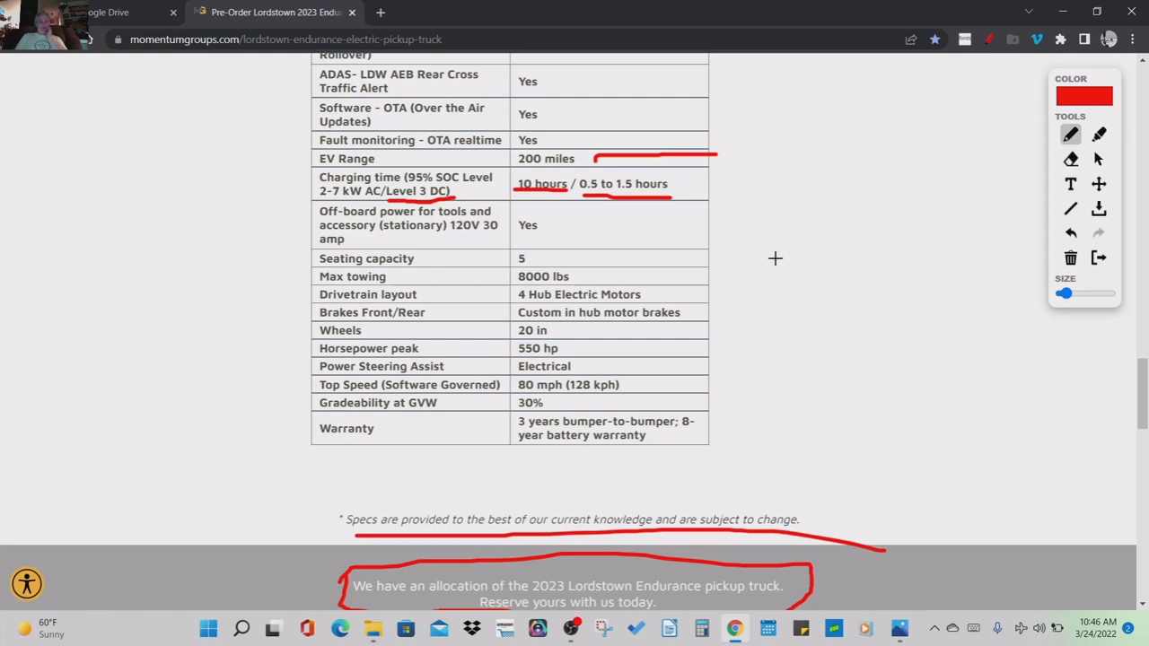
mouse_move(643, 278)
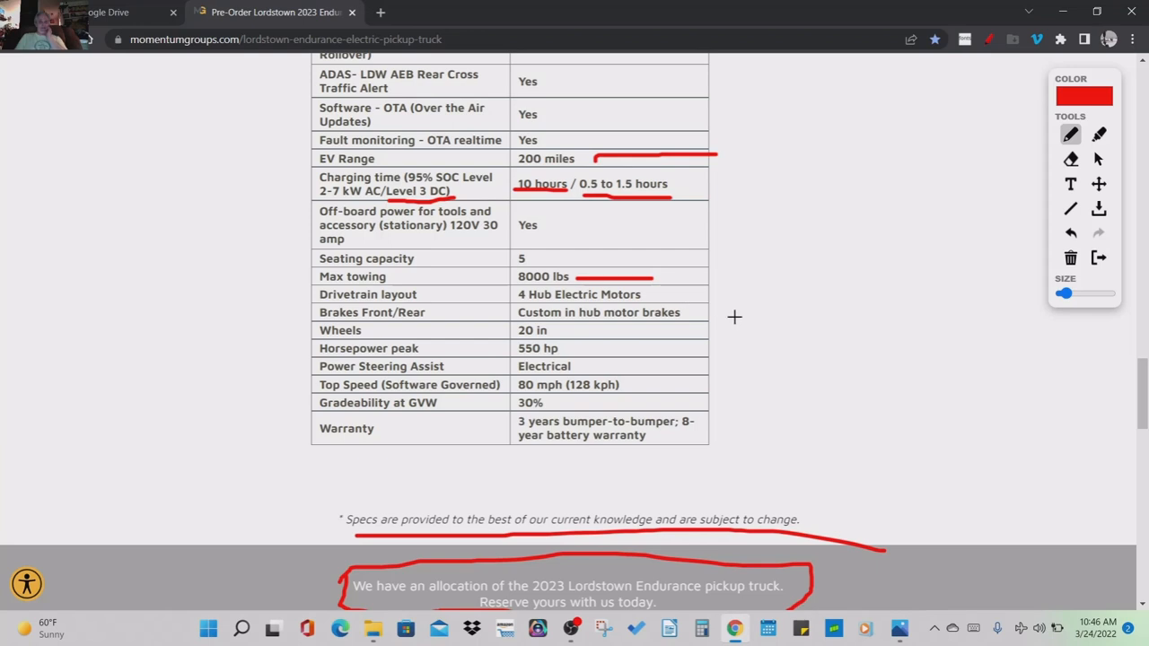
- Circle the warranty details row in the spec table in red
scroll("down", 3)
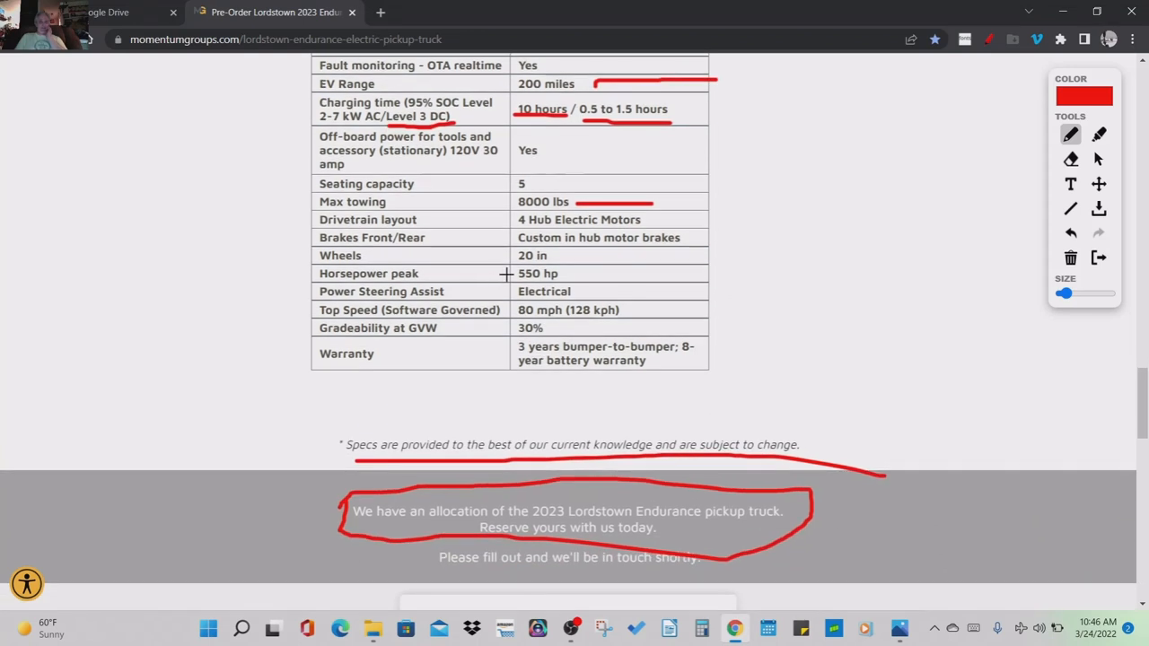
mouse_move(676, 309)
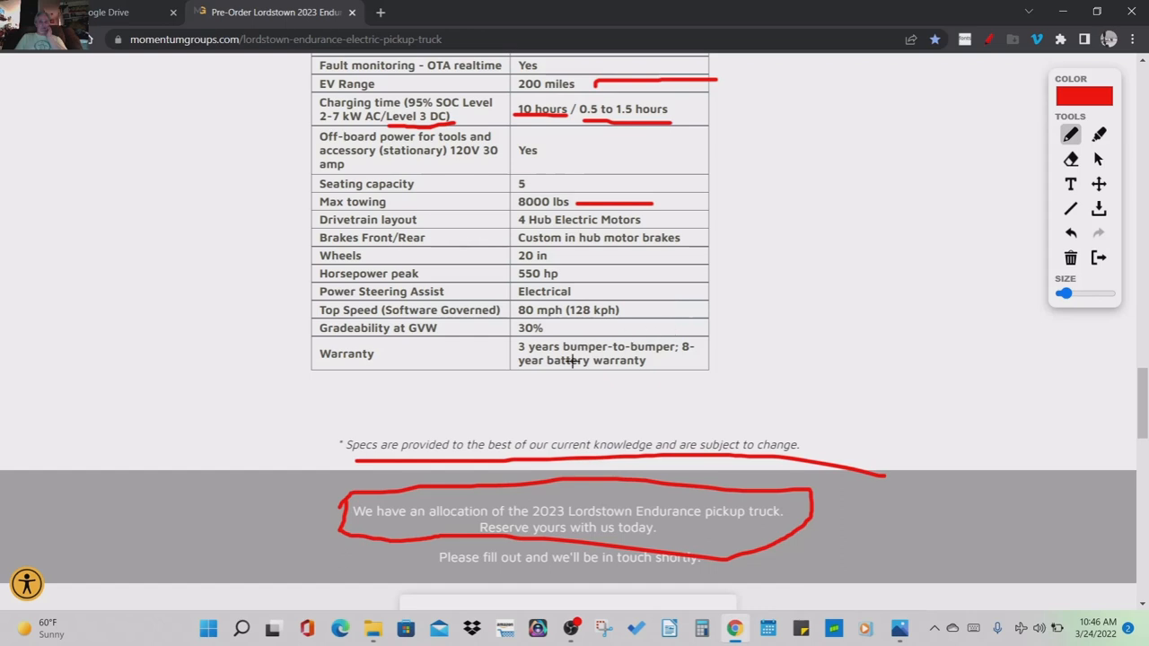
left_click_drag(525, 384, 682, 379)
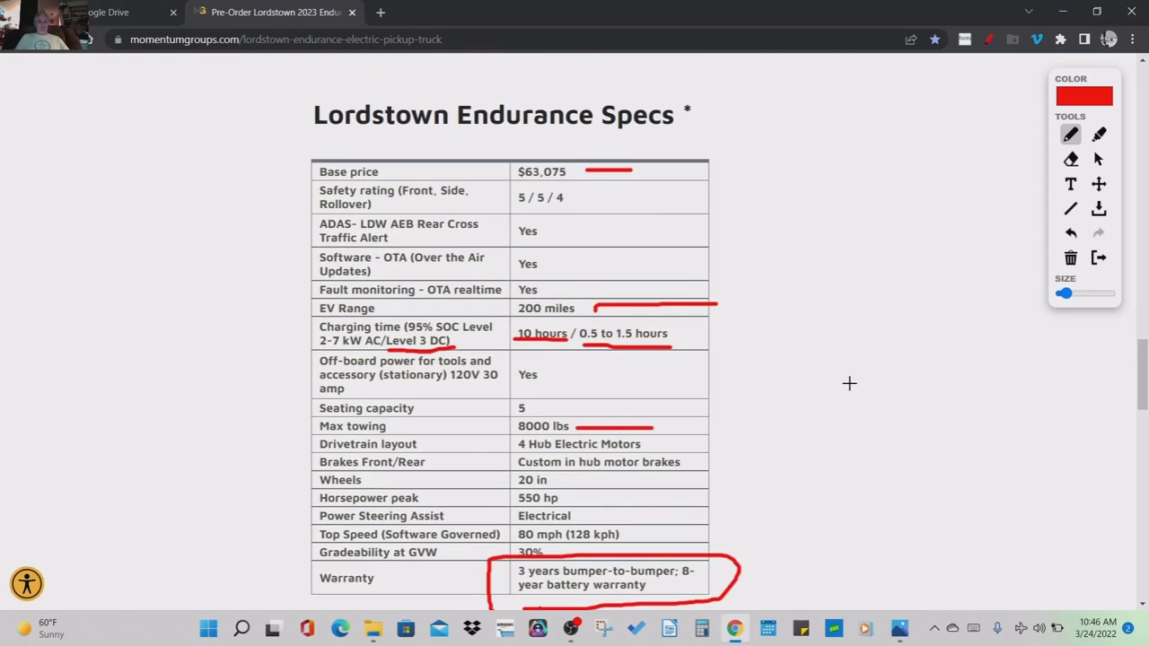
scroll("down", 3)
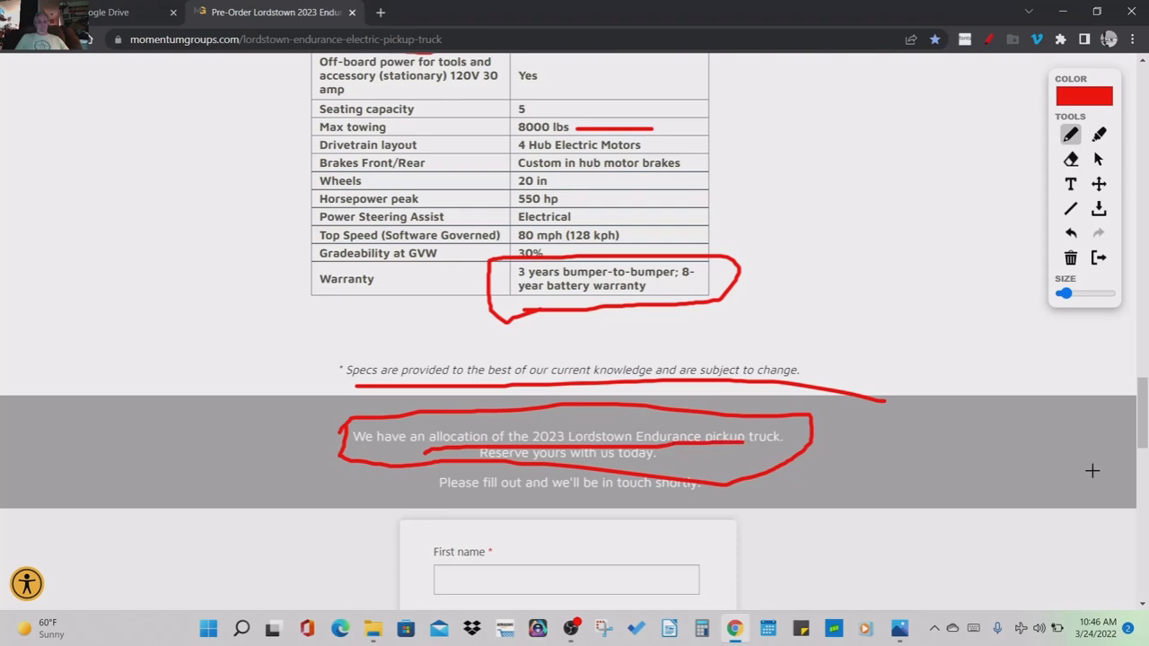
scroll("down", 3)
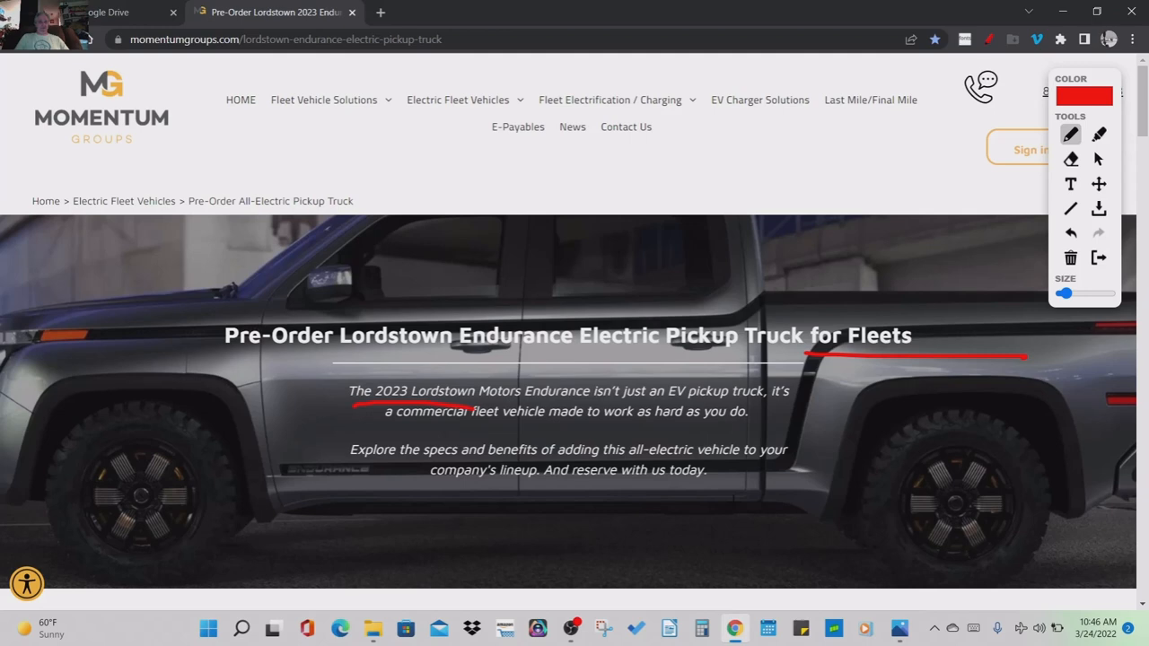
mouse_move(653, 136)
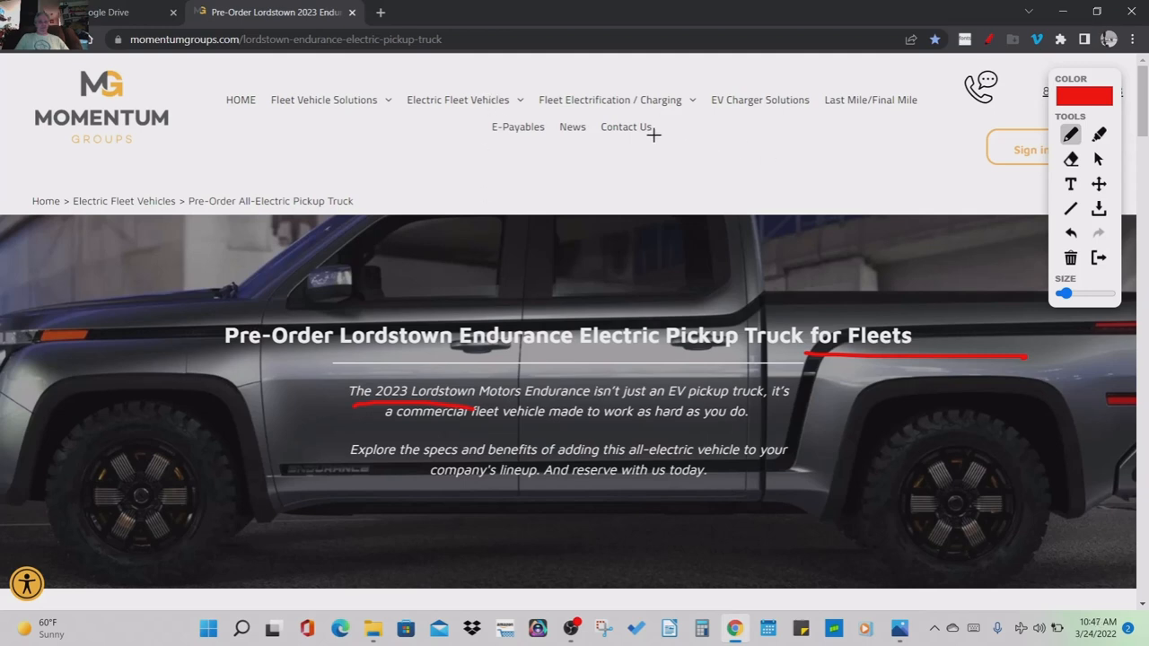
mouse_move(941, 56)
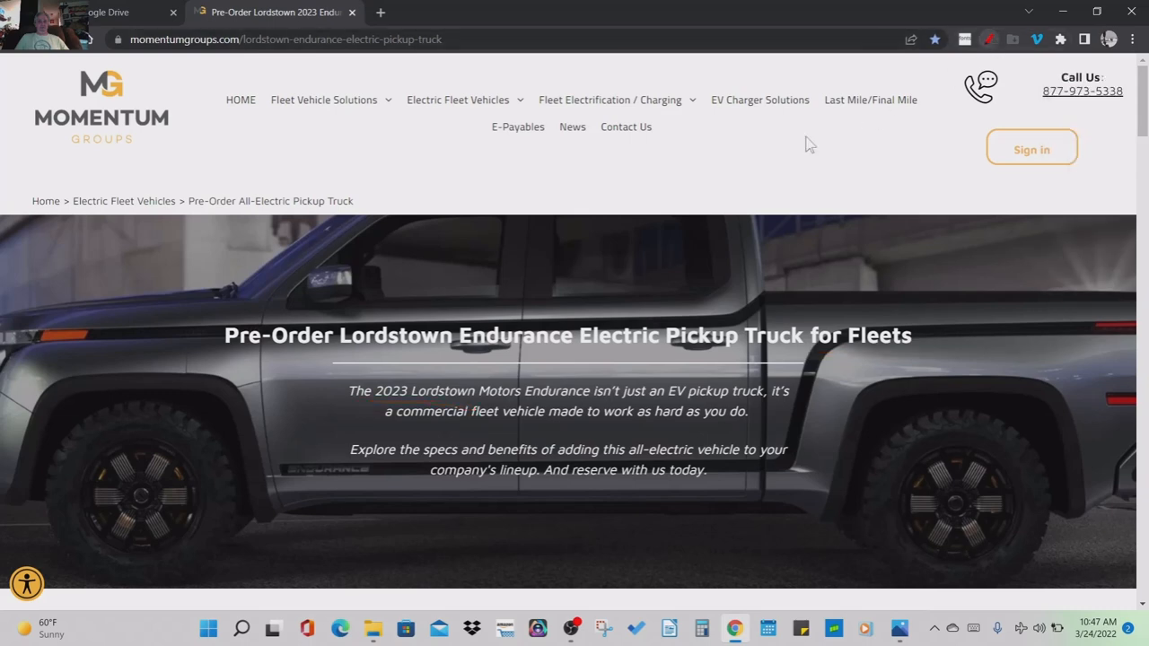
mouse_move(625, 125)
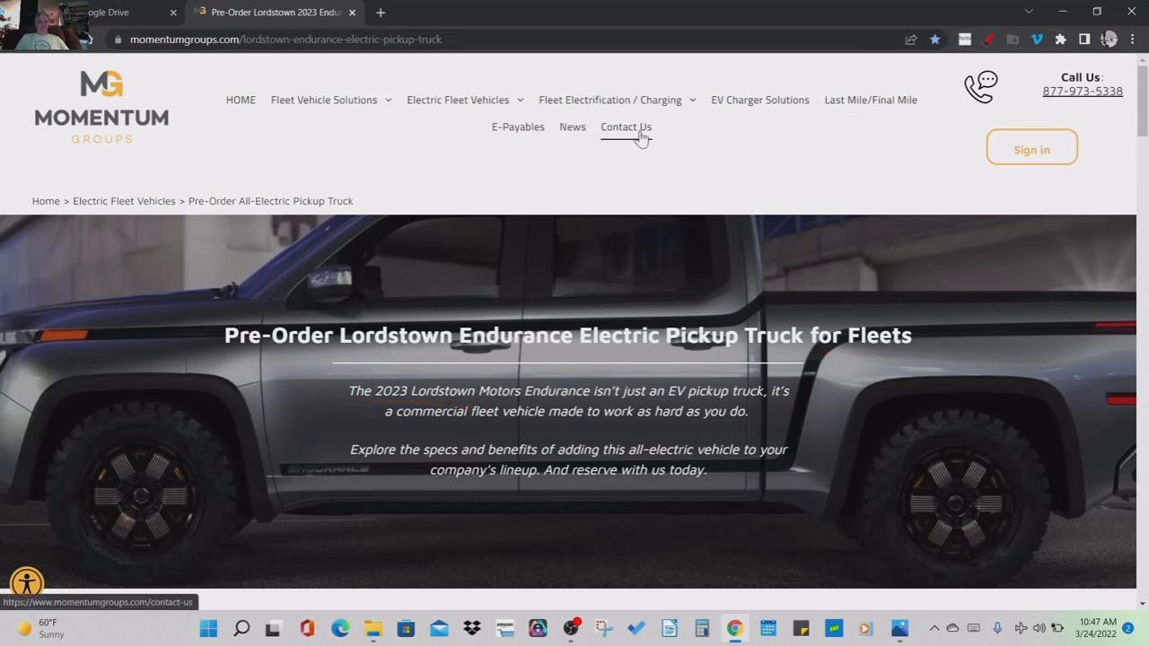
- Go to the Contact Us page and highlight the Westlake, OH street address
left_click(625, 126)
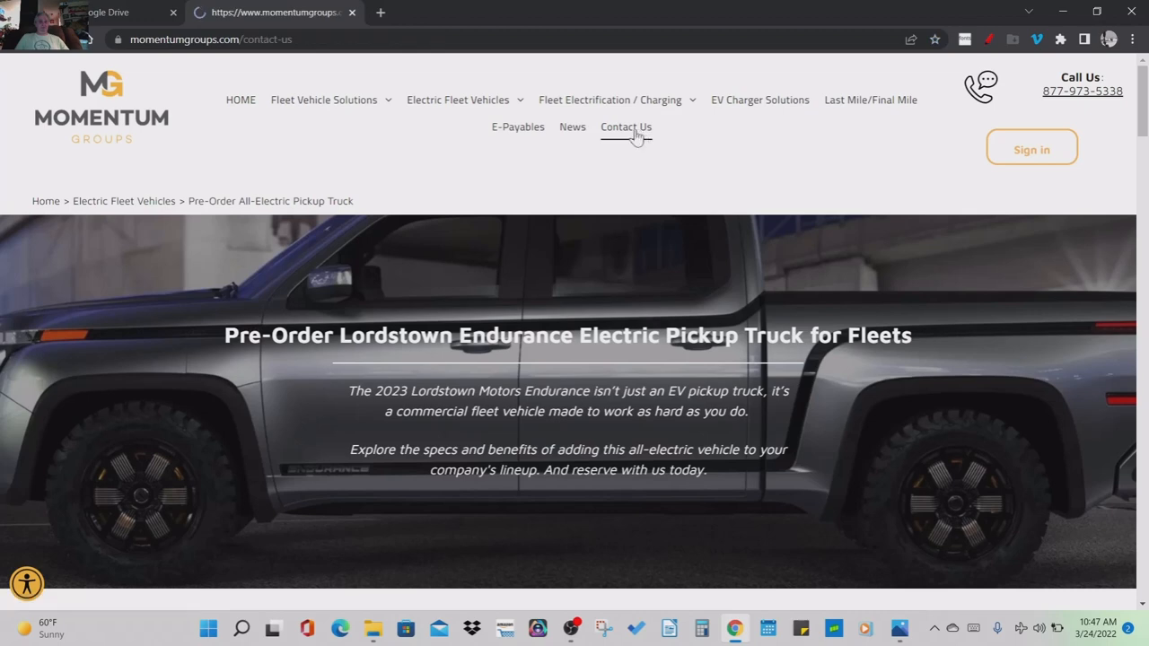
left_click(625, 126)
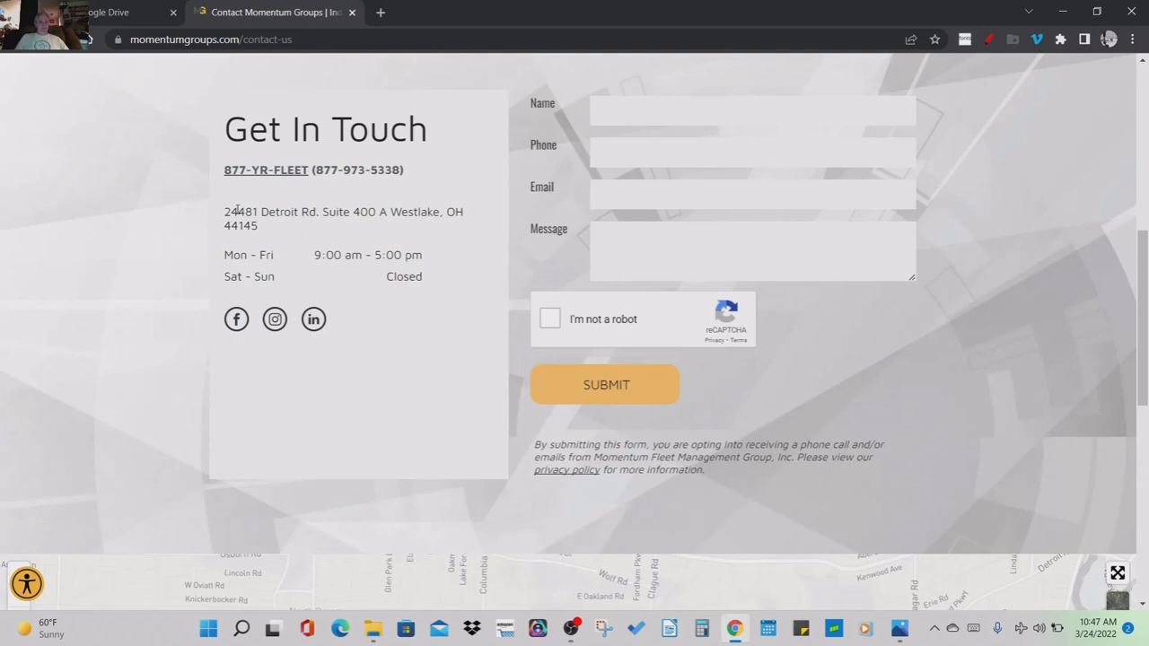
left_click_drag(225, 212, 340, 212)
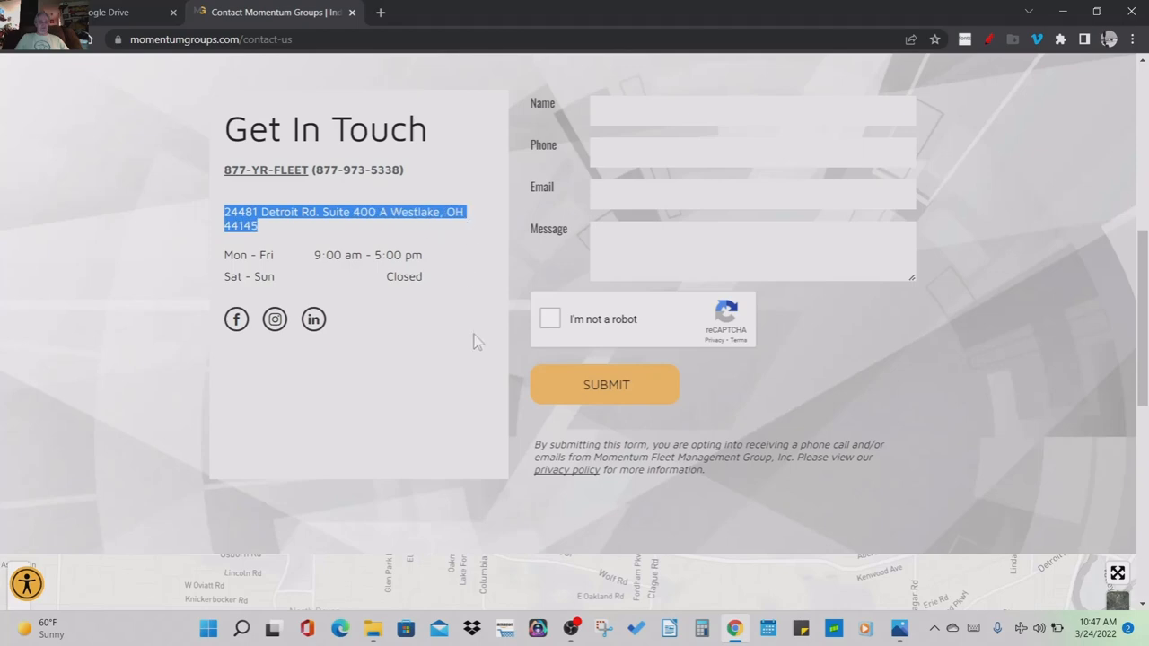
scroll("up", 3)
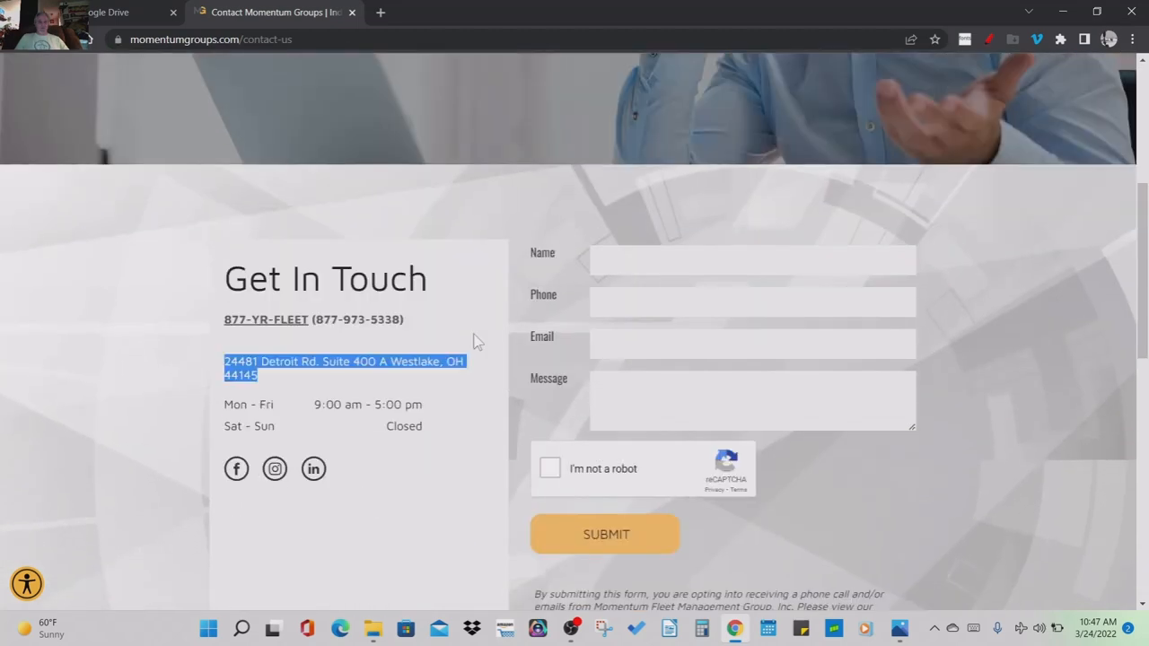
scroll("up", 3)
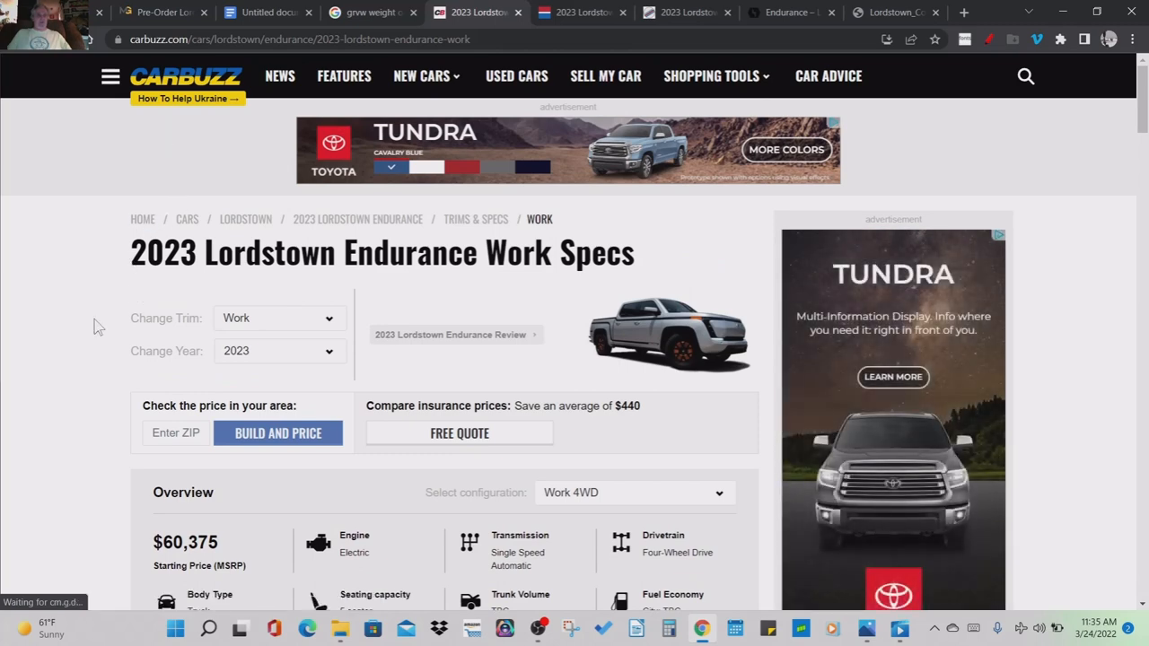
- Scroll down the CarBuzz 2023 Endurance Work Specs sheet to the steering and wheel specs
scroll("down", 3)
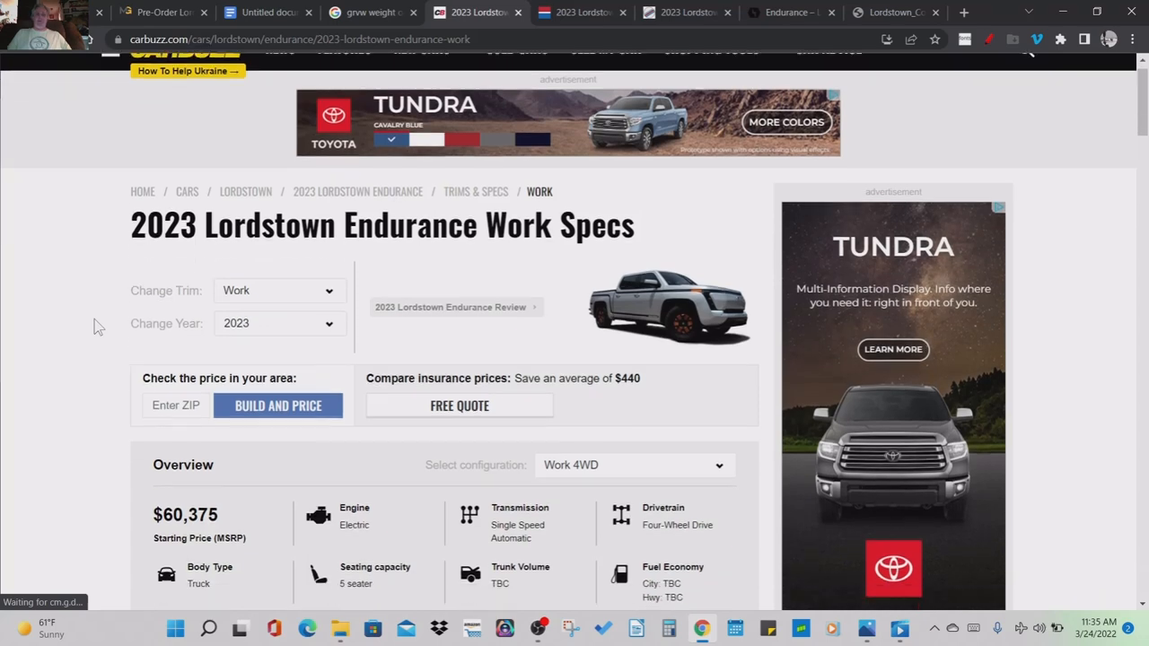
scroll("down", 3)
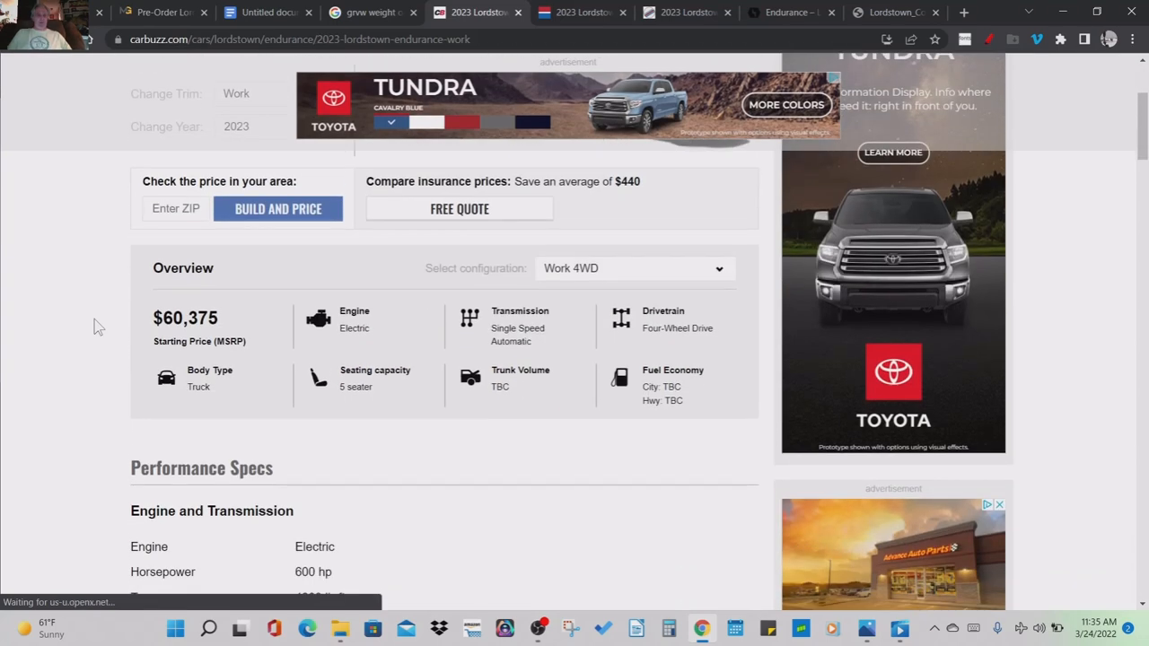
scroll("down", 3)
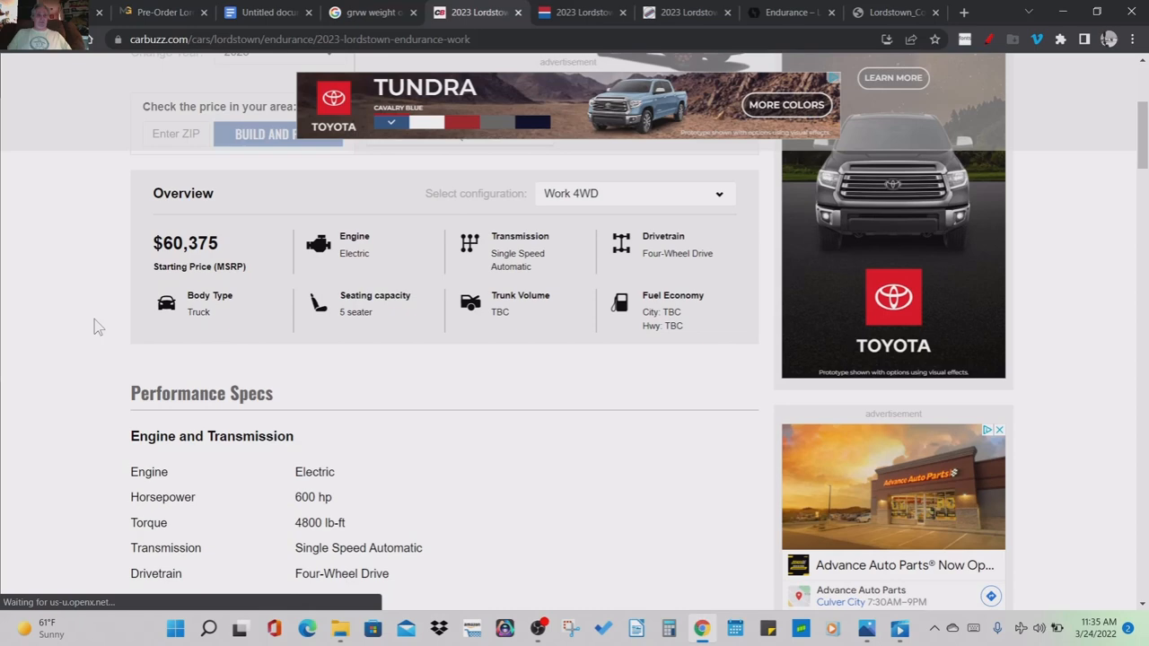
scroll("down", 3)
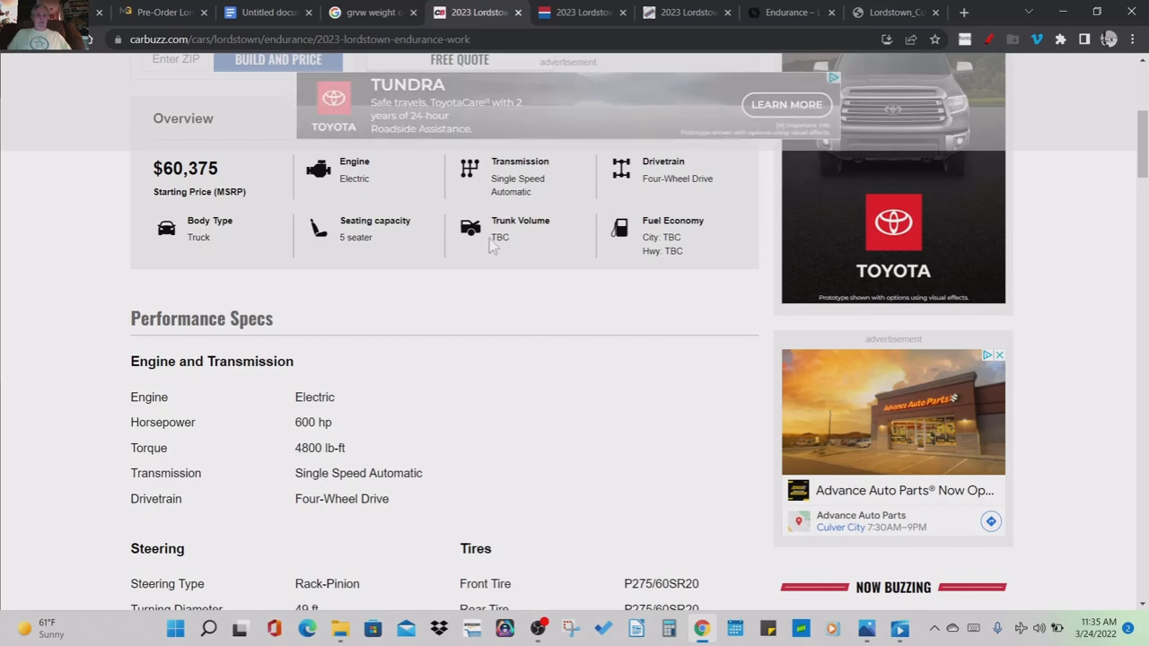
mouse_move(628, 260)
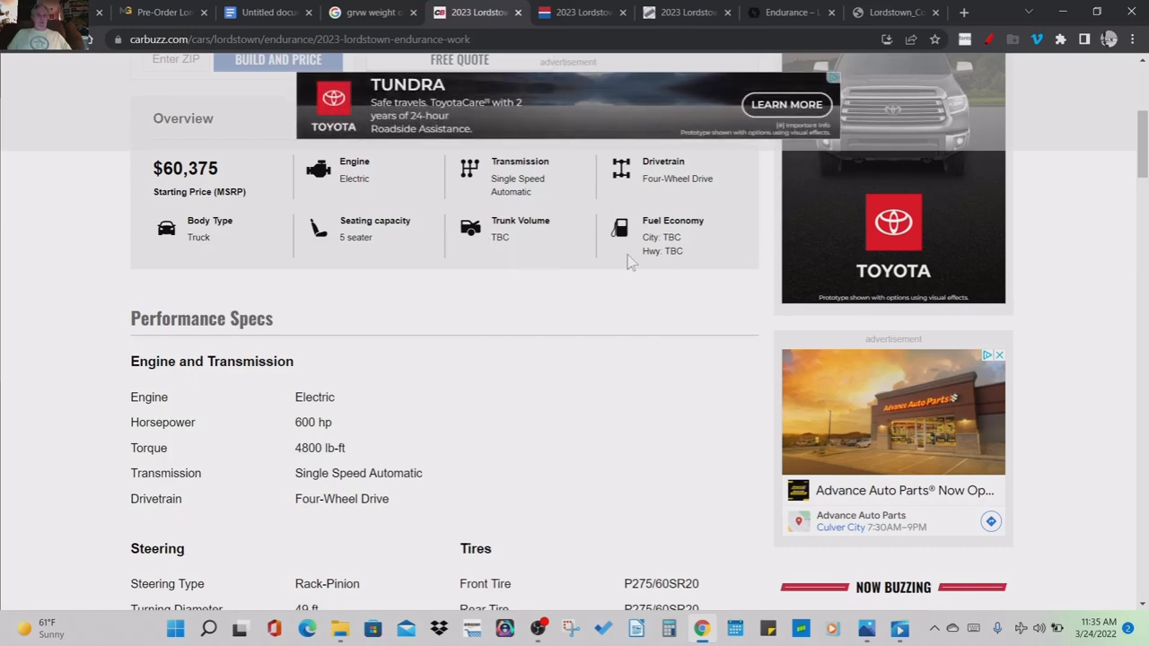
scroll("down", 3)
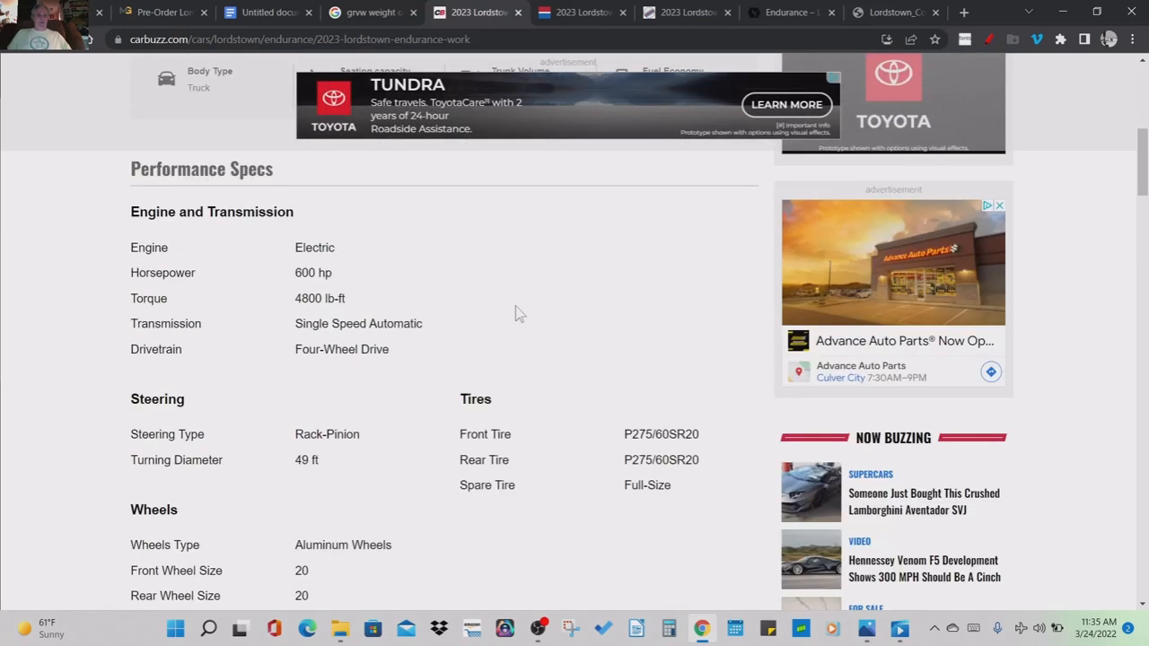
scroll("down", 3)
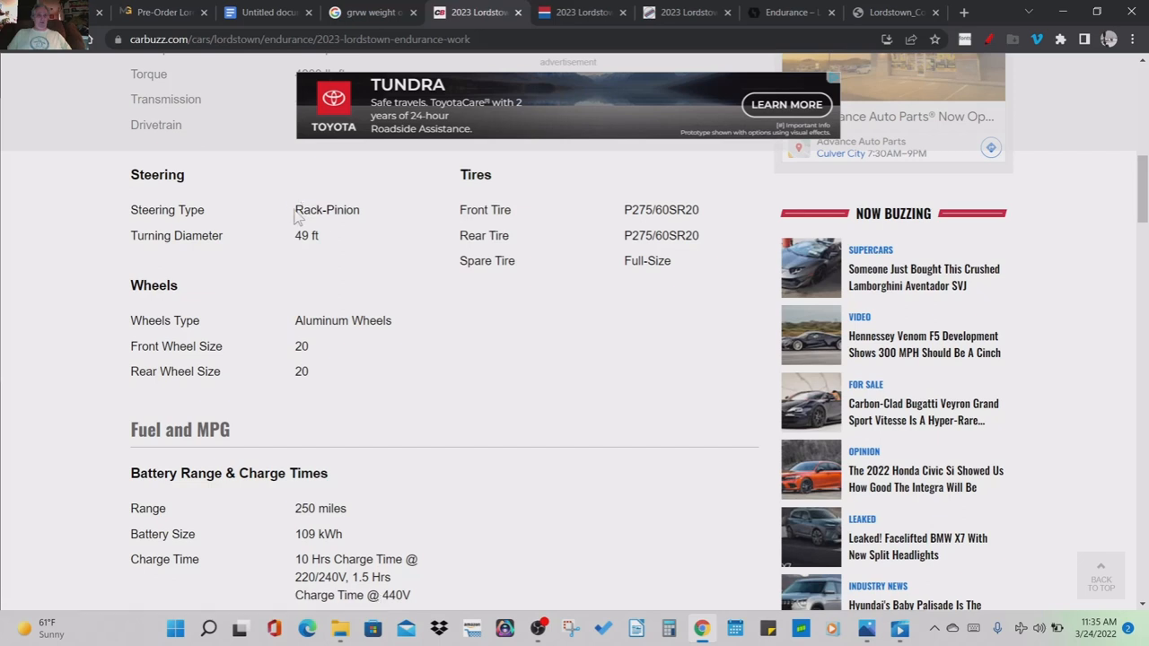
- Highlight the Rack-Pinion steering and Aluminum Wheels entries, then continue to the battery specs
double_click(327, 208)
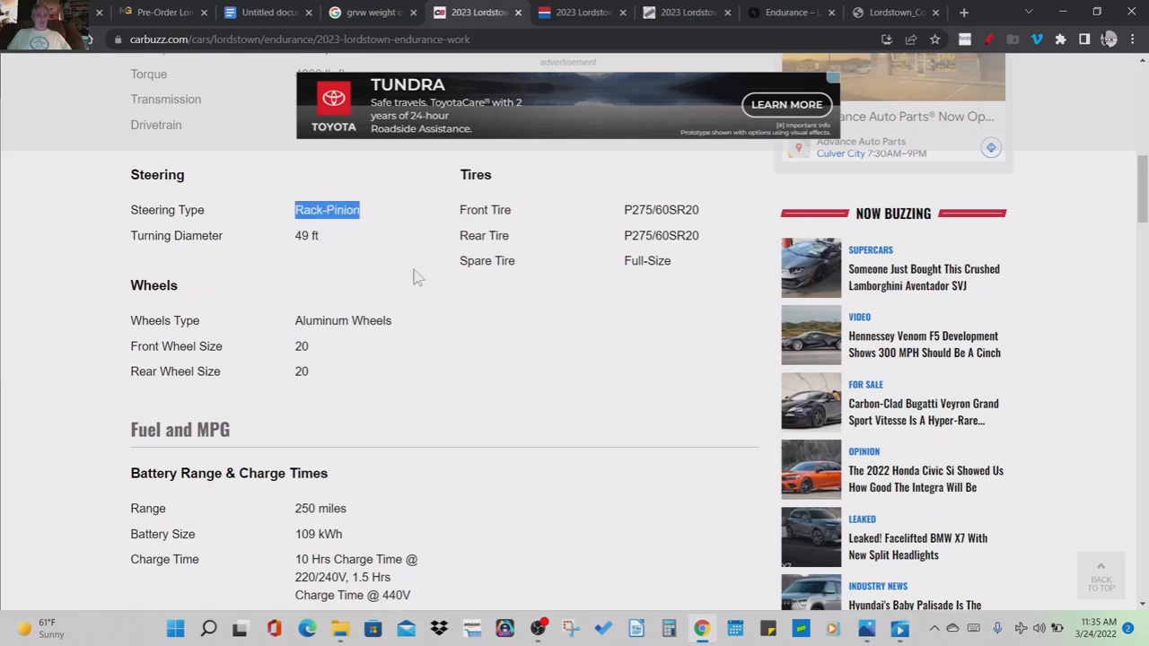
mouse_move(575, 381)
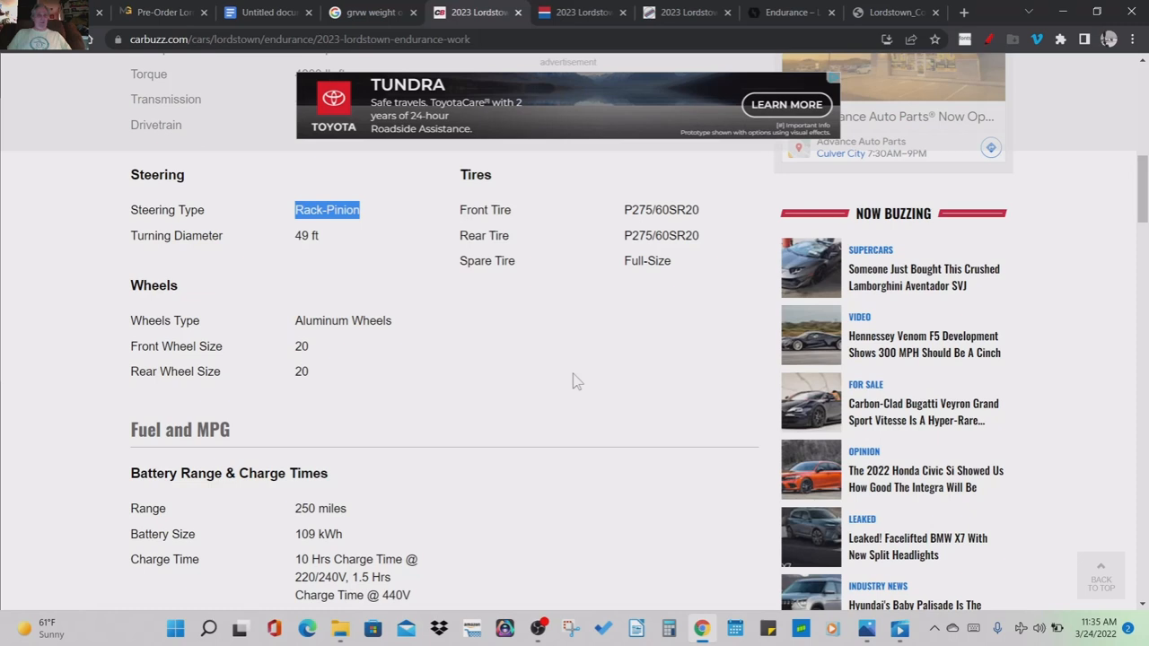
mouse_move(305, 341)
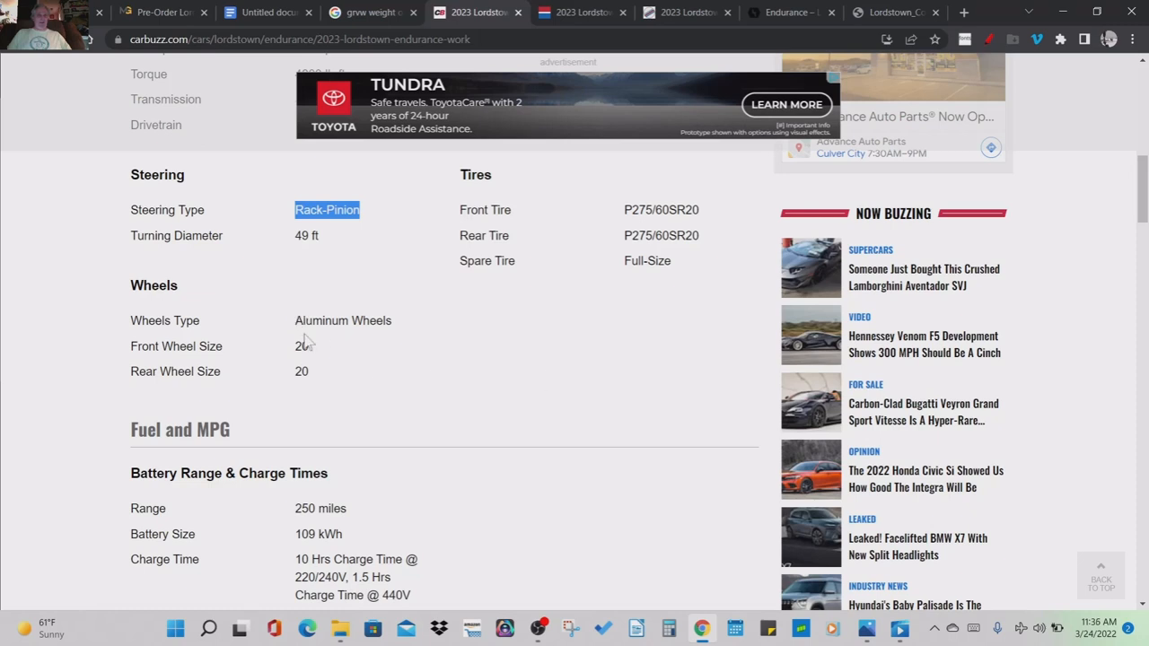
mouse_move(303, 338)
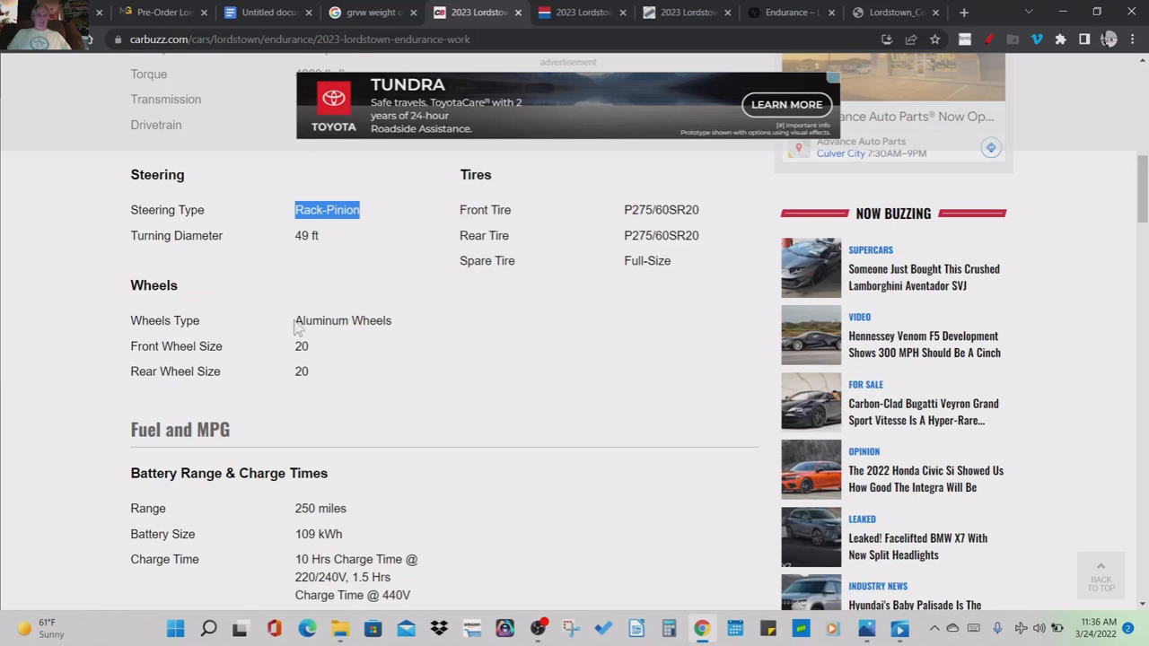
double_click(343, 320)
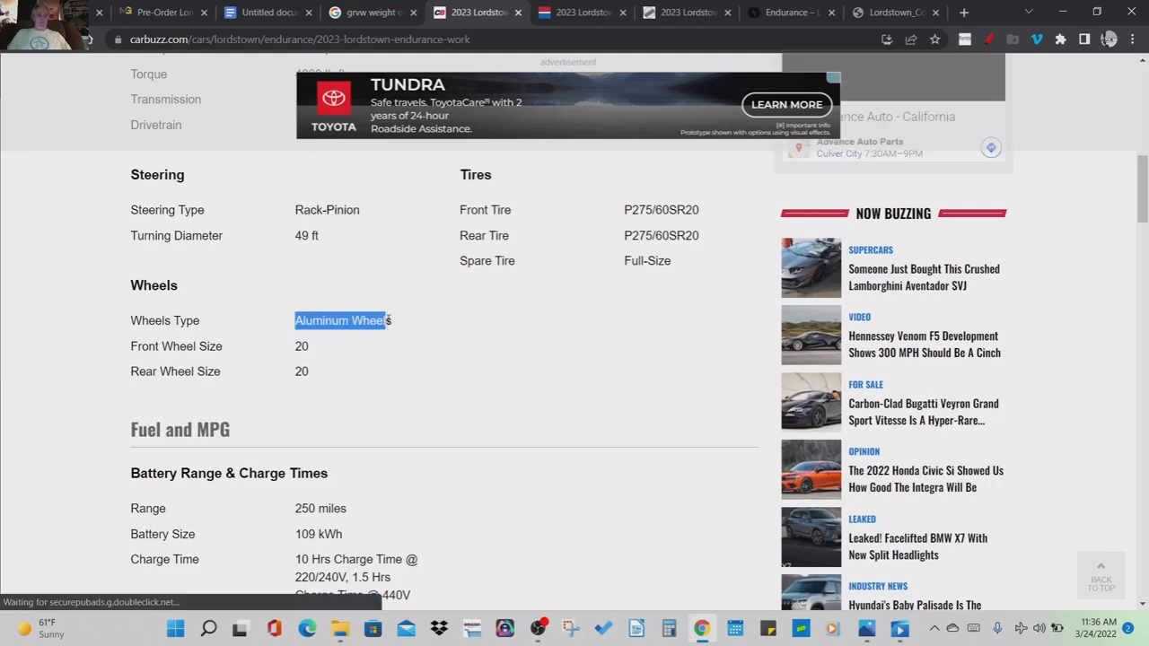
scroll("down", 3)
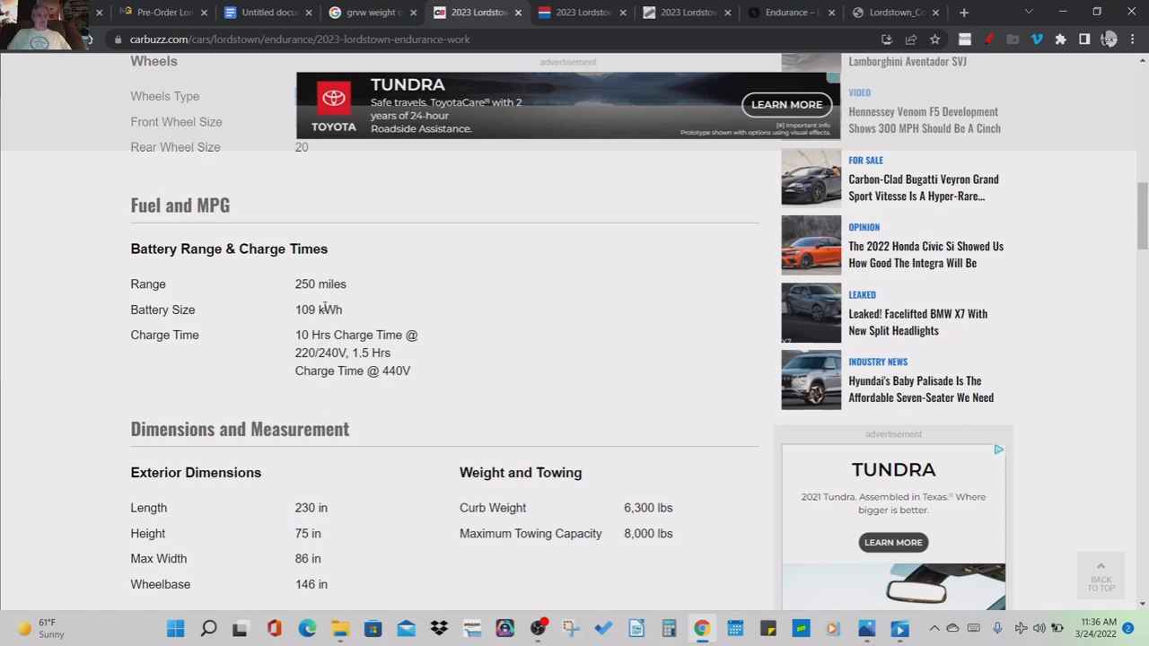
scroll("down", 3)
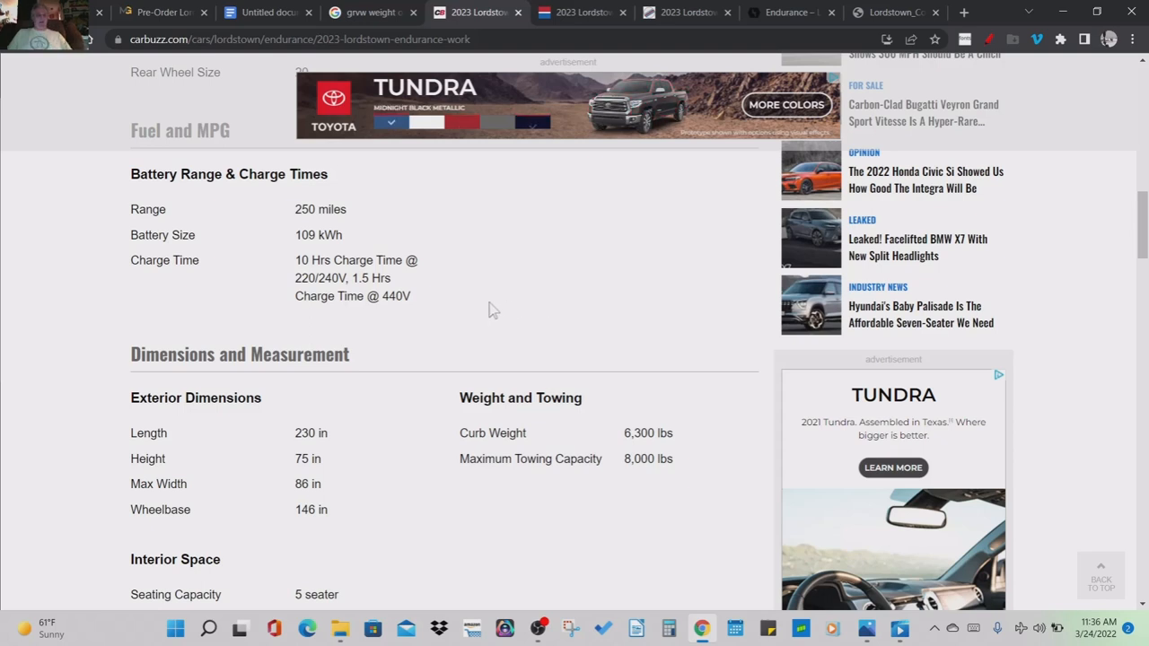
- Highlight the Electric White exterior color and move on to Features and Options
scroll("down", 3)
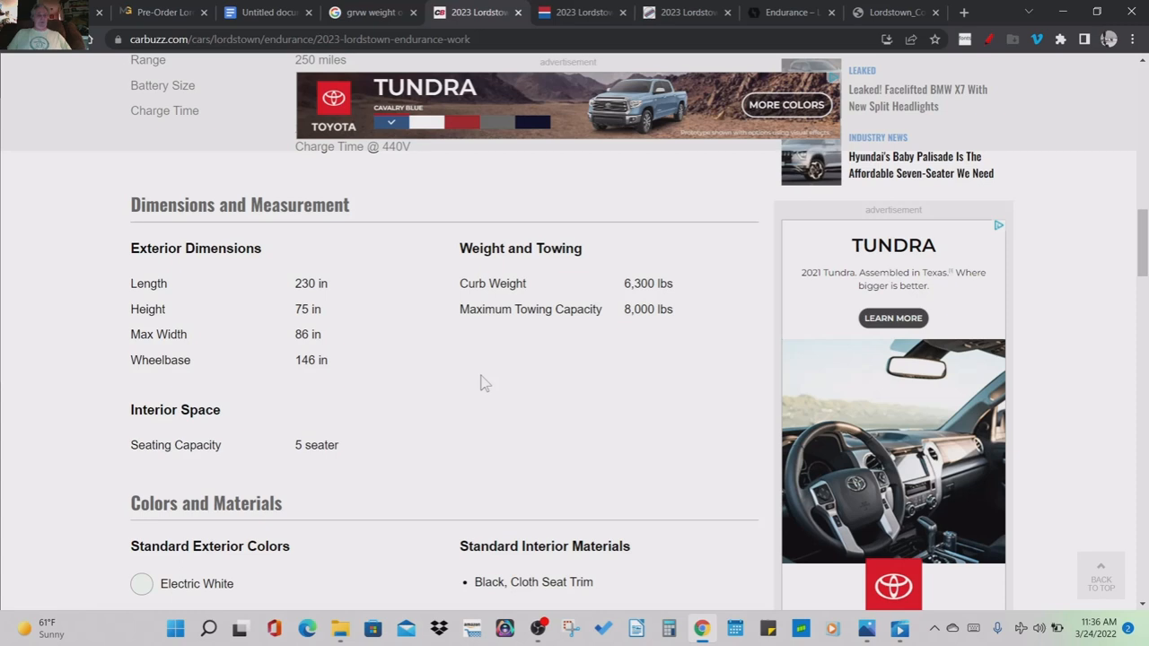
scroll("down", 3)
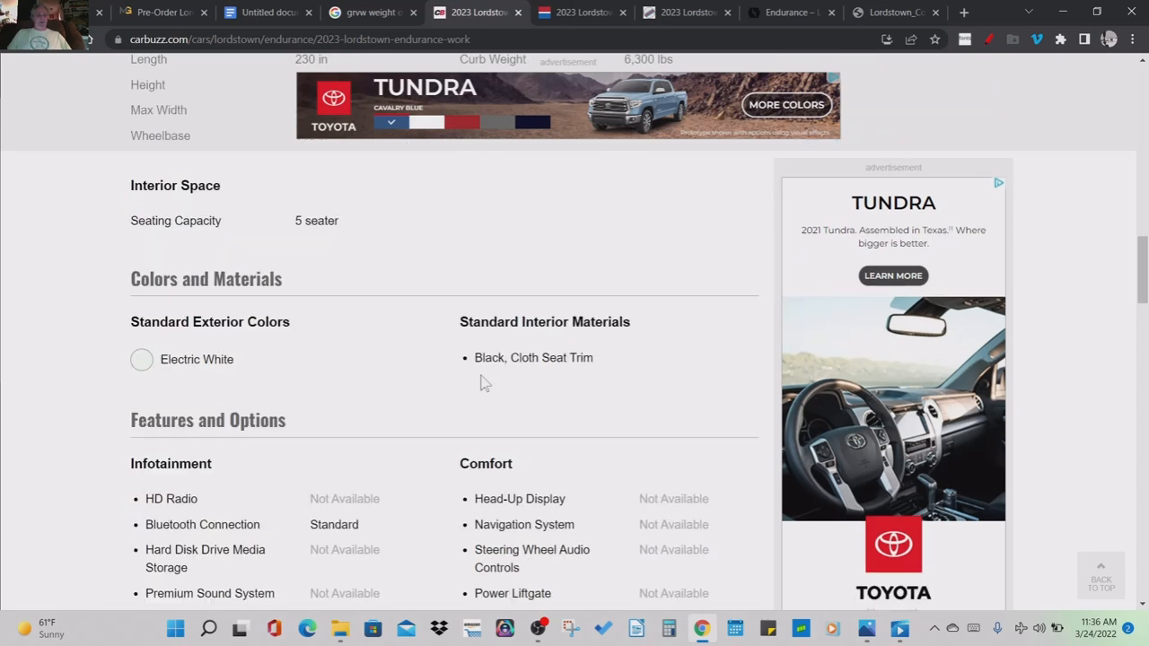
mouse_move(160, 370)
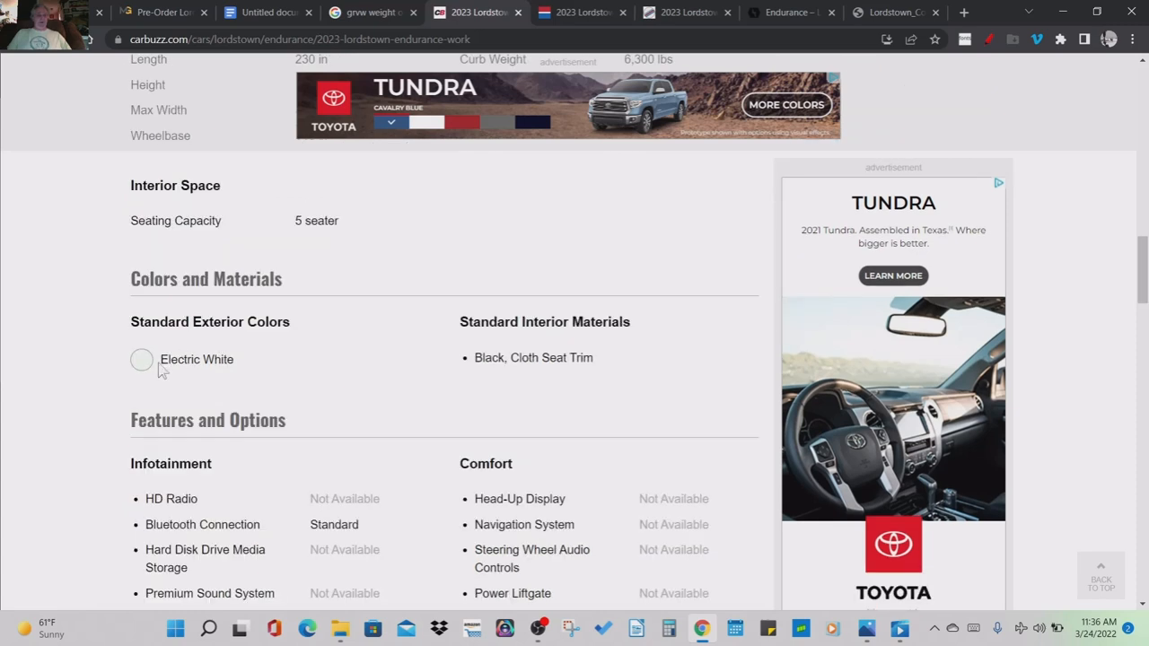
double_click(198, 359)
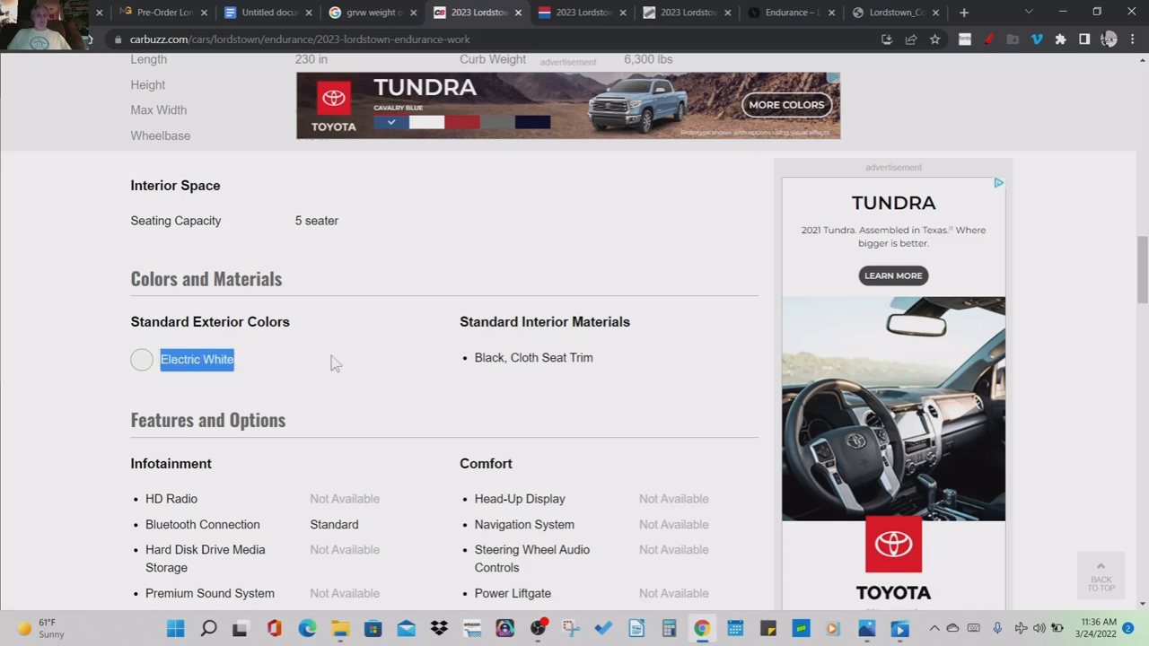
scroll("down", 3)
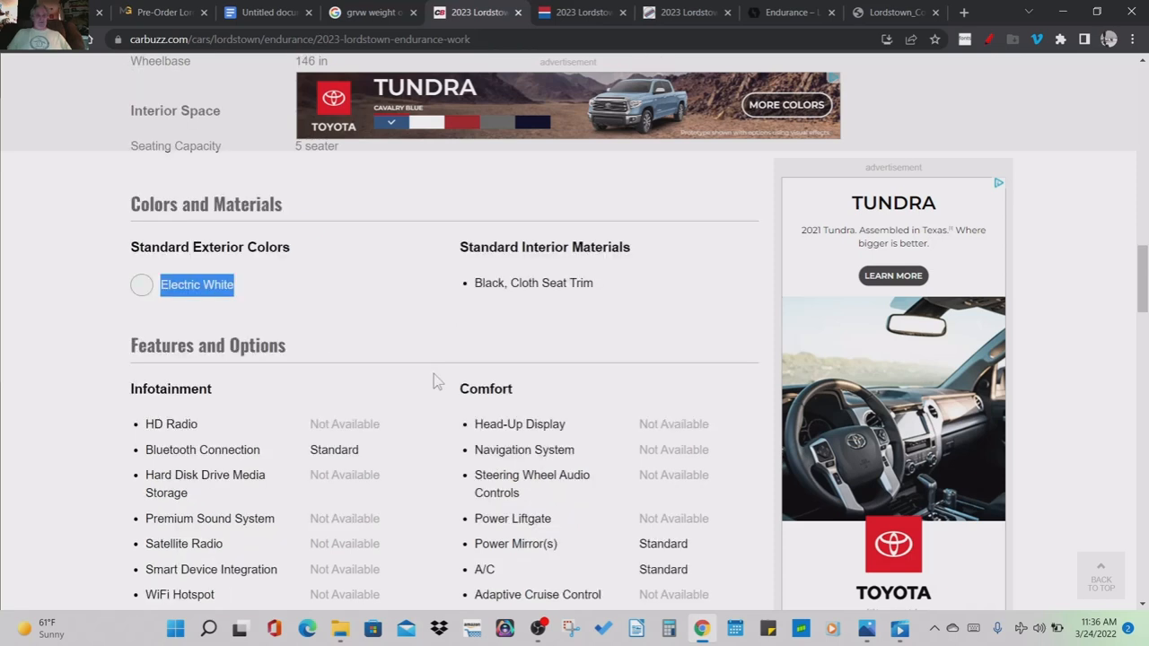
mouse_move(494, 308)
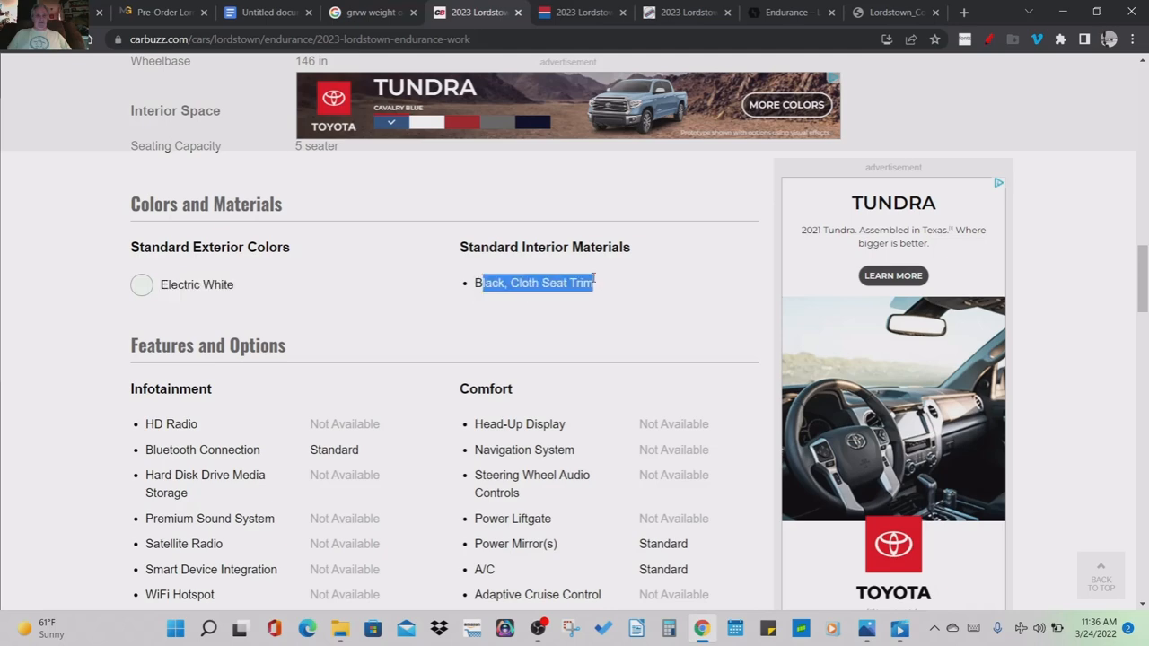
scroll("down", 3)
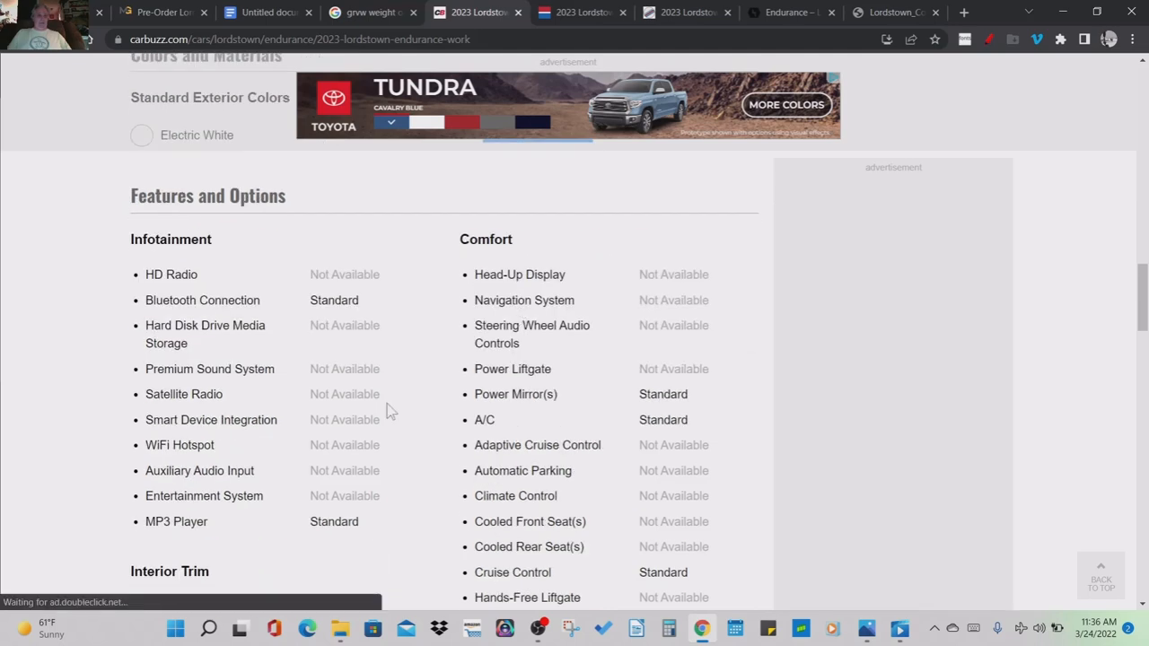
scroll("down", 3)
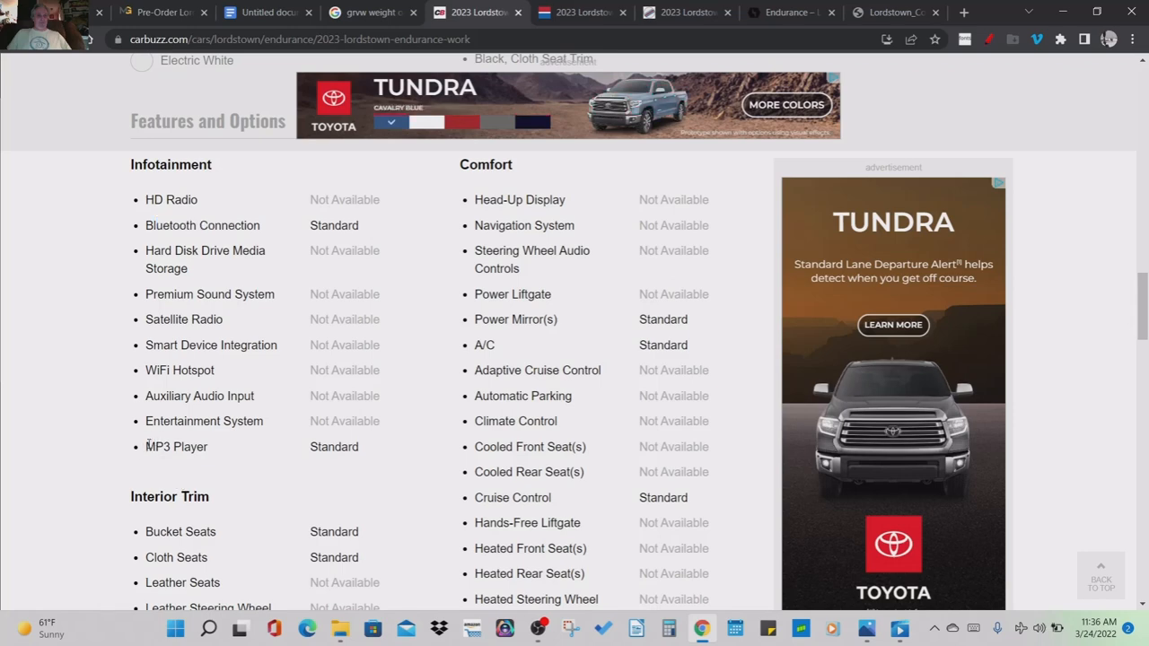
- Highlight the standard MP3 Player, Power Mirror(s), A/C, Cruise Control and Keyless Start features
double_click(176, 446)
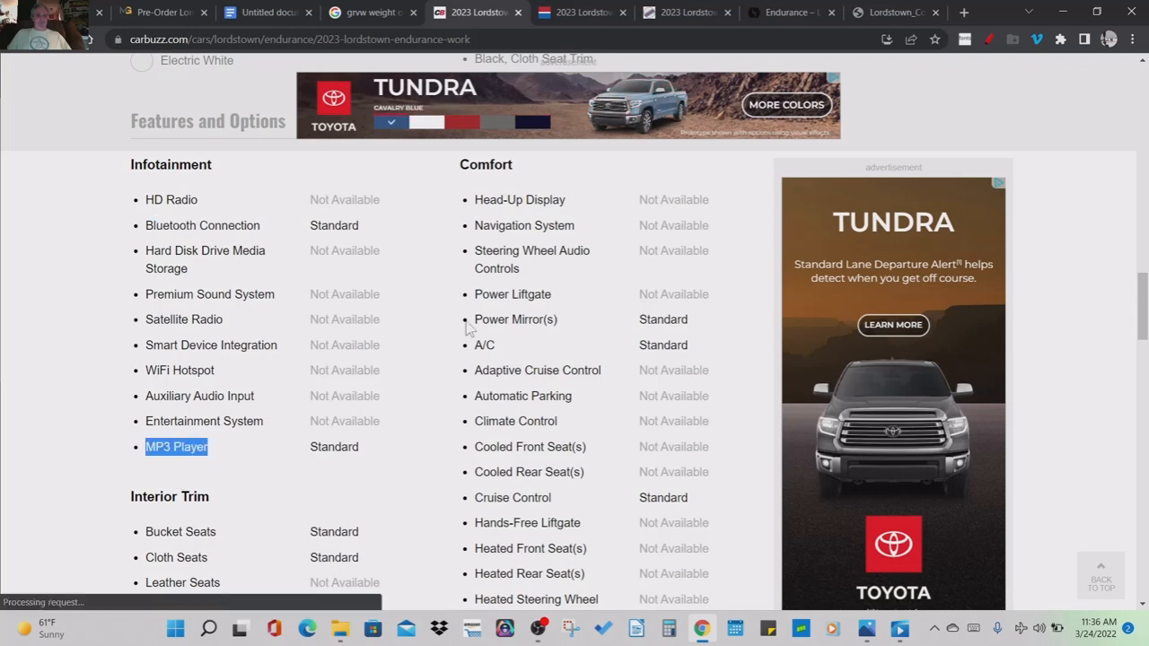
double_click(515, 319)
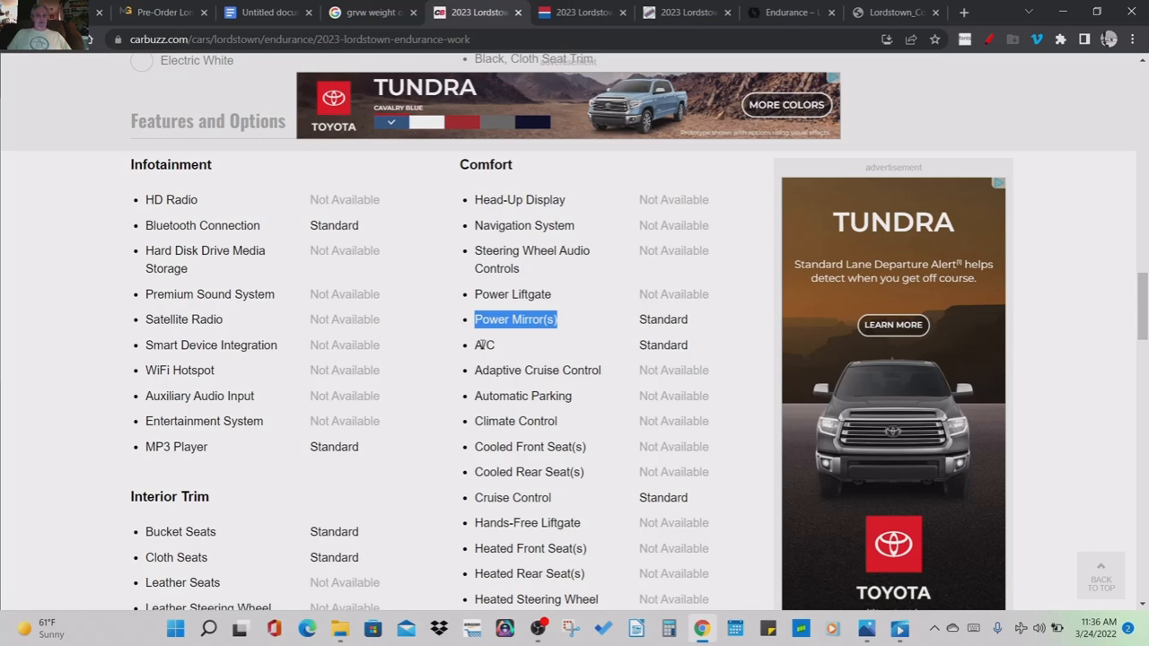
double_click(485, 345)
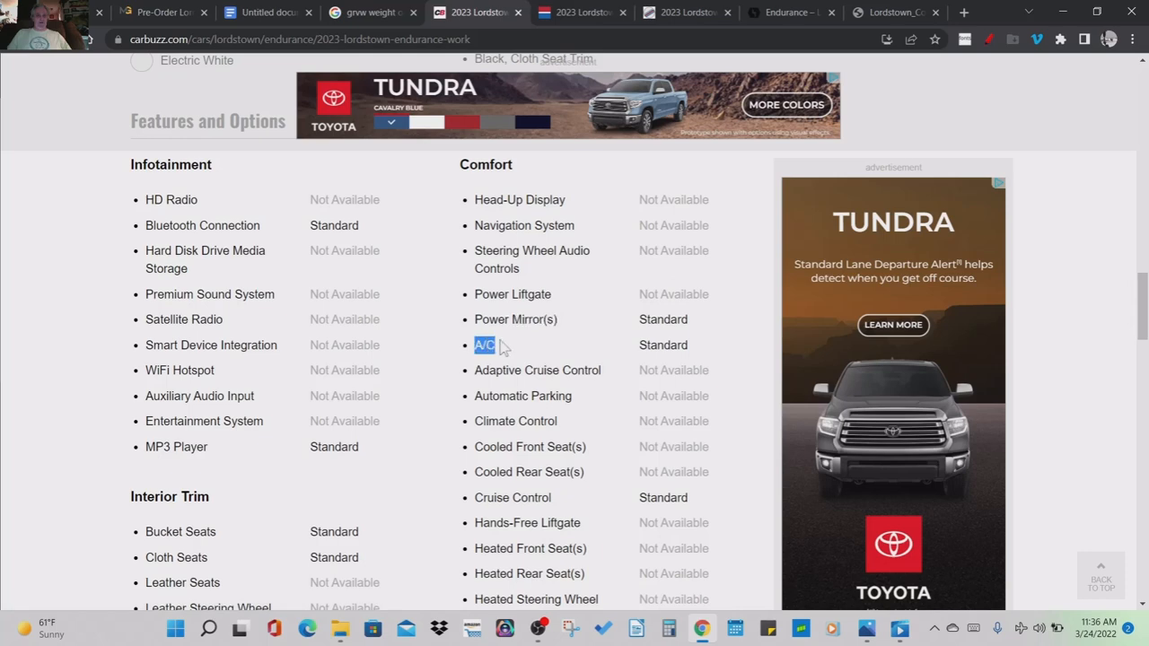
scroll("down", 3)
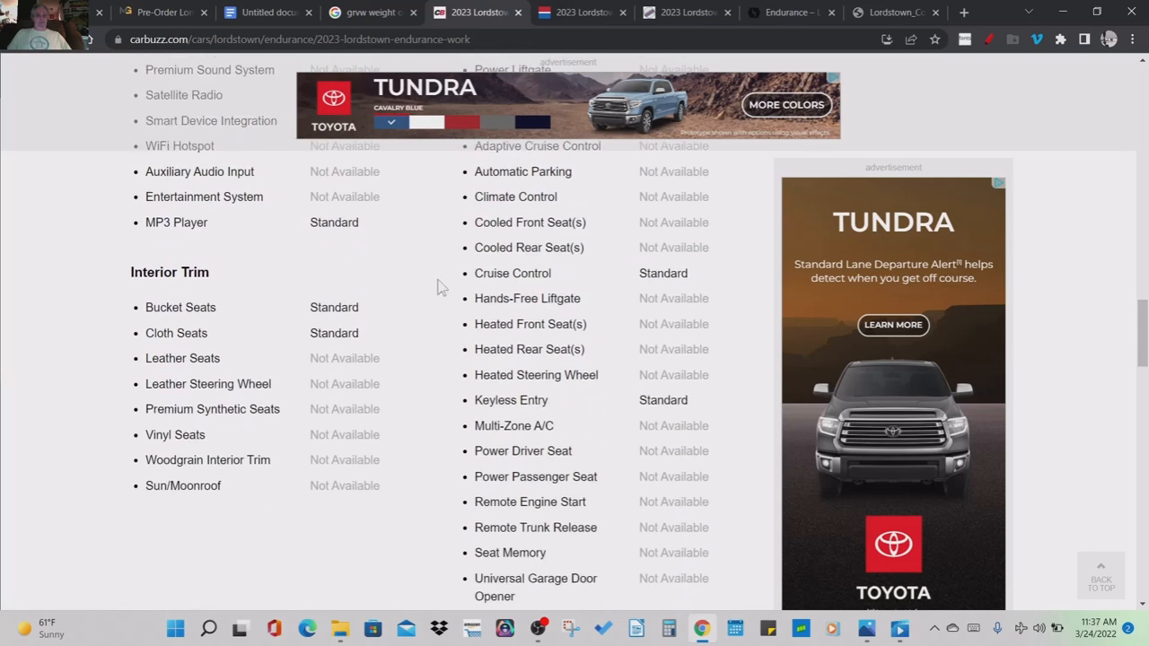
double_click(511, 273)
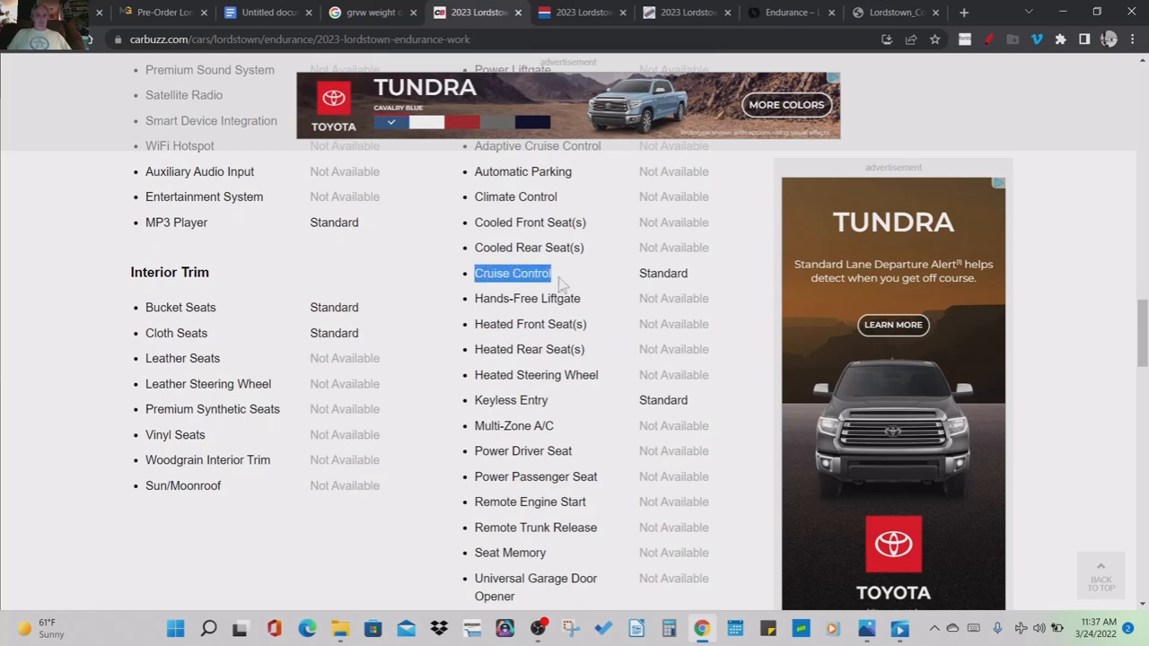
mouse_move(160, 330)
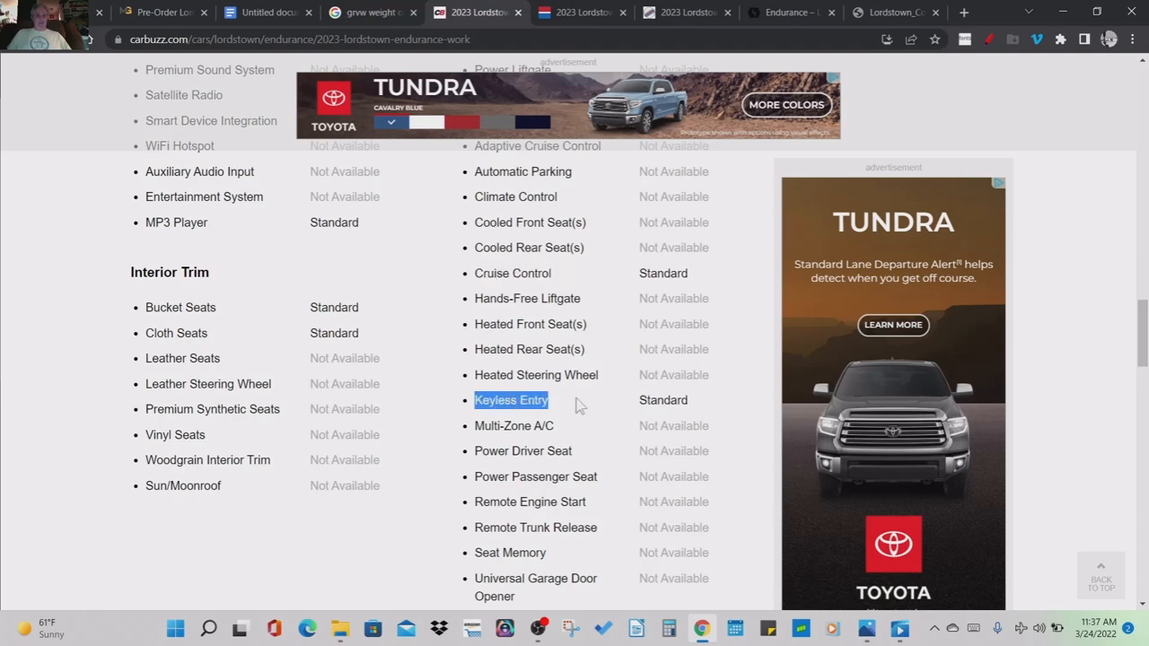
scroll("down", 3)
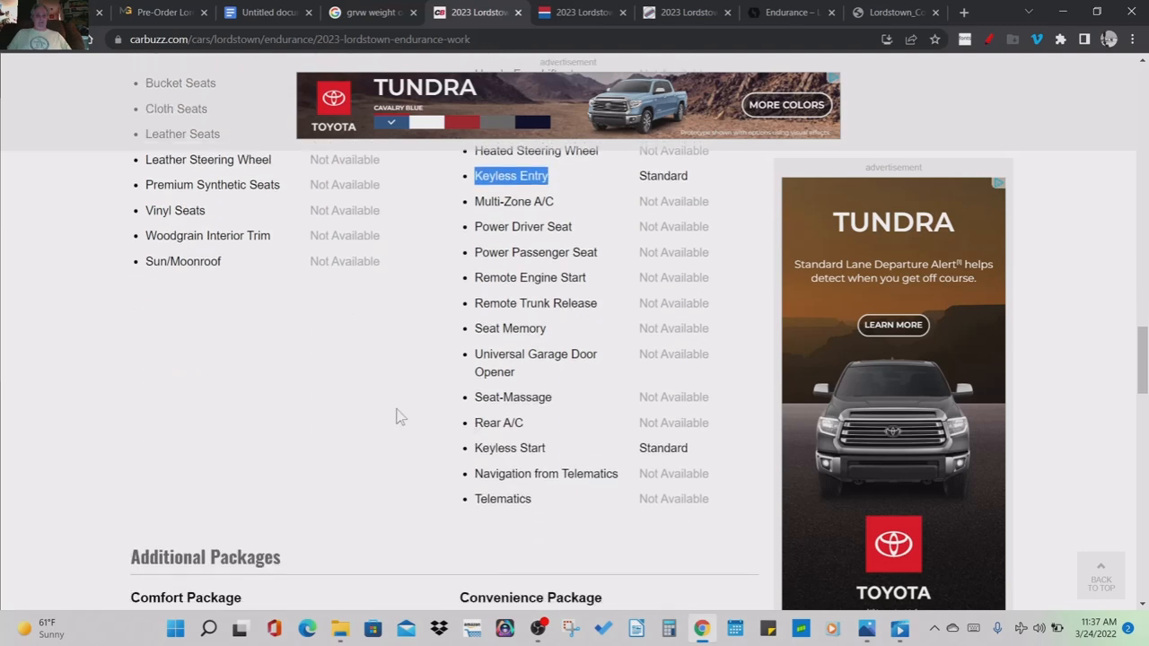
mouse_move(470, 440)
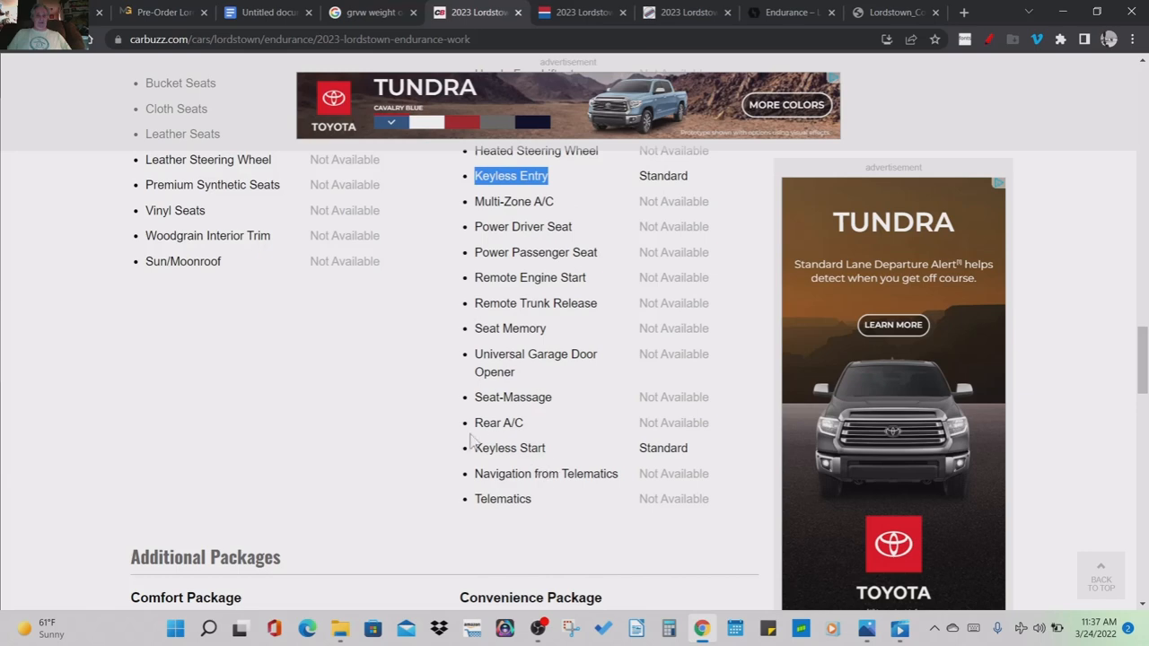
double_click(488, 449)
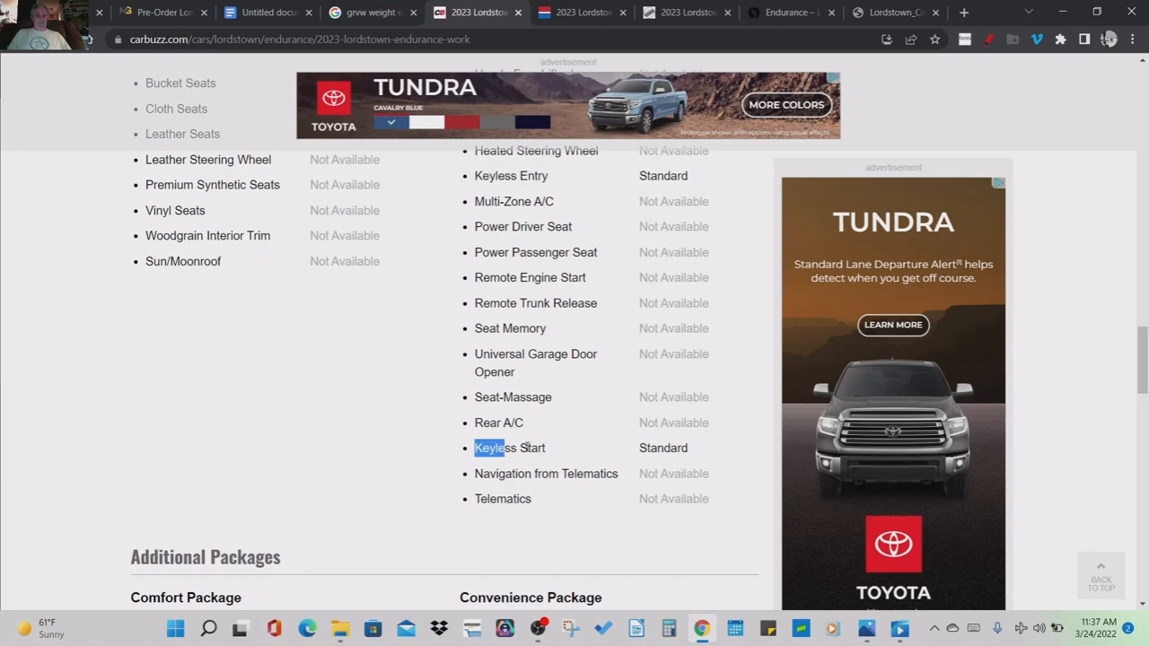
scroll("down", 3)
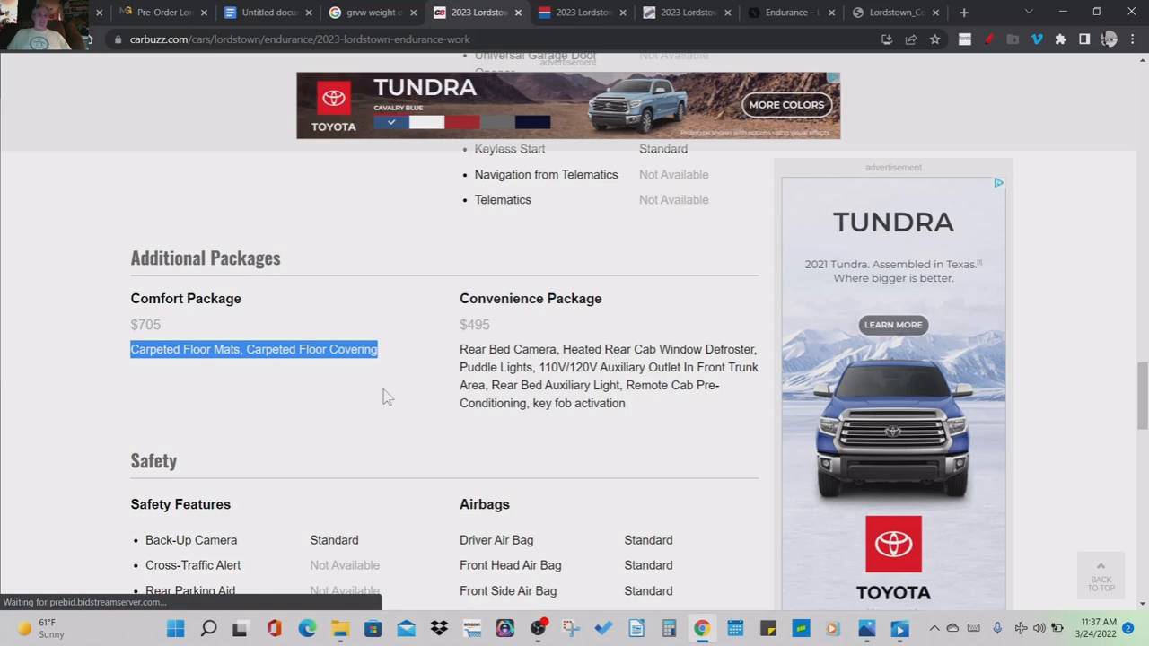
mouse_move(449, 298)
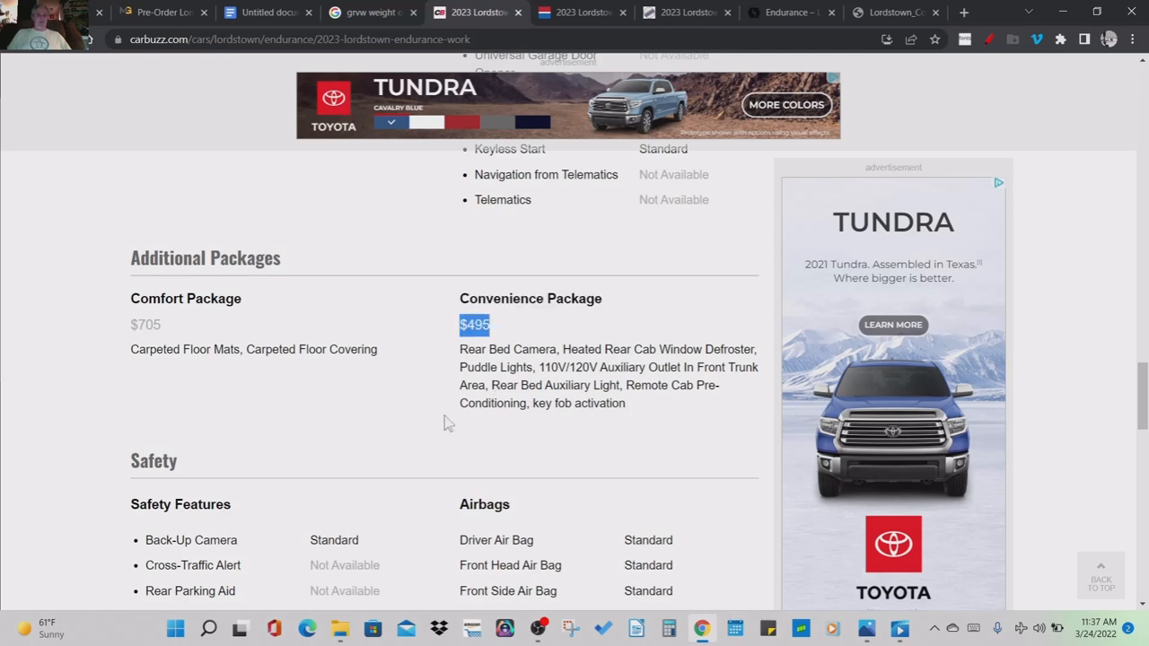
- Highlight the Convenience Package items (Rear Bed Camera, 110V/120V outlet, full list), then clear the selection
scroll("down", 3)
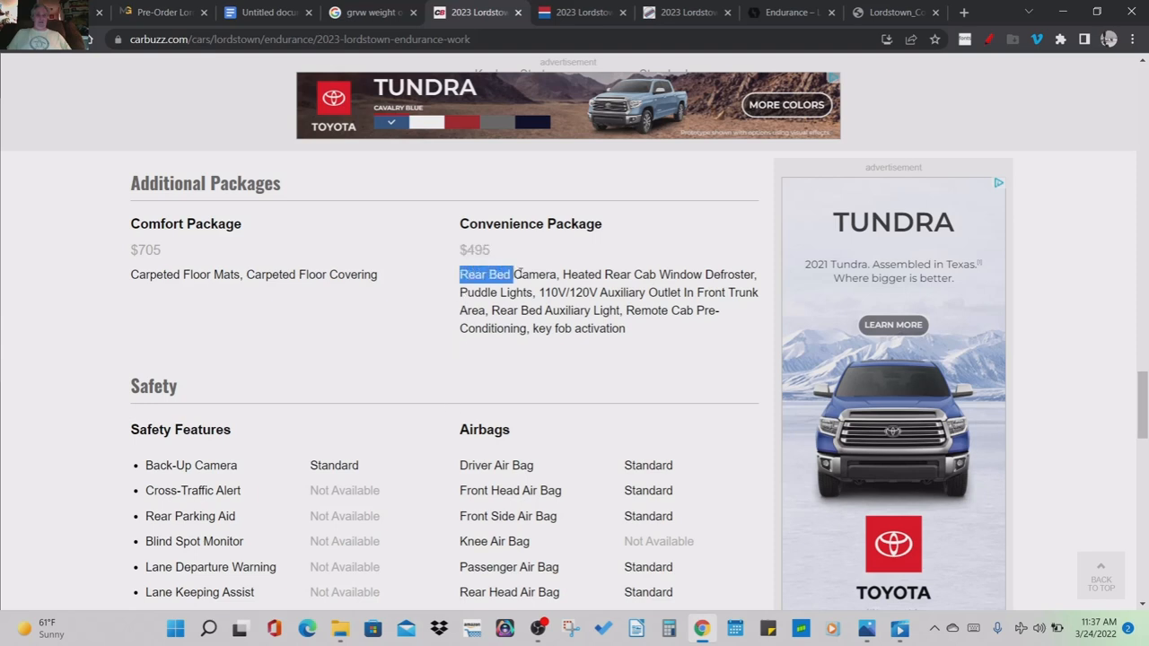
left_click_drag(460, 273, 565, 273)
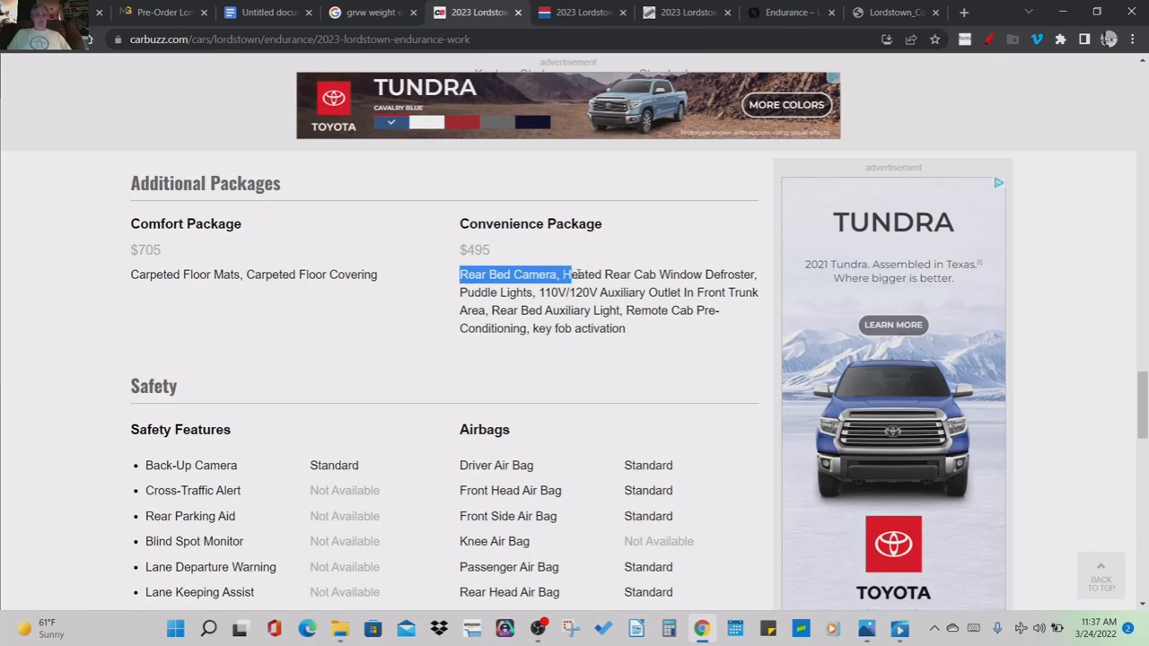
left_click_drag(568, 273, 711, 273)
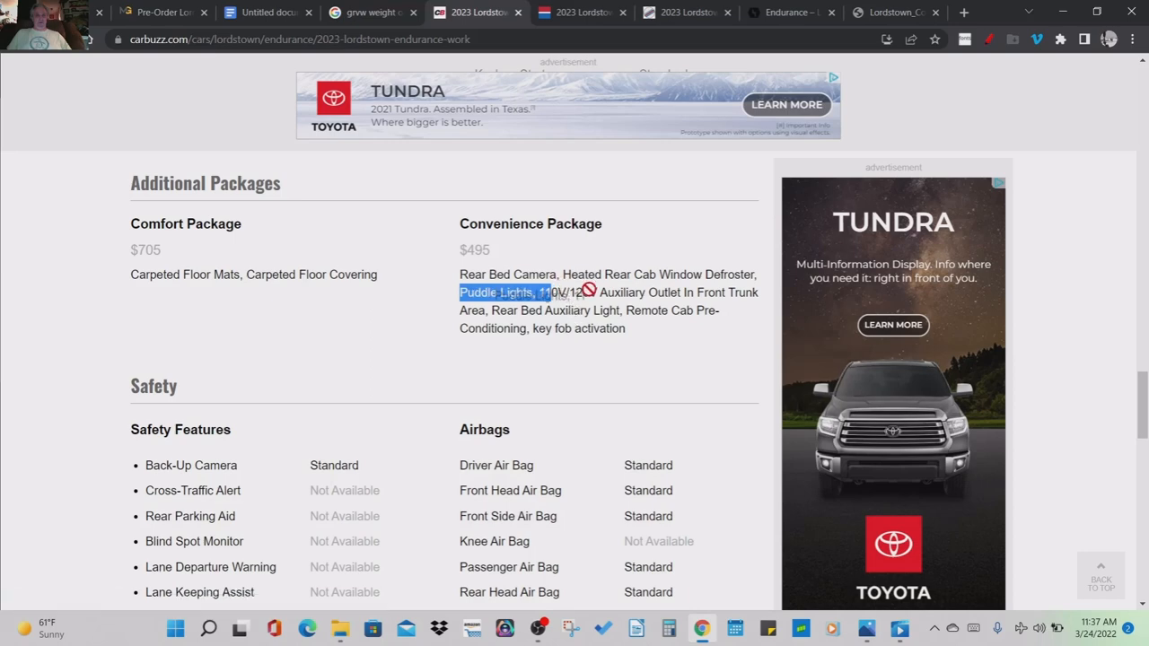
left_click_drag(543, 293, 682, 292)
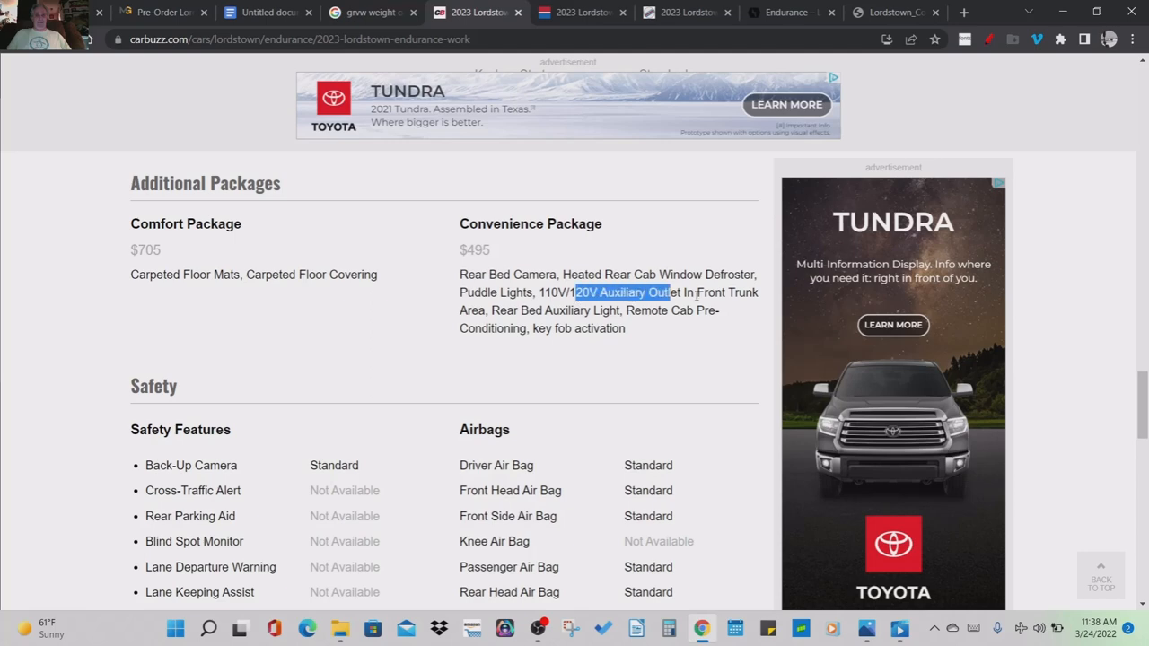
left_click_drag(678, 290, 730, 291)
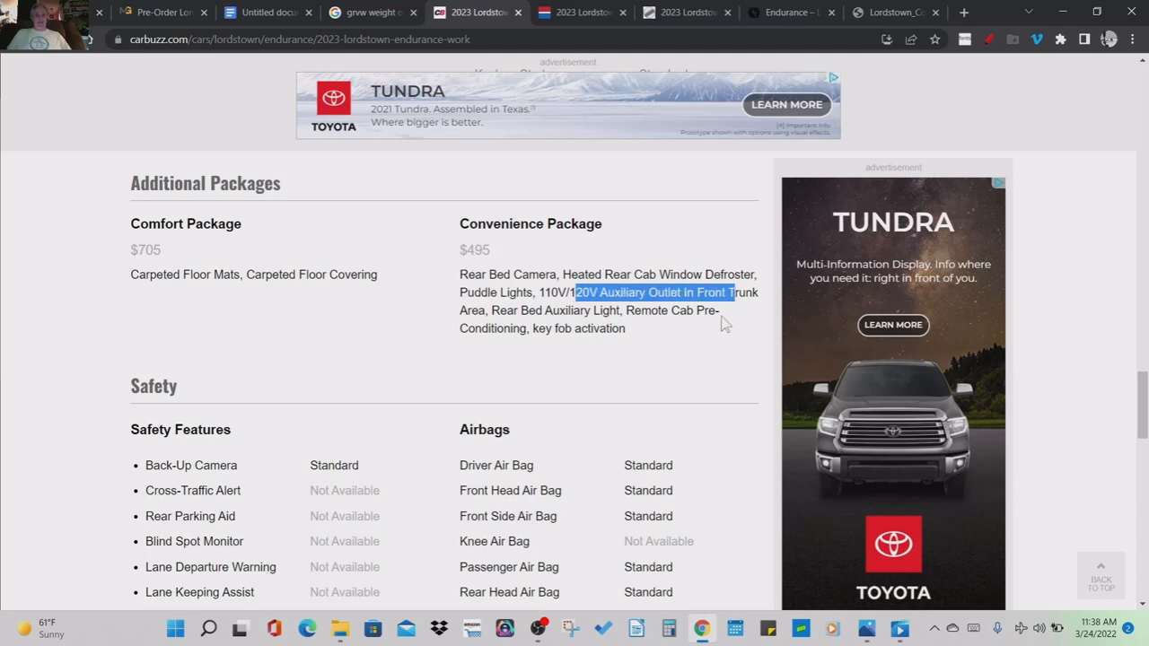
mouse_move(442, 309)
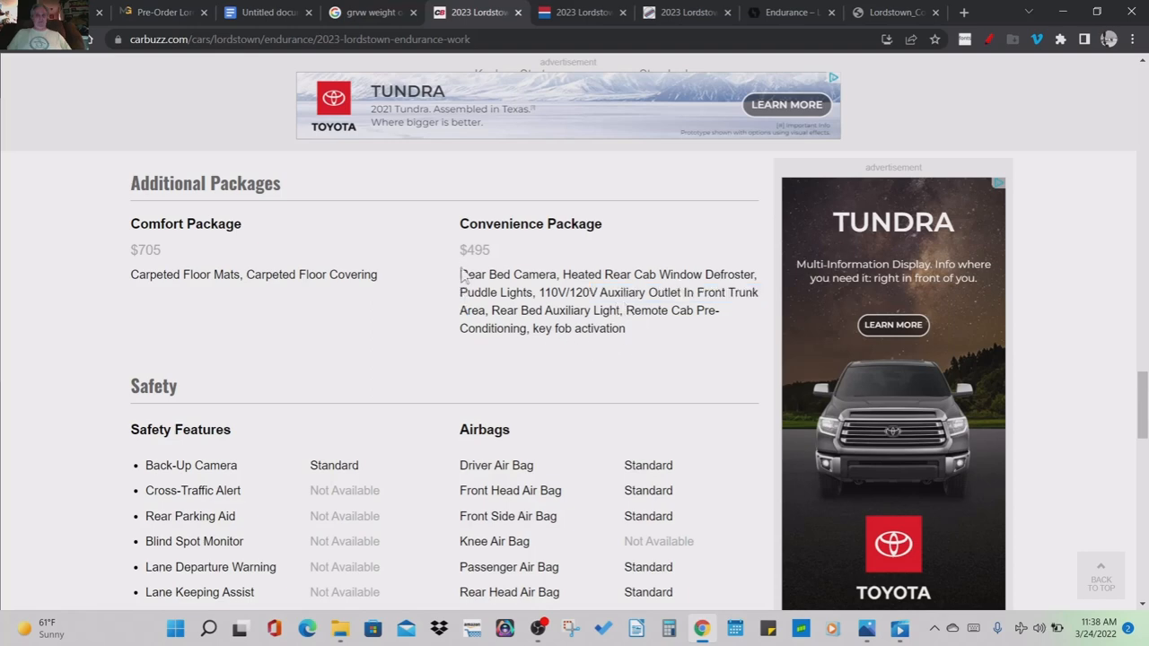
left_click_drag(459, 275, 626, 329)
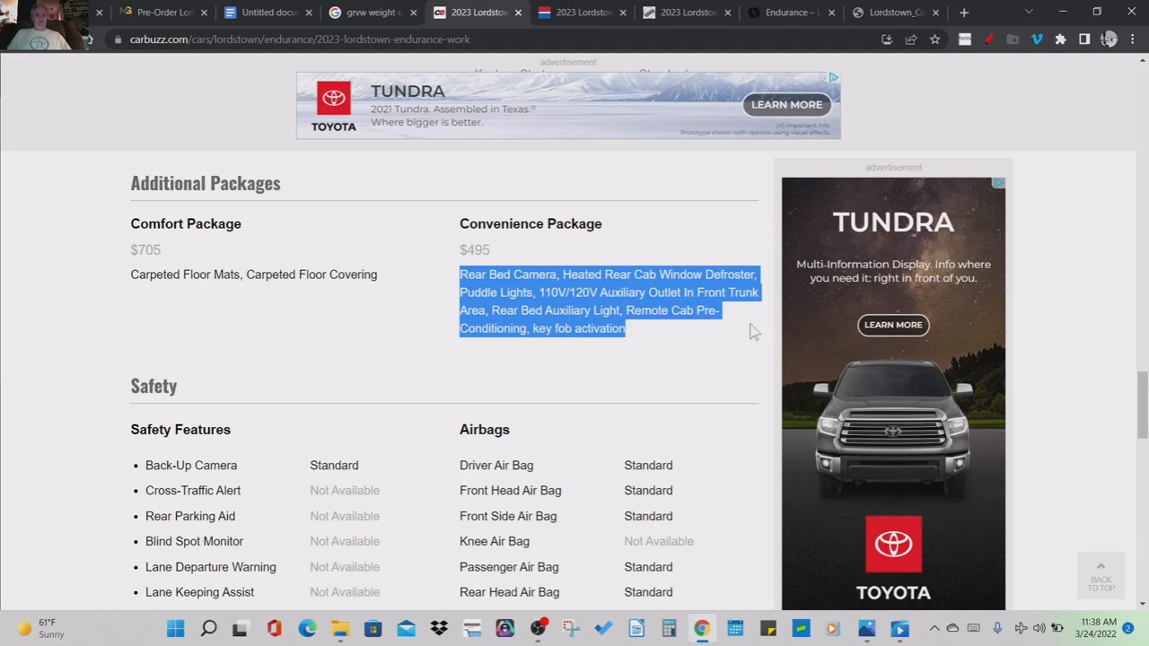
mouse_move(632, 406)
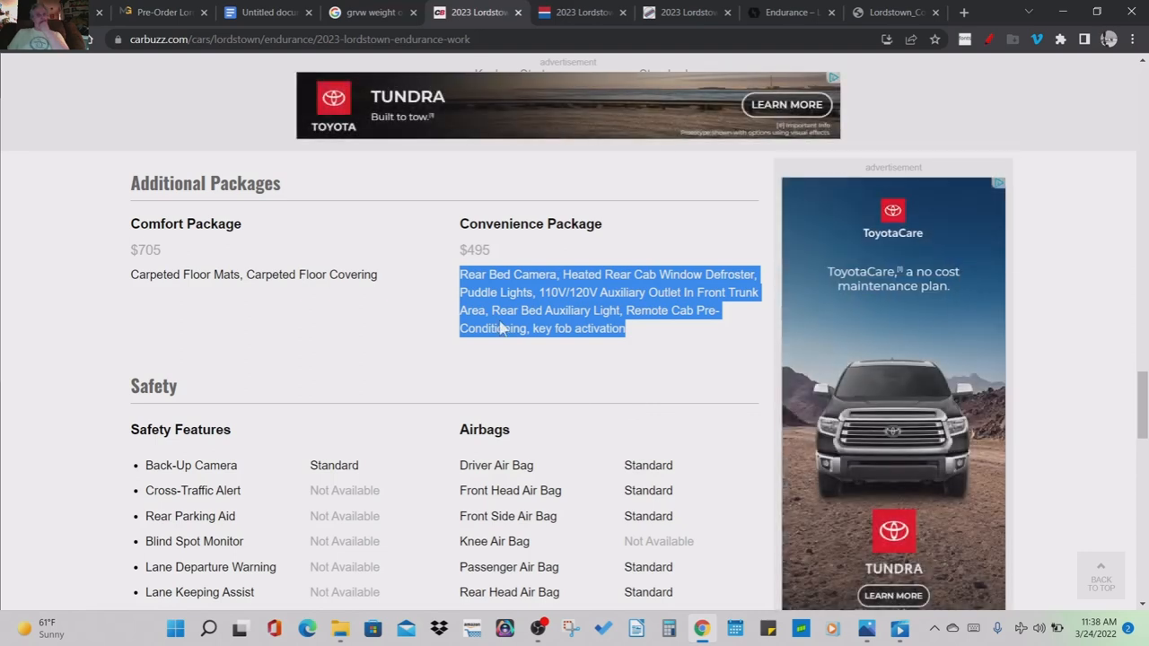
mouse_move(474, 379)
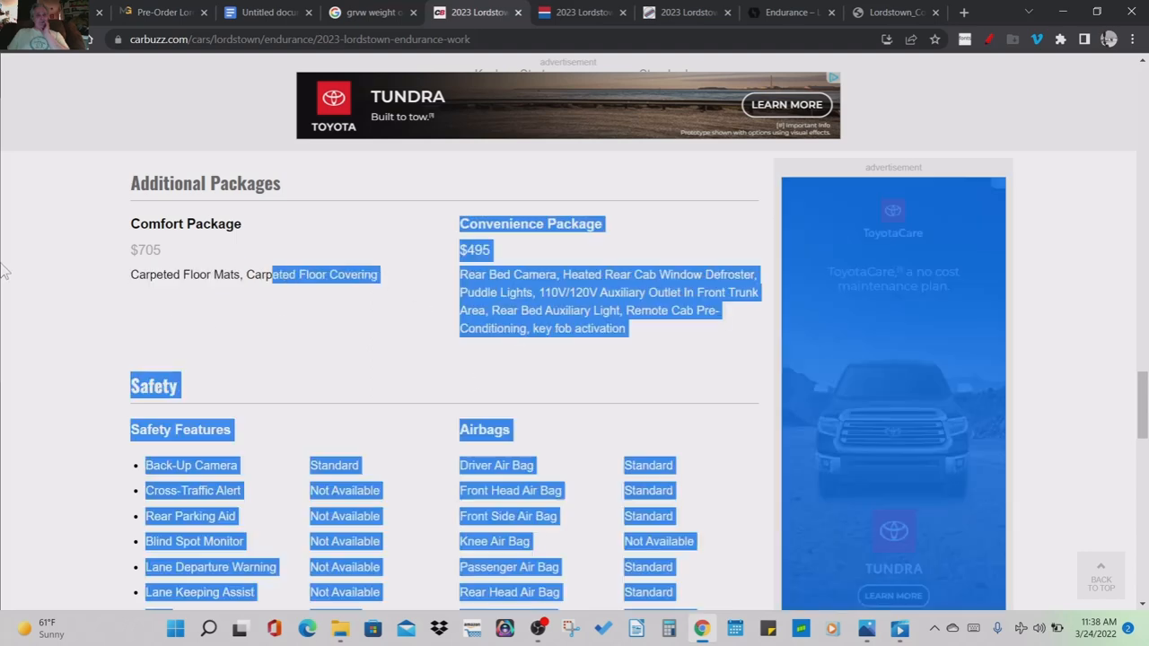
left_click(406, 357)
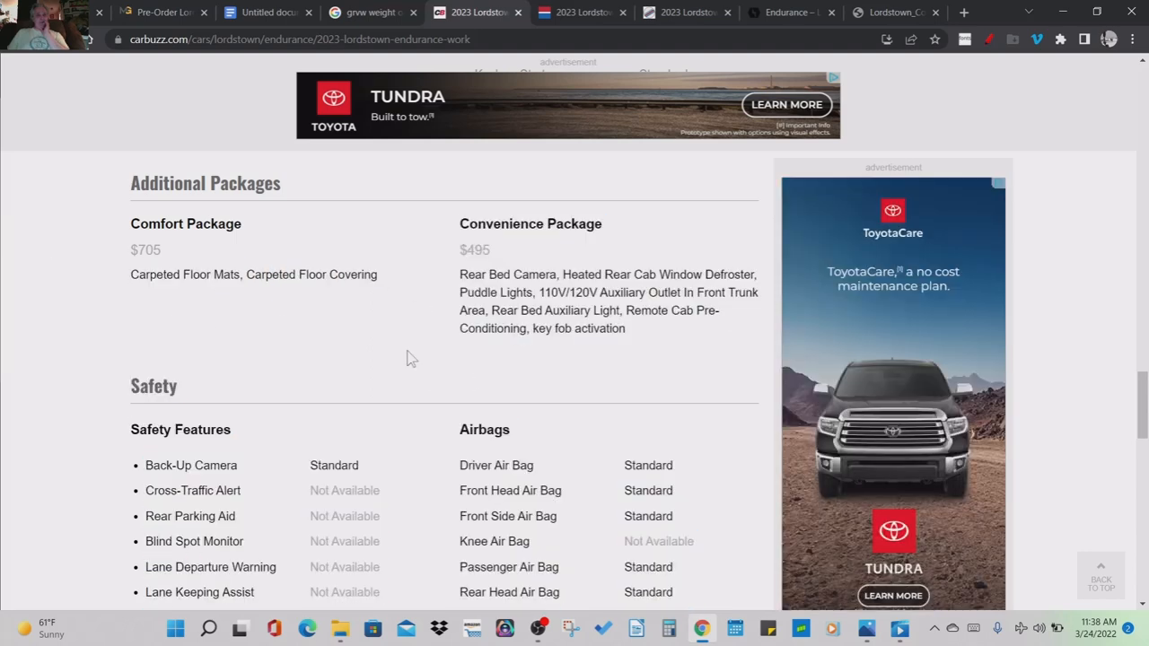
mouse_move(492, 273)
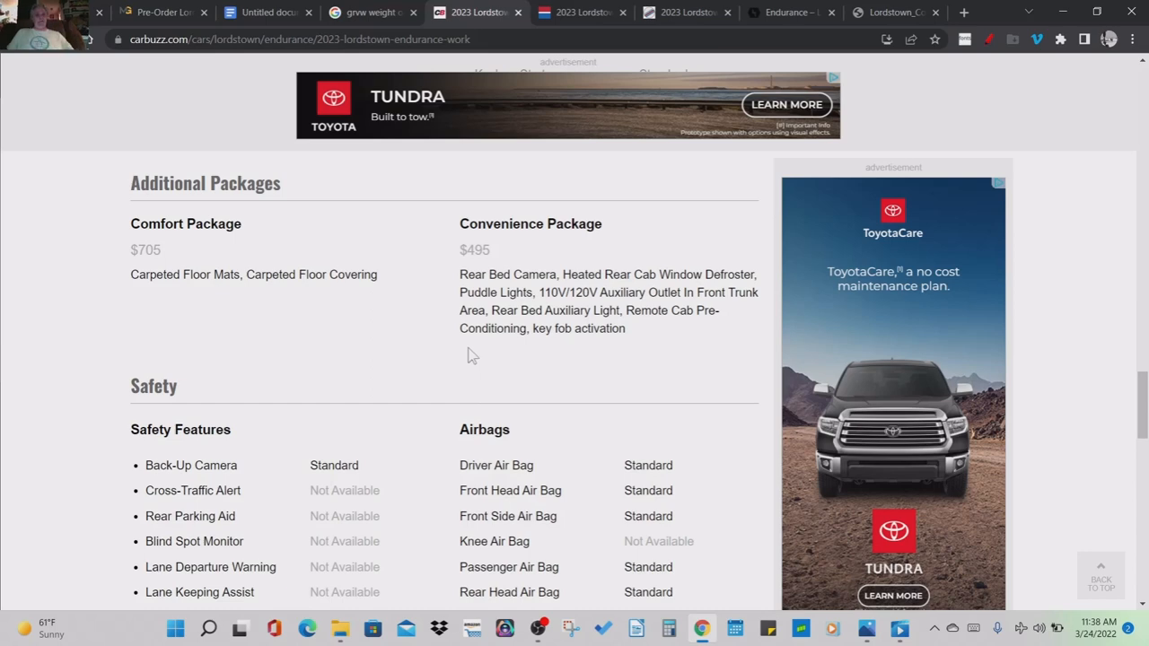
mouse_move(442, 370)
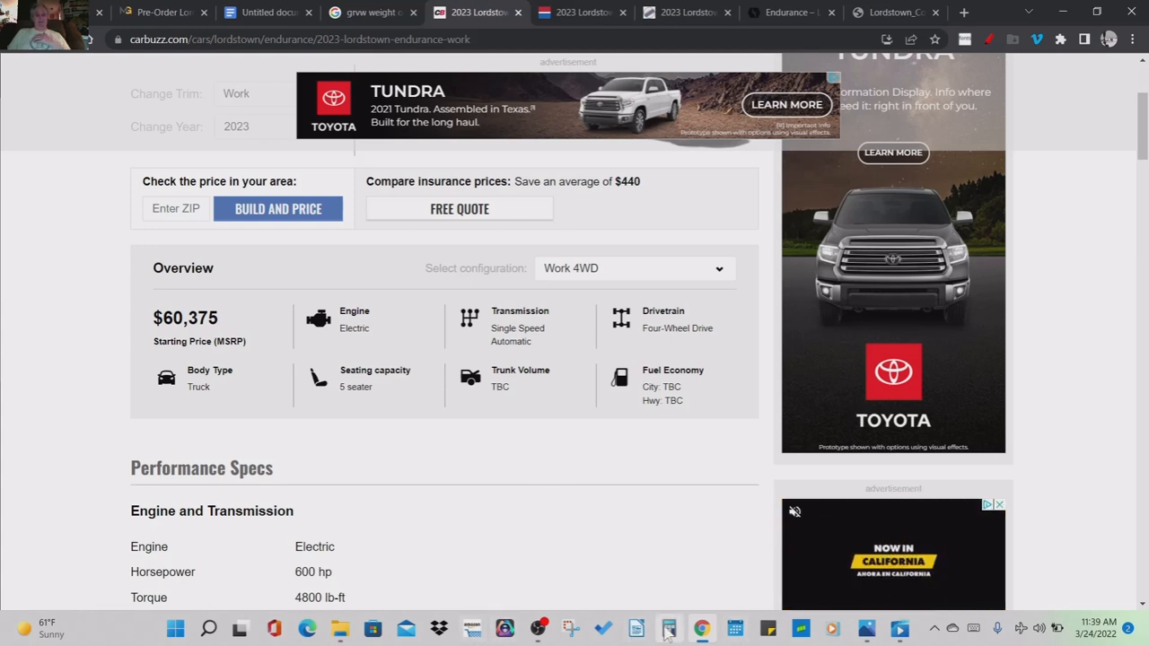
- In Calculator, subtract 7500 from 61,500 to get 54,000
left_click(668, 629)
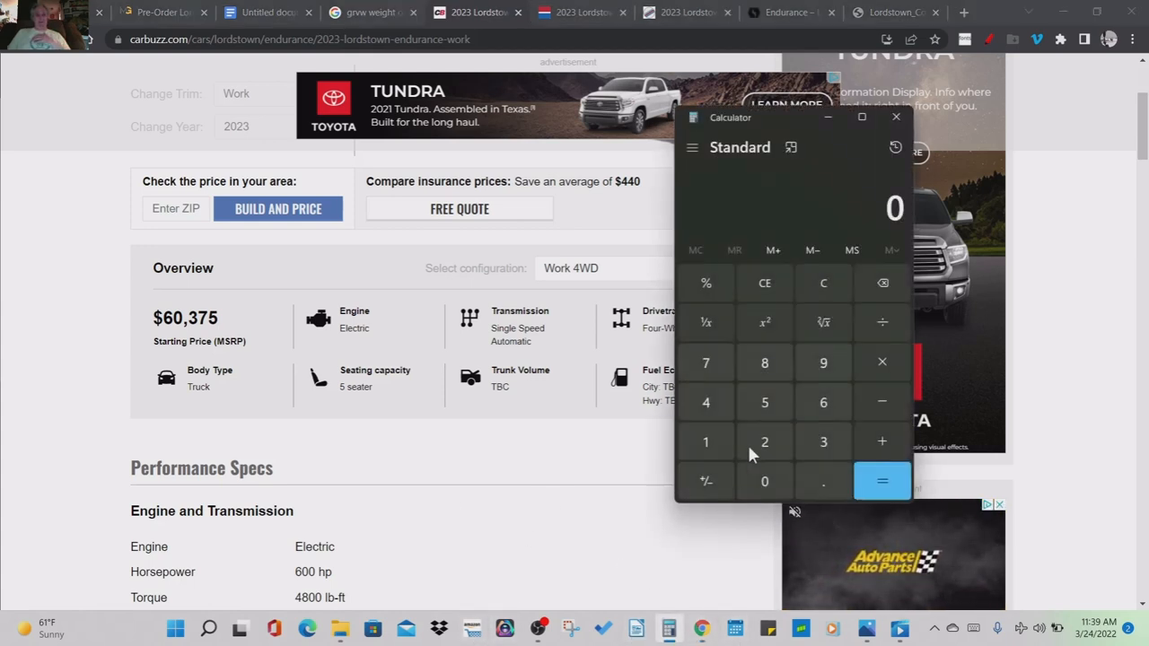
mouse_move(822, 402)
type("61,500")
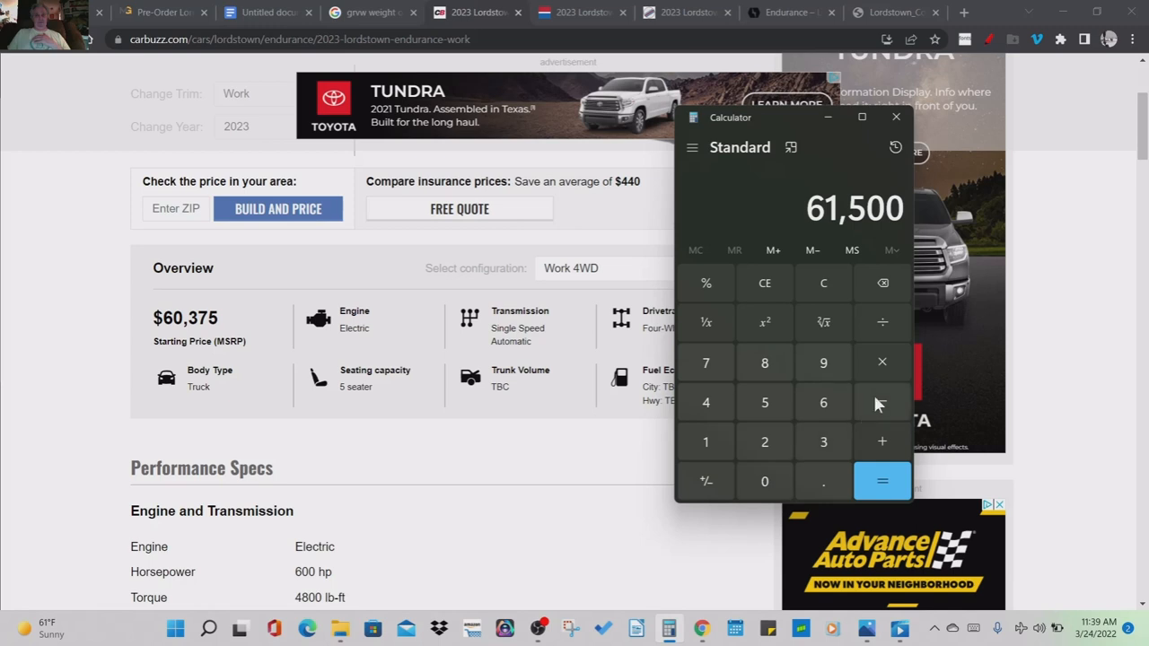
left_click(881, 402)
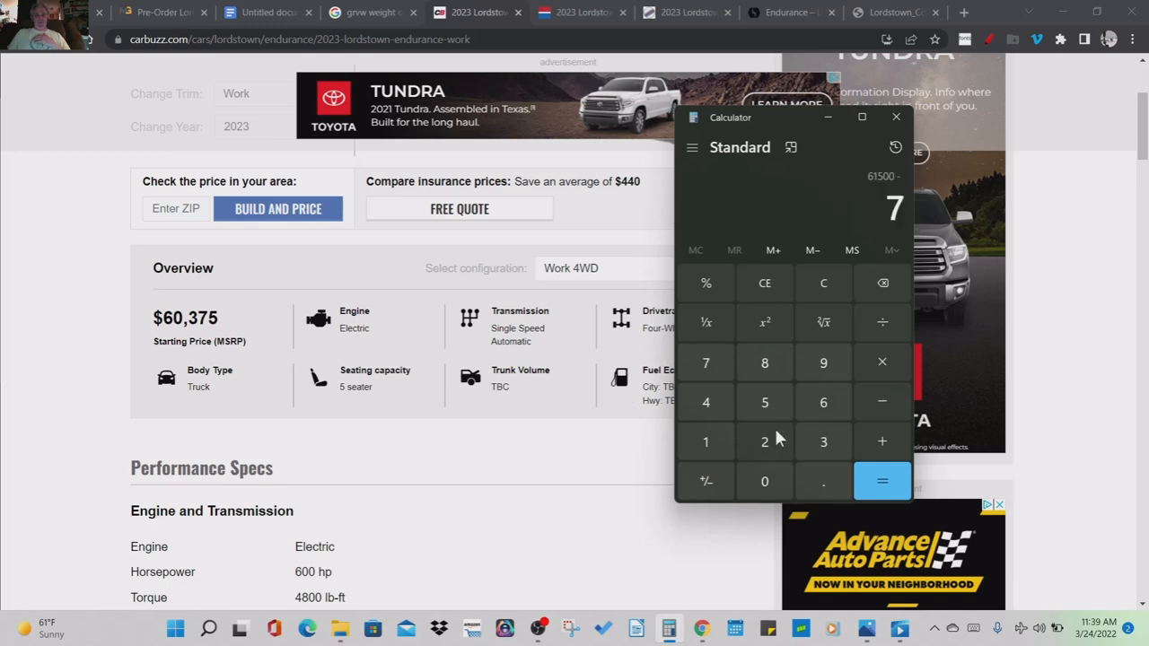
left_click(765, 481)
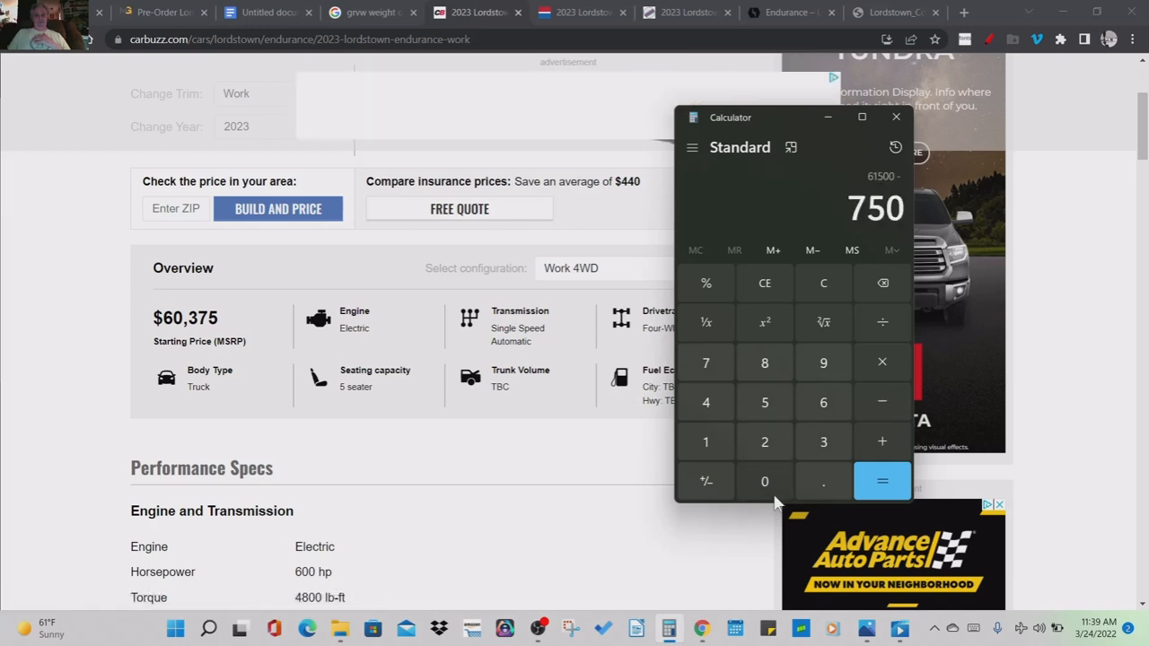
left_click(882, 481)
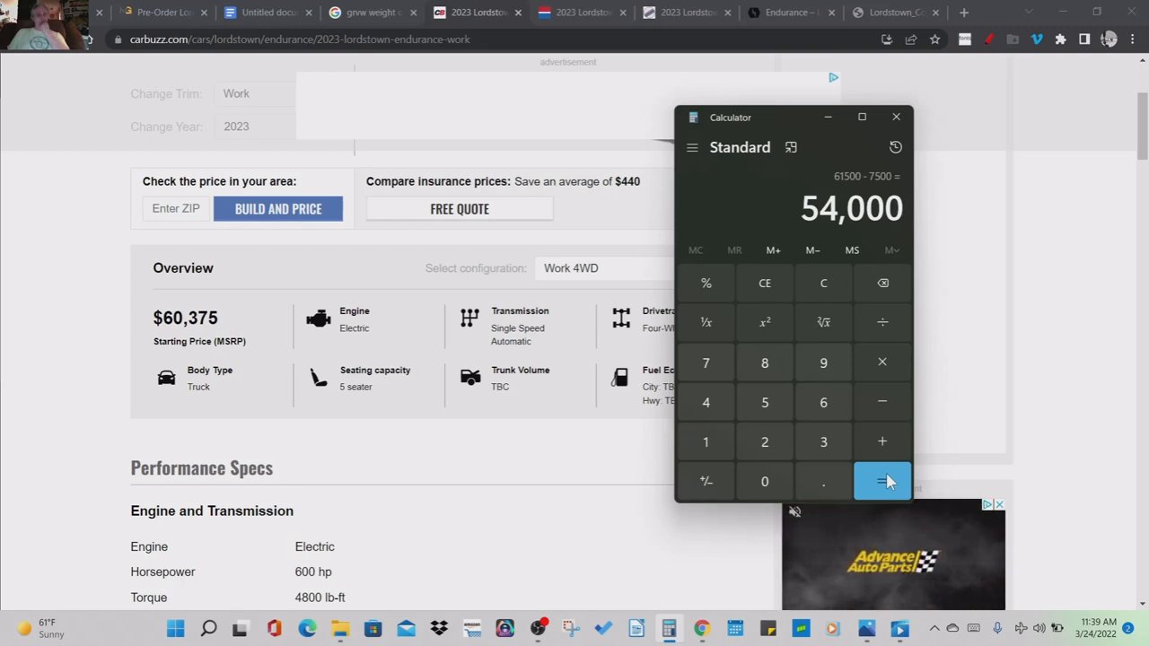
mouse_move(632, 528)
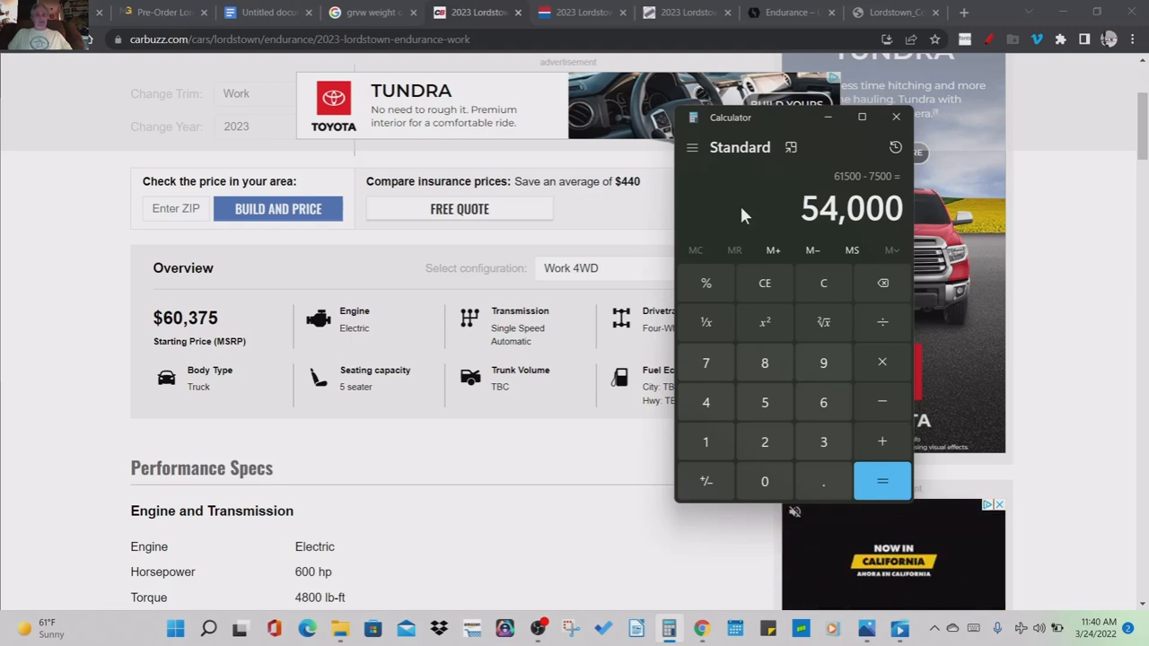
mouse_move(758, 208)
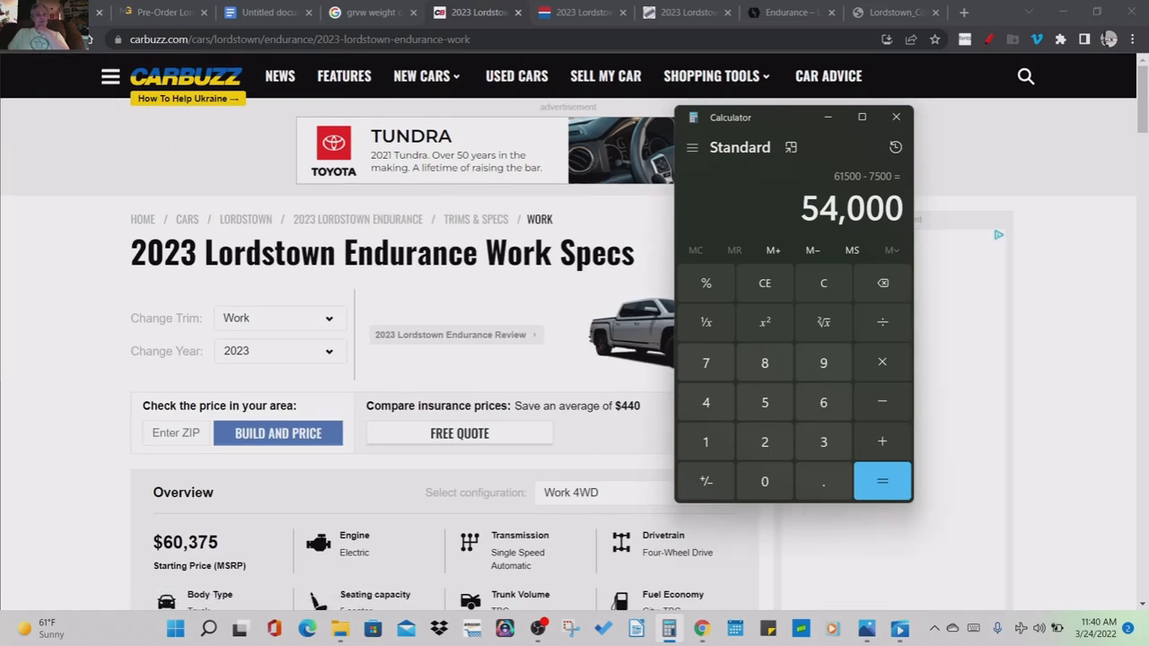
- Bring the CarBuzz specs page in front of Calculator and scroll down through the specs
left_click(894, 117)
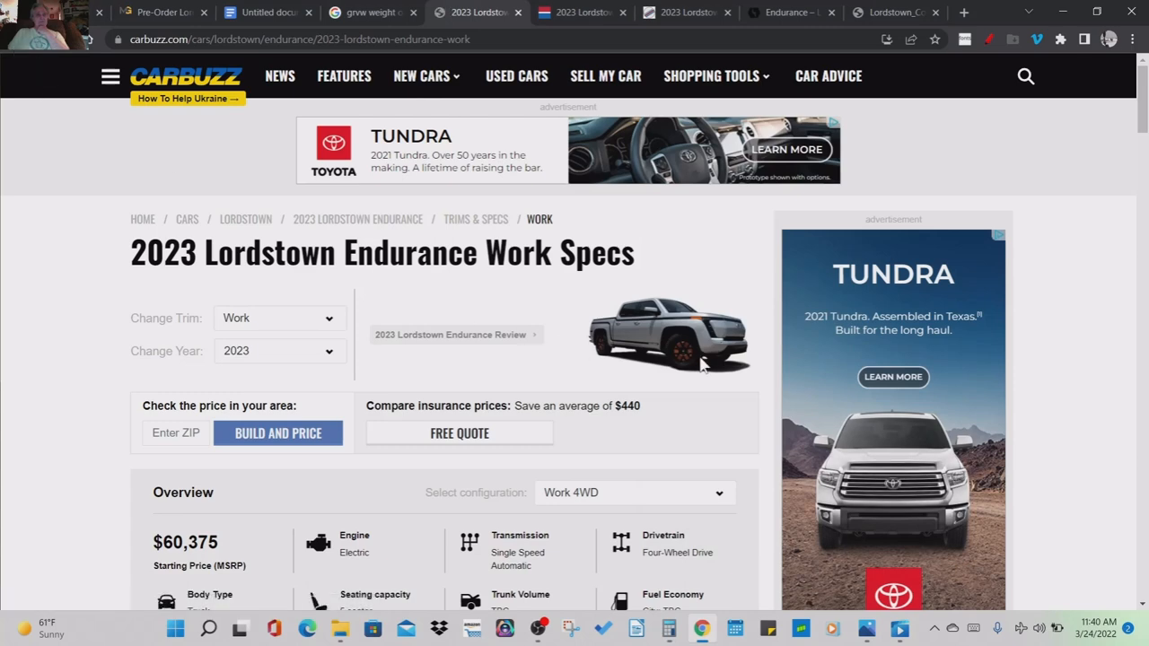
scroll("down", 3)
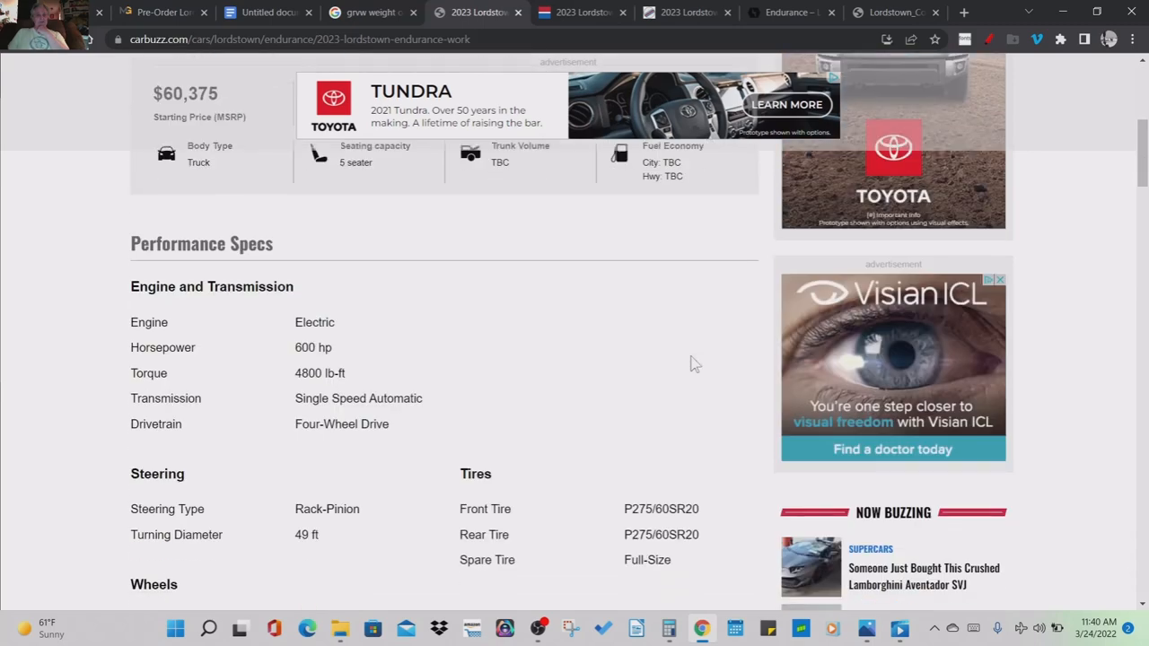
scroll("down", 3)
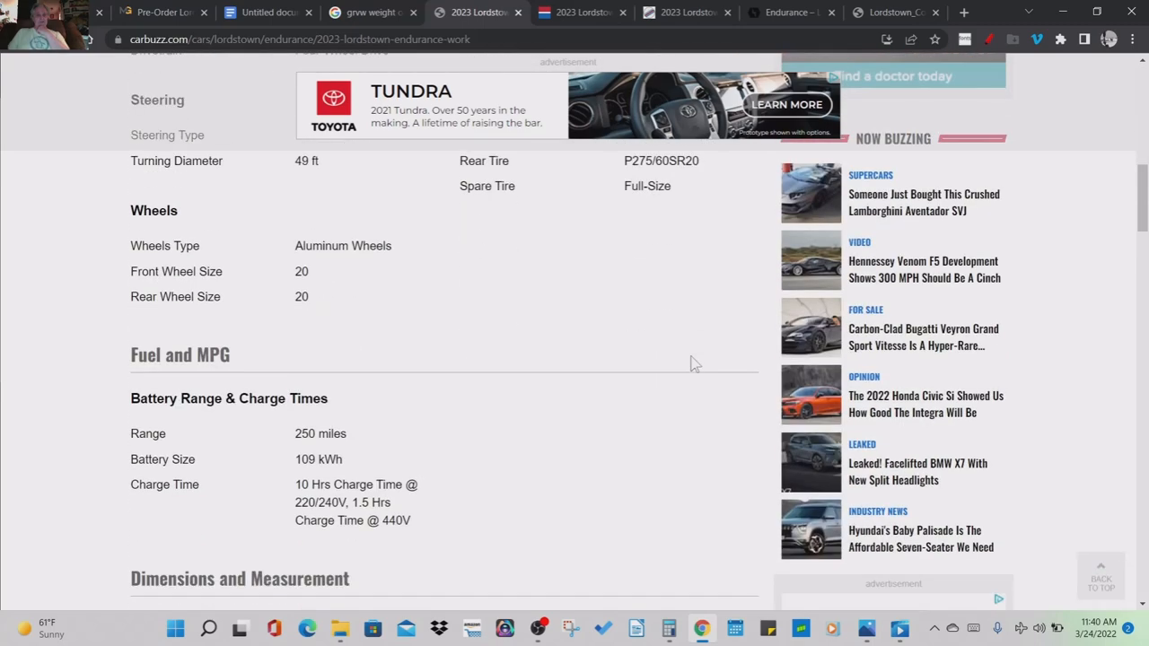
scroll("up", 3)
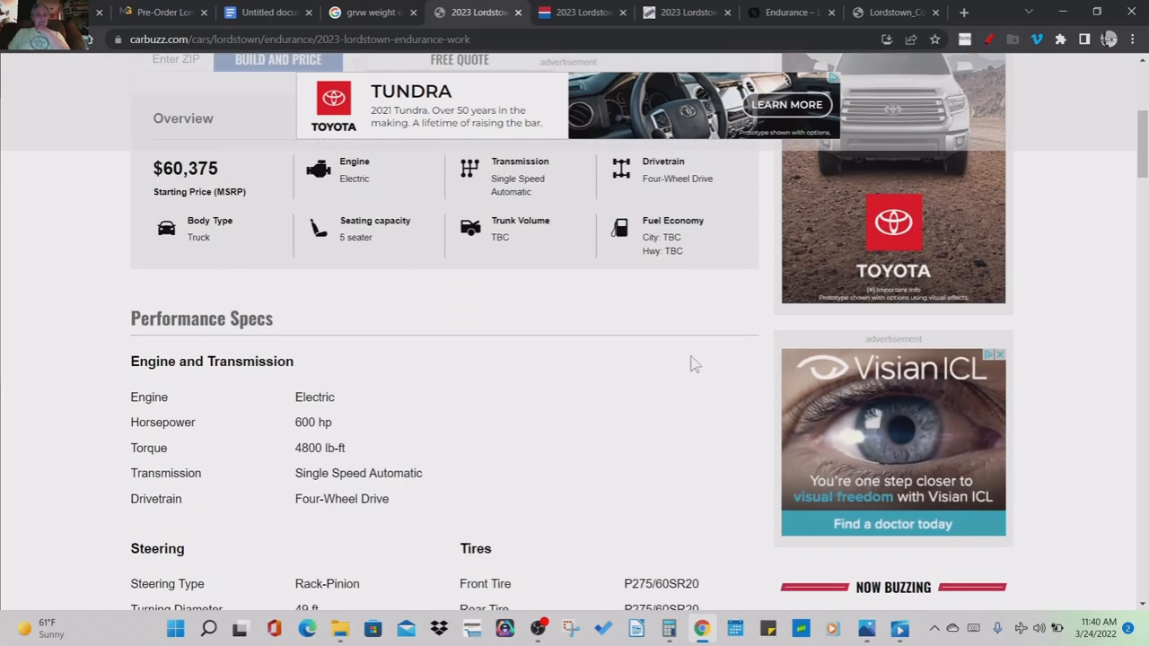
scroll("down", 3)
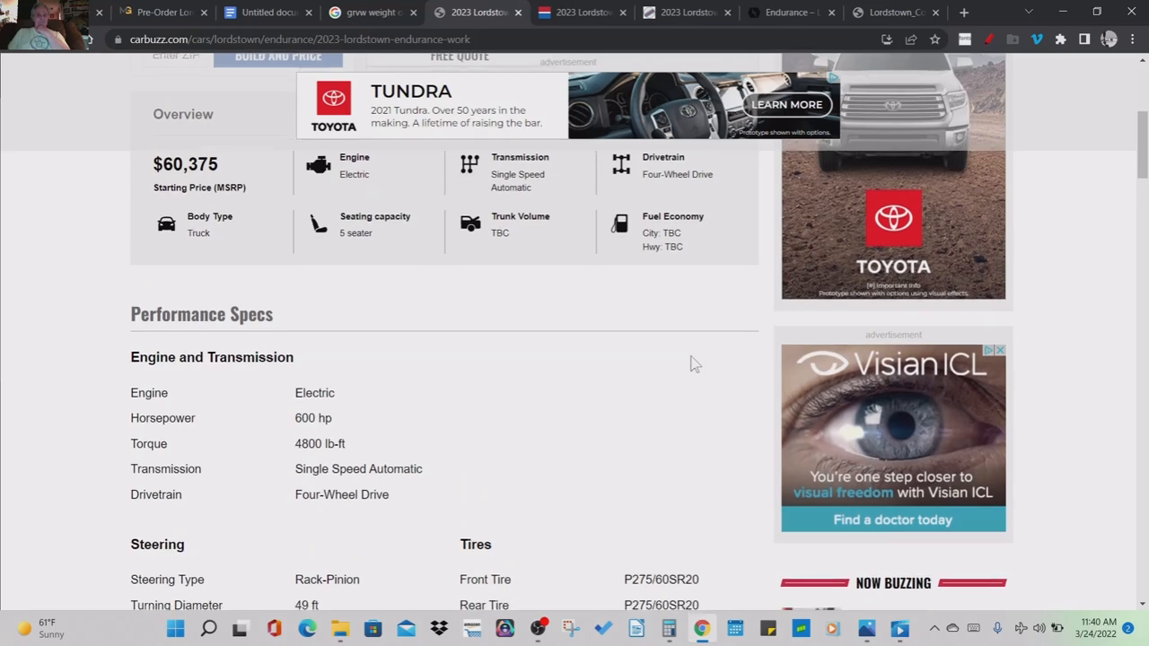
scroll("down", 3)
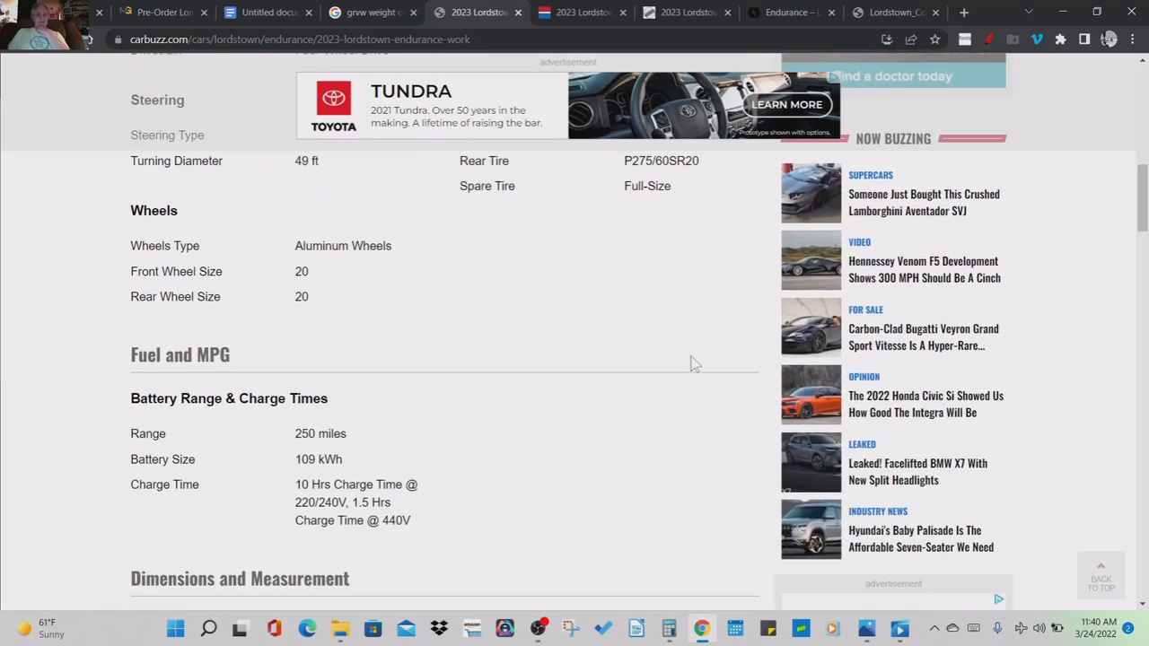
mouse_move(427, 316)
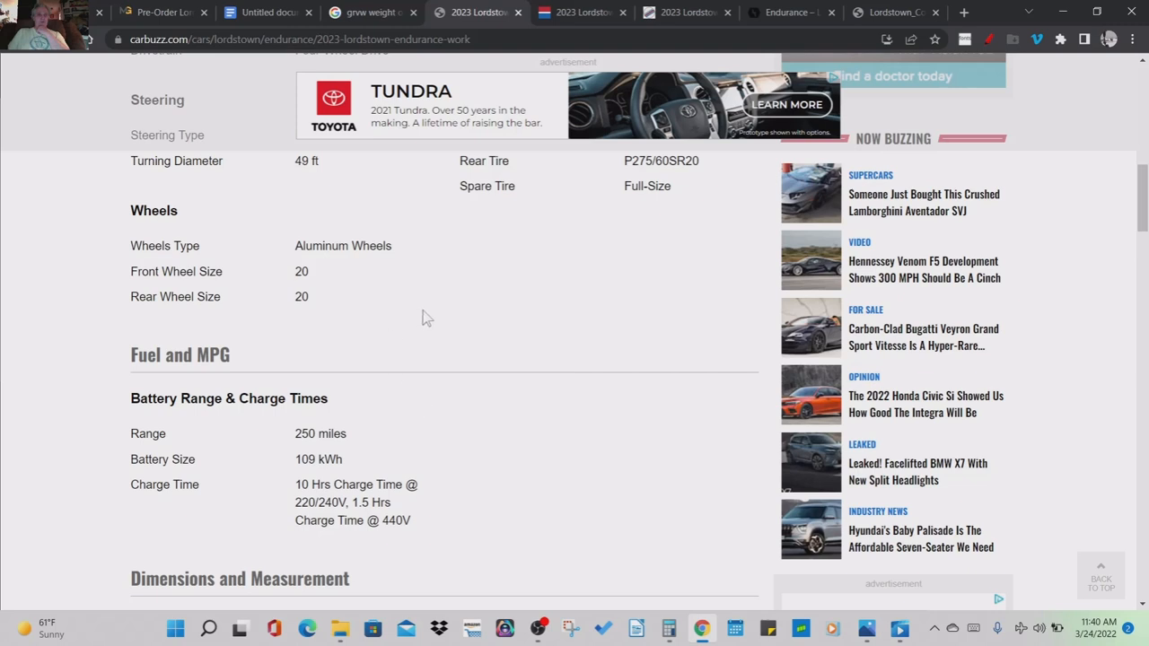
scroll("down", 3)
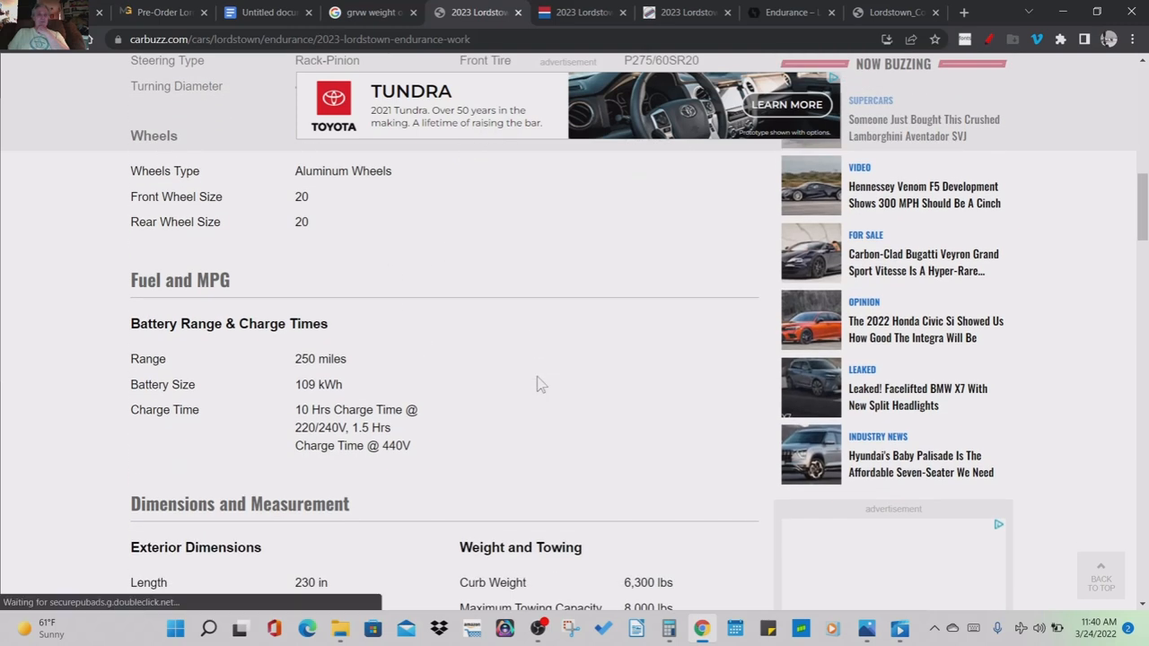
scroll("down", 3)
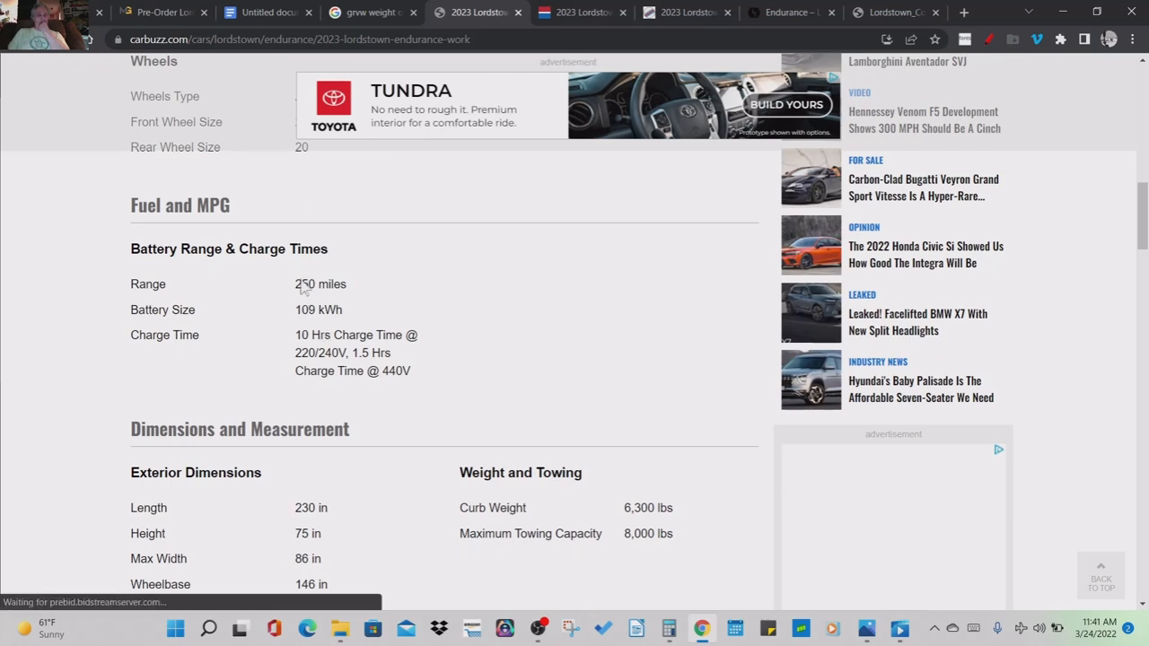
scroll("down", 3)
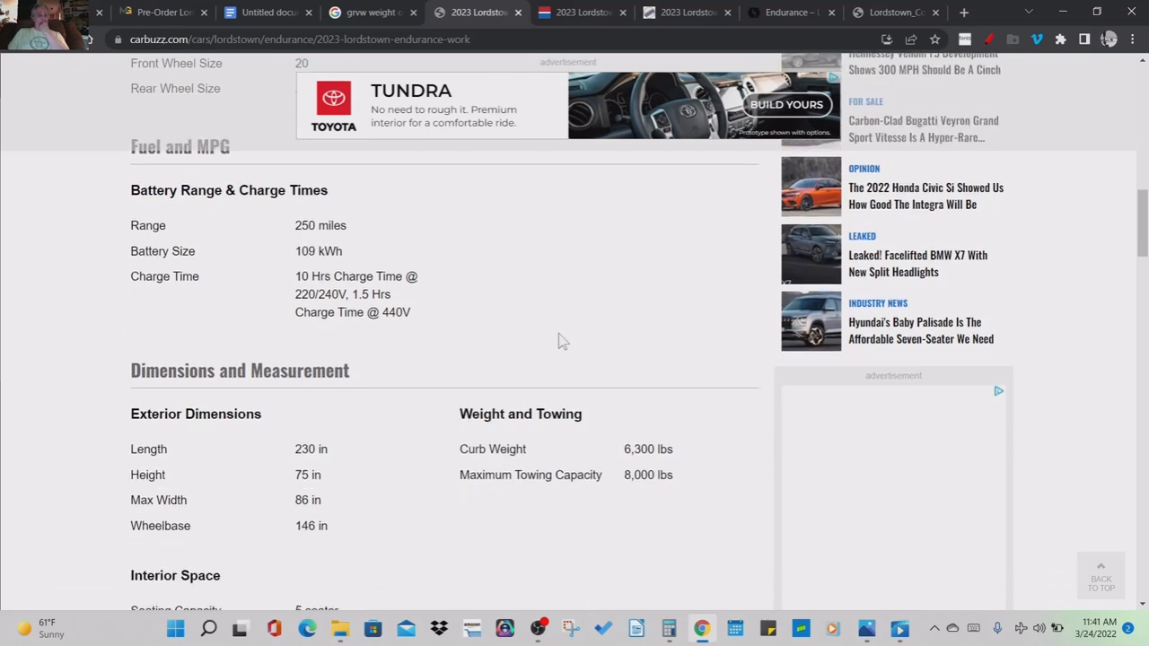
- Scroll through the dimensions and towing specs again and return toward the $60,375 overview
scroll("down", 3)
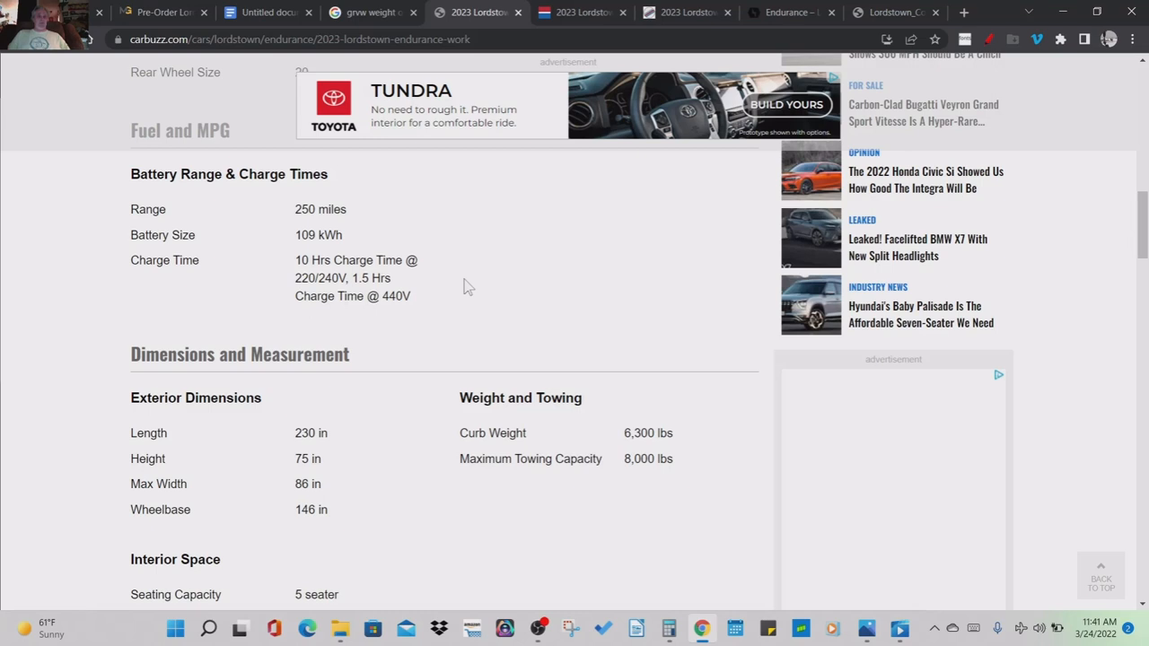
scroll("down", 3)
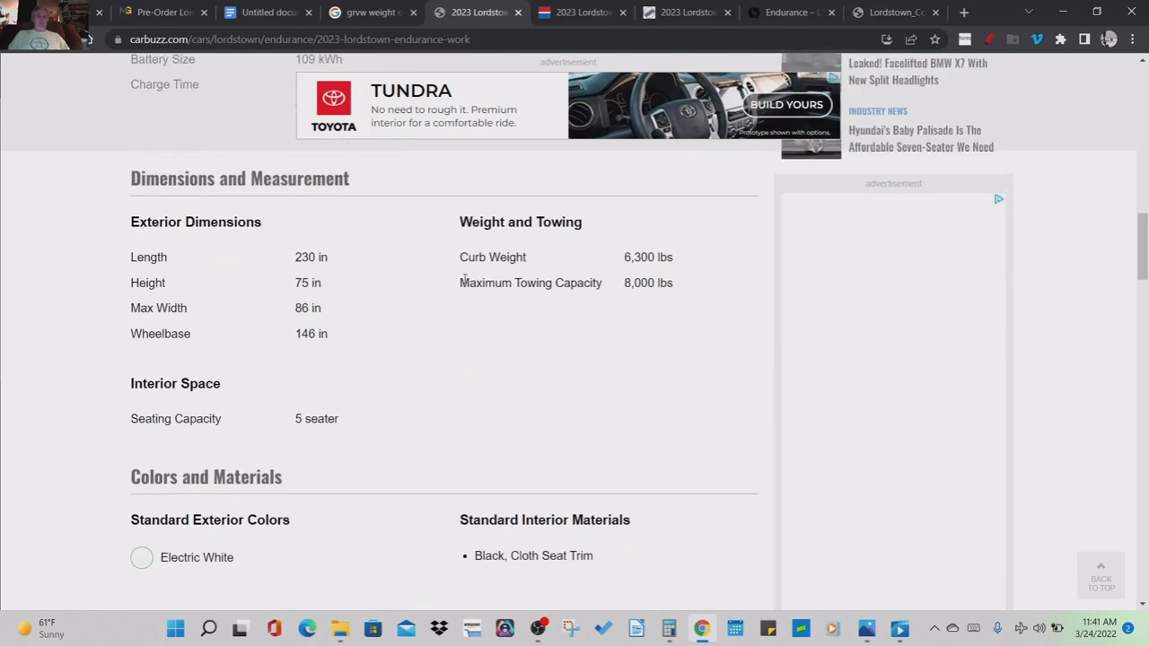
scroll("up", 3)
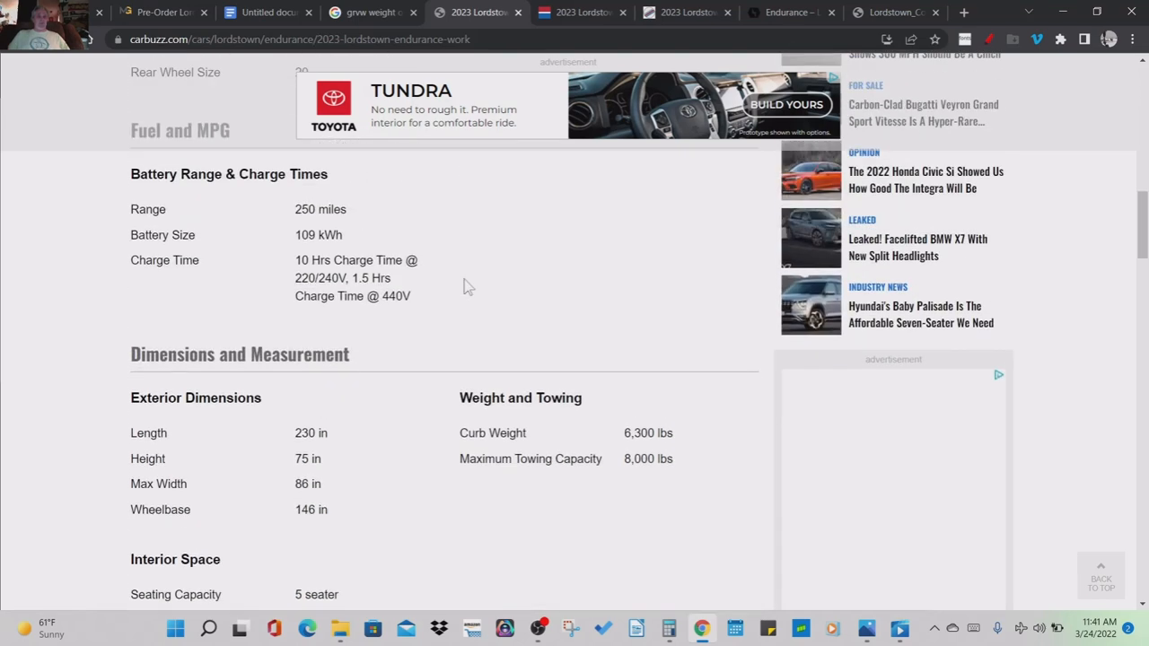
scroll("down", 3)
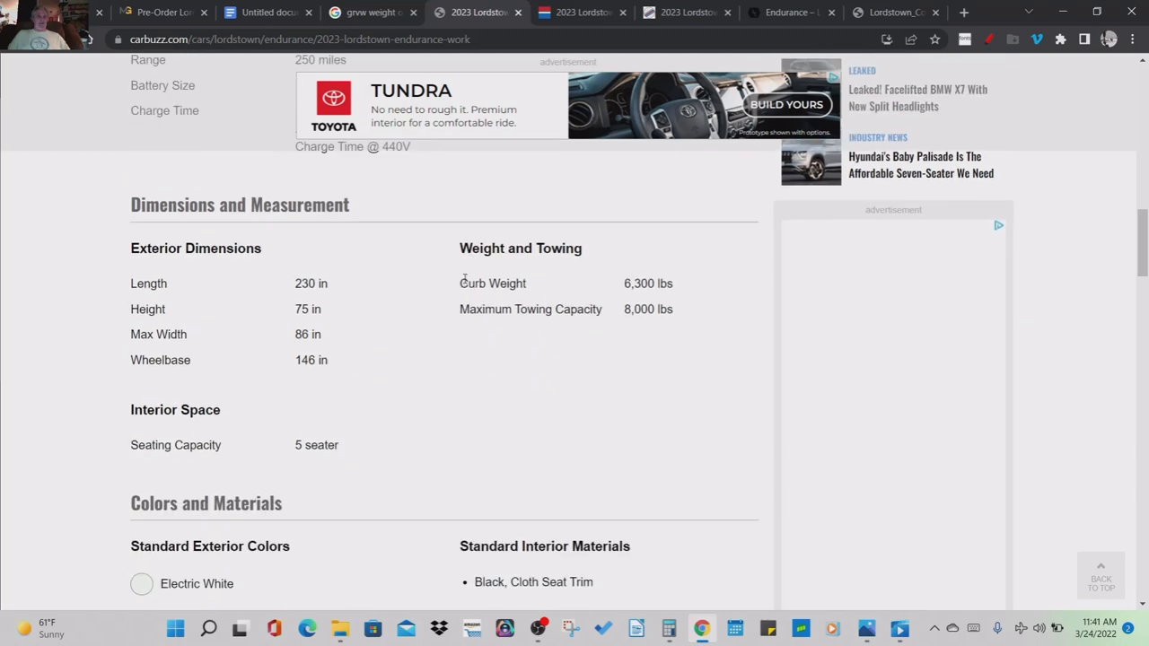
scroll("down", 3)
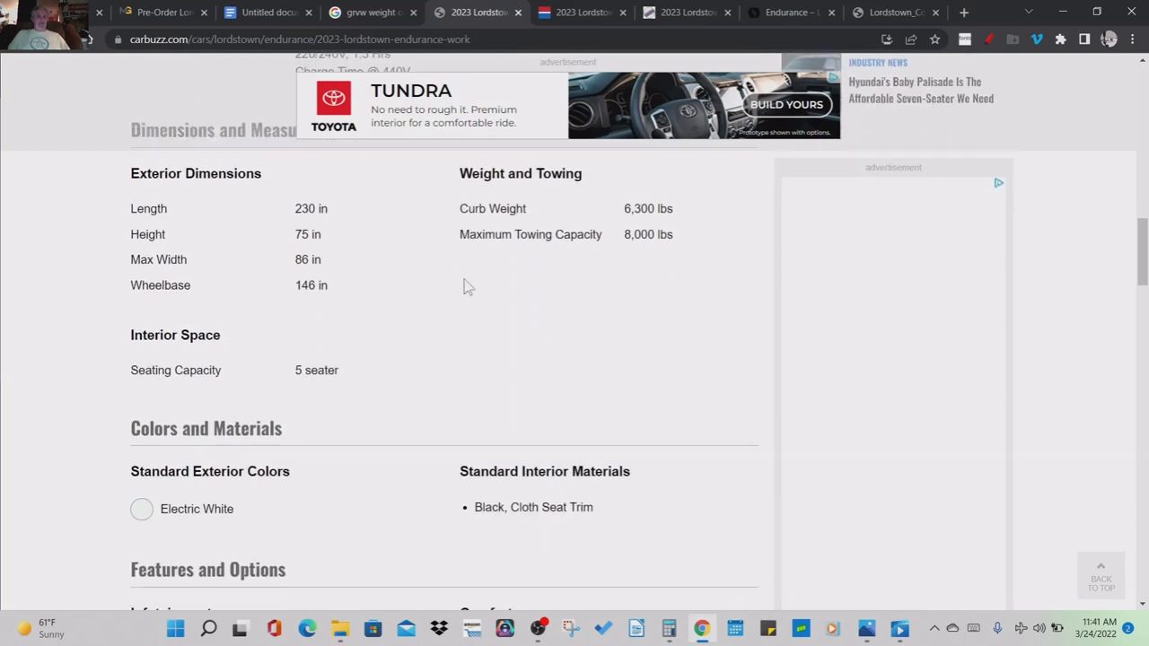
scroll("down", 3)
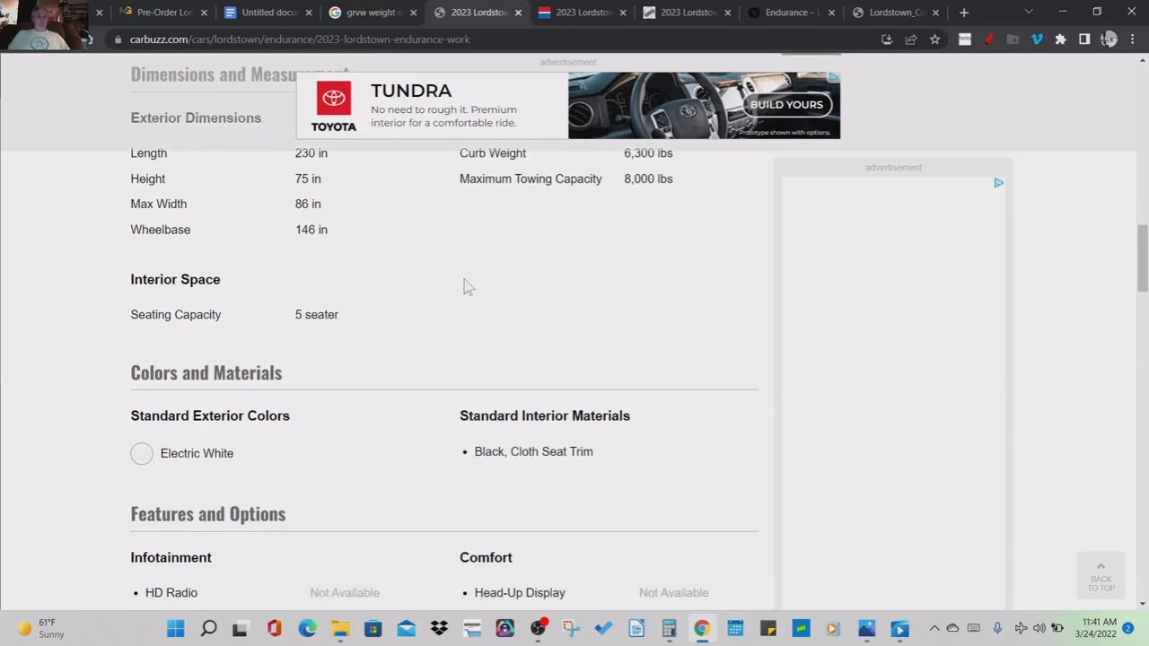
scroll("down", 3)
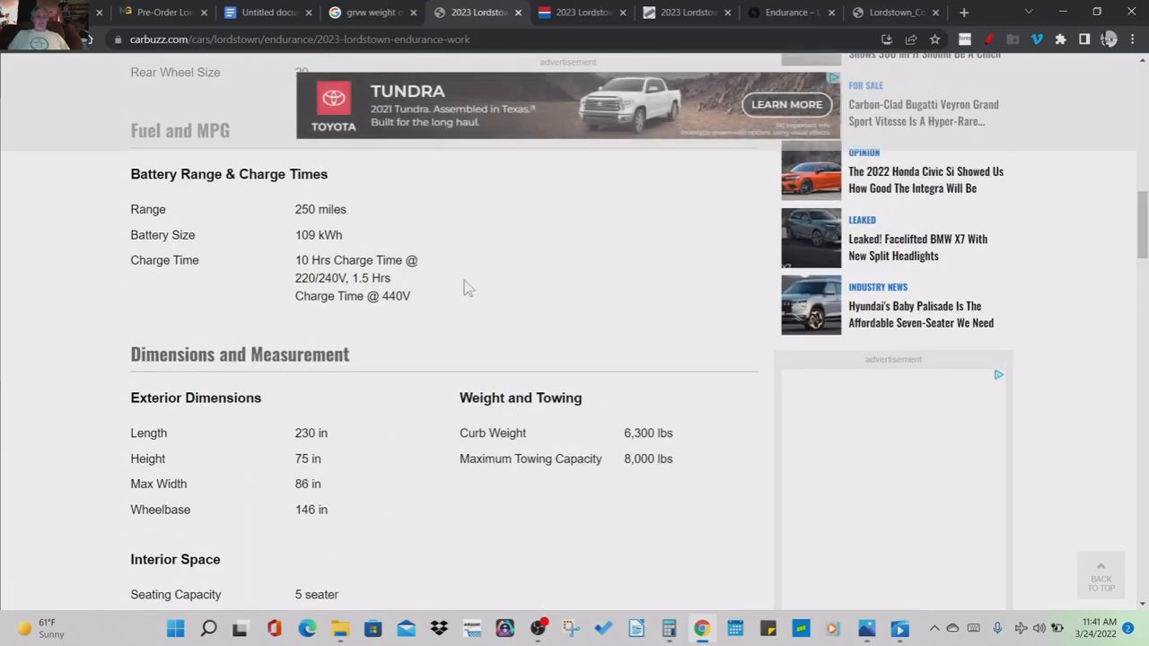
scroll("up", 3)
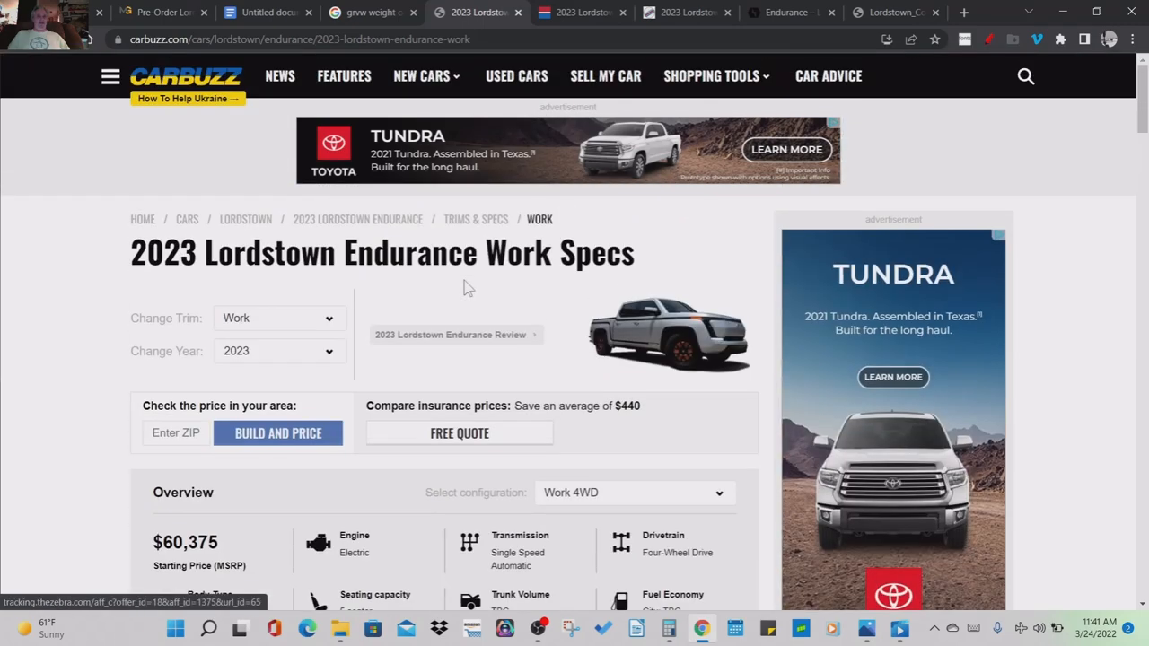
scroll("down", 3)
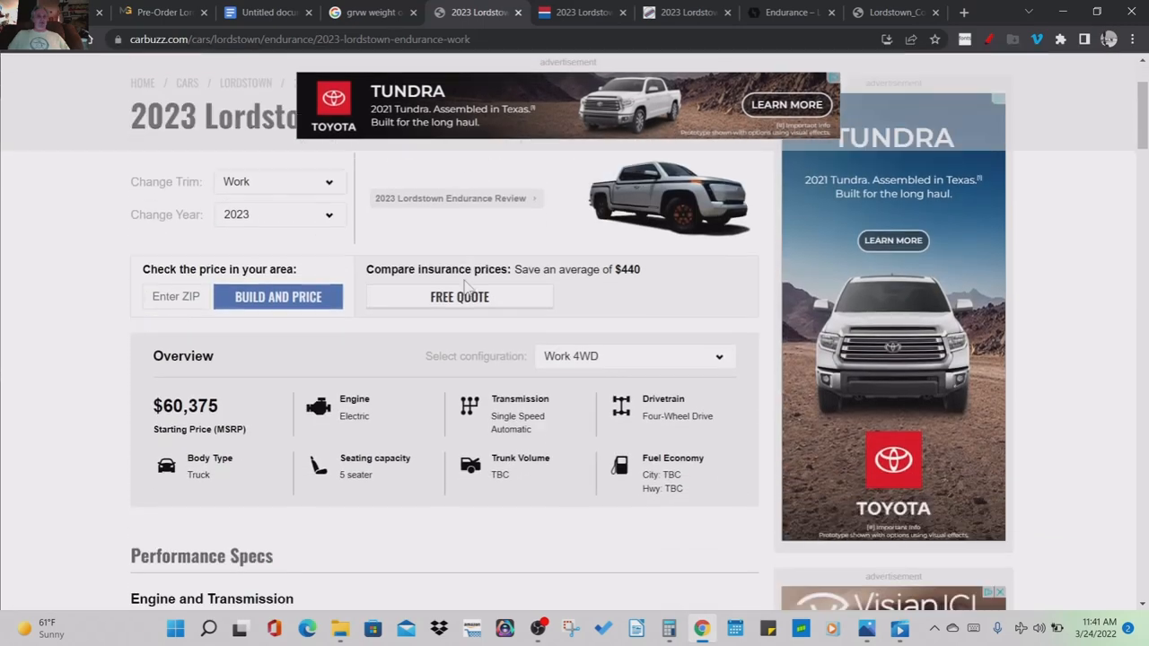